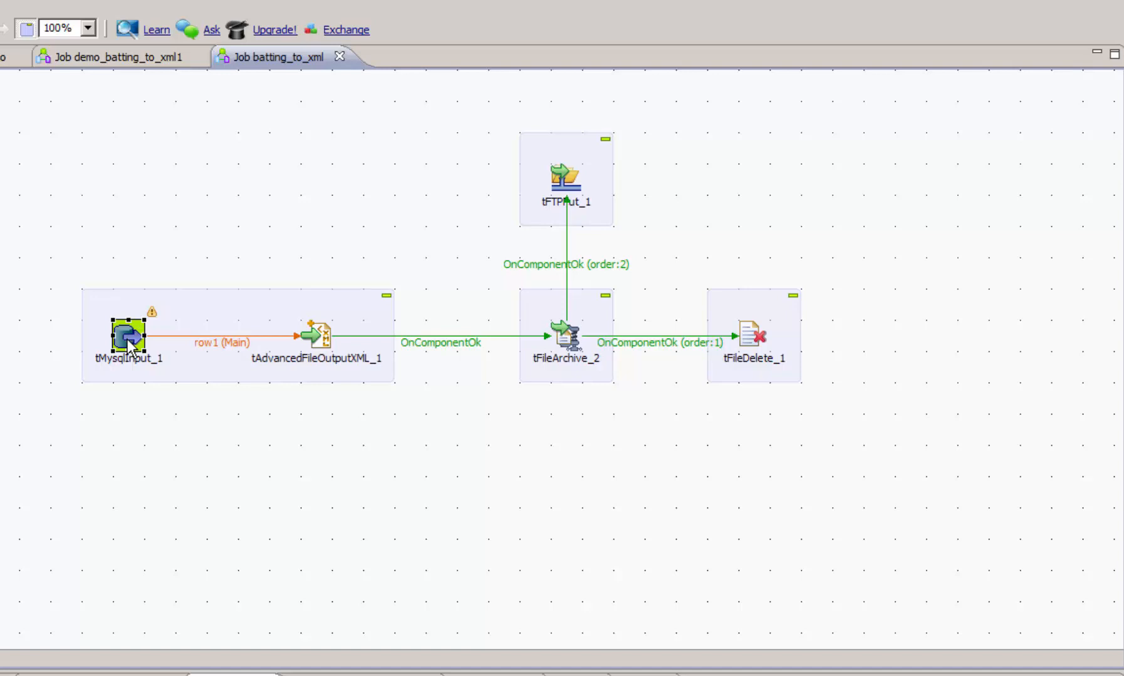
{"action": "mouse_move", "coordinate": [211, 371]}
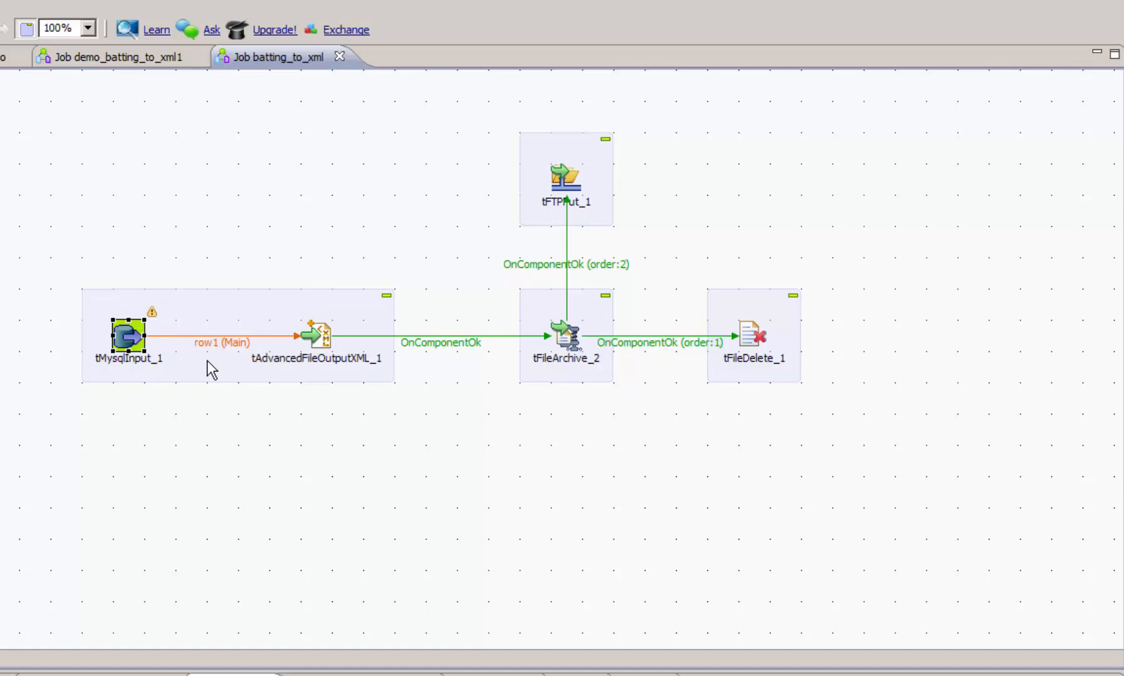
- Look over the tAdvancedFileOutputXML, tFileArchive, tFileDelete and tFTPPut components of the finished job
{"action": "left_click", "coordinate": [316, 337]}
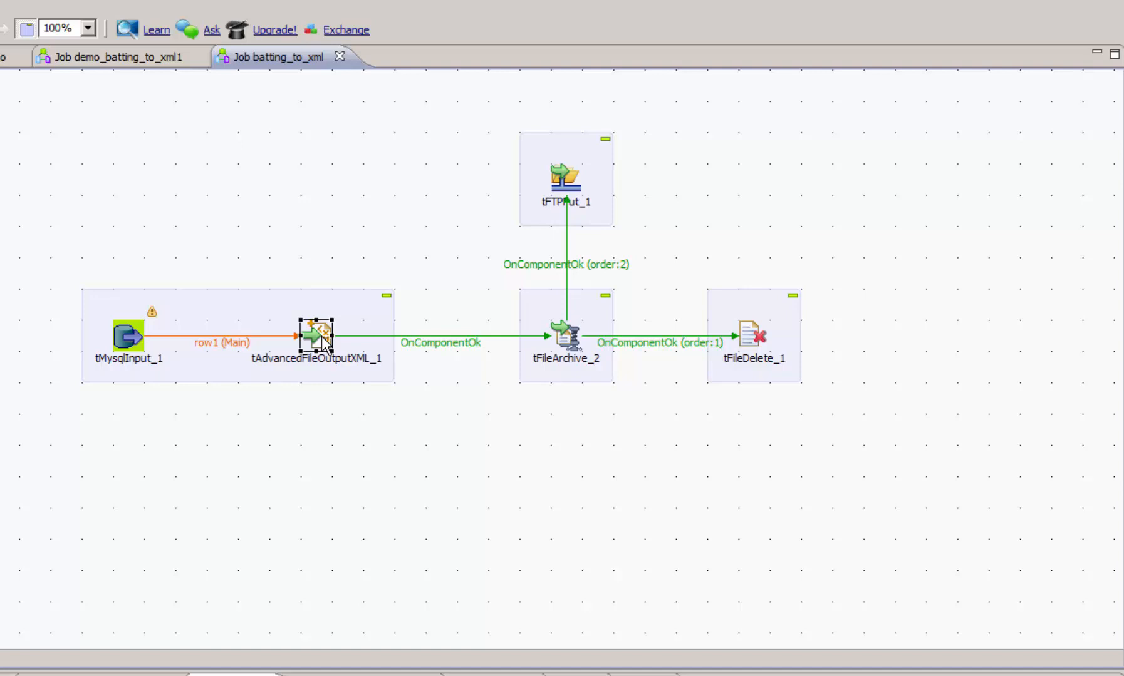
{"action": "mouse_move", "coordinate": [451, 367]}
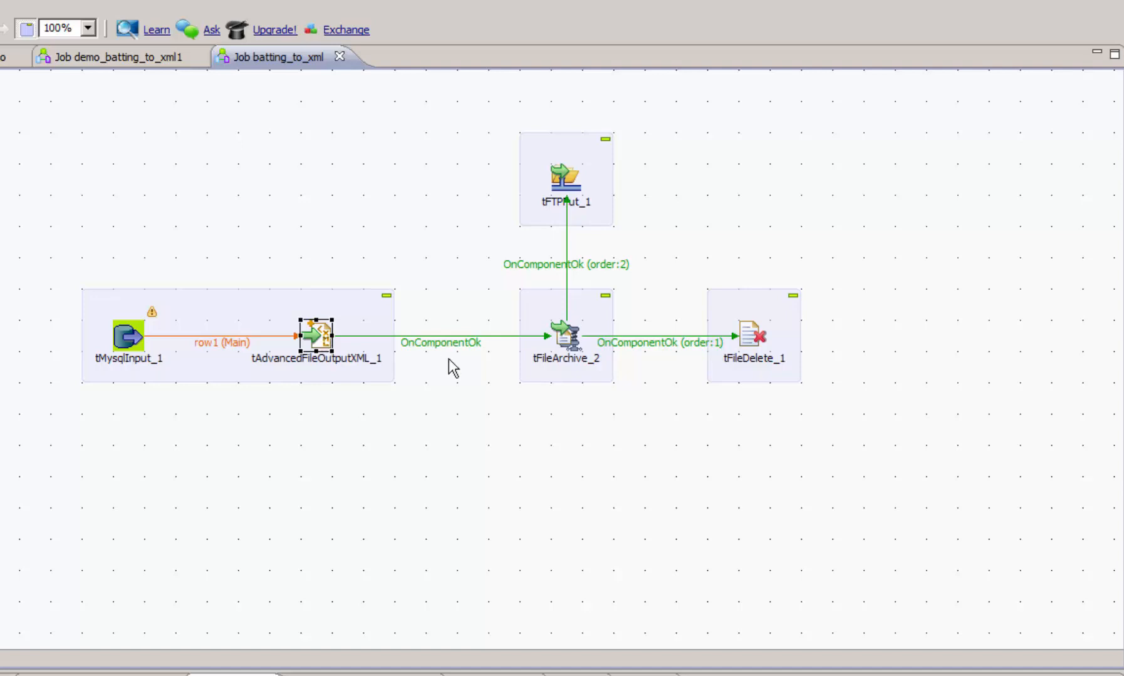
{"action": "left_click", "coordinate": [565, 337]}
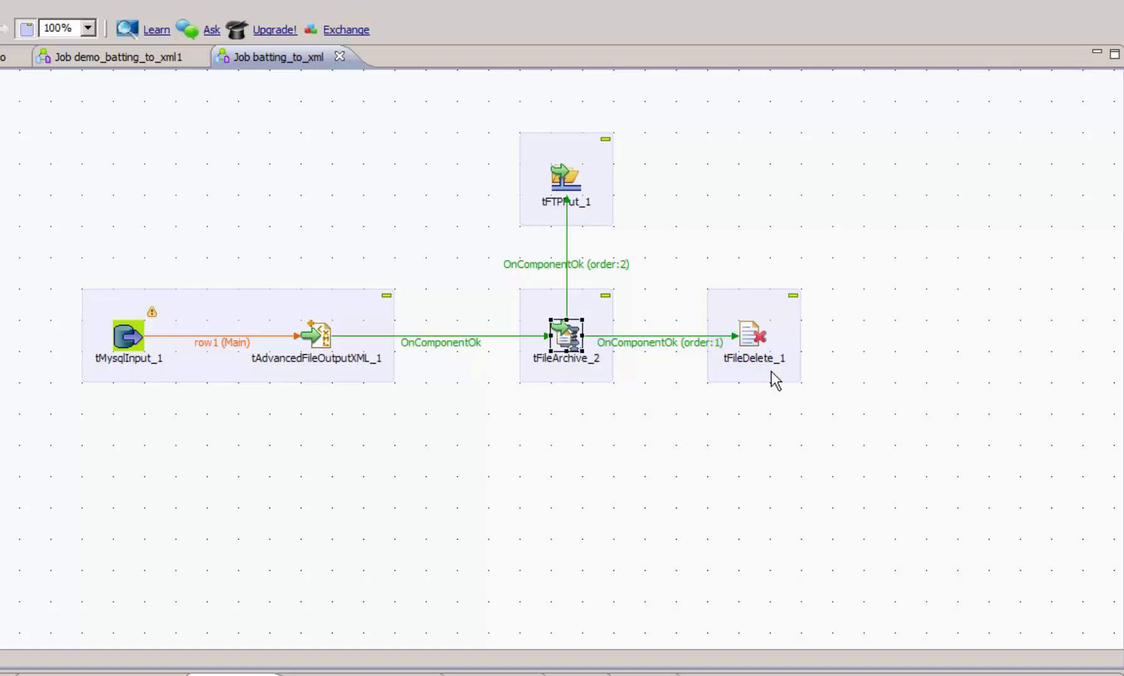
{"action": "left_click", "coordinate": [752, 336]}
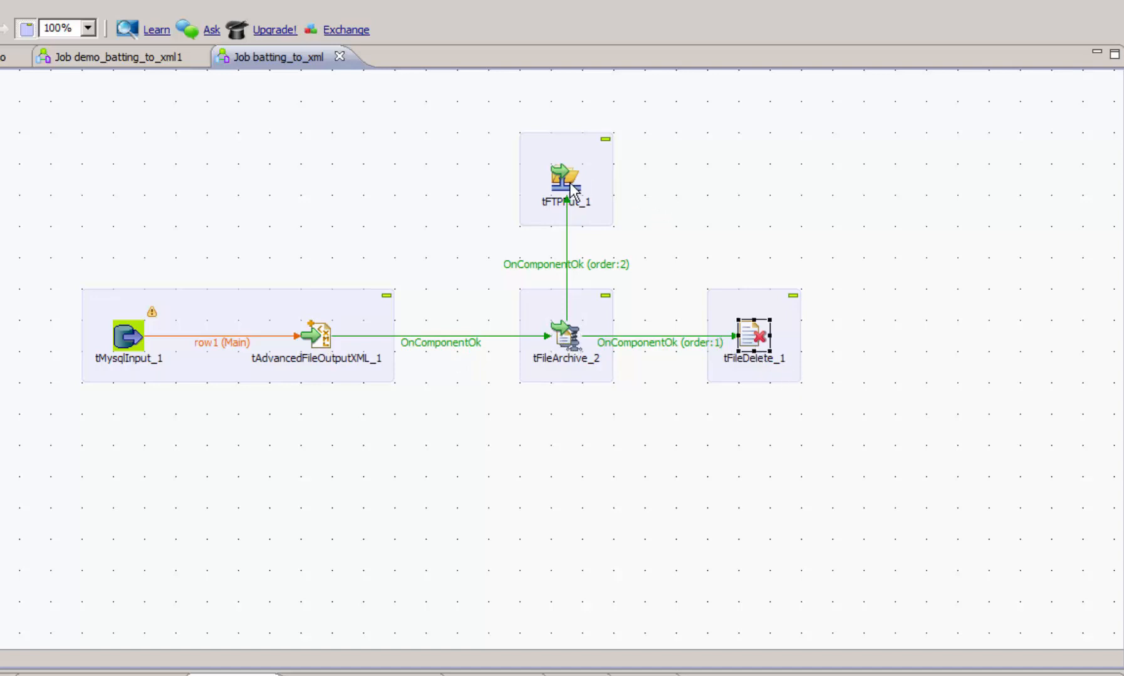
{"action": "left_click", "coordinate": [566, 176]}
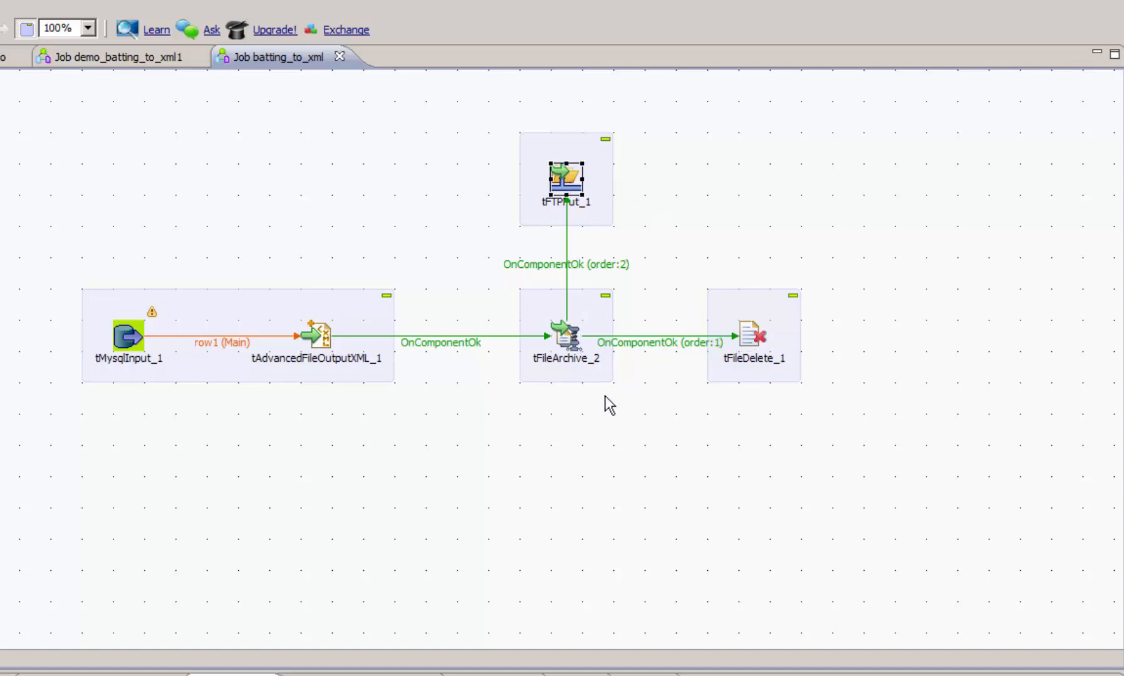
{"action": "mouse_move", "coordinate": [350, 437]}
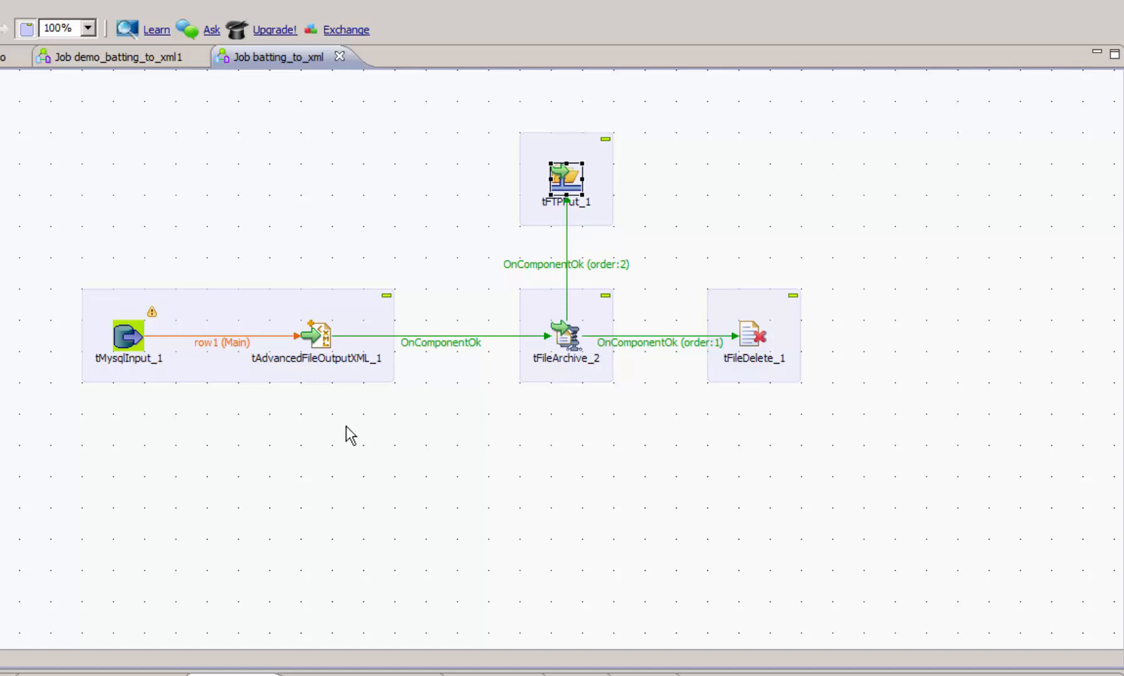
{"action": "mouse_move", "coordinate": [424, 422]}
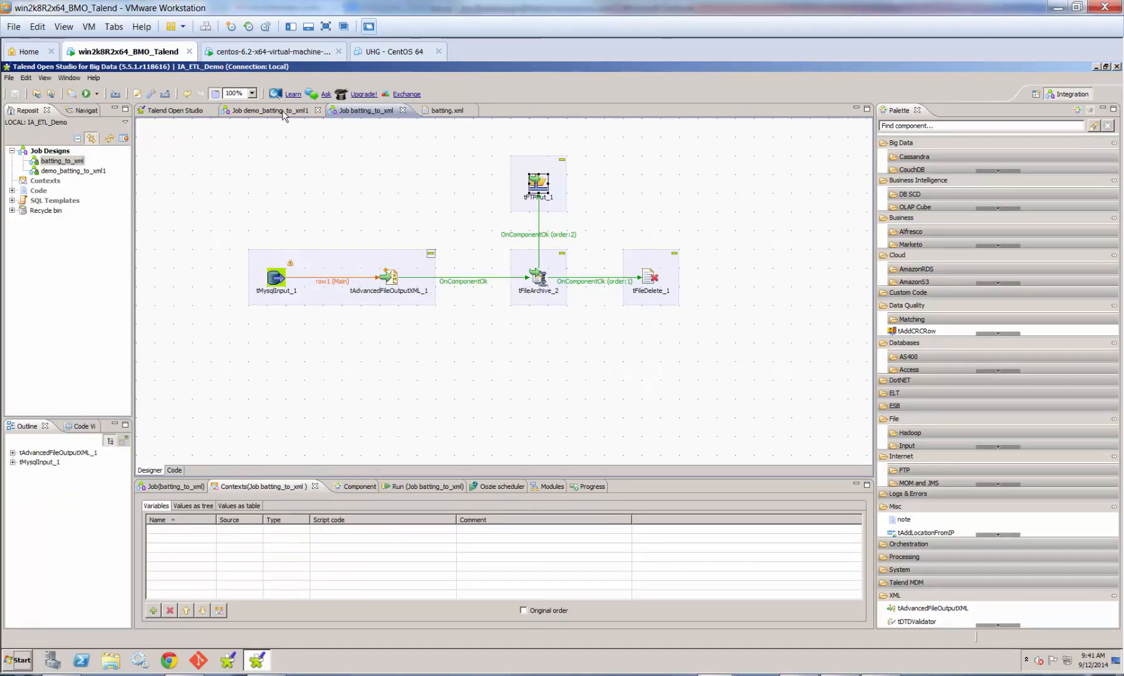
- Switch to demo_batting_to_xml1 and show its XML output settings with file name C:/data/out/batting/batting.xml
{"action": "left_click", "coordinate": [269, 110]}
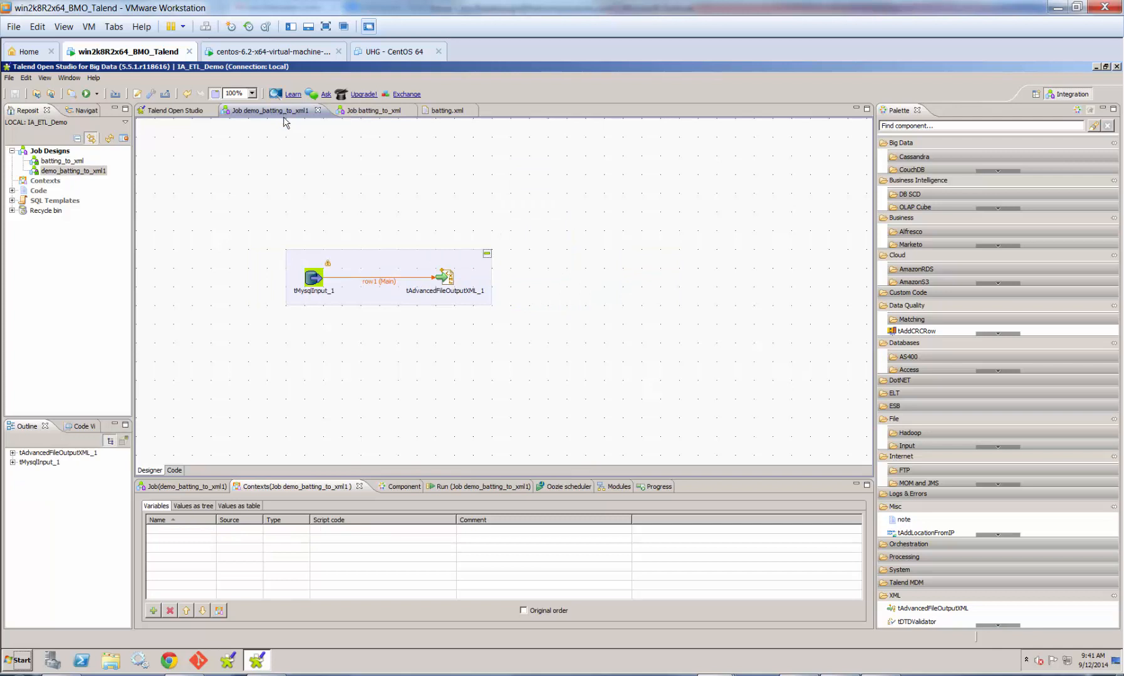
{"action": "mouse_move", "coordinate": [401, 214]}
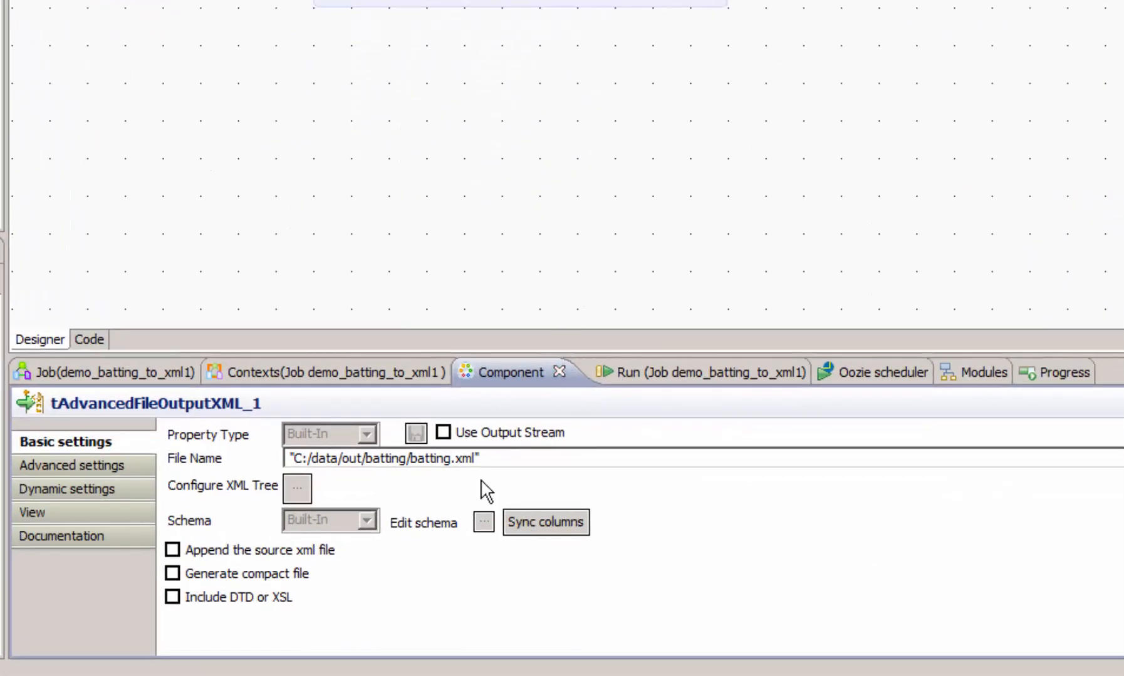
{"action": "left_click", "coordinate": [473, 458]}
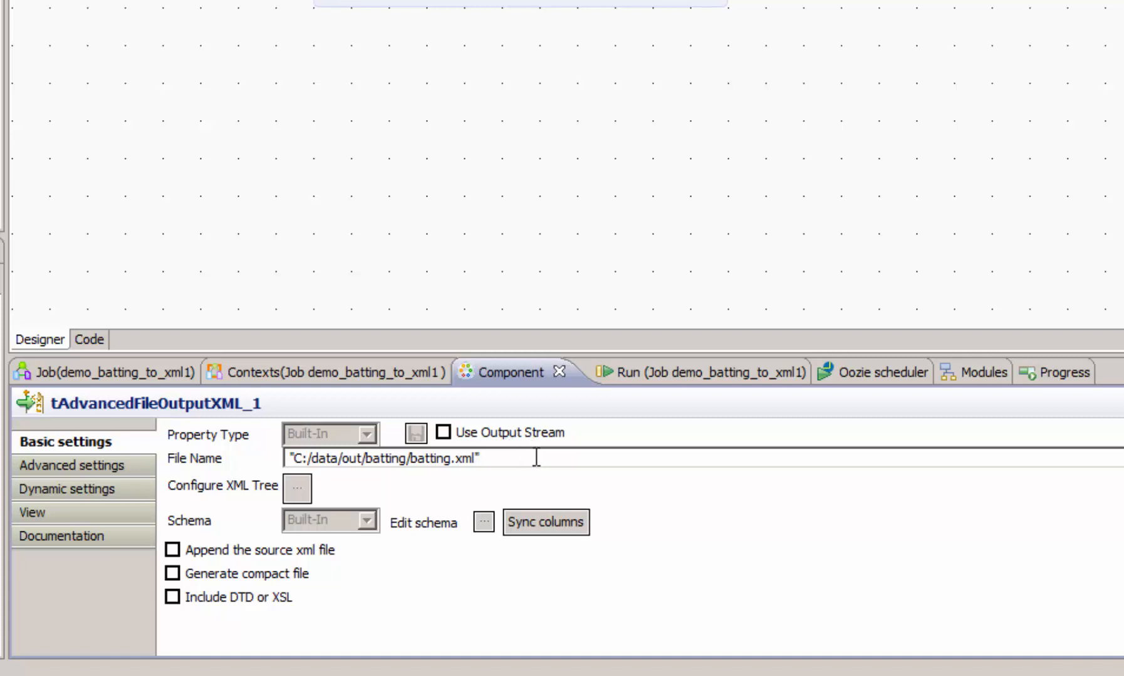
{"action": "mouse_move", "coordinate": [567, 463]}
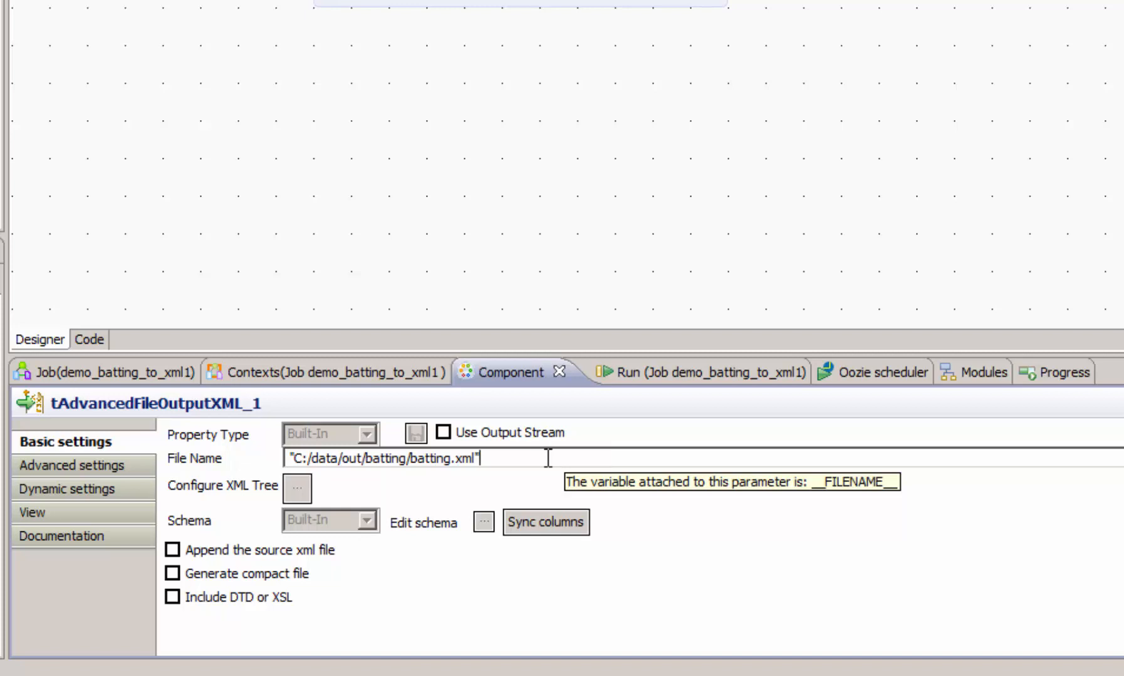
{"action": "mouse_move", "coordinate": [549, 408]}
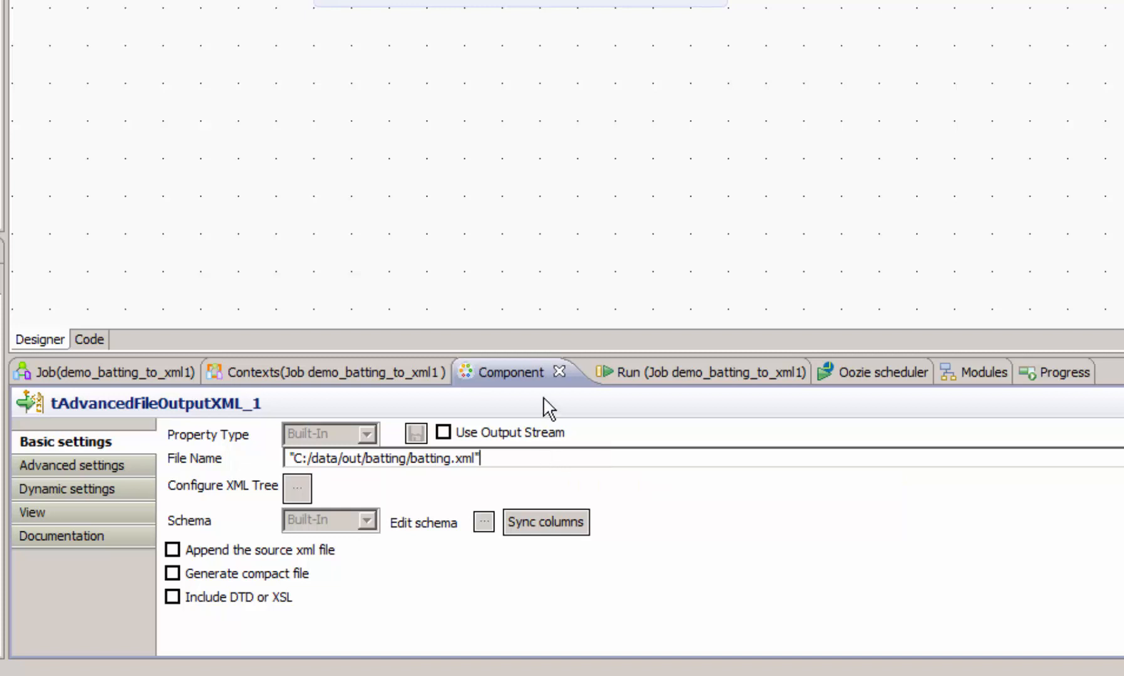
{"action": "mouse_move", "coordinate": [541, 415]}
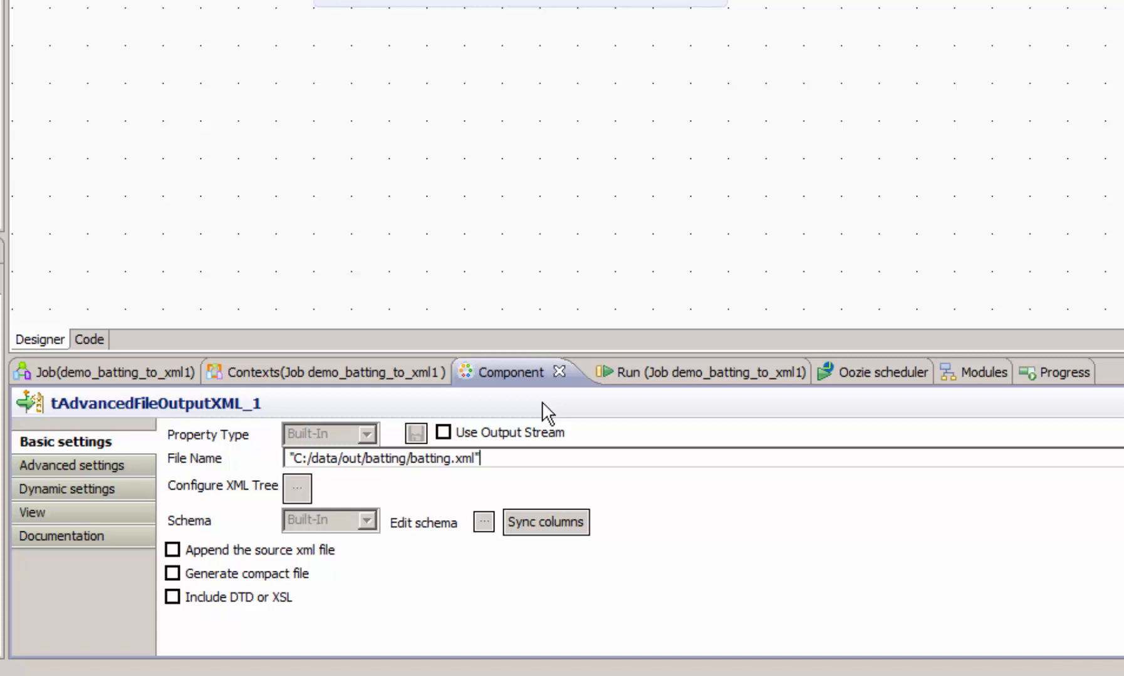
{"action": "mouse_move", "coordinate": [350, 372]}
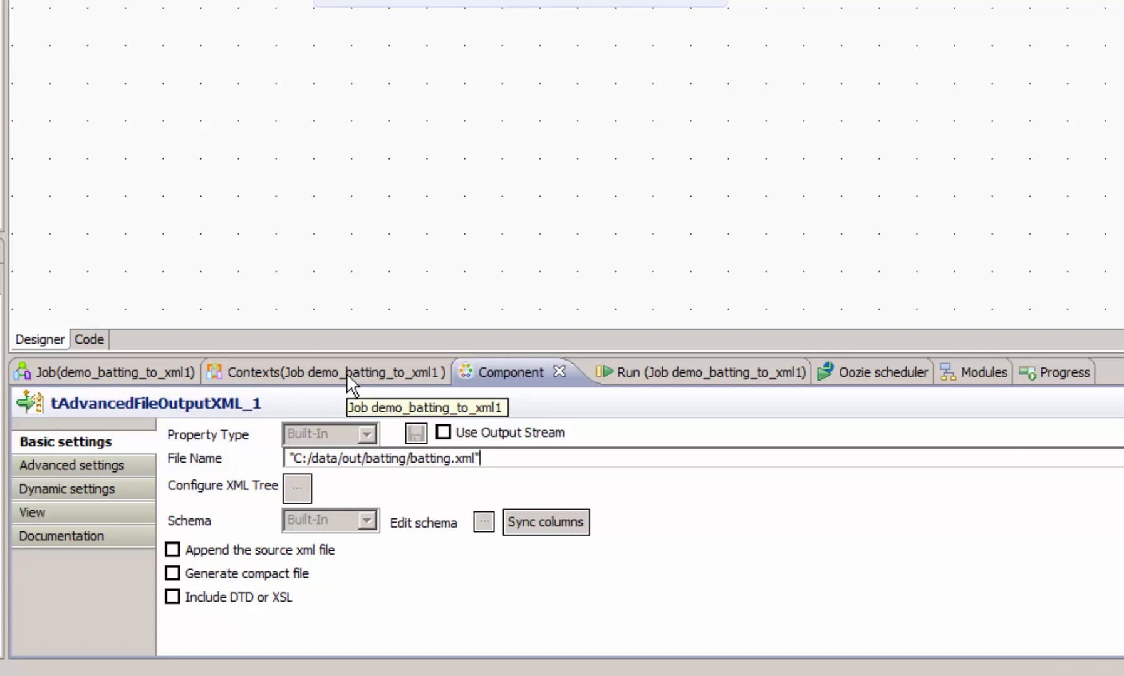
- Add String context variables xmlFilename, archiveFilename and outDir to the demo job
{"action": "left_click", "coordinate": [325, 372]}
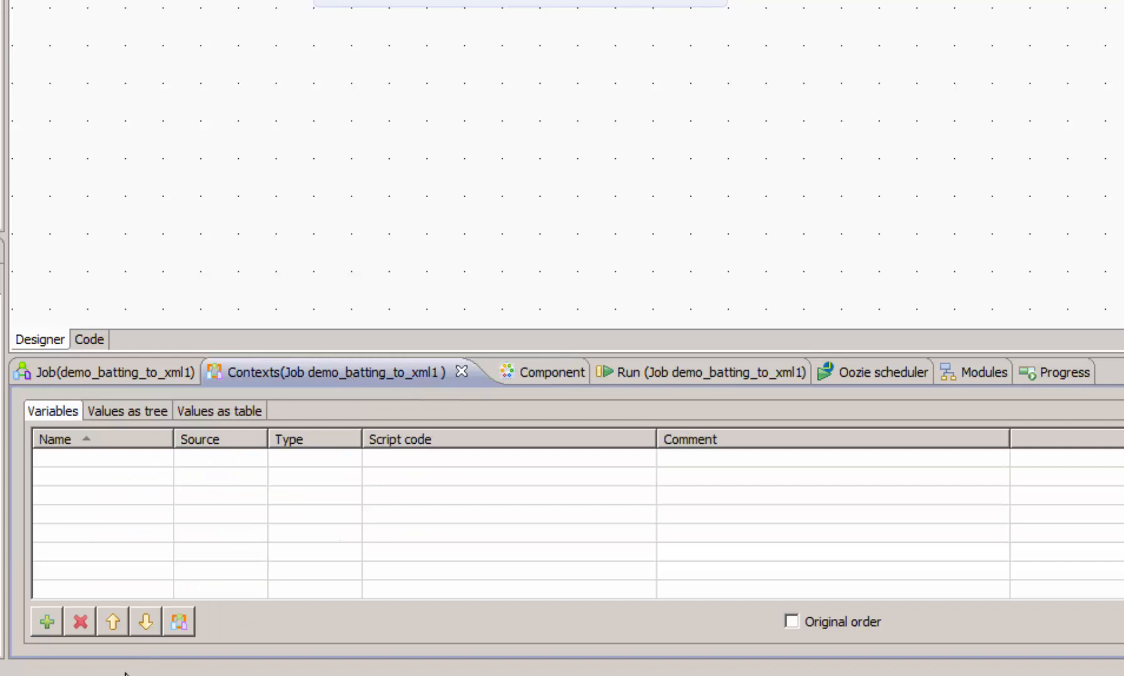
{"action": "mouse_move", "coordinate": [183, 586]}
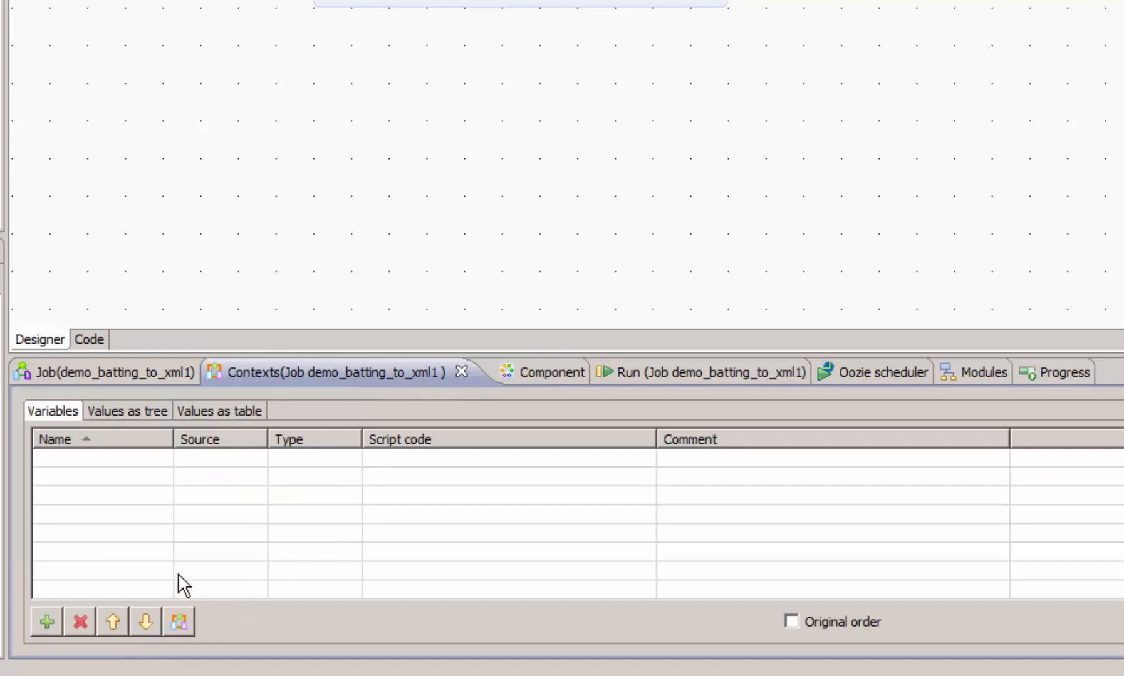
{"action": "mouse_move", "coordinate": [389, 514]}
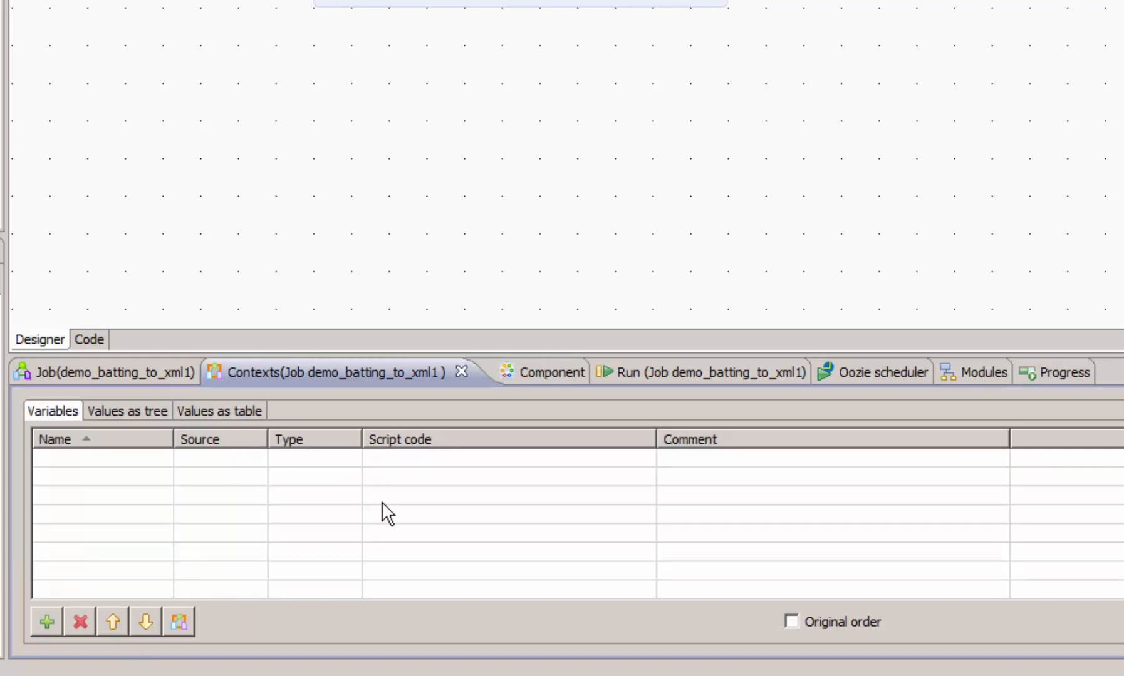
{"action": "mouse_move", "coordinate": [517, 468]}
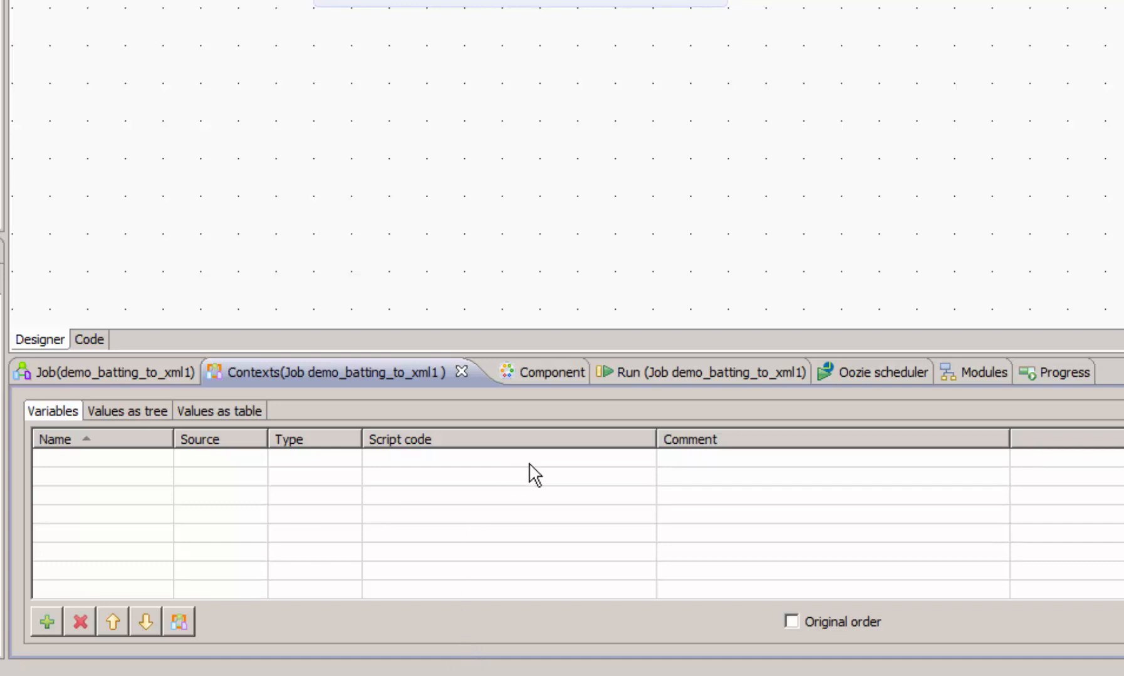
{"action": "mouse_move", "coordinate": [541, 514]}
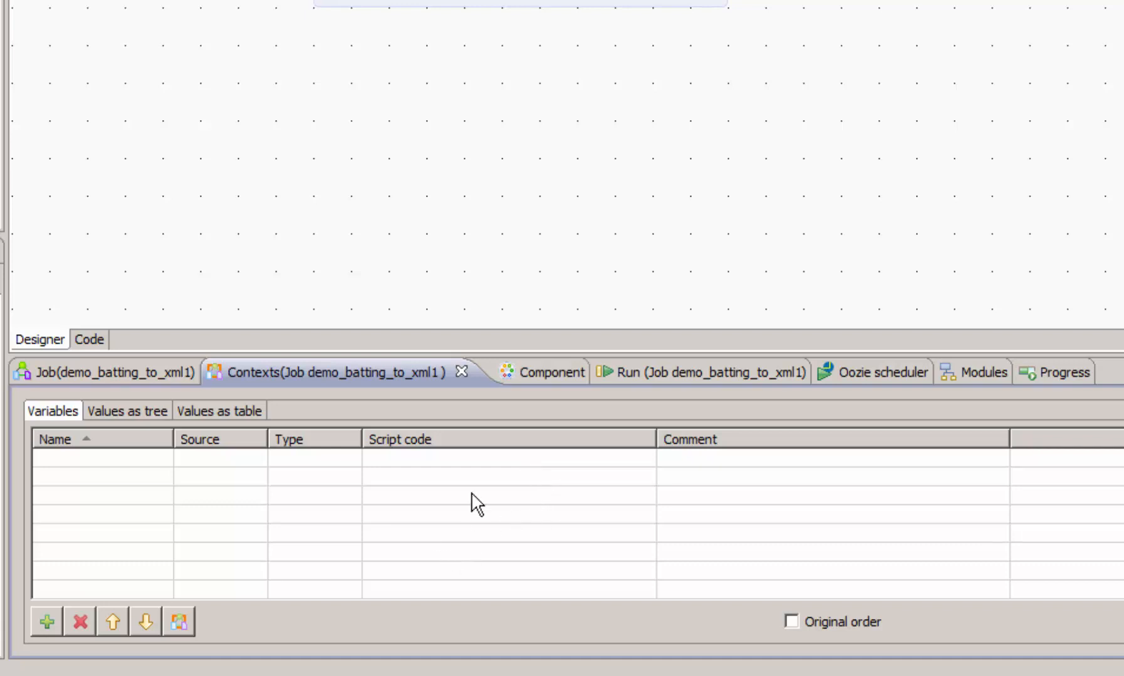
{"action": "mouse_move", "coordinate": [451, 523]}
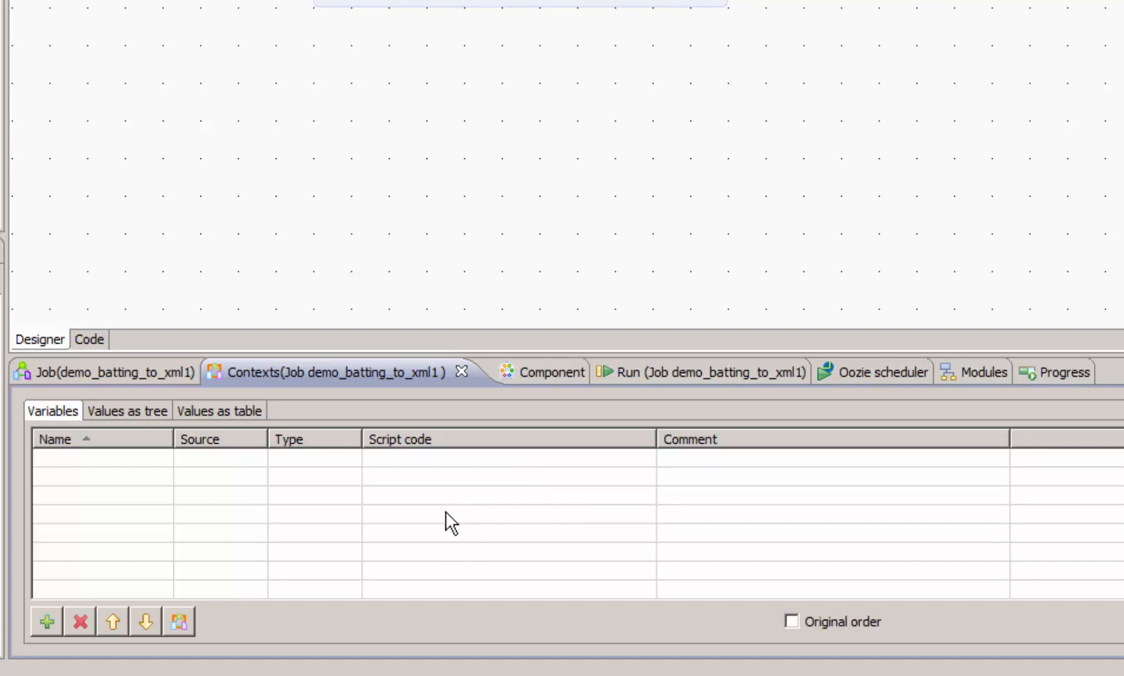
{"action": "left_click", "coordinate": [46, 621]}
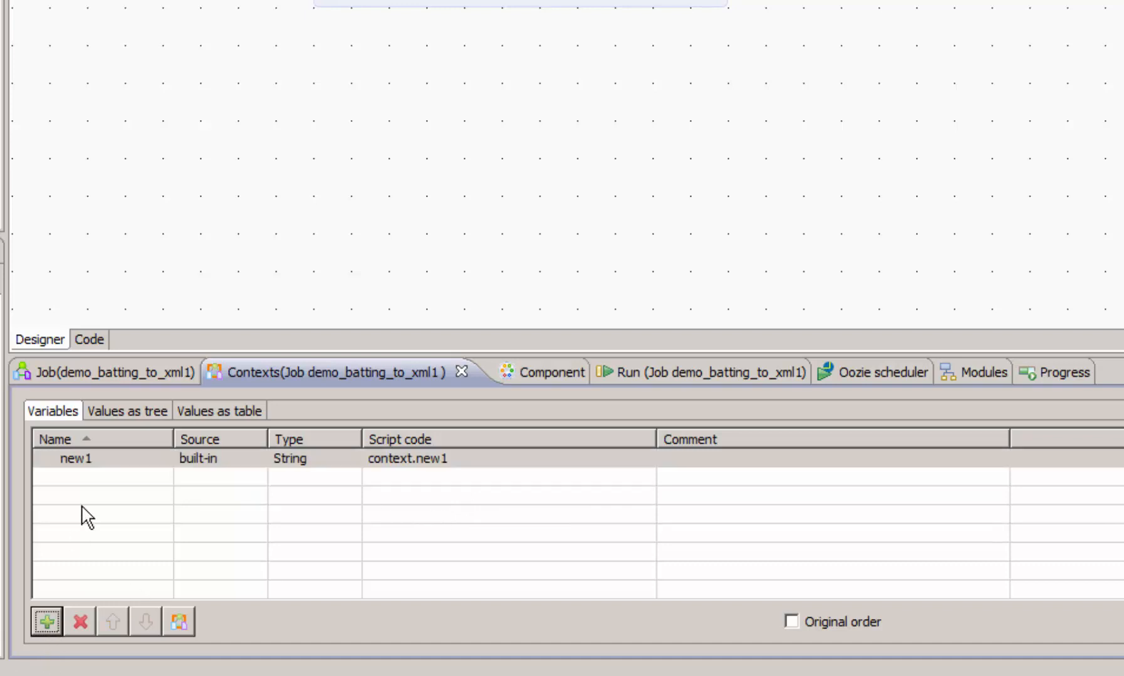
{"action": "double_click", "coordinate": [74, 459]}
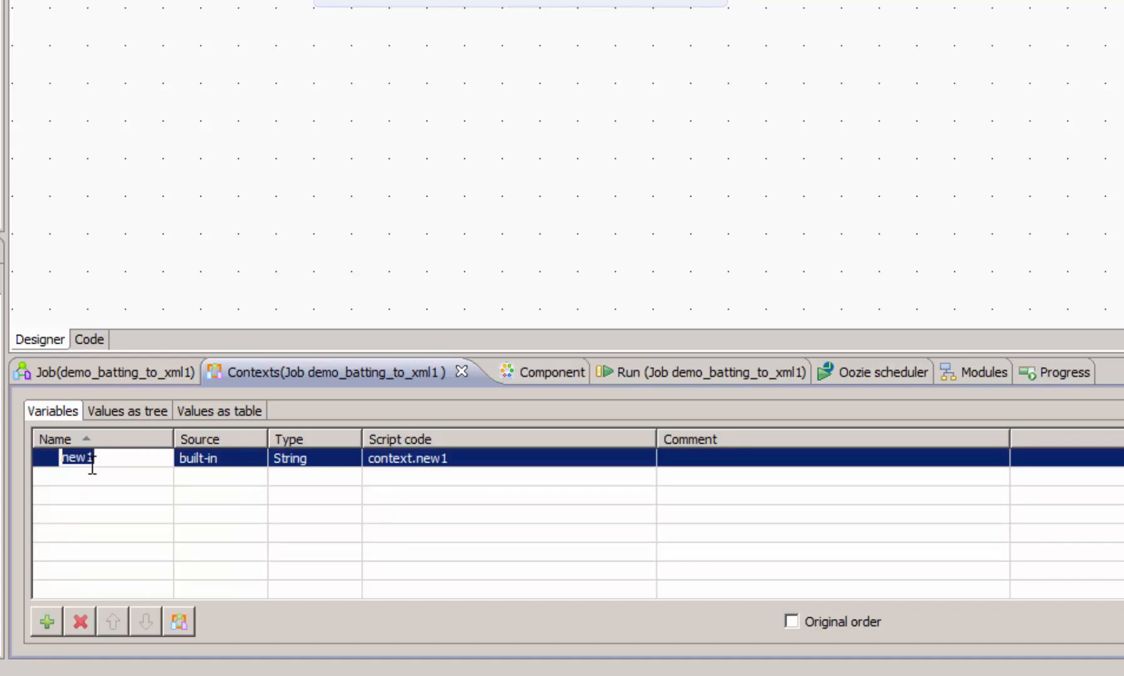
{"action": "type", "text": "xmlFilenam"}
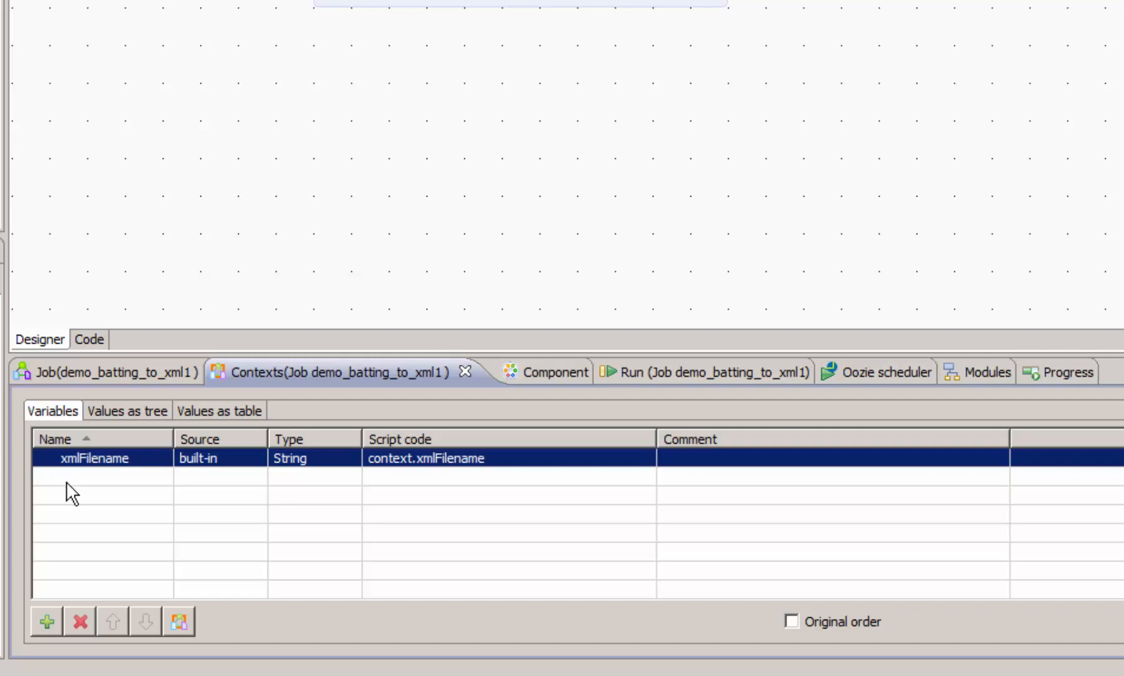
{"action": "left_click", "coordinate": [45, 621]}
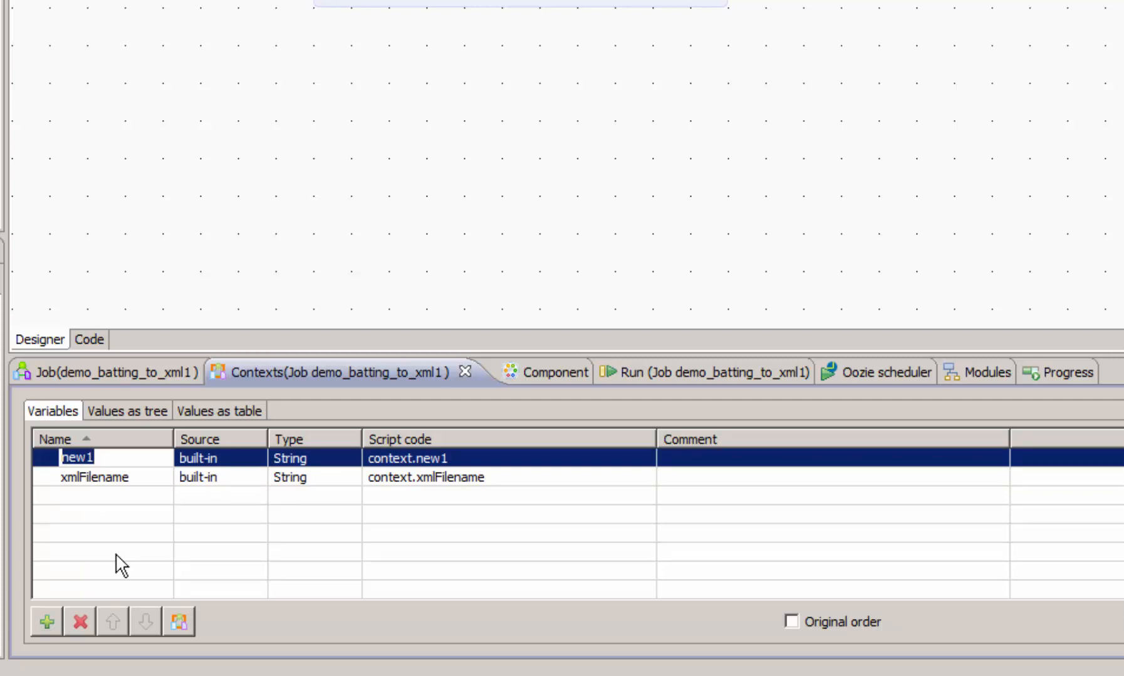
{"action": "type", "text": "ac"}
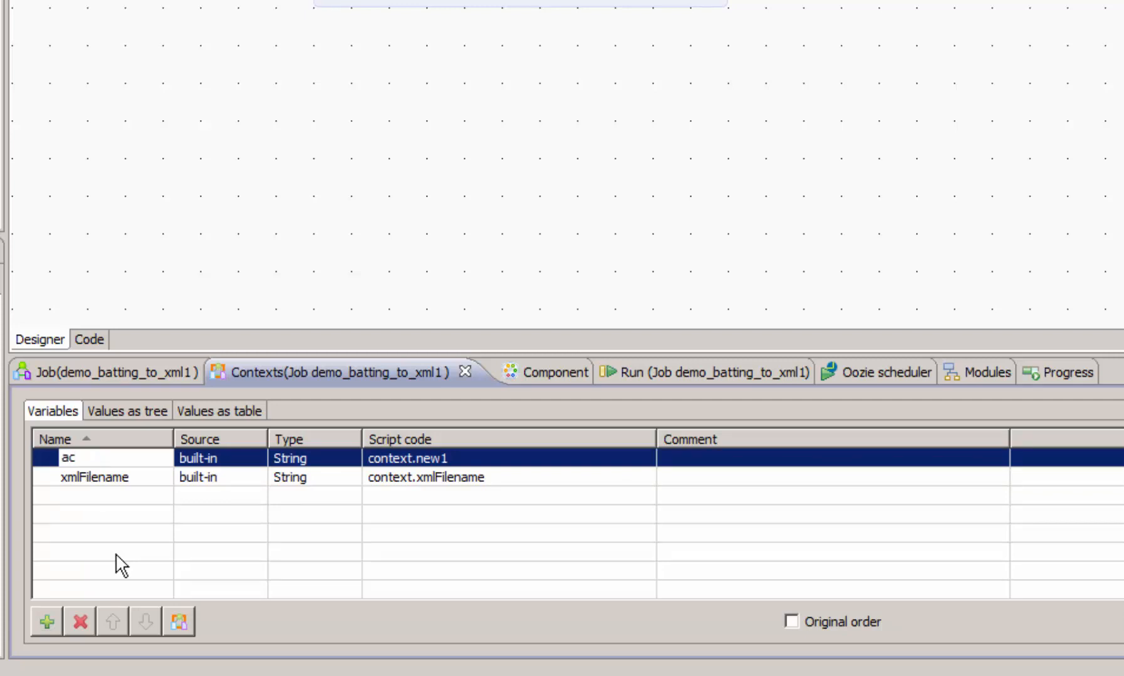
{"action": "type", "text": "archiveF"}
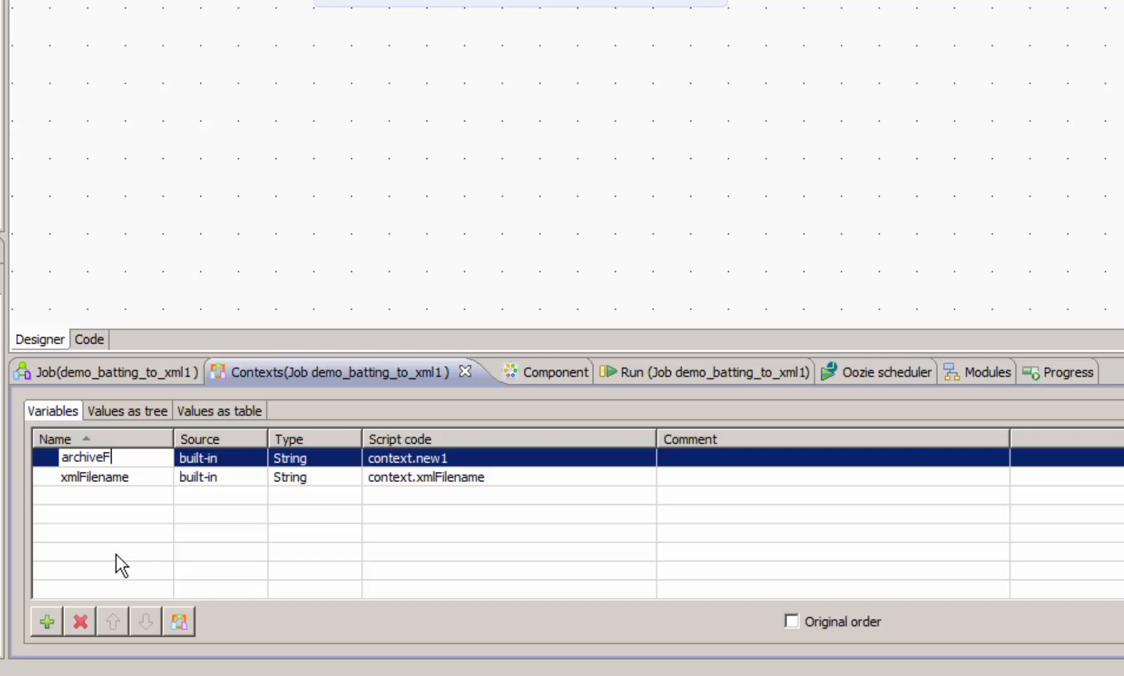
{"action": "type", "text": "ilename"}
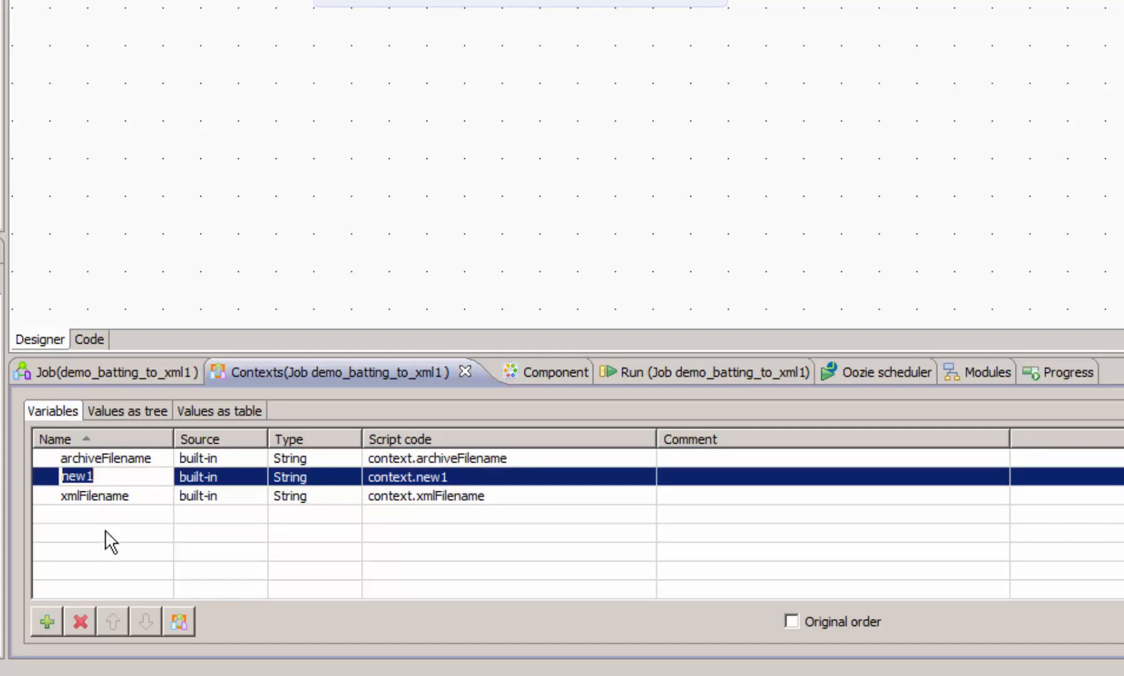
{"action": "mouse_move", "coordinate": [64, 588]}
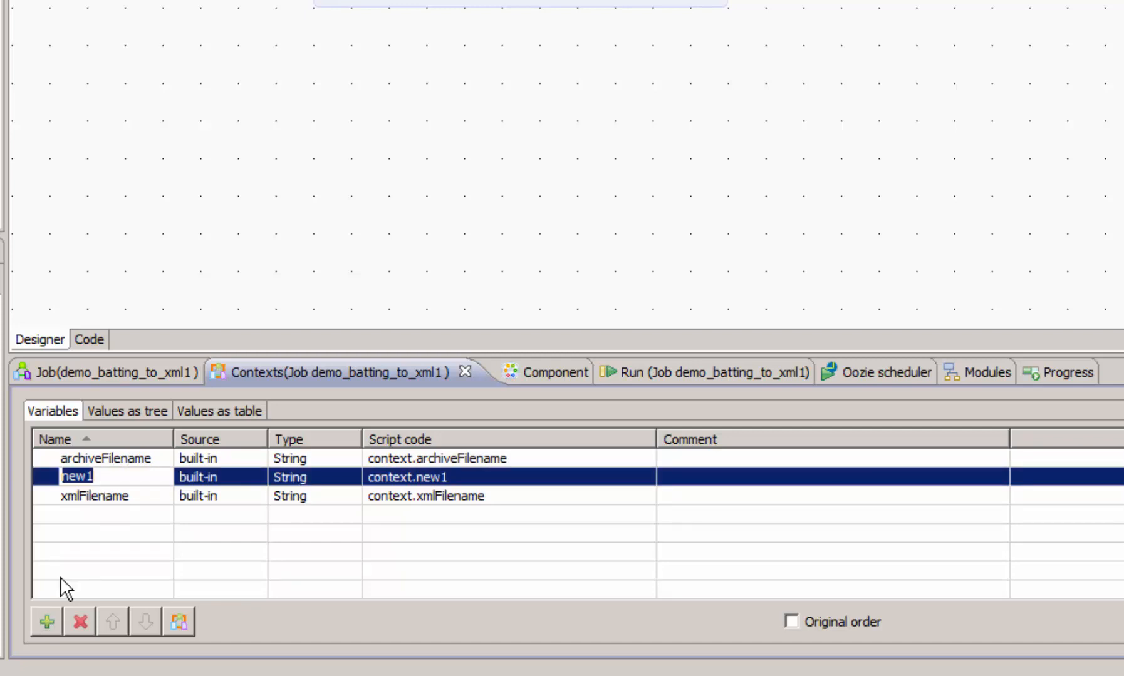
{"action": "type", "text": "outDir"}
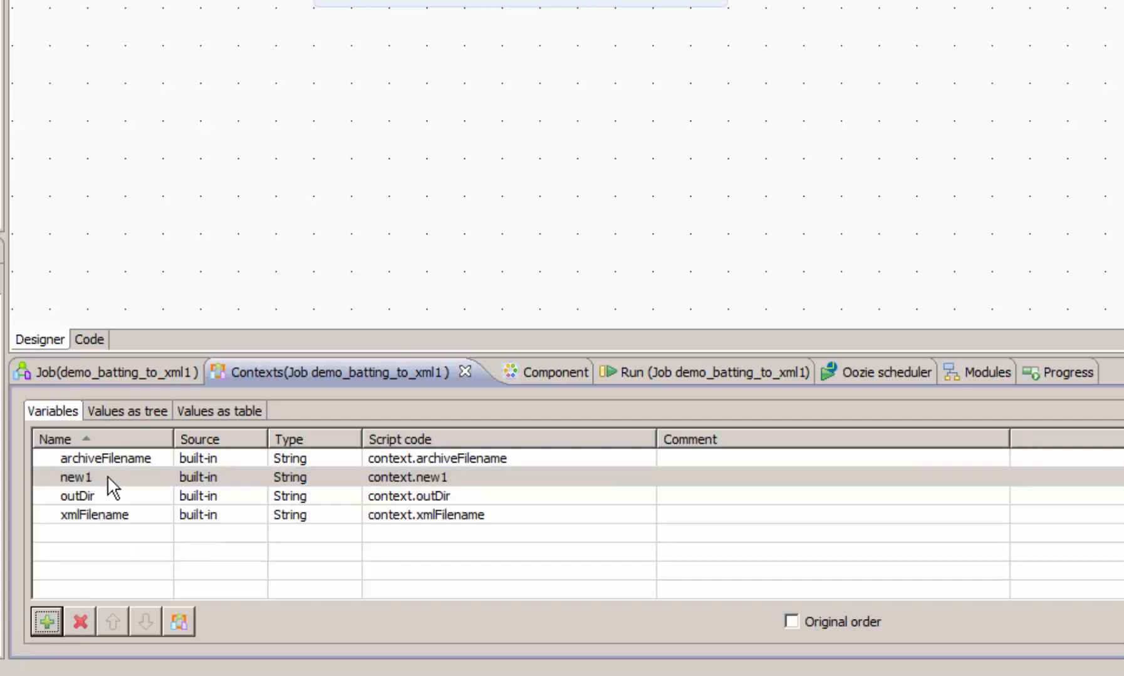
- Rename the fourth new variable to remoteDir and show all defaults in the Values as table view
{"action": "left_click", "coordinate": [77, 477]}
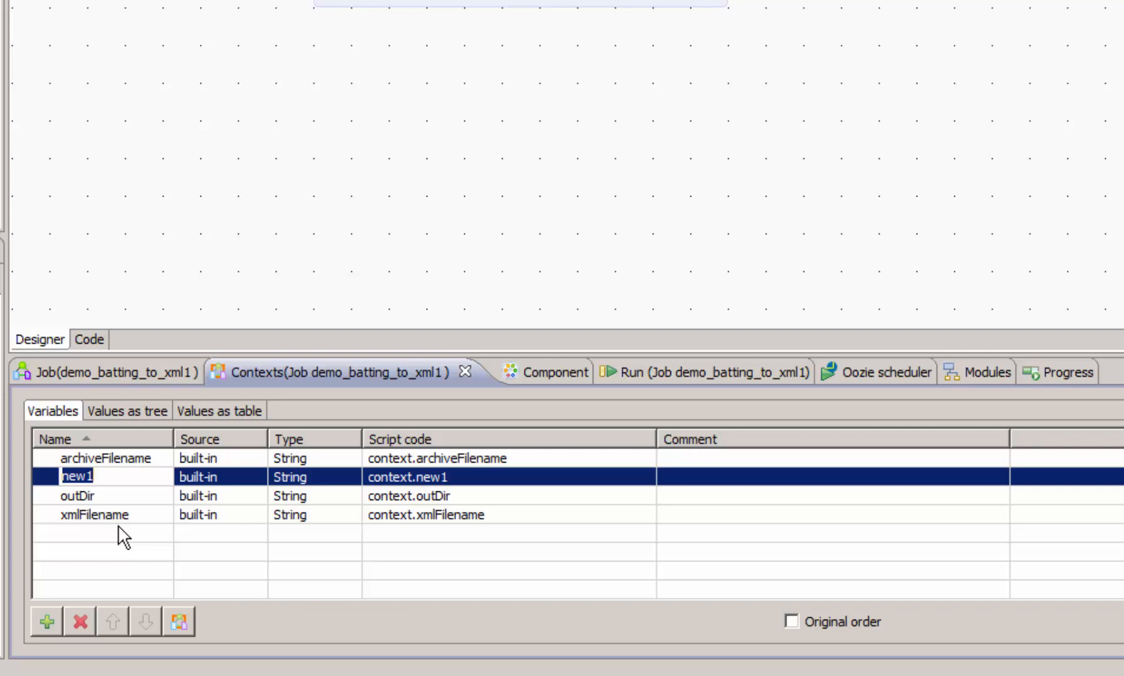
{"action": "type", "text": "remote"}
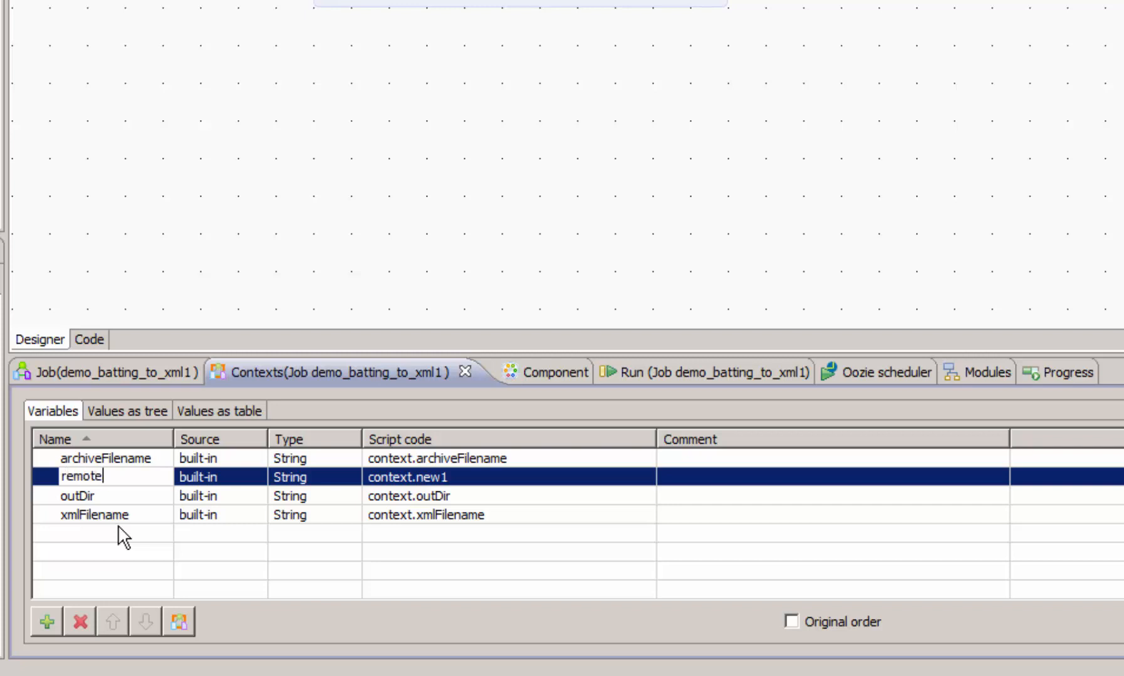
{"action": "type", "text": "Dir"}
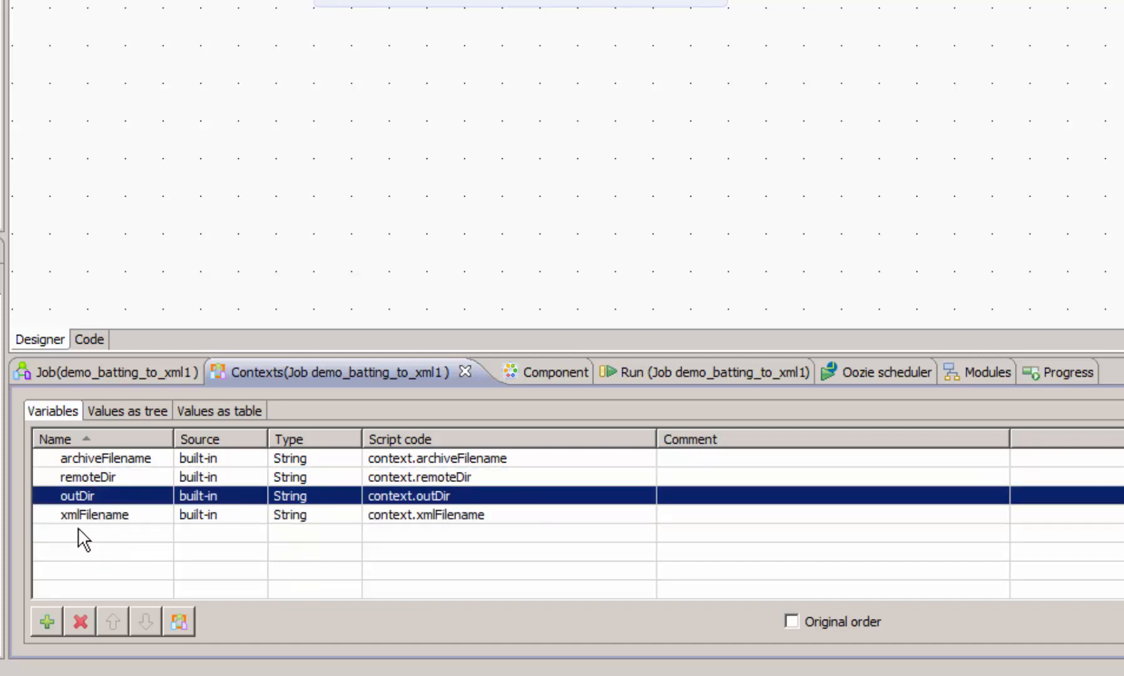
{"action": "mouse_move", "coordinate": [118, 574]}
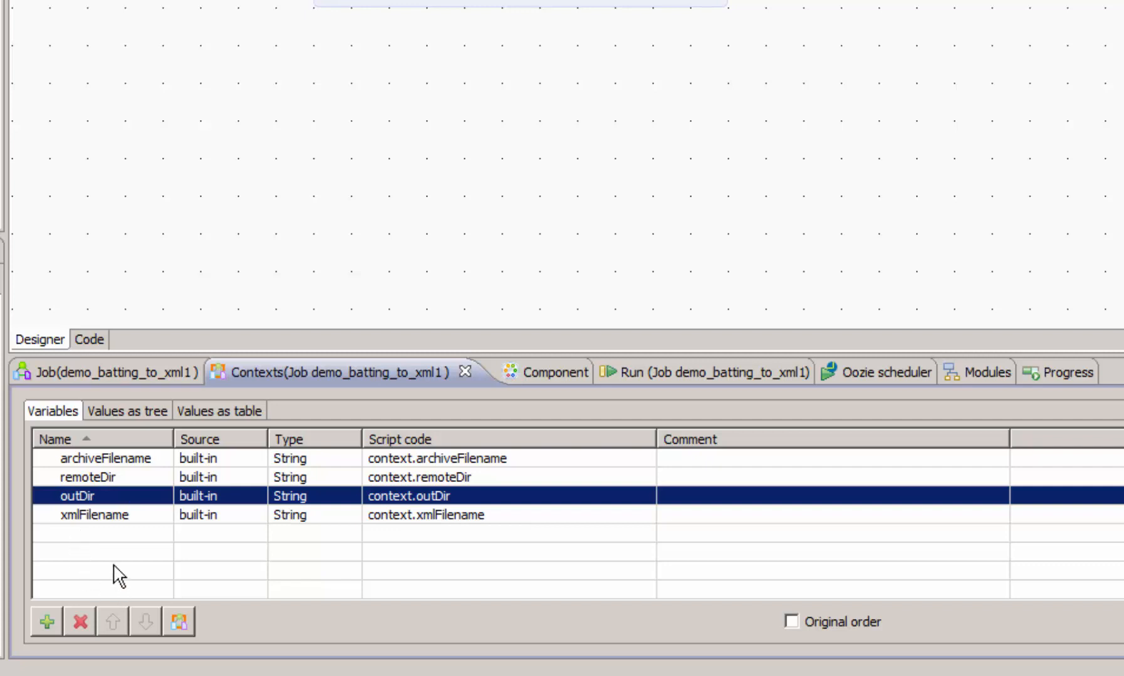
{"action": "mouse_move", "coordinate": [117, 518]}
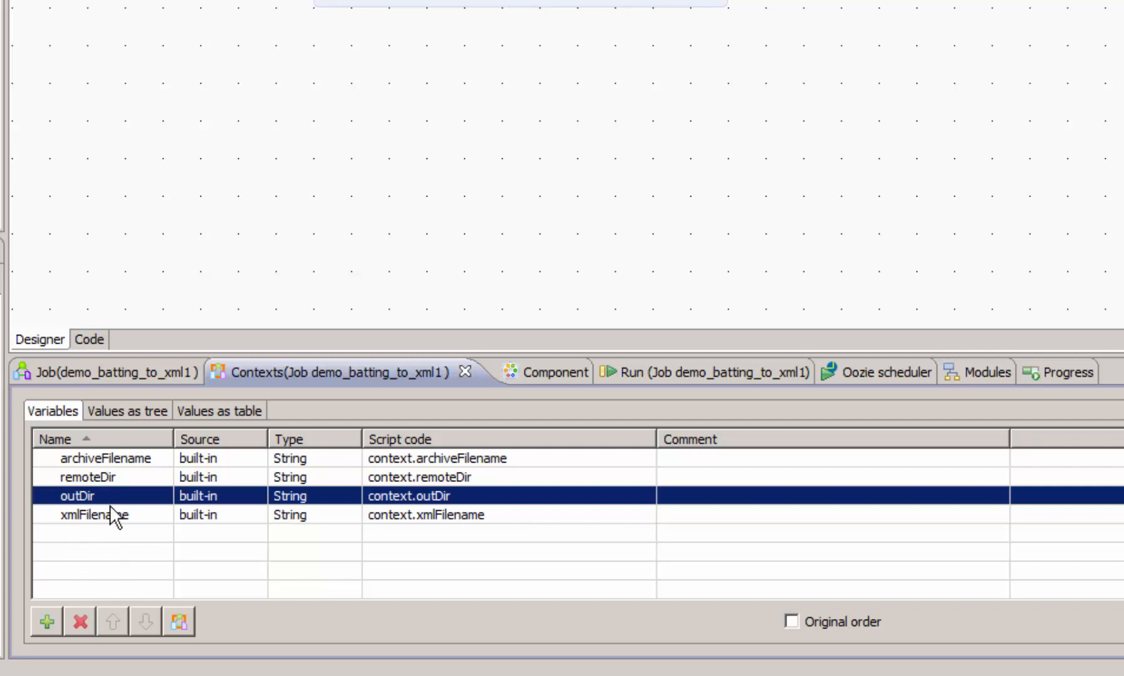
{"action": "mouse_move", "coordinate": [213, 480]}
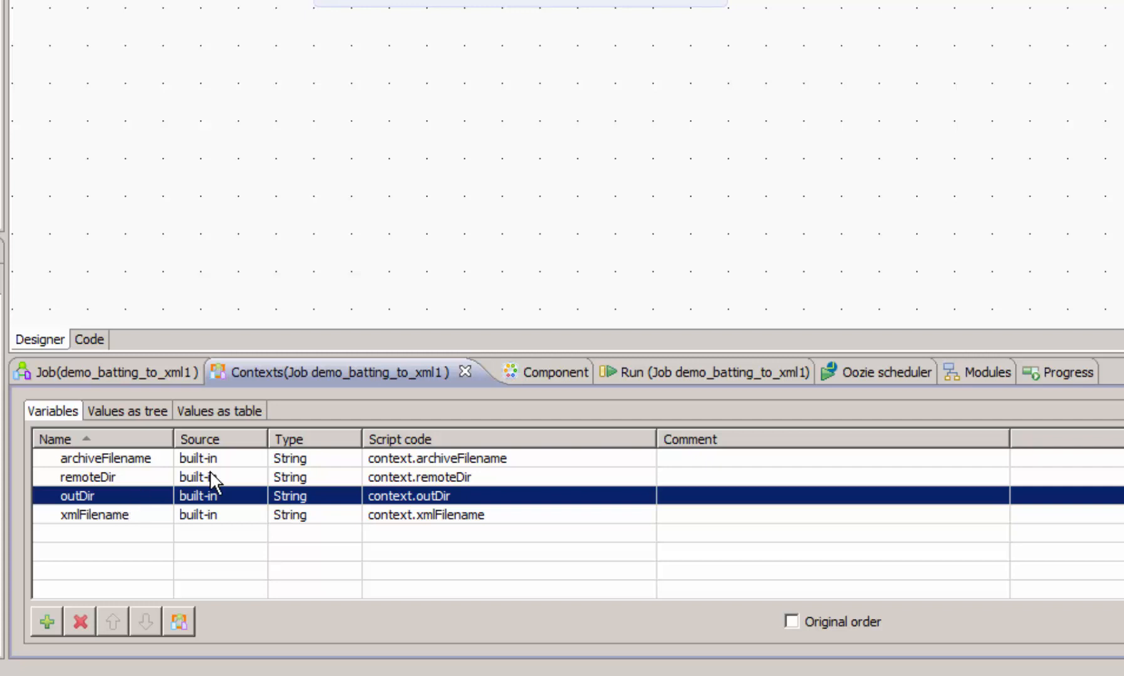
{"action": "left_click", "coordinate": [218, 410]}
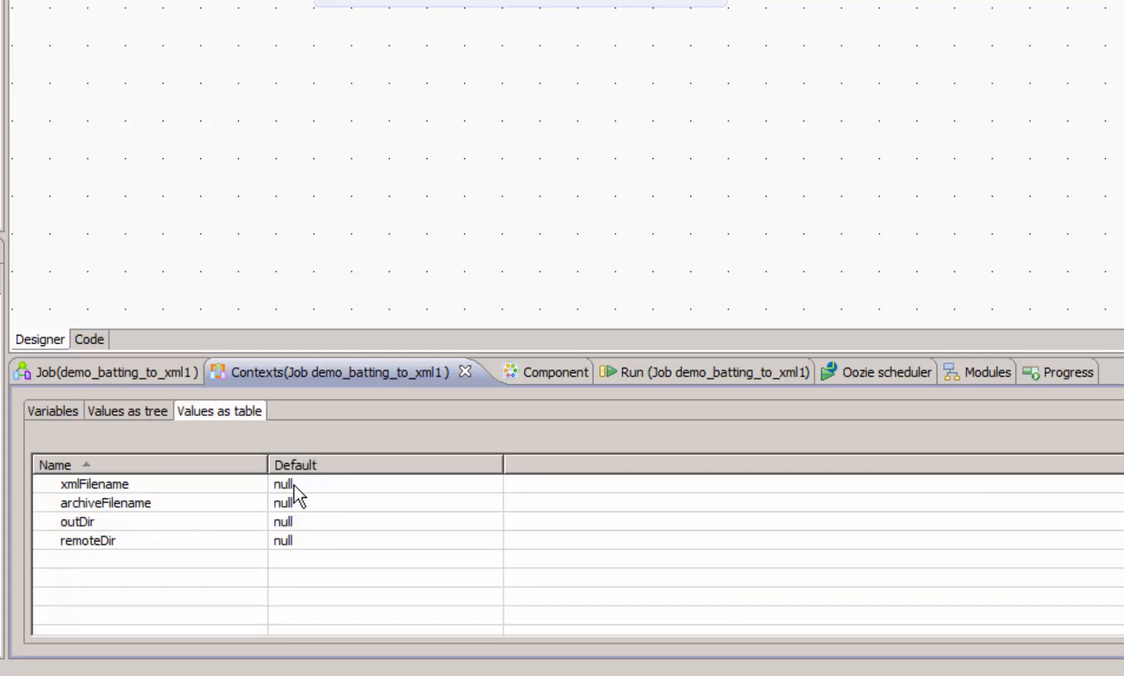
- Set defaults xmlFilename = batting.xml, archiveFilename = batting.zip and outDir = C:/data/out/batting/
{"action": "left_click", "coordinate": [93, 483]}
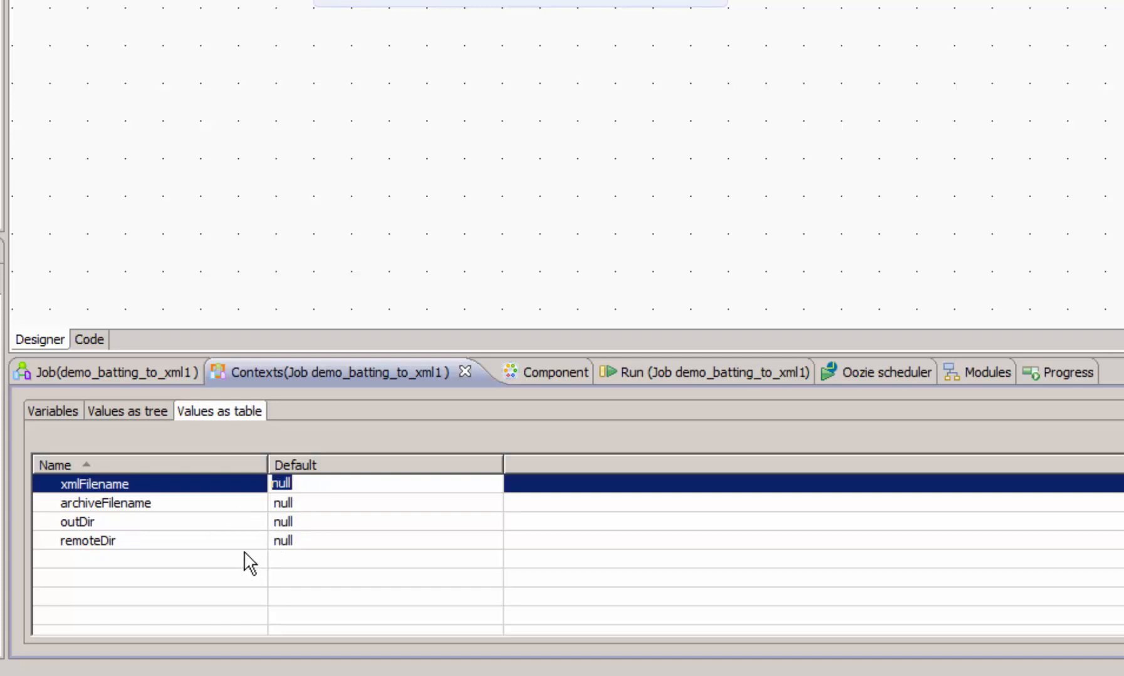
{"action": "type", "text": "batt"}
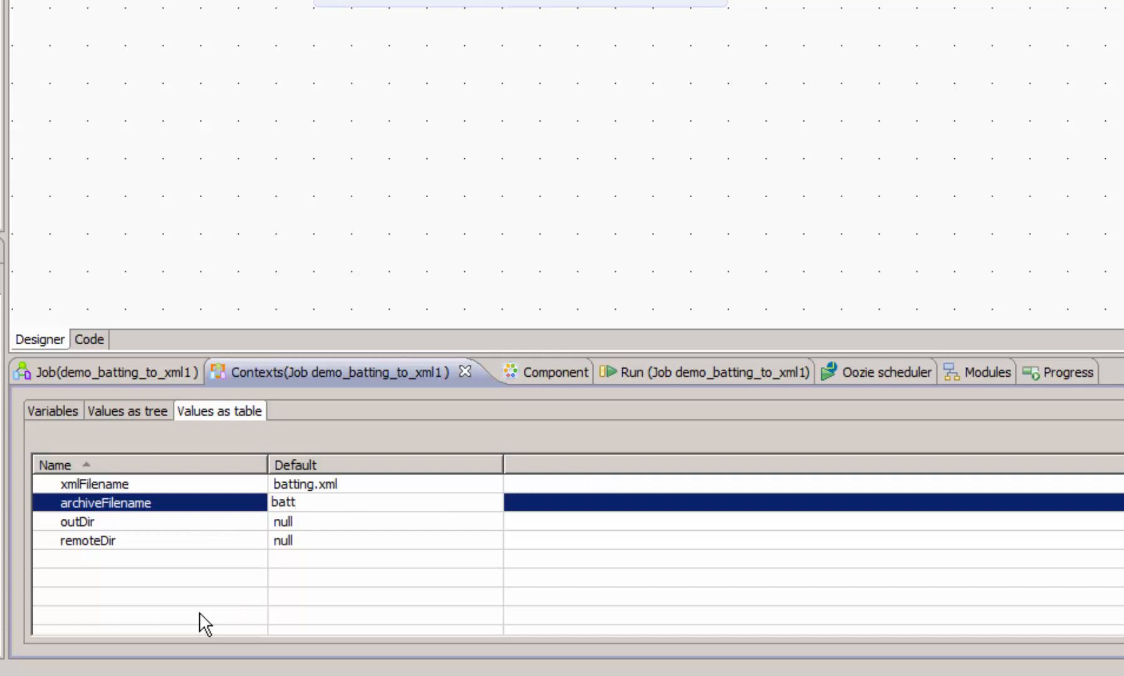
{"action": "type", "text": "batting.zip"}
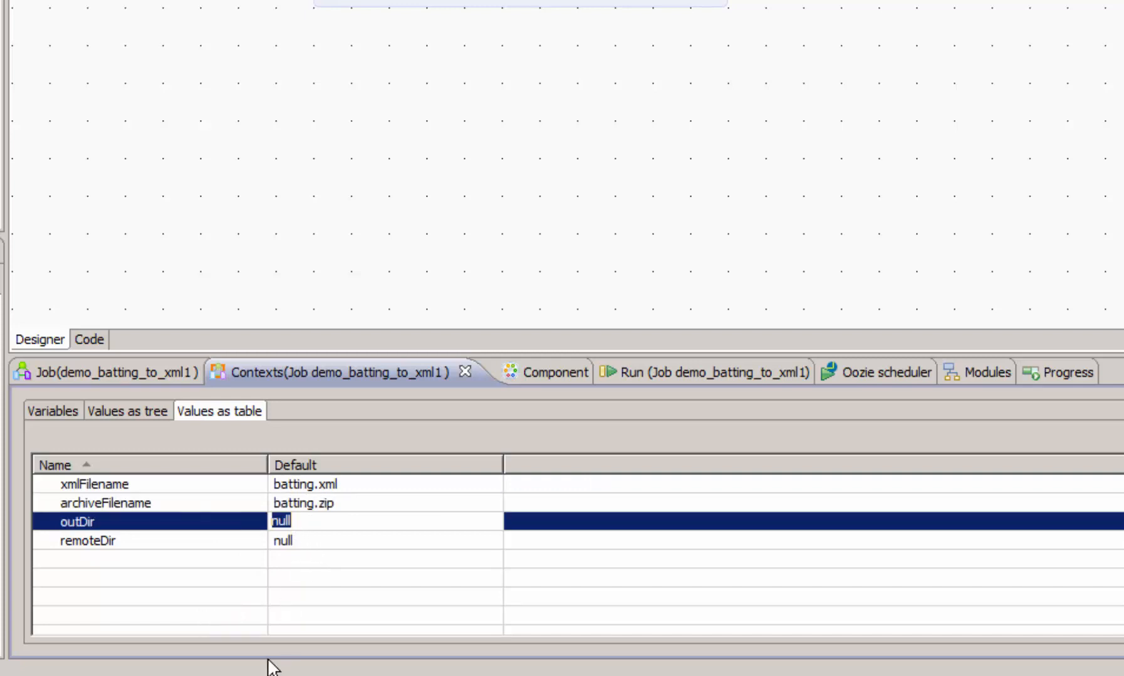
{"action": "type", "text": "C:"}
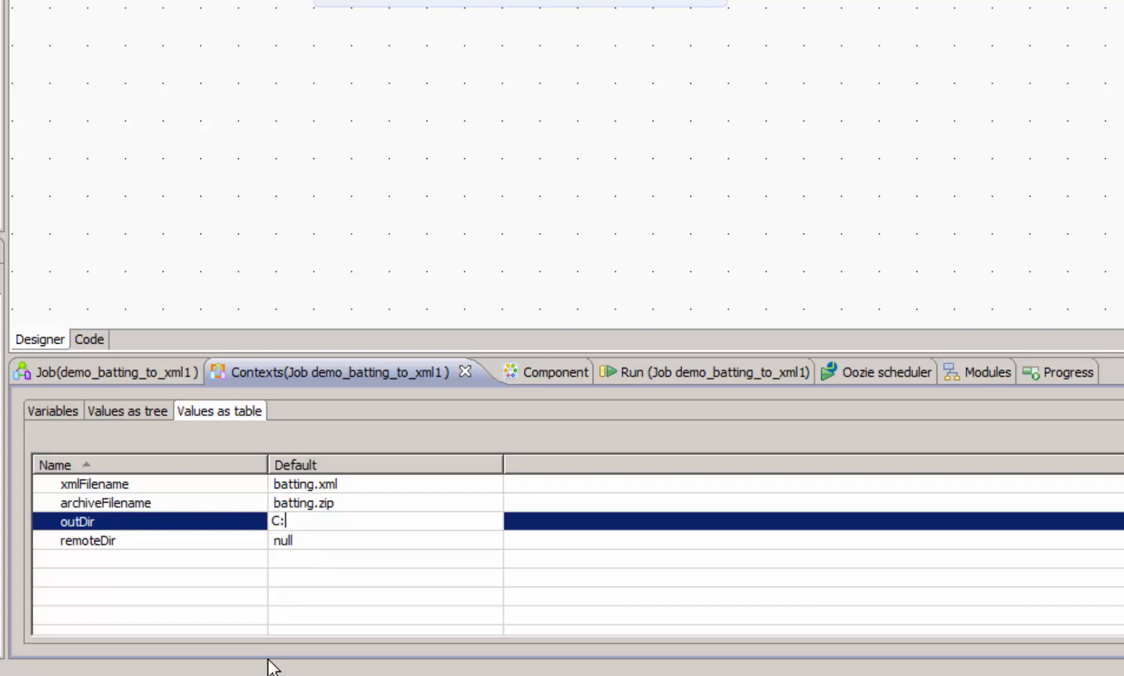
{"action": "type", "text": "/"}
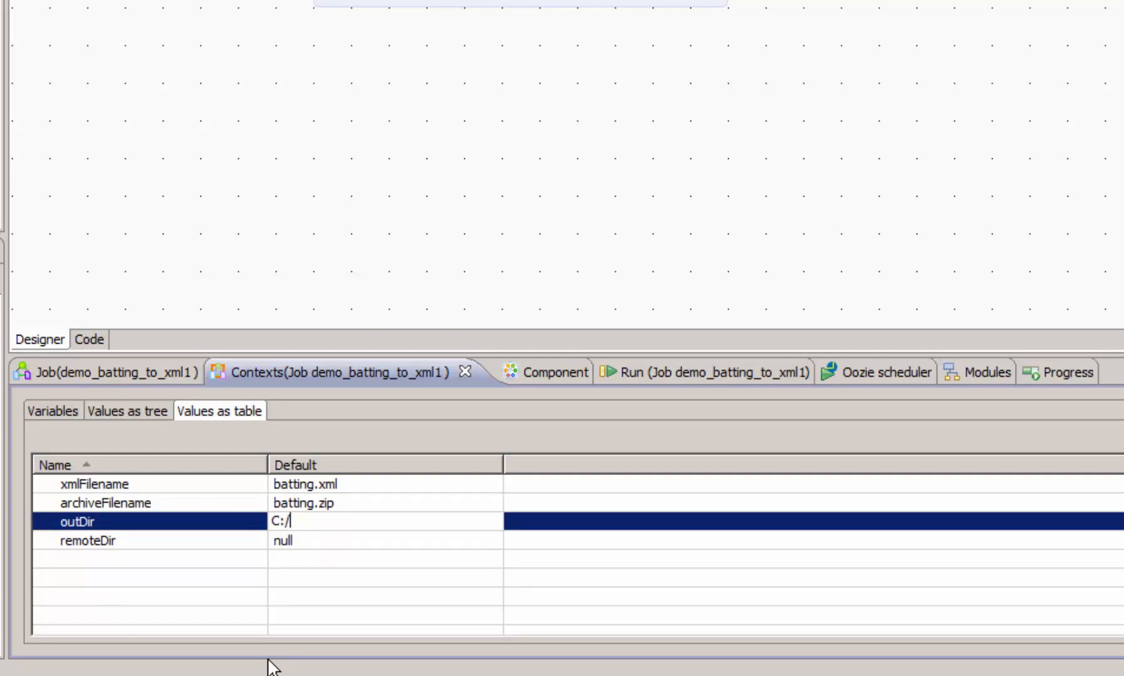
{"action": "type", "text": "data/out/batting"}
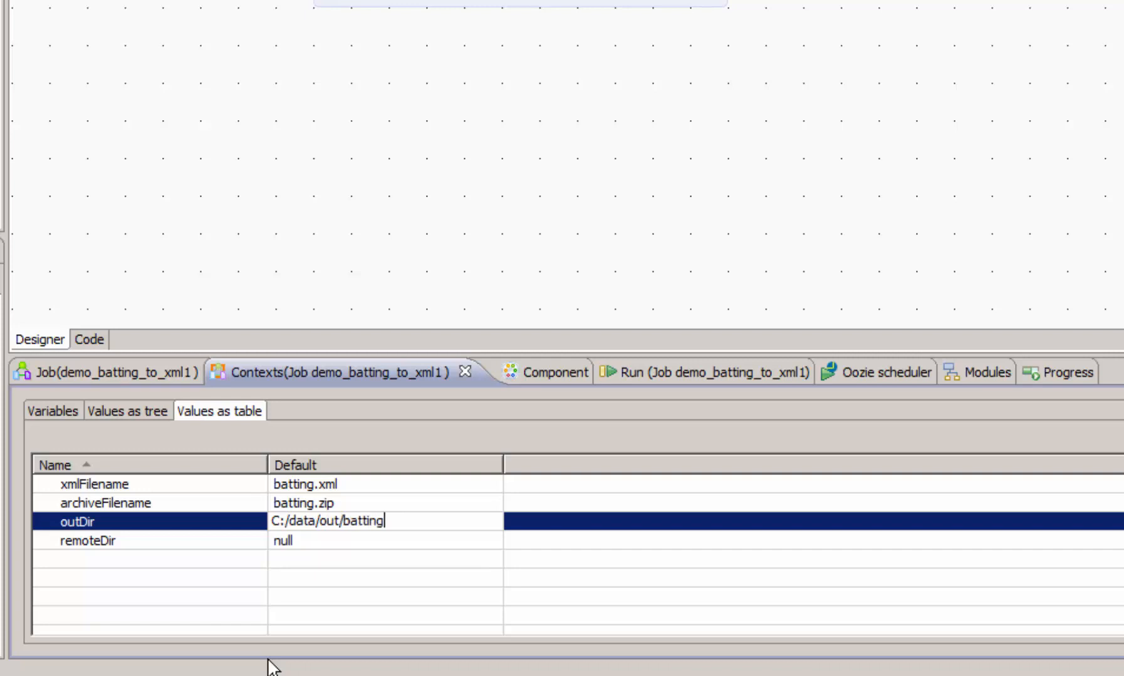
{"action": "type", "text": "/"}
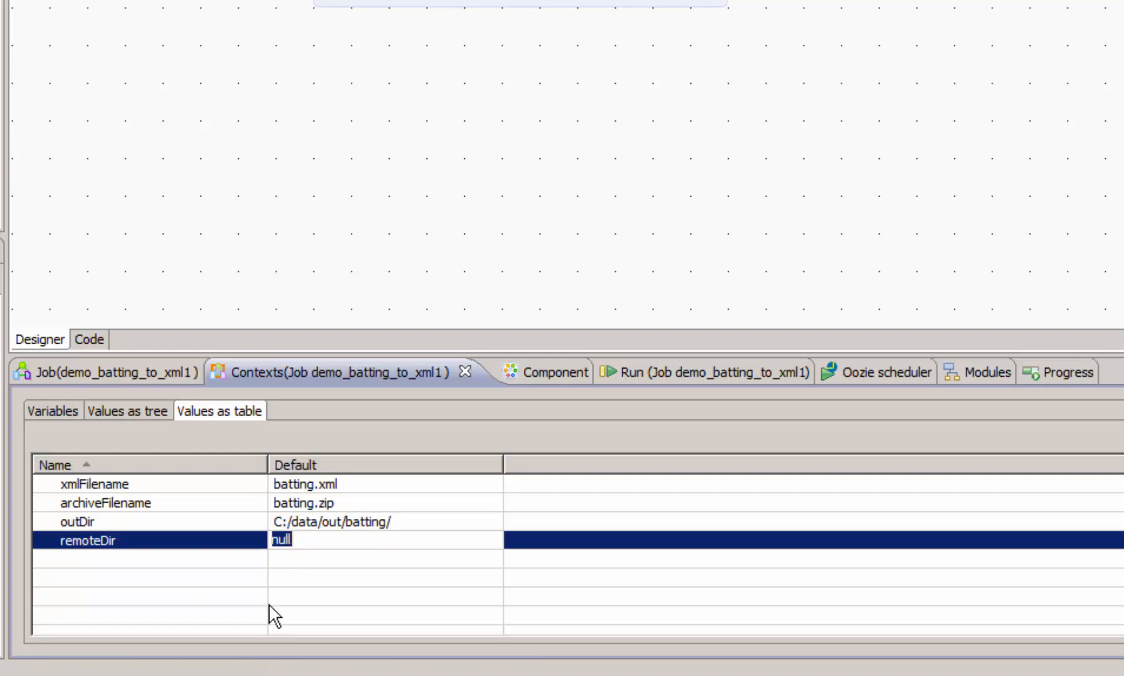
- Set the remoteDir default to the Linux path /home/root/import/staging/
{"action": "type", "text": "/"}
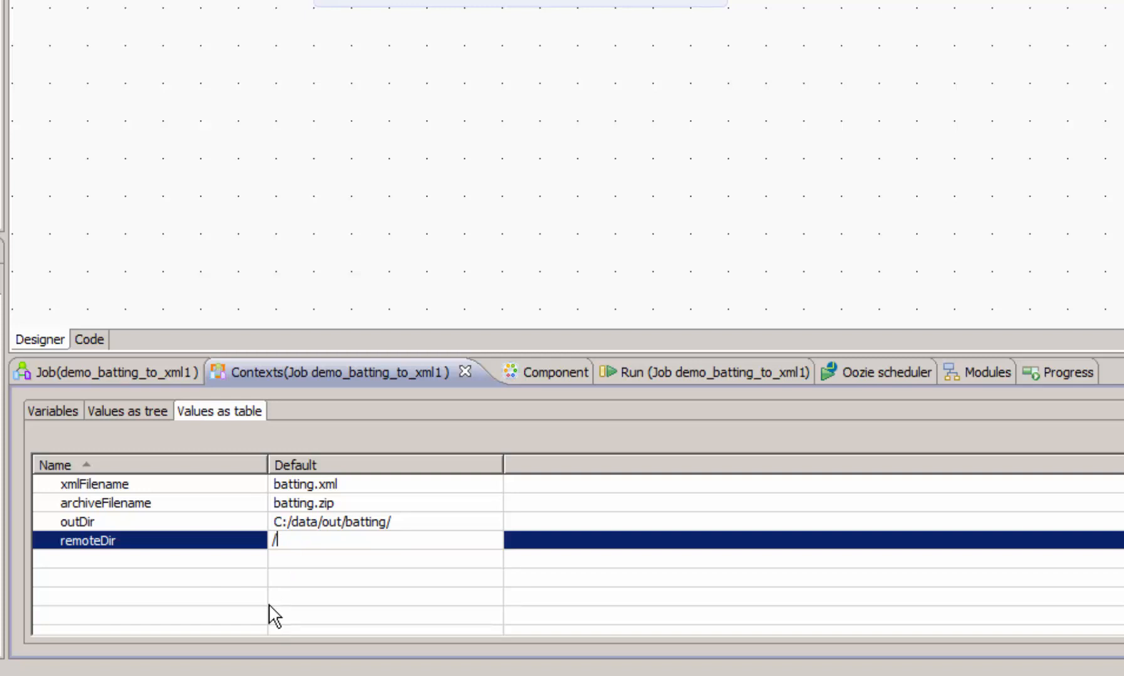
{"action": "type", "text": "home/root"}
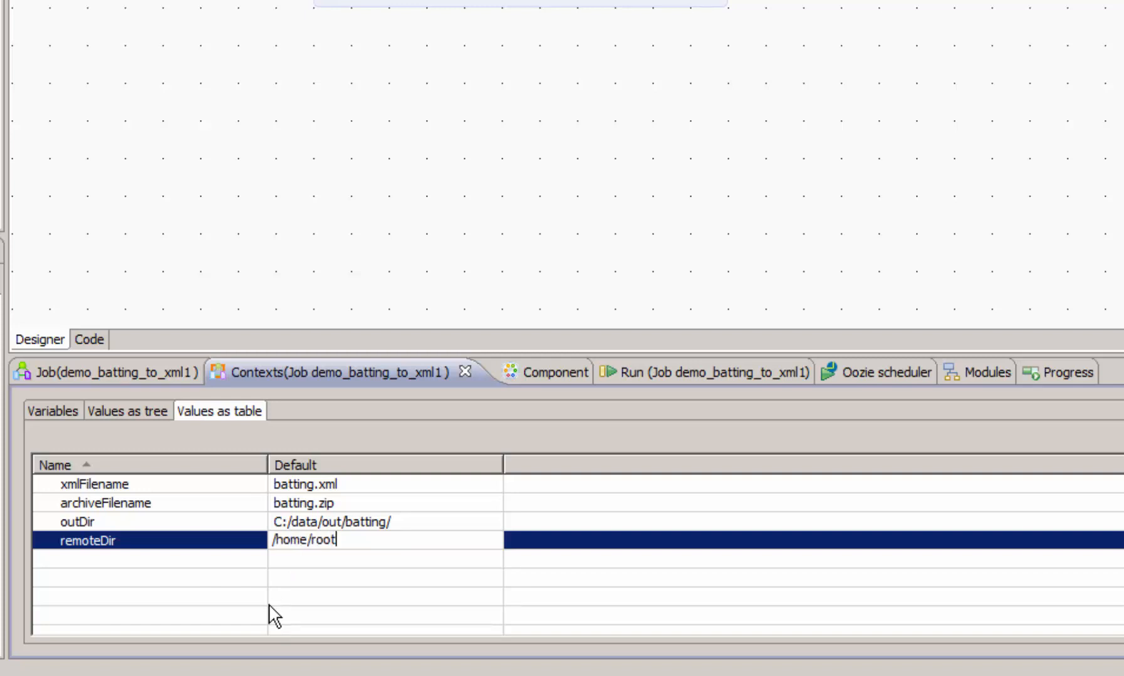
{"action": "type", "text": "/import"}
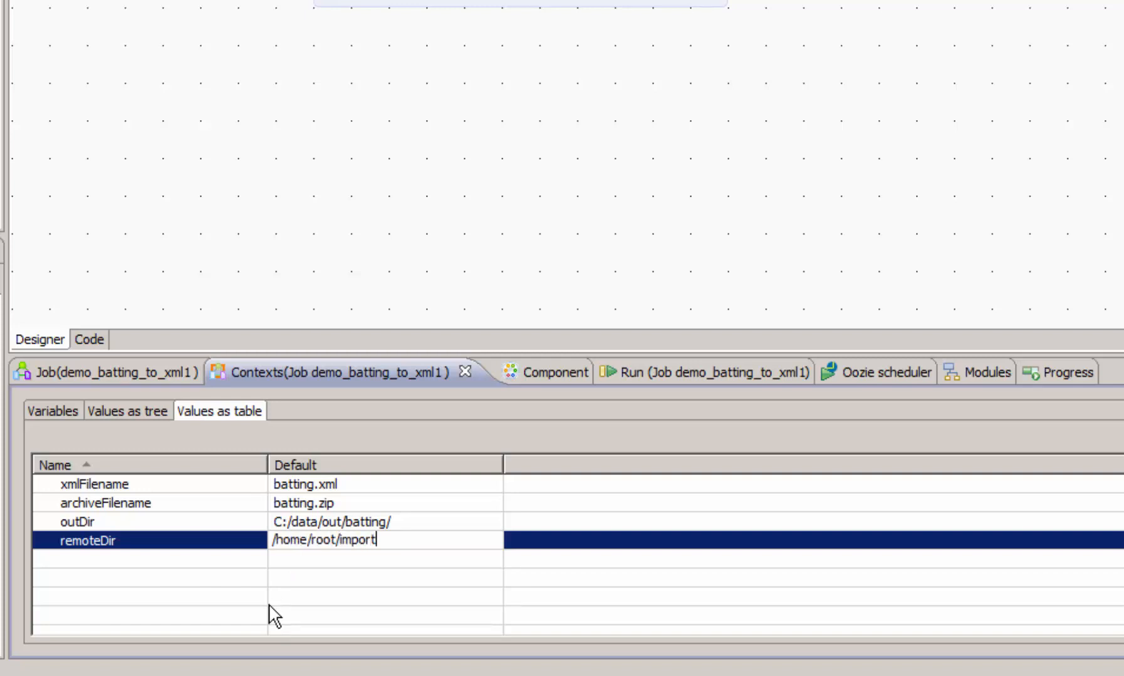
{"action": "type", "text": "/staging/"}
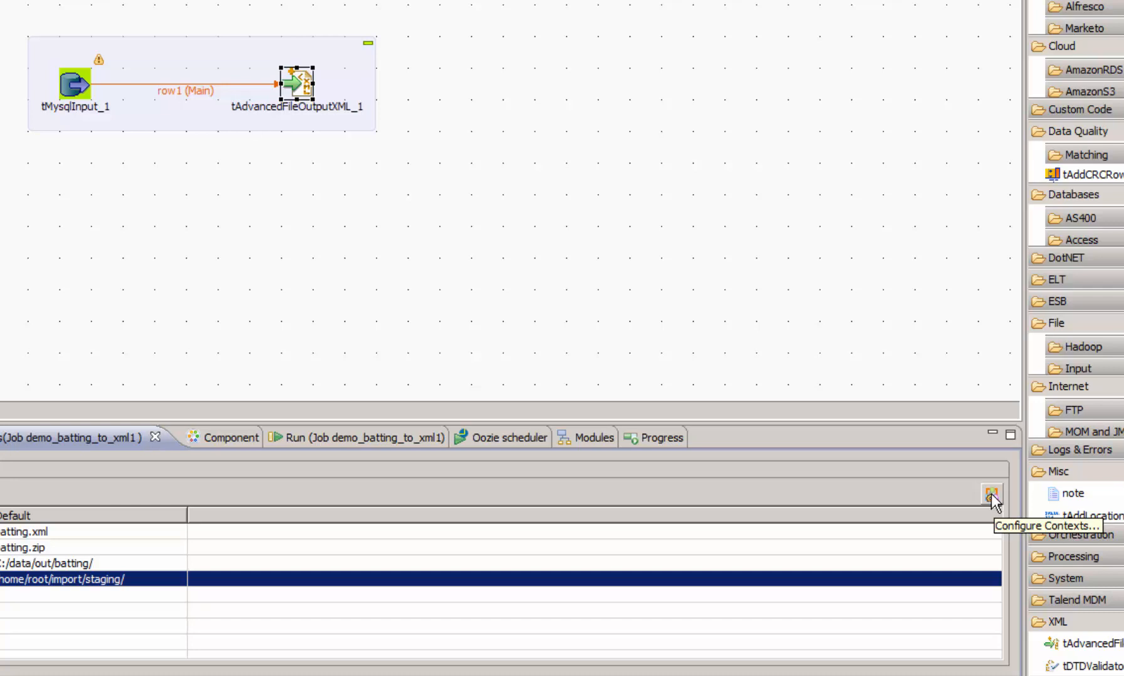
{"action": "mouse_move", "coordinate": [968, 500]}
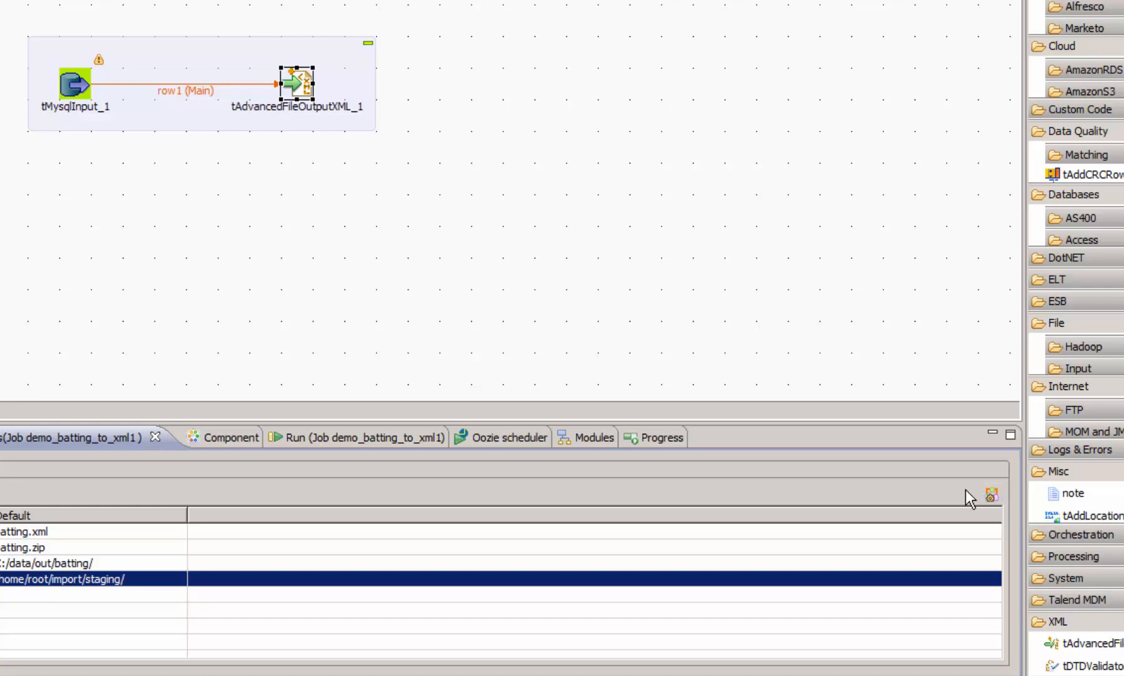
{"action": "mouse_move", "coordinate": [833, 515]}
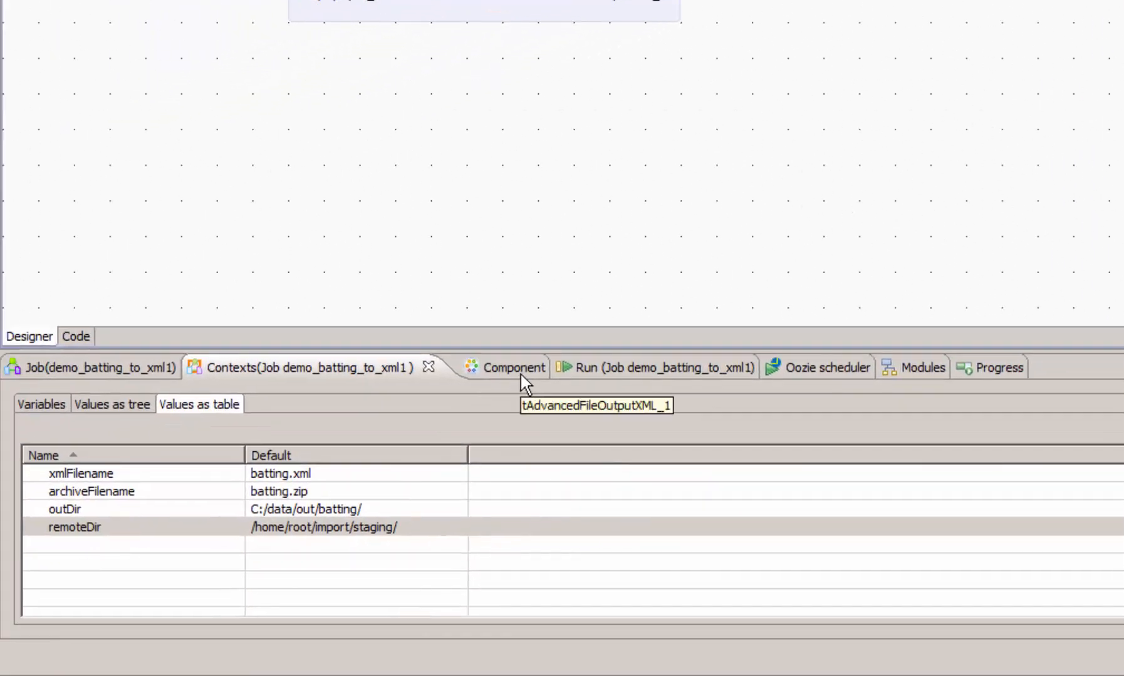
- Clear the XML output's hard-coded C: file name and start building it from context variables
{"action": "left_click", "coordinate": [512, 367]}
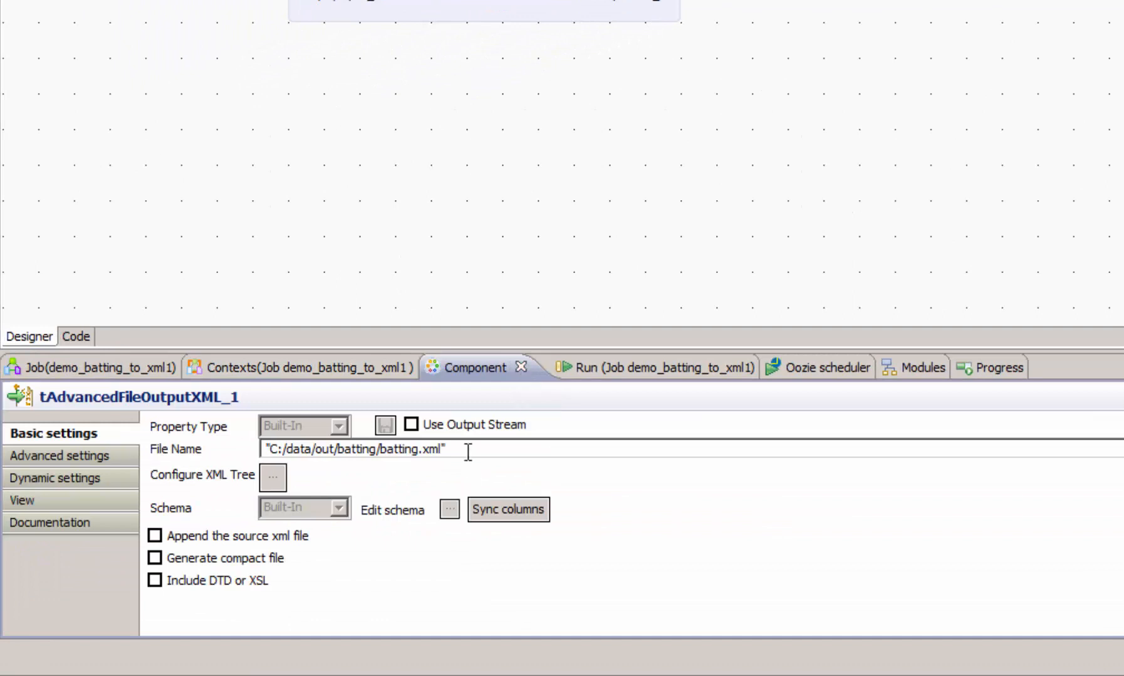
{"action": "triple_click", "coordinate": [355, 450]}
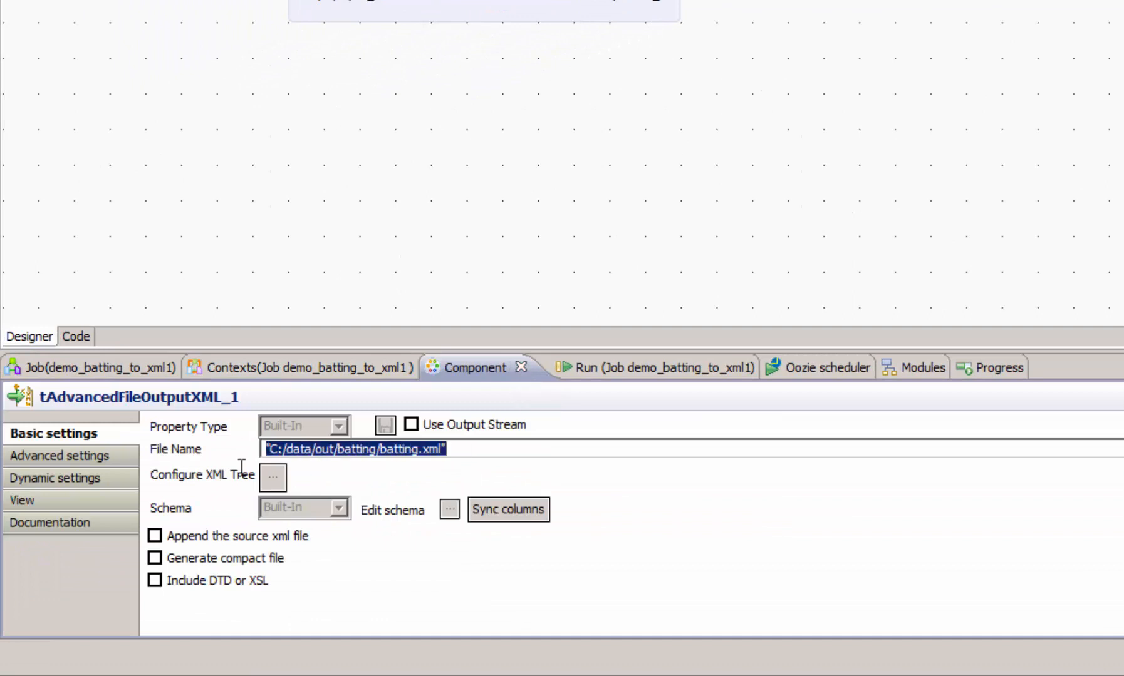
{"action": "key", "text": "Delete"}
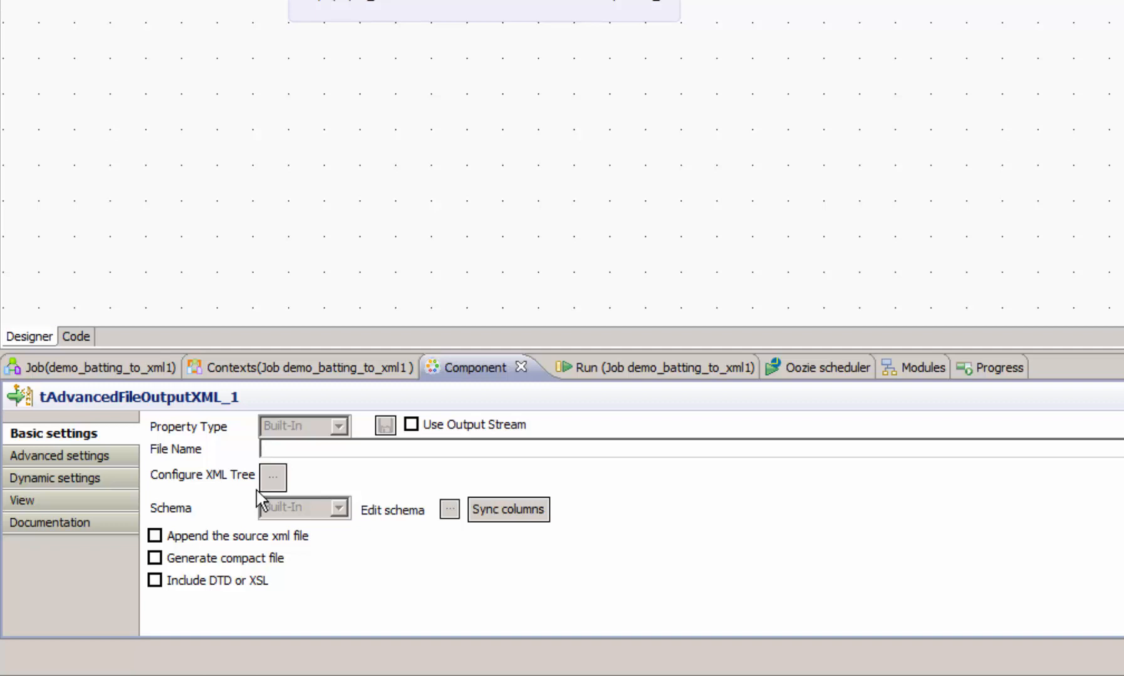
{"action": "type", "text": "con"}
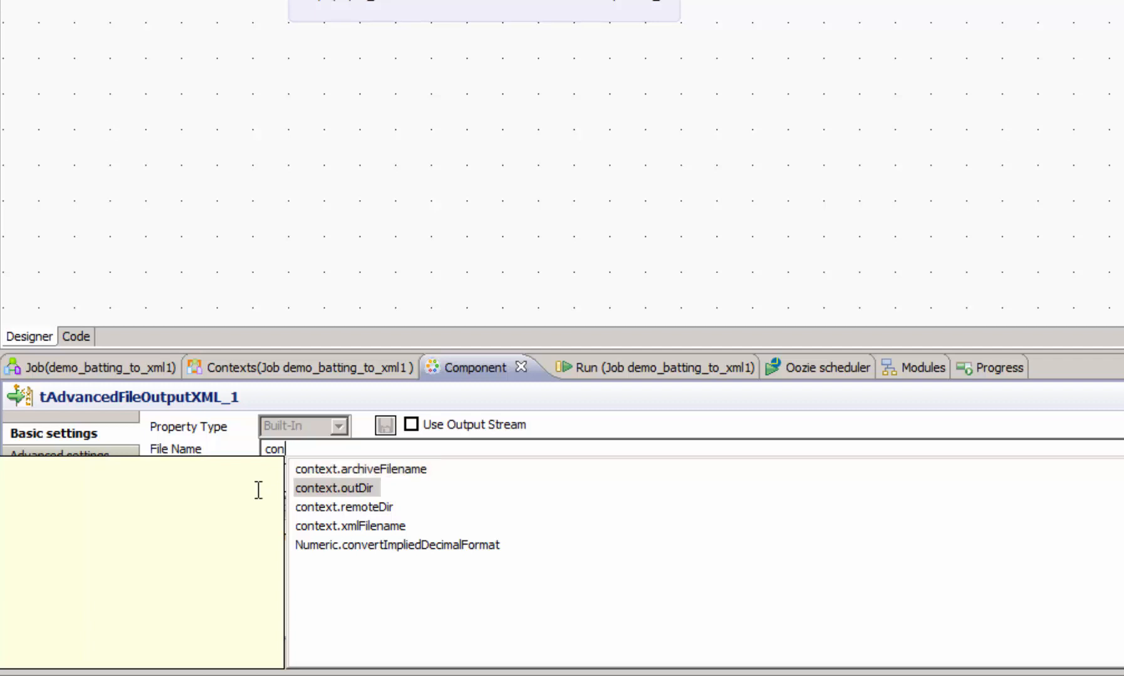
{"action": "left_click", "coordinate": [350, 526]}
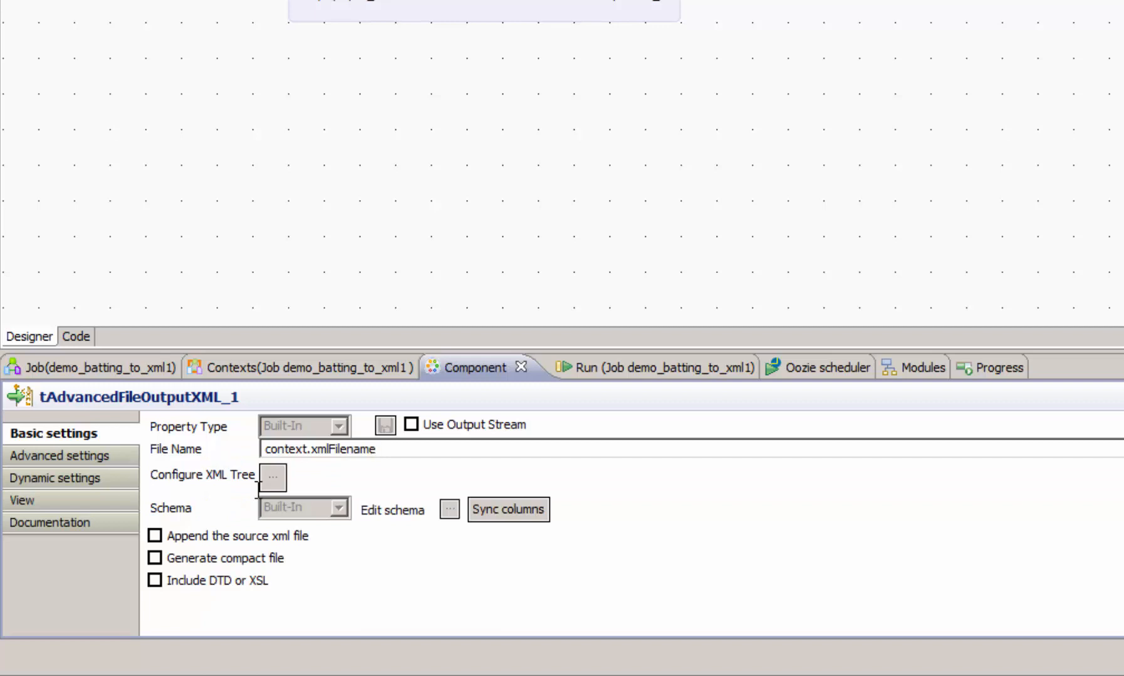
{"action": "left_click", "coordinate": [307, 448]}
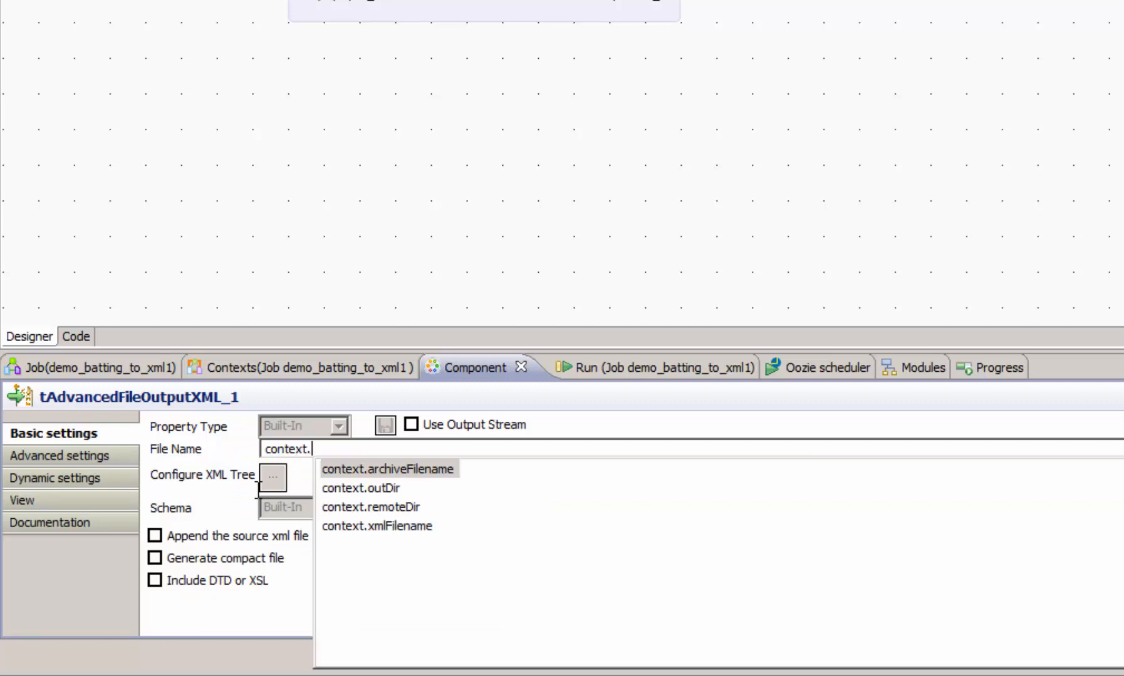
{"action": "left_click", "coordinate": [361, 489]}
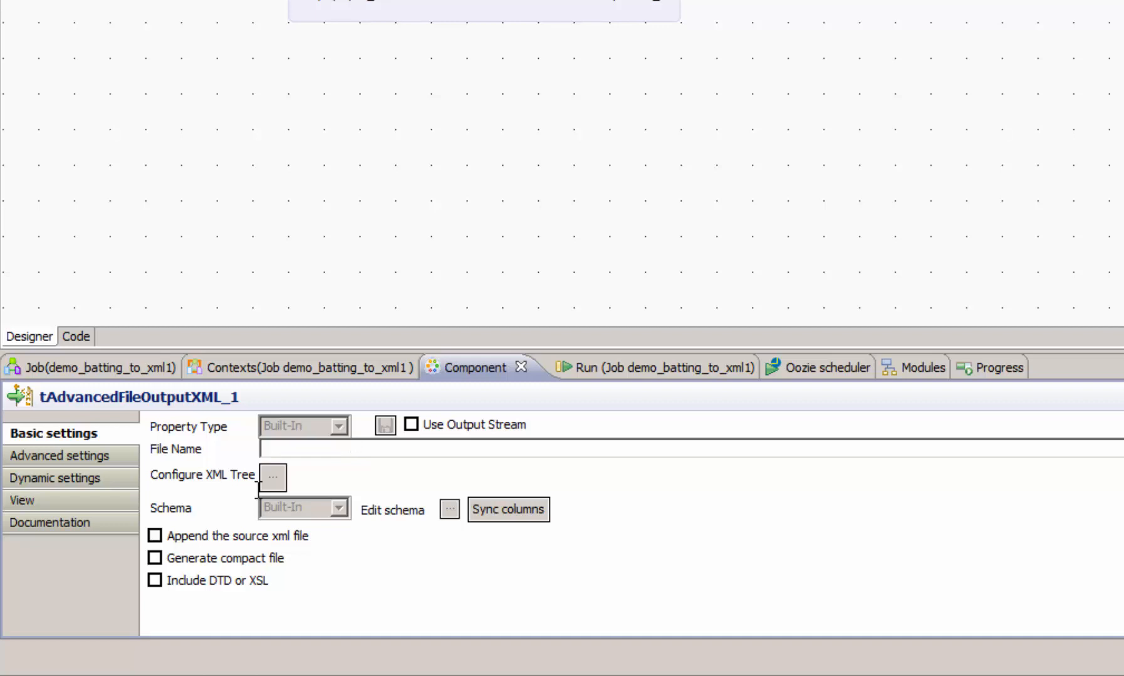
- Make the File Name read context.outDir + context.xmlFilename via autocomplete
{"action": "type", "text": "context.outDir + cont"}
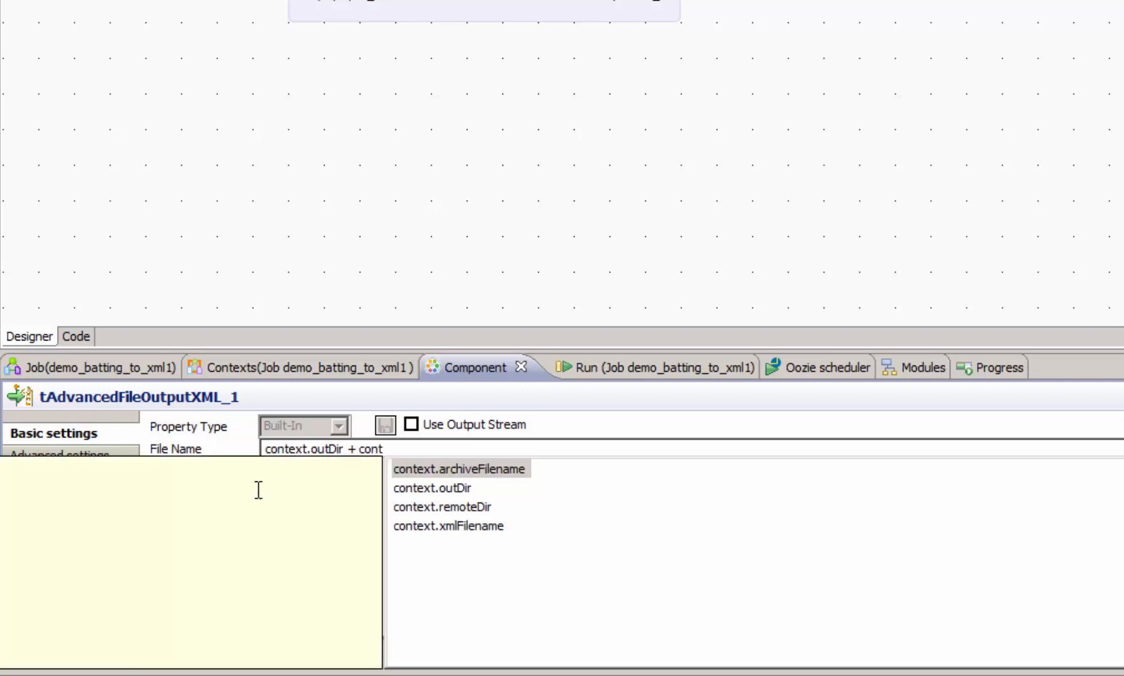
{"action": "double_click", "coordinate": [448, 526]}
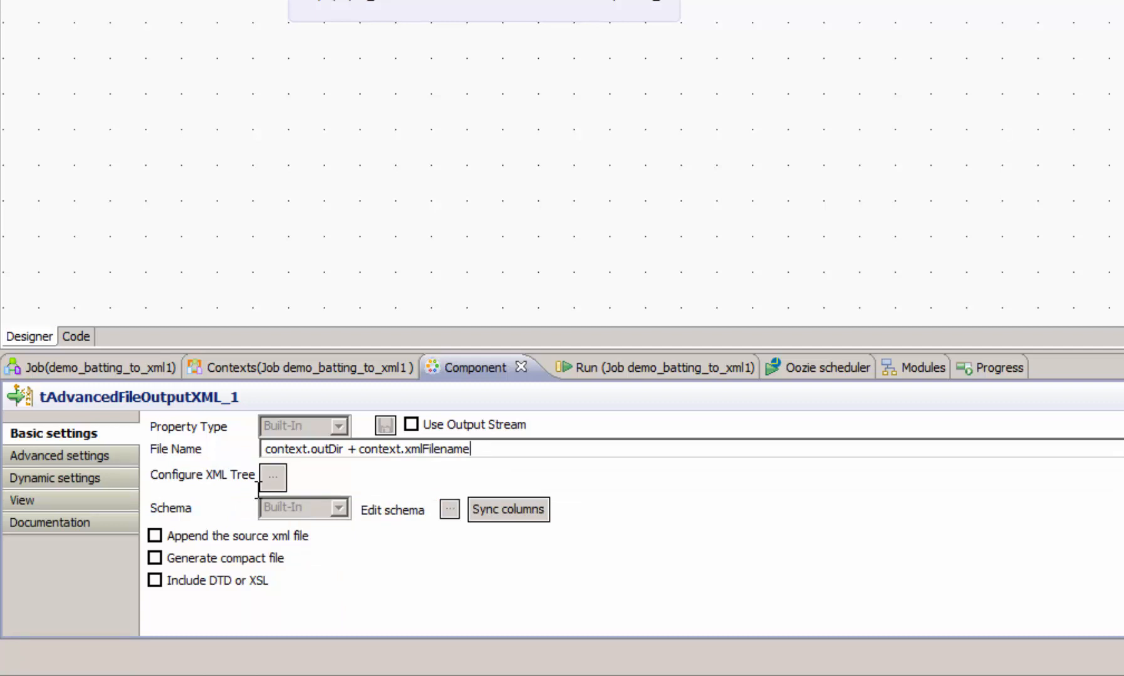
{"action": "mouse_move", "coordinate": [574, 375]}
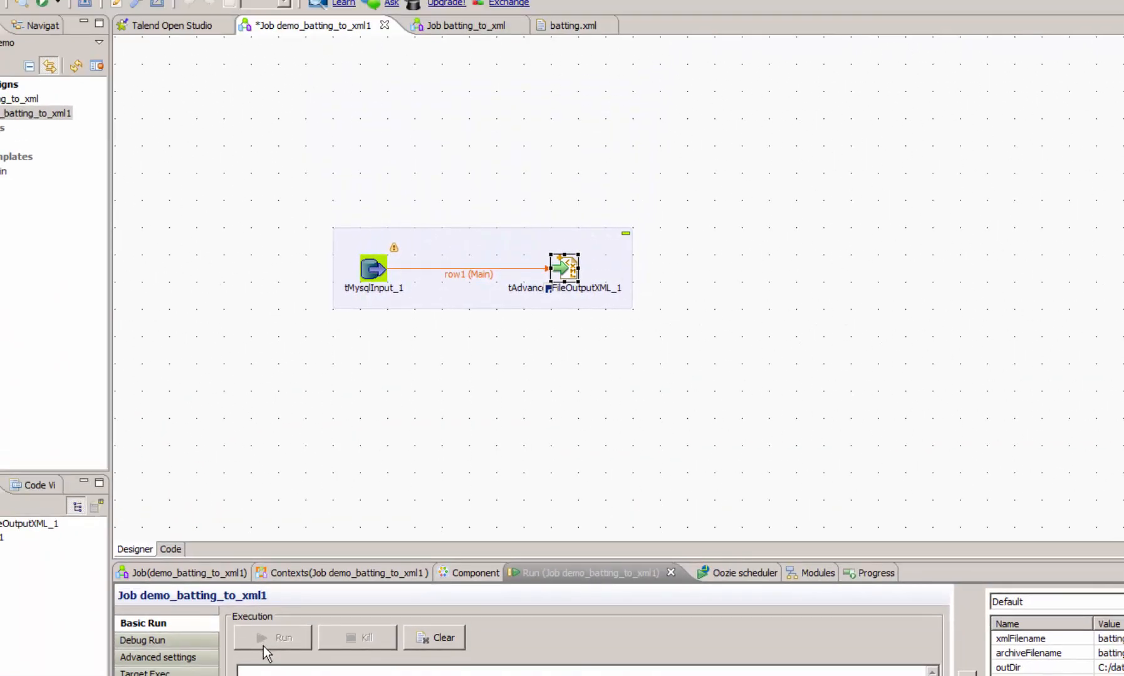
{"action": "mouse_move", "coordinate": [265, 656]}
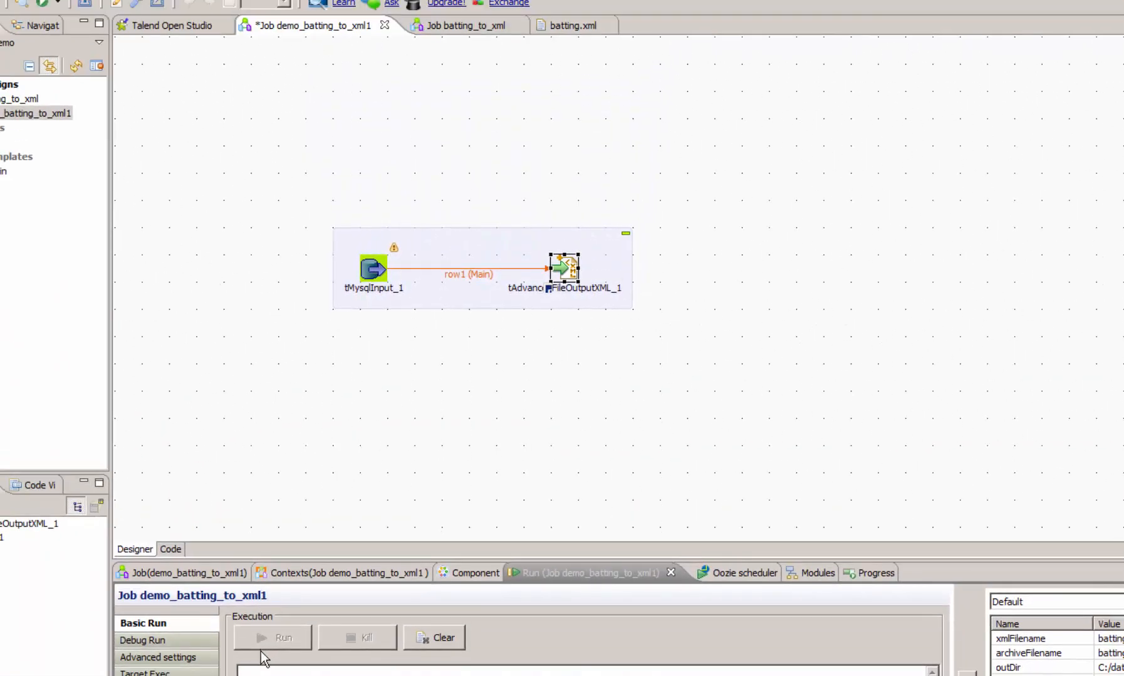
- Run demo_batting_to_xml1 so 97,889 rows flow from MySQL into the XML output
{"action": "left_click", "coordinate": [281, 638]}
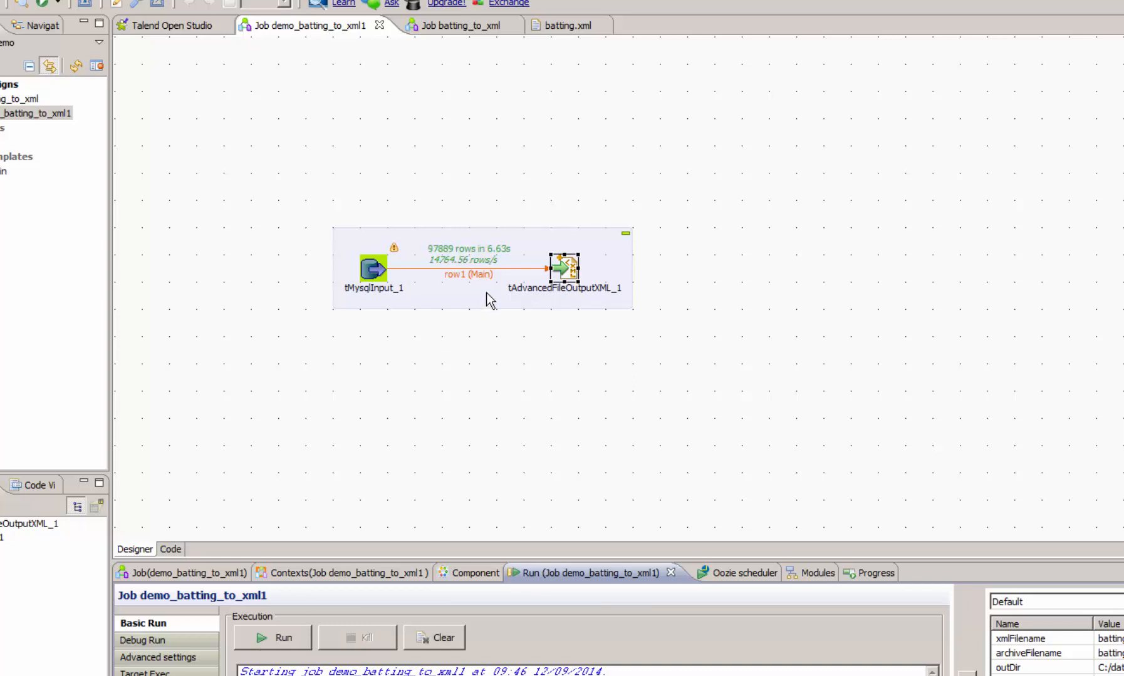
{"action": "mouse_move", "coordinate": [438, 267]}
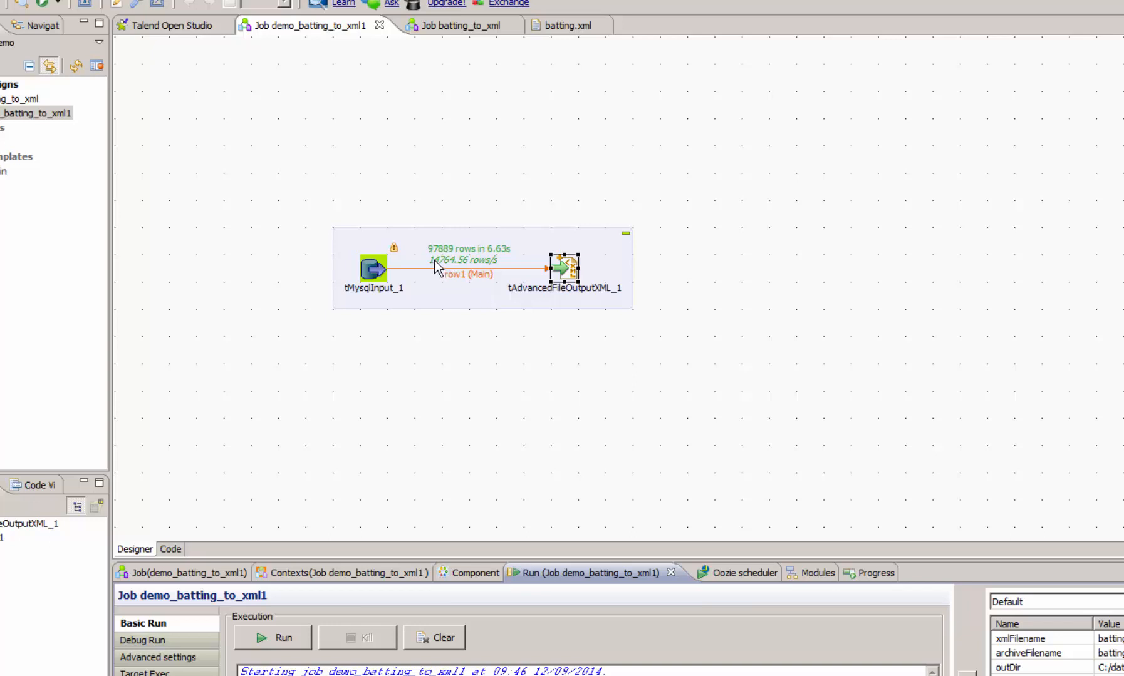
{"action": "mouse_move", "coordinate": [452, 312]}
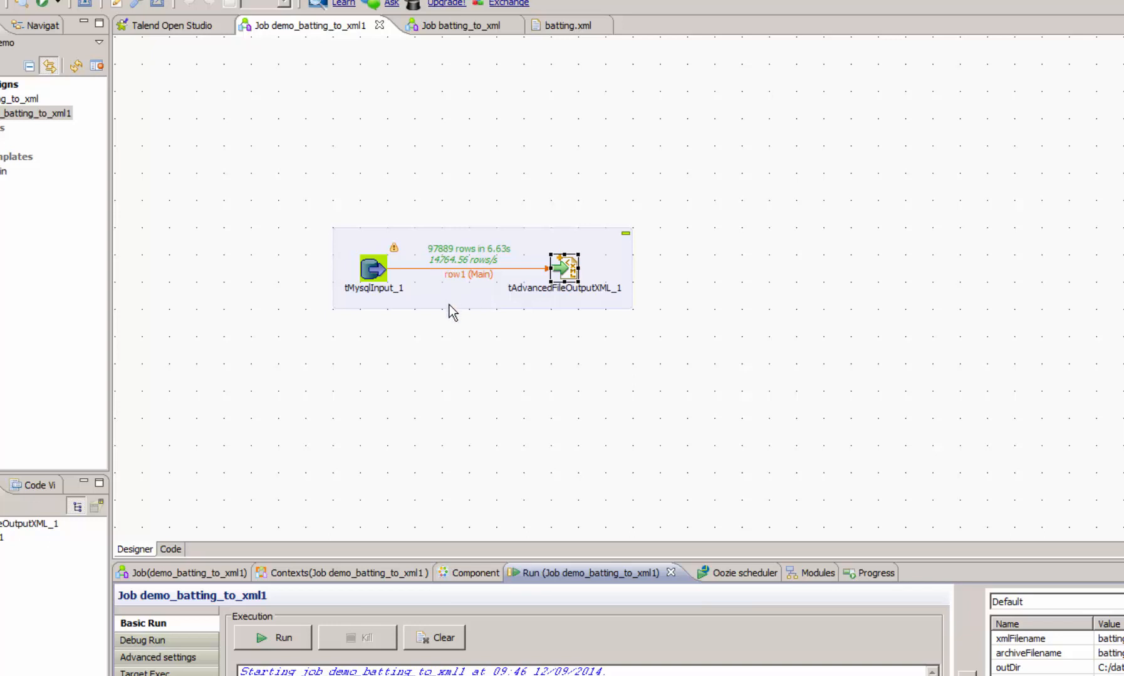
{"action": "mouse_move", "coordinate": [501, 255]}
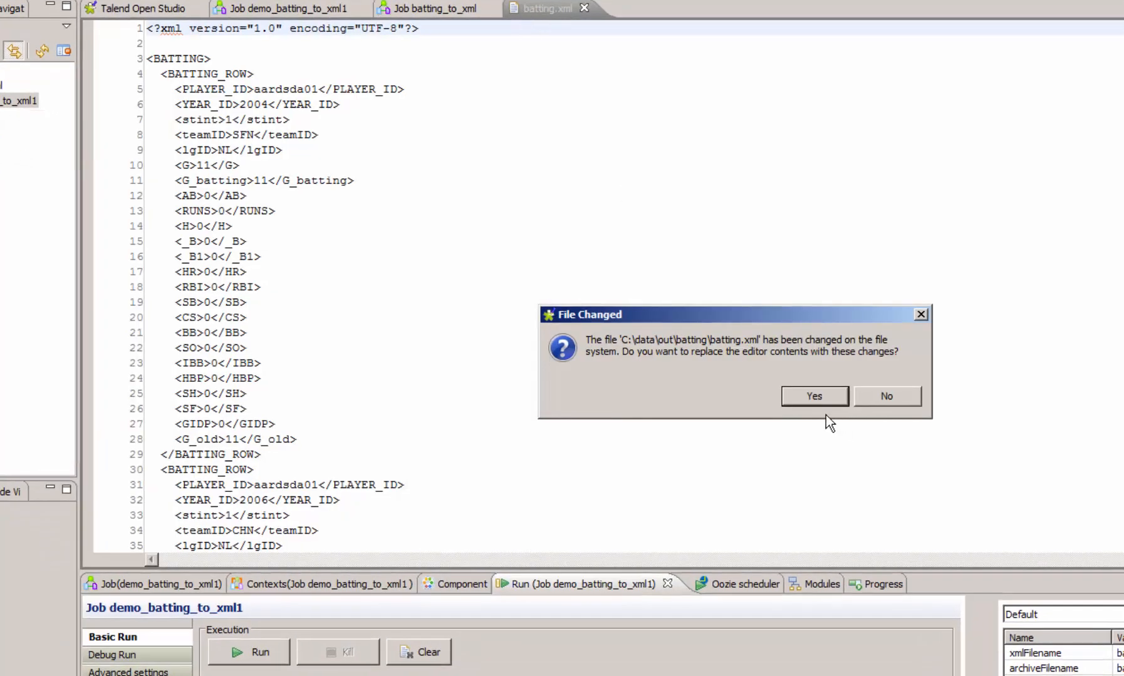
- Reload the changed batting.xml to show the rows the job just wrote
{"action": "left_click", "coordinate": [887, 396]}
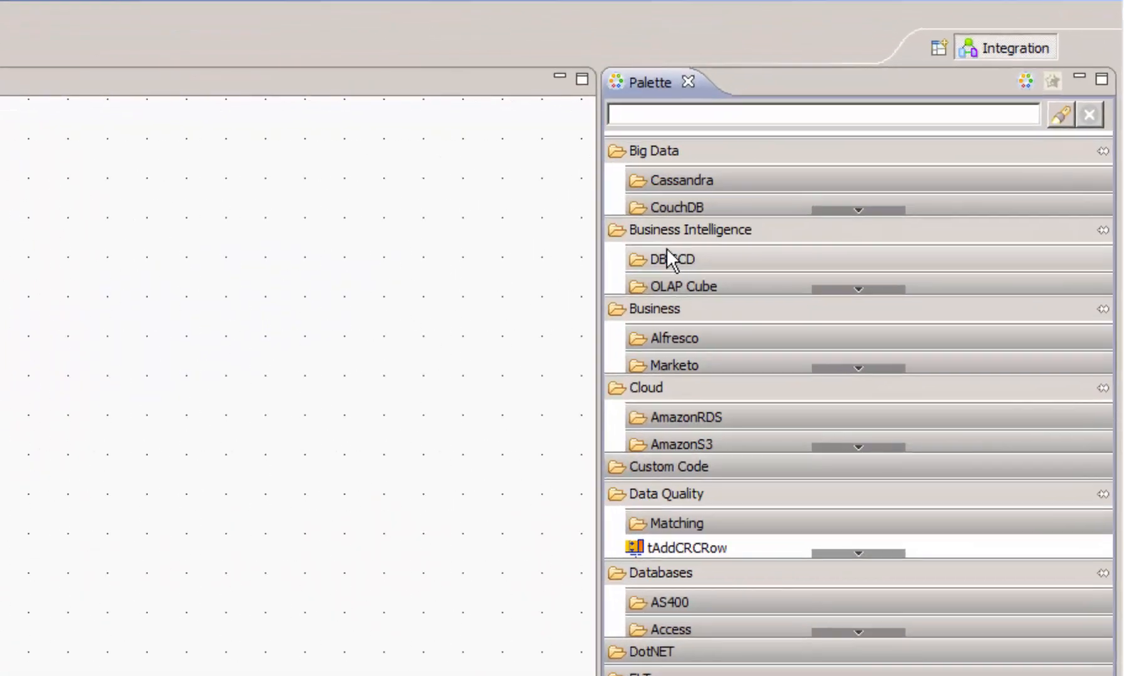
- Find tFileArchive in the Palette with 'filearch' and drop it beside the XML output subjob
{"action": "type", "text": "t"}
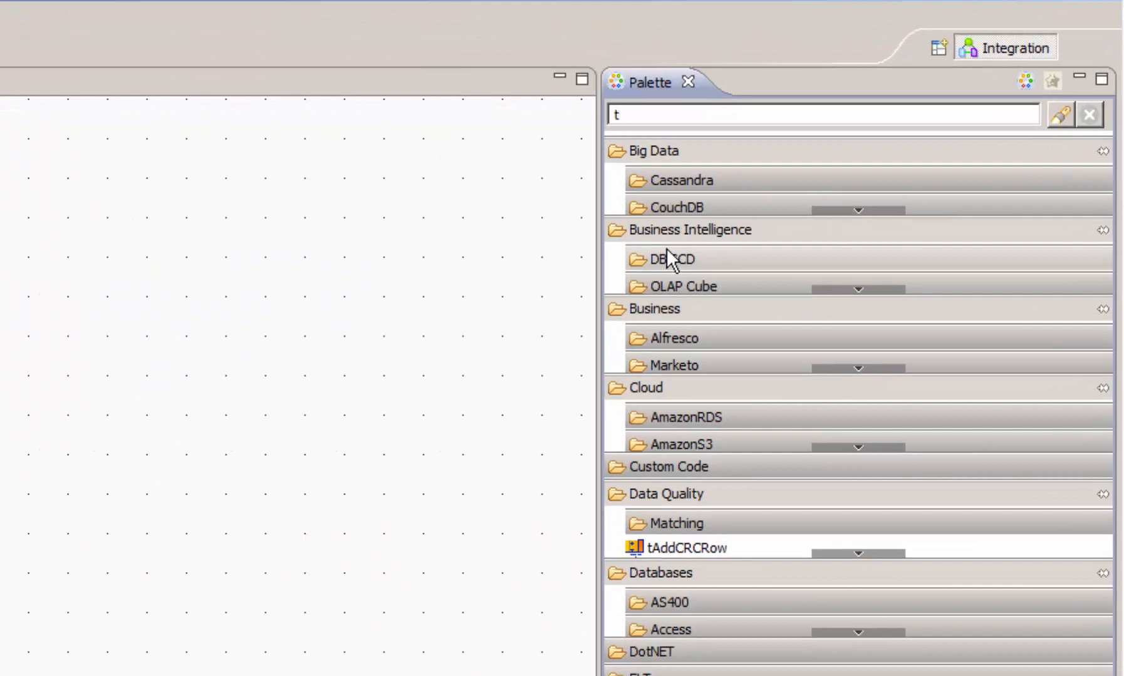
{"action": "type", "text": "filearch"}
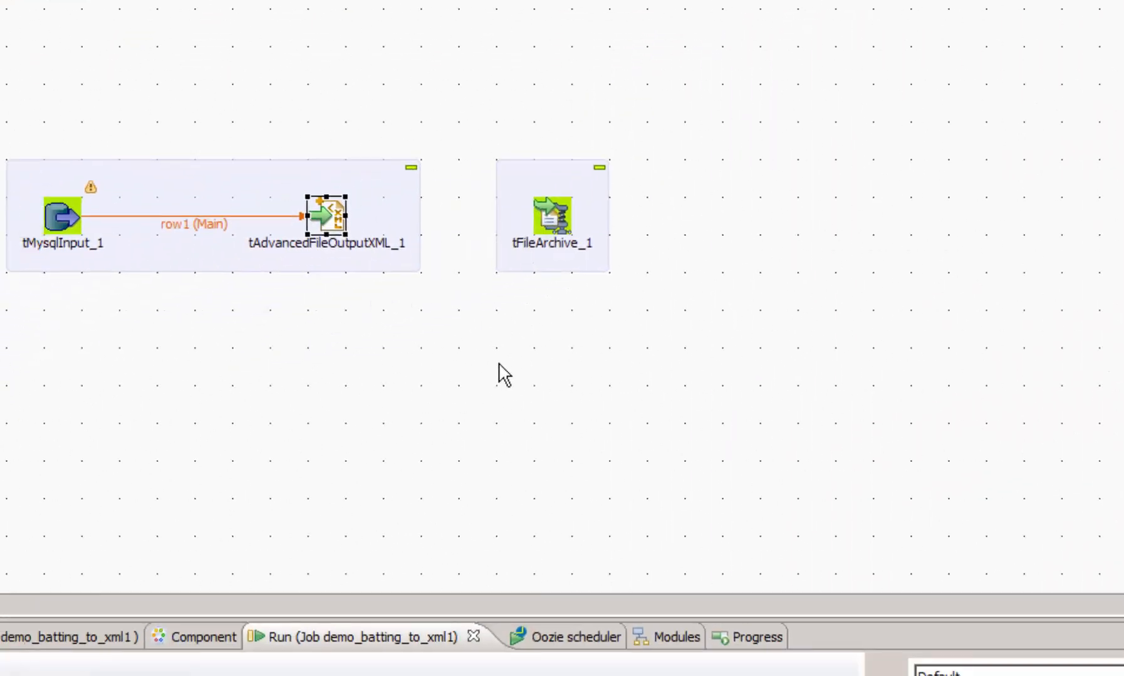
{"action": "mouse_move", "coordinate": [333, 221]}
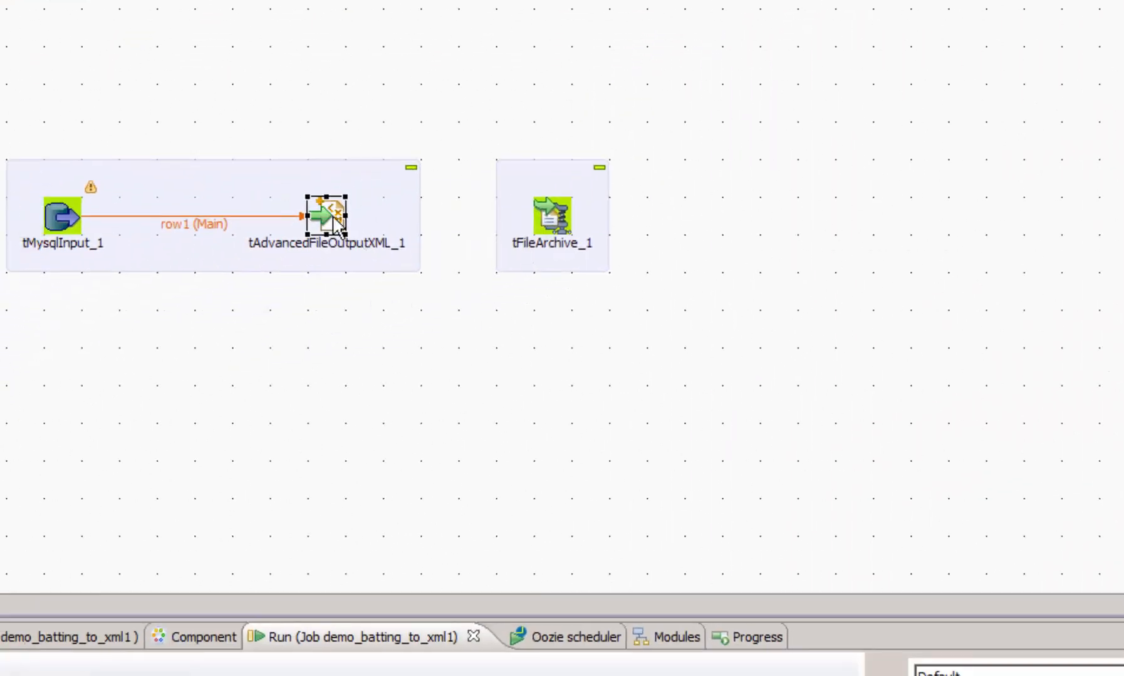
- Connect the XML output to tFileArchive_1 with an OnComponentOk trigger
{"action": "right_click", "coordinate": [326, 216]}
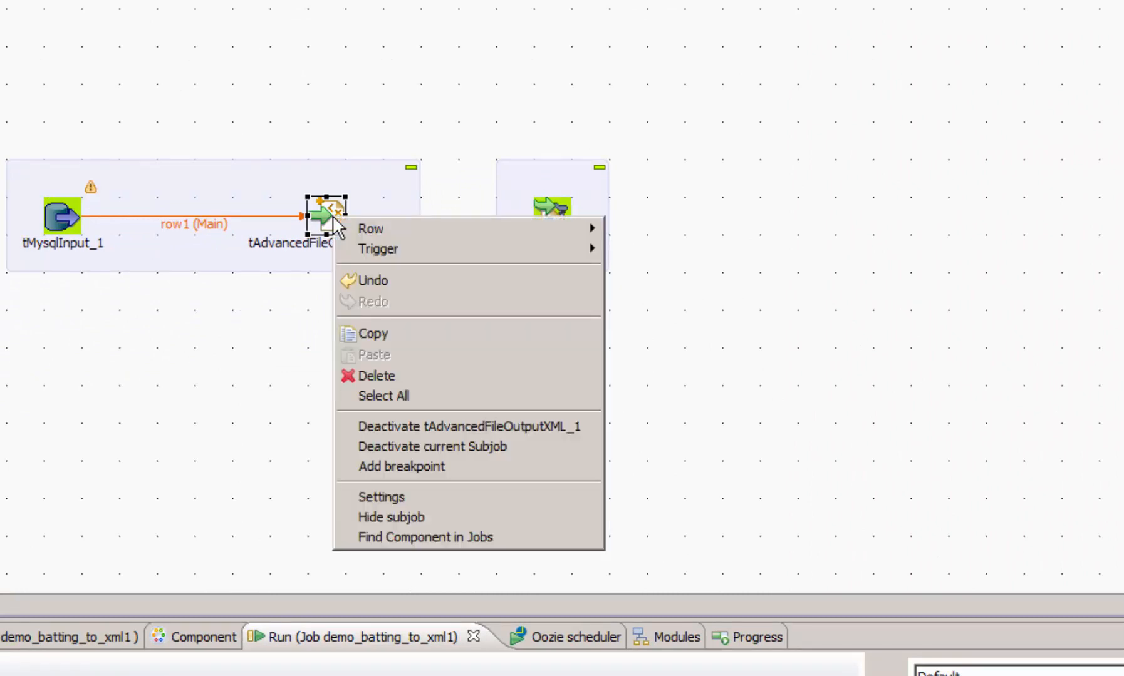
{"action": "mouse_move", "coordinate": [371, 228]}
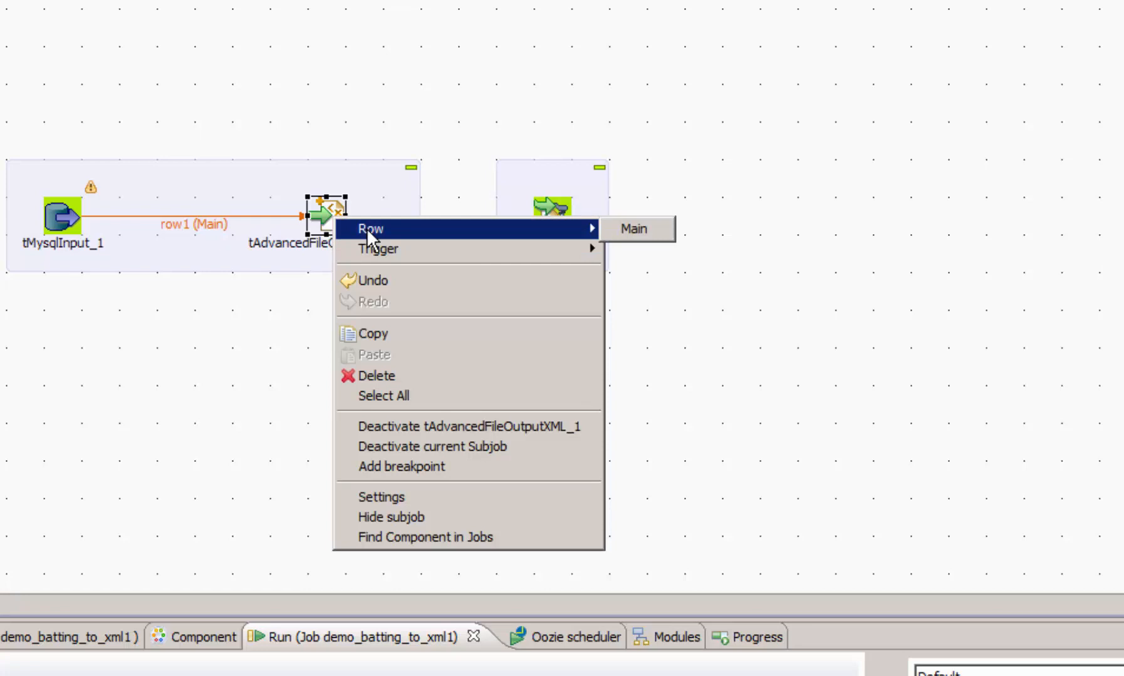
{"action": "mouse_move", "coordinate": [377, 248]}
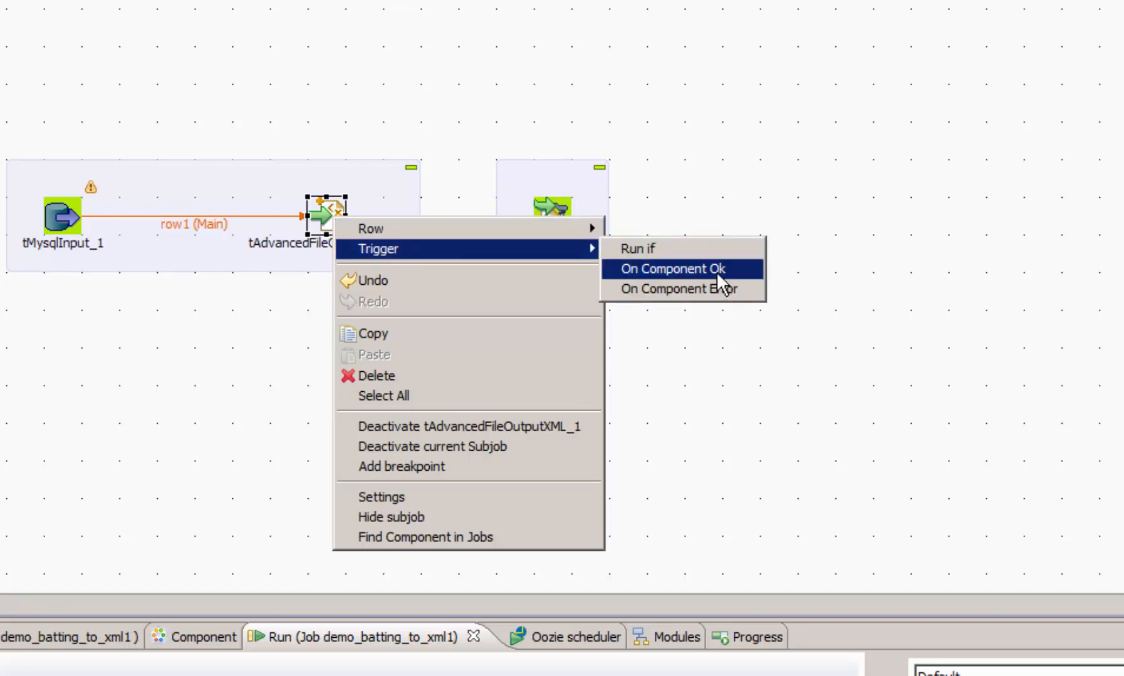
{"action": "left_click", "coordinate": [669, 270]}
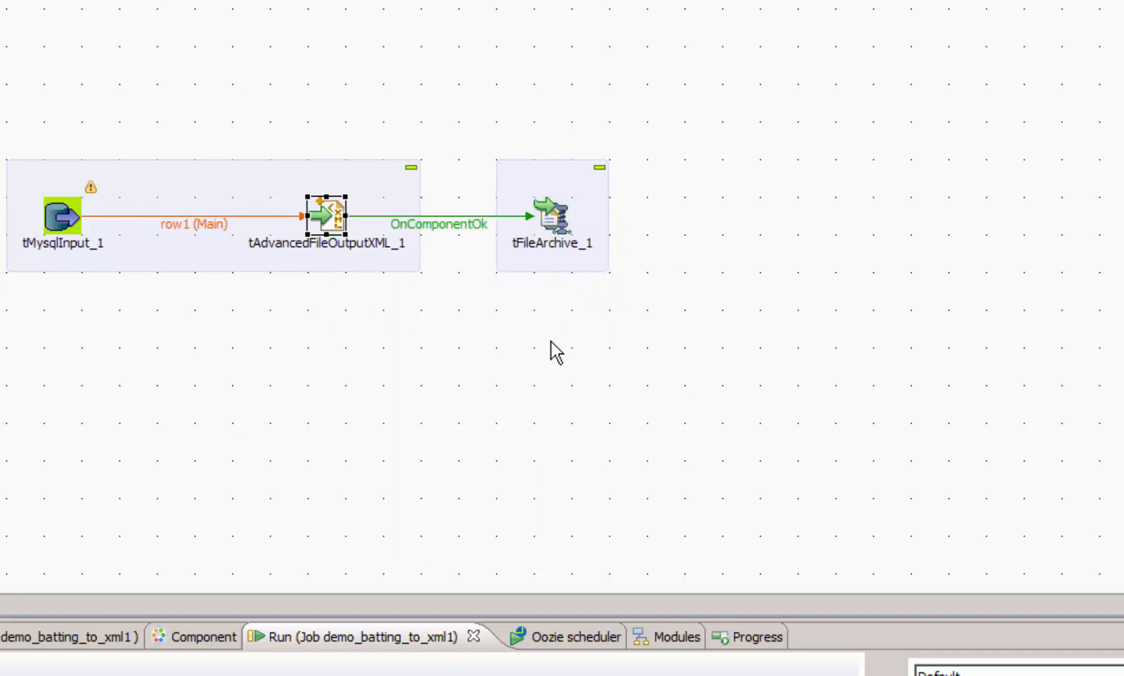
{"action": "mouse_move", "coordinate": [236, 240]}
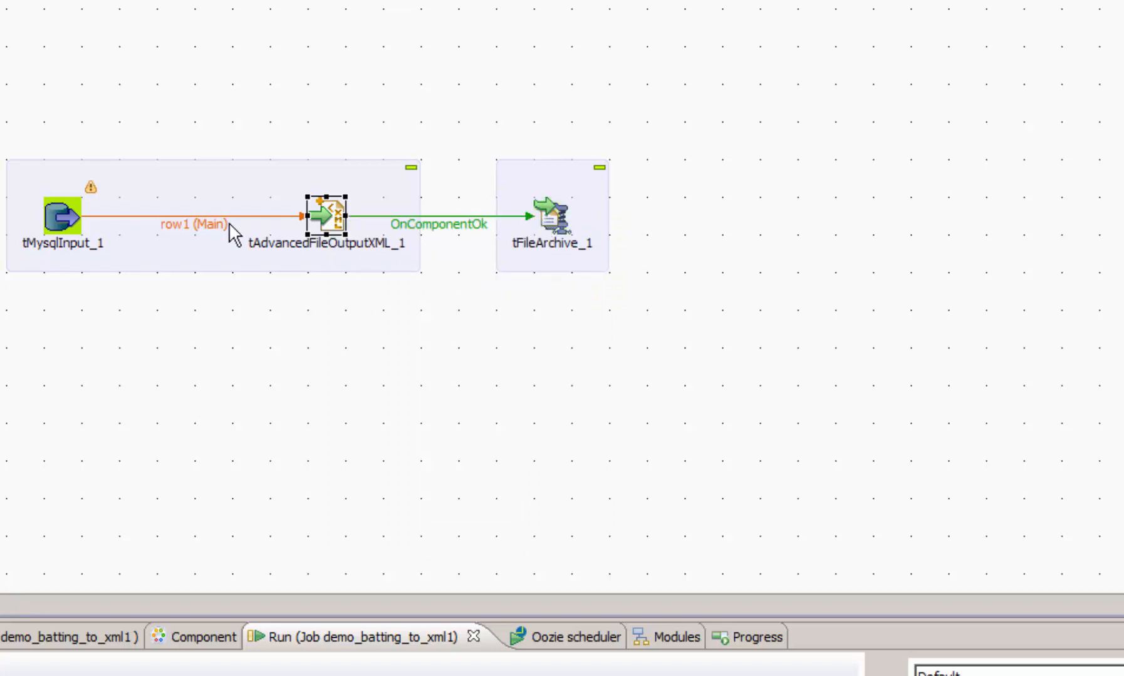
{"action": "mouse_move", "coordinate": [345, 225]}
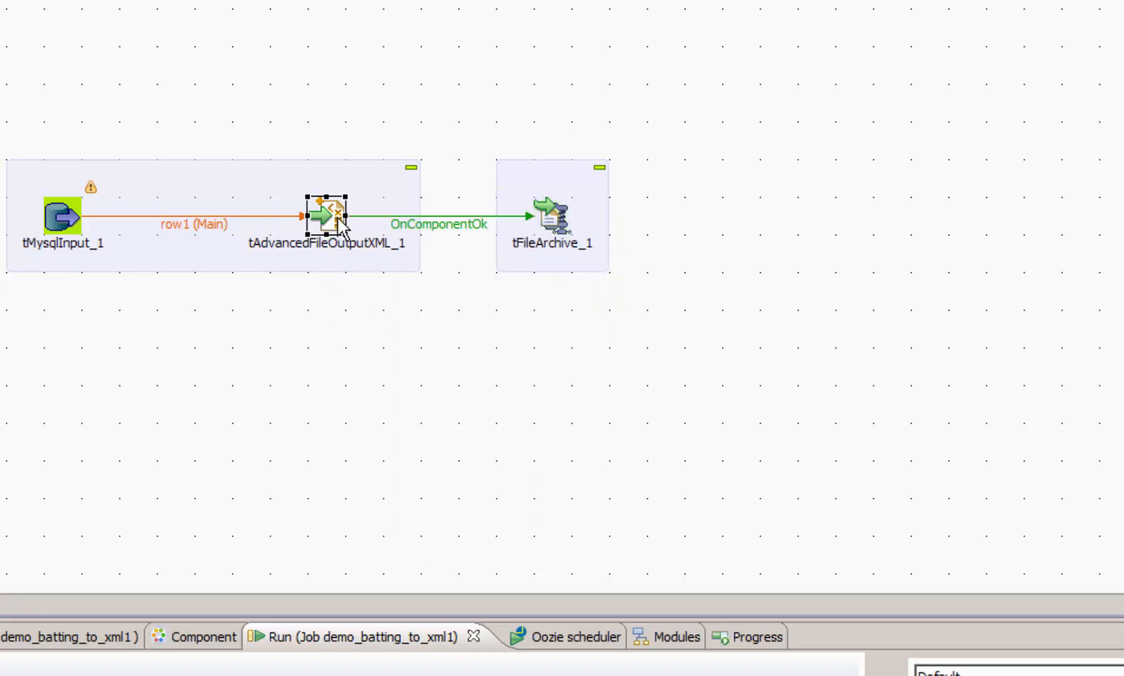
{"action": "mouse_move", "coordinate": [322, 243]}
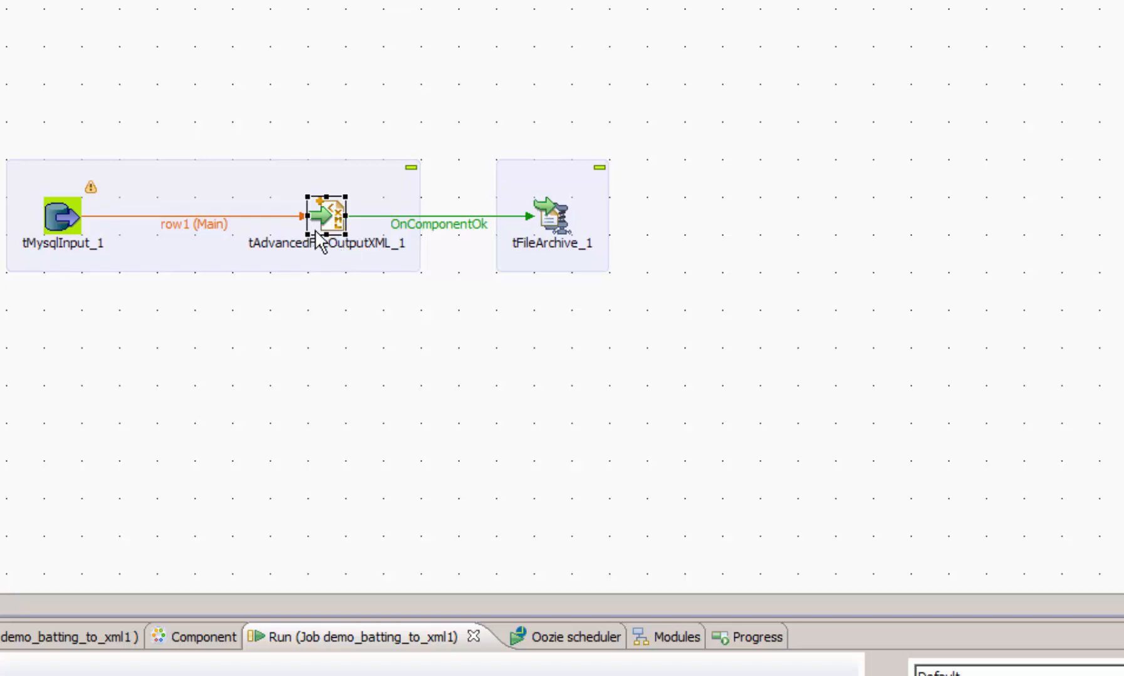
{"action": "mouse_move", "coordinate": [557, 262]}
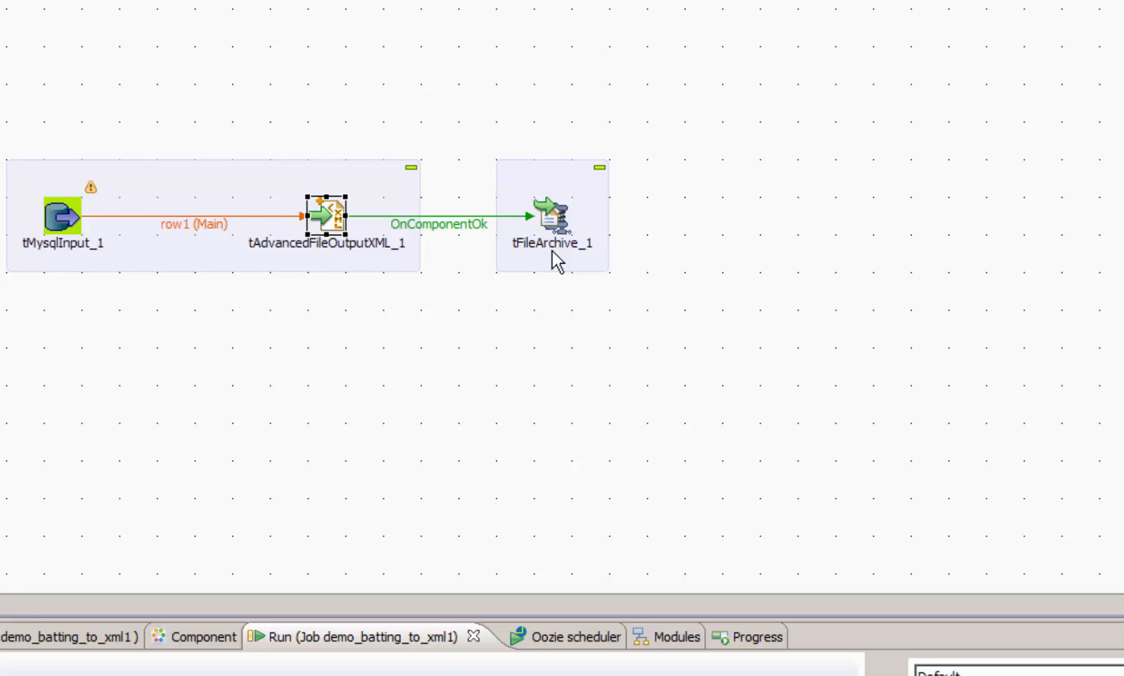
{"action": "left_click", "coordinate": [550, 217]}
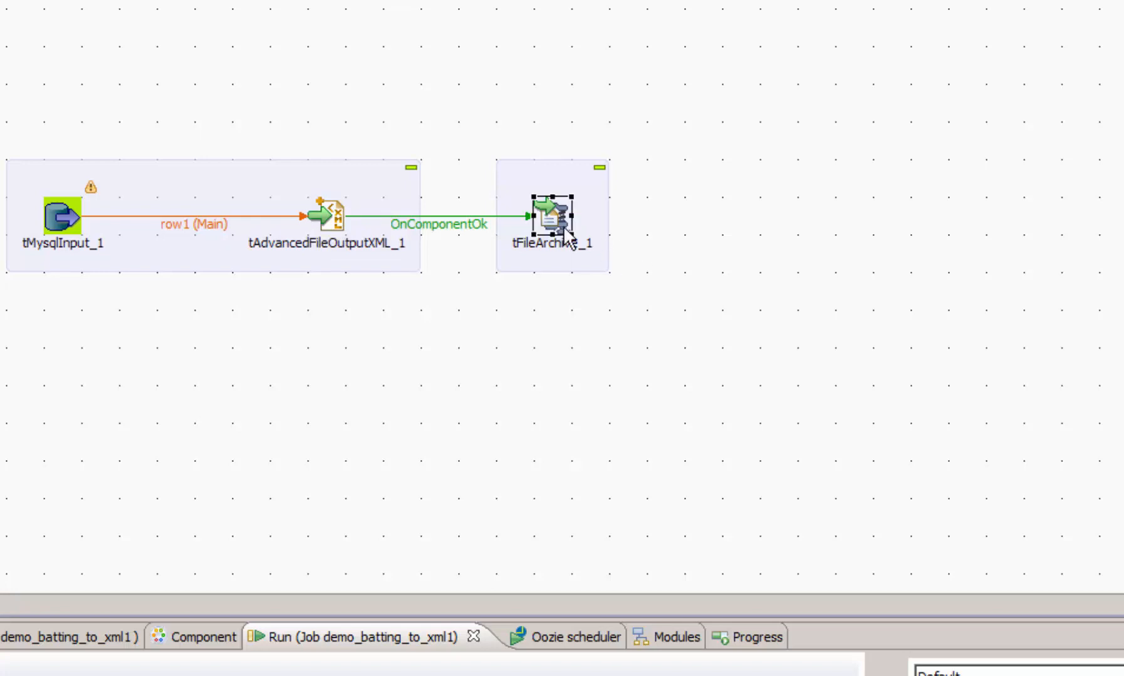
- Set tFileArchive_1 Directory to context.outDir and Archive file to context.outDir + context.archiveFilename
{"action": "left_click", "coordinate": [222, 618]}
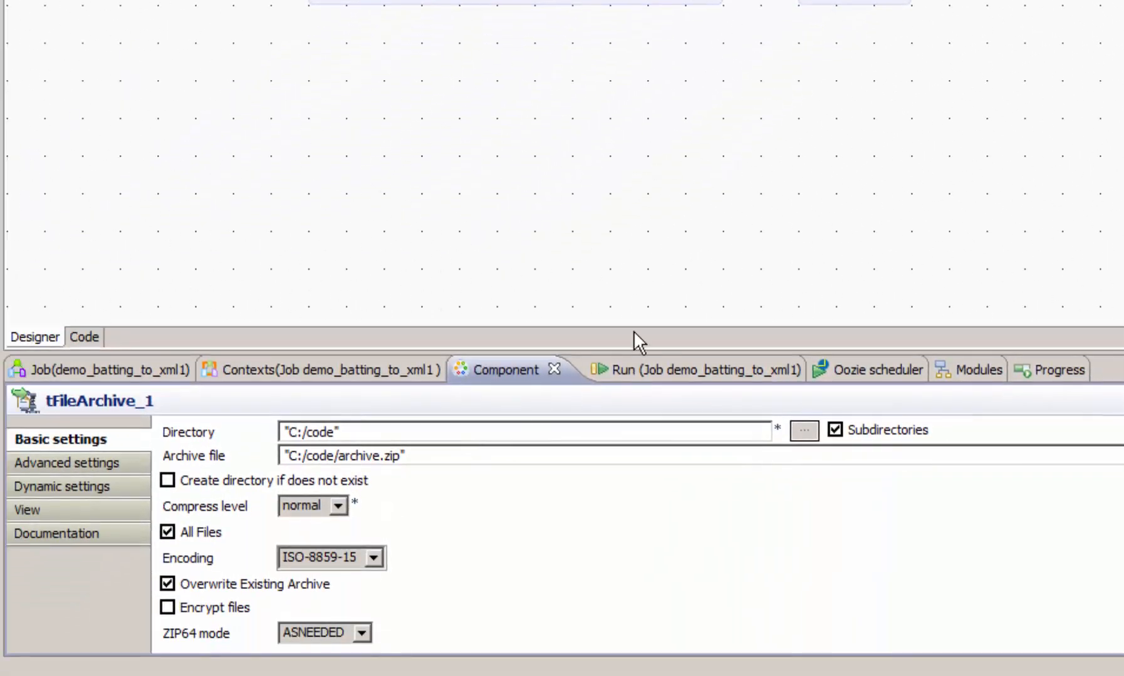
{"action": "mouse_move", "coordinate": [618, 351]}
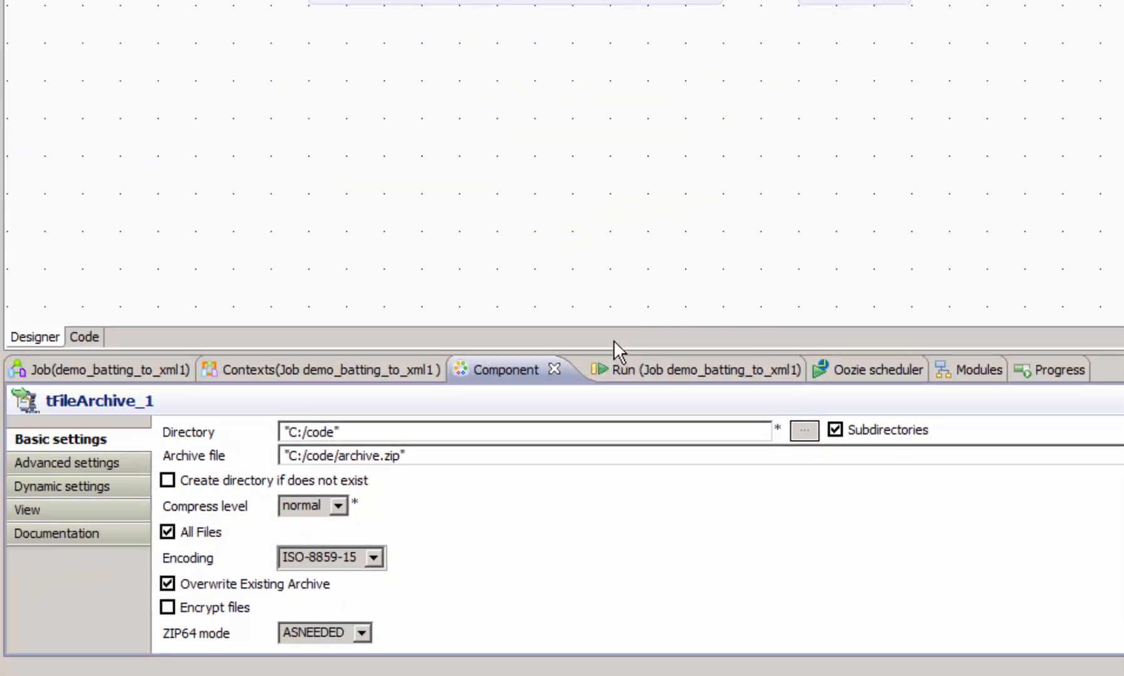
{"action": "mouse_move", "coordinate": [505, 387]}
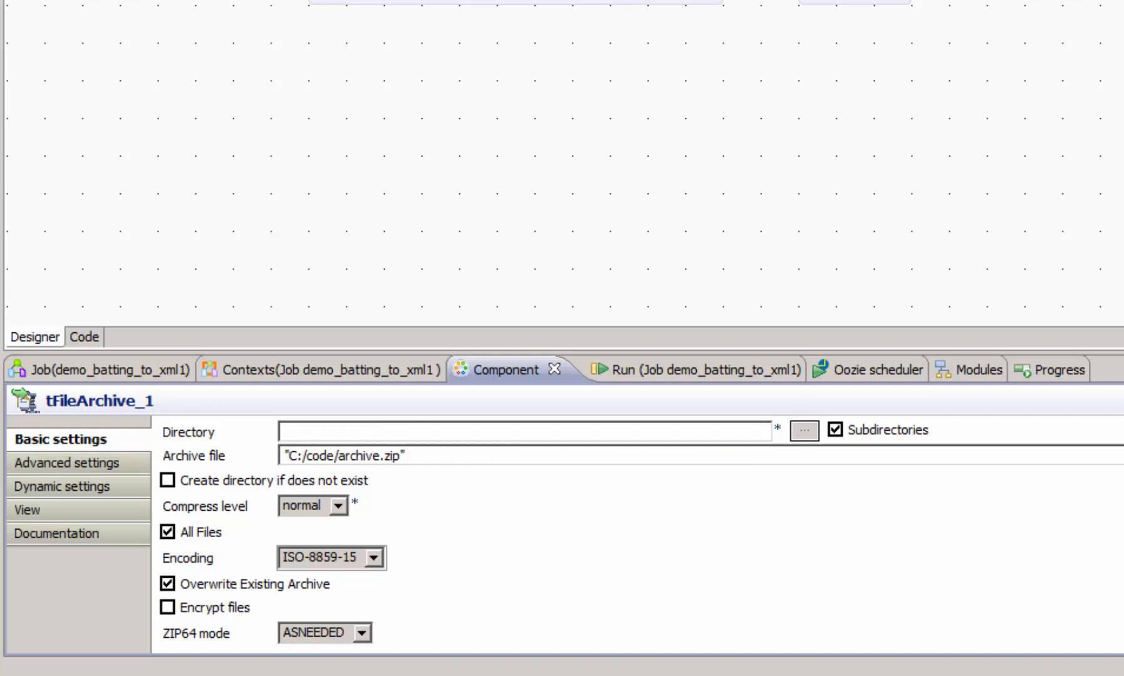
{"action": "type", "text": "con"}
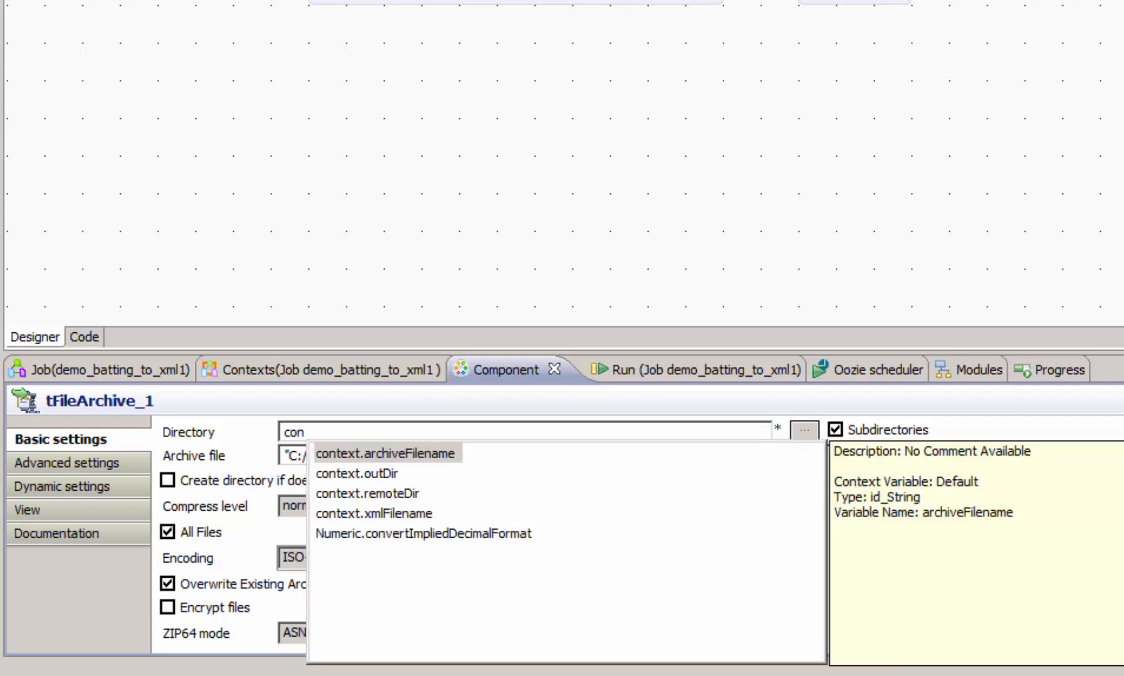
{"action": "mouse_move", "coordinate": [356, 474]}
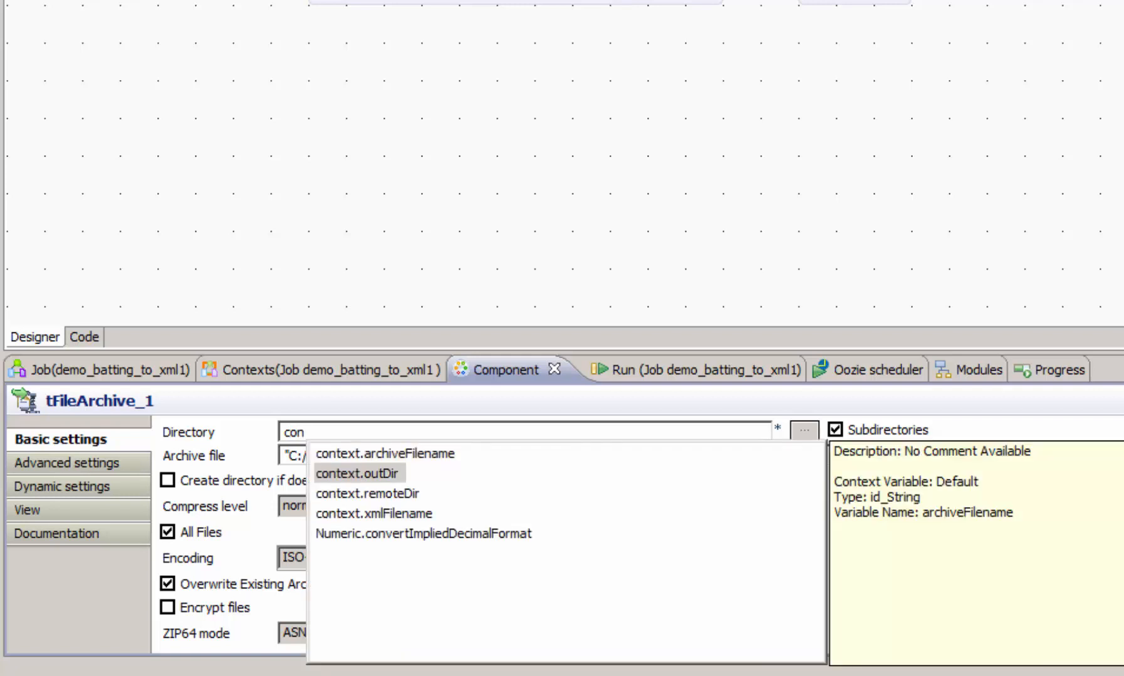
{"action": "left_click", "coordinate": [357, 474]}
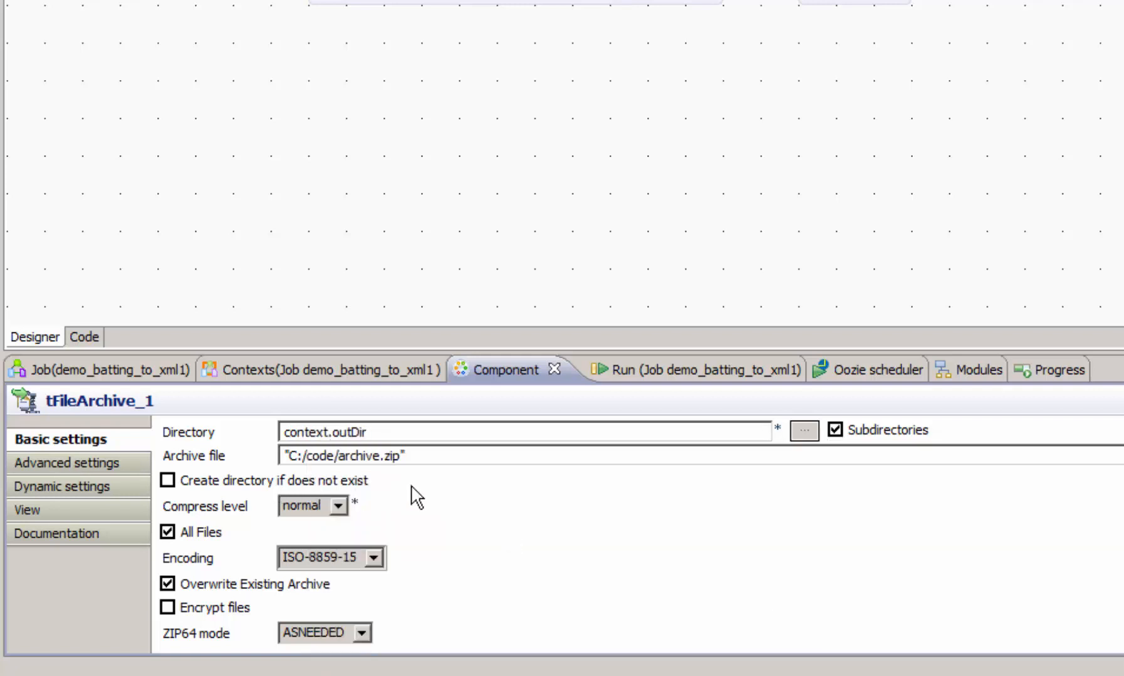
{"action": "triple_click", "coordinate": [341, 456]}
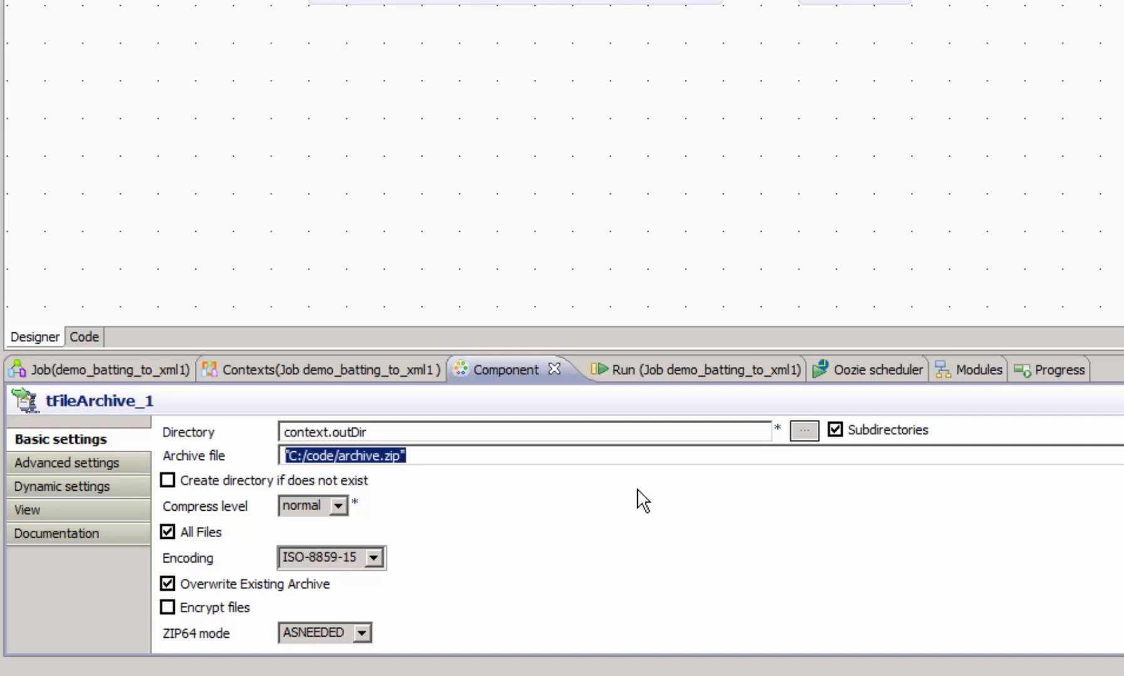
{"action": "type", "text": "con"}
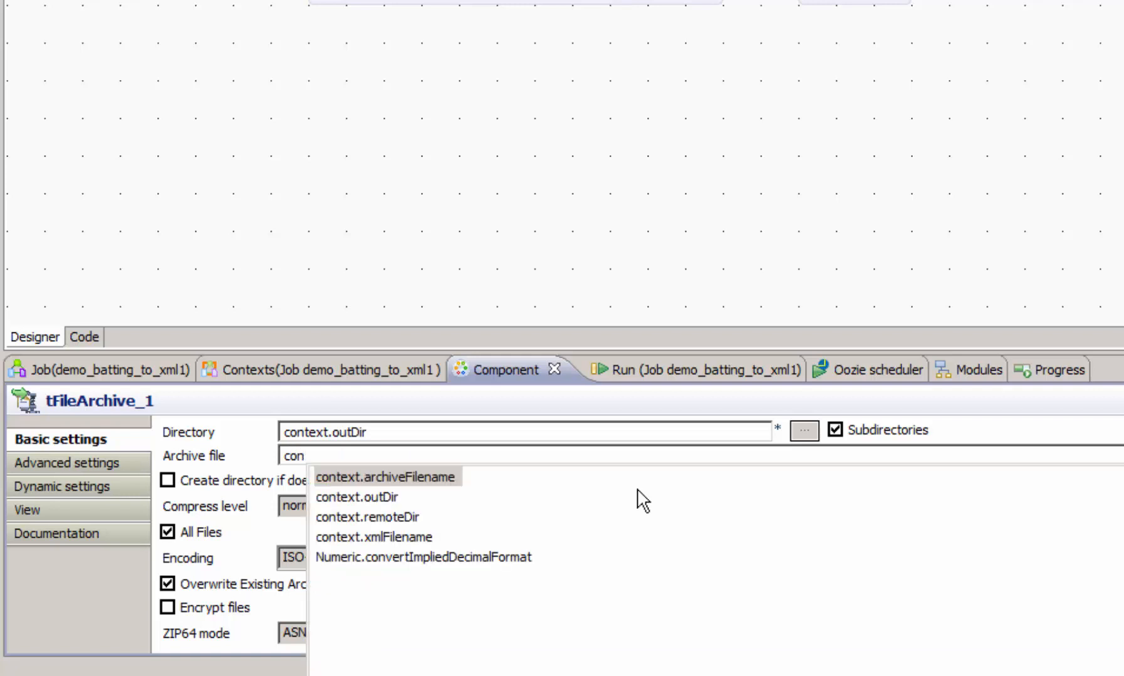
{"action": "left_click", "coordinate": [356, 496]}
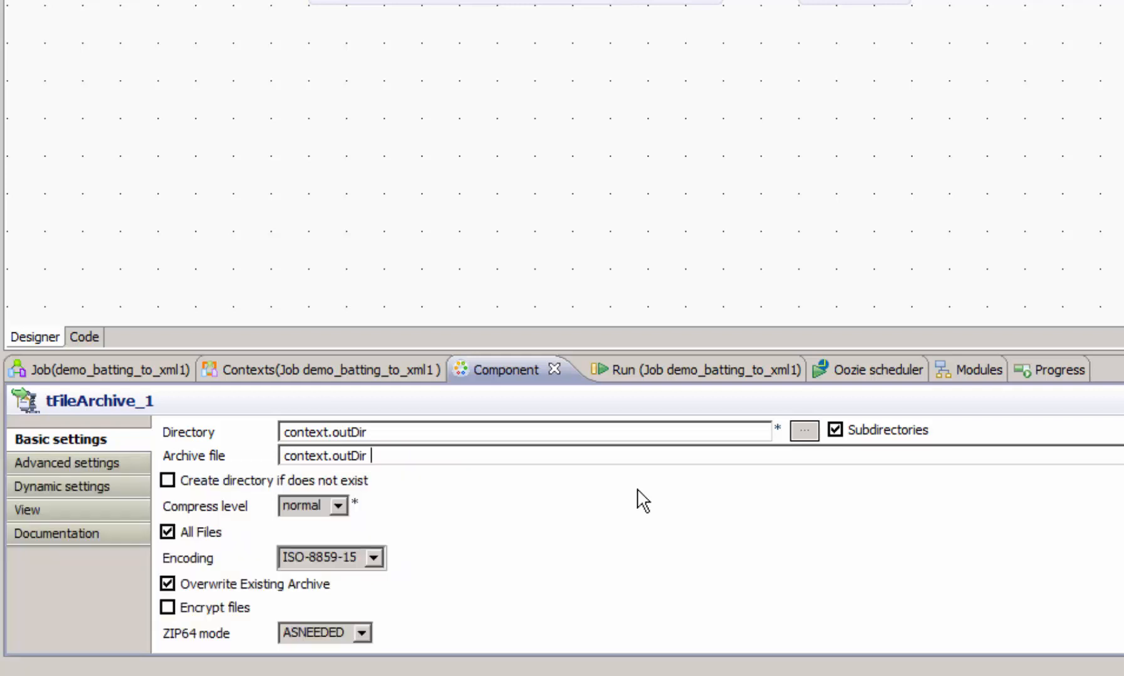
{"action": "type", "text": "+ context.archiveFilename"}
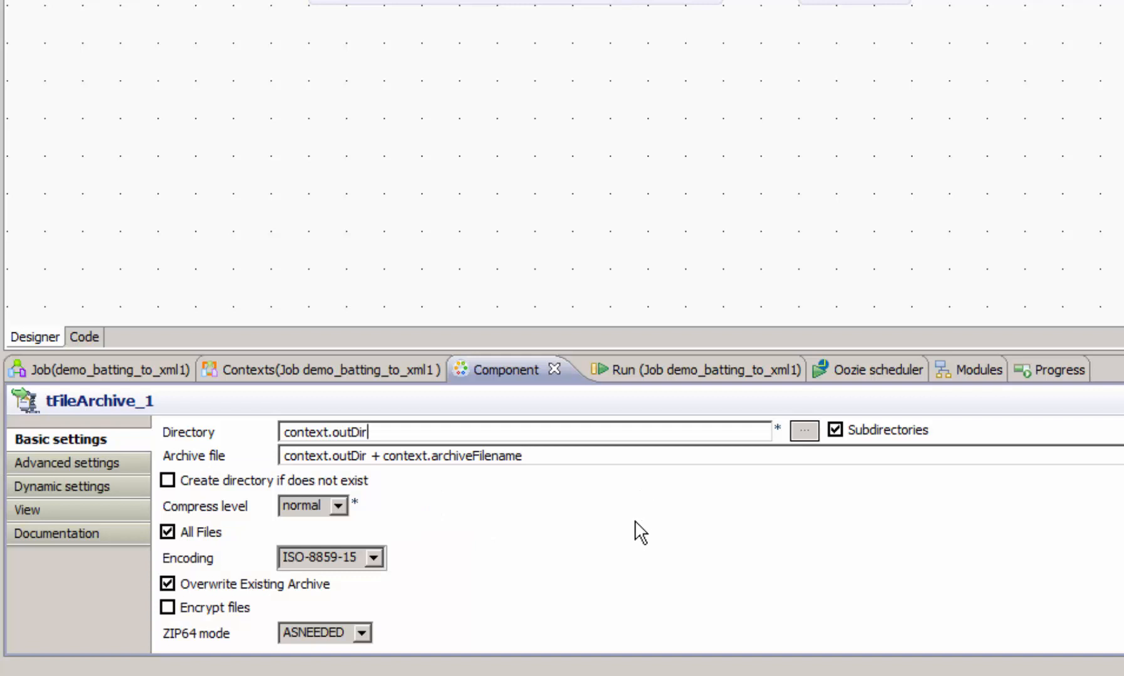
{"action": "mouse_move", "coordinate": [196, 496]}
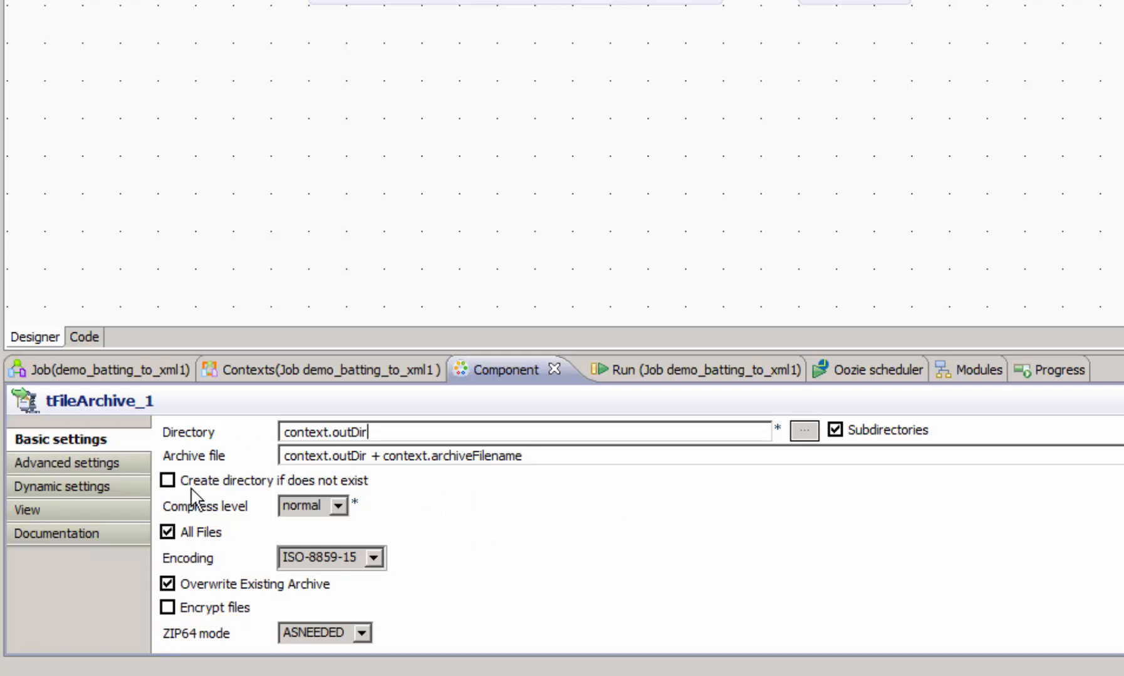
{"action": "left_click", "coordinate": [166, 480]}
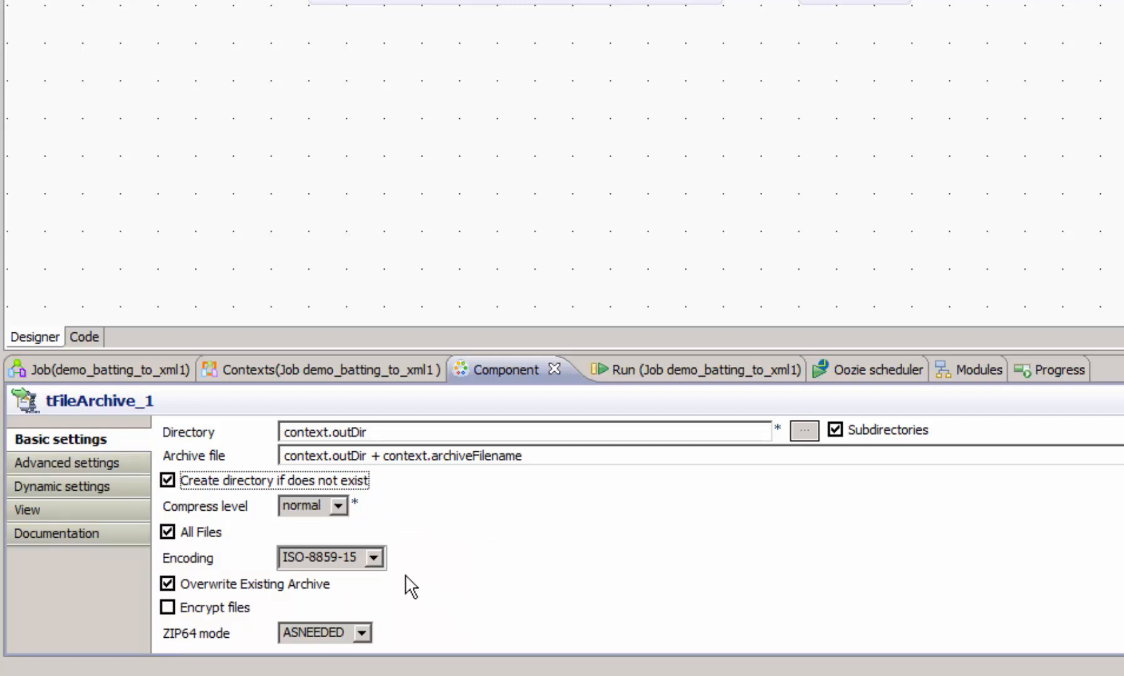
- Choose UTF-8 as the archive encoding and finish the tFileArchive_1 settings
{"action": "left_click", "coordinate": [372, 558]}
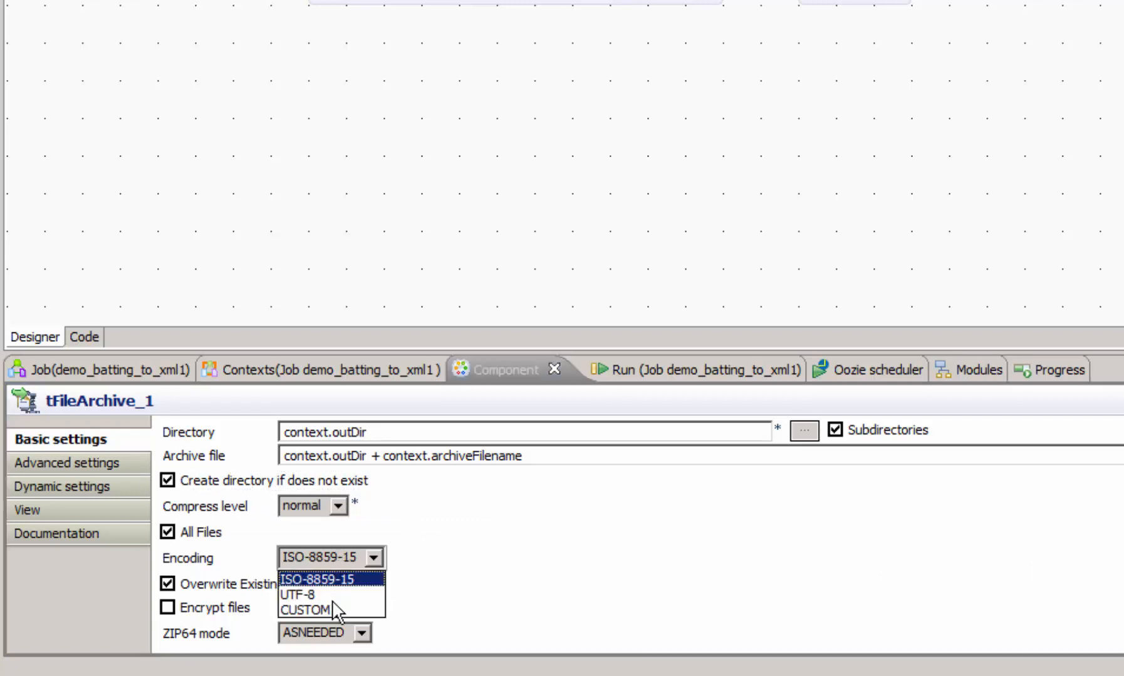
{"action": "left_click", "coordinate": [299, 595]}
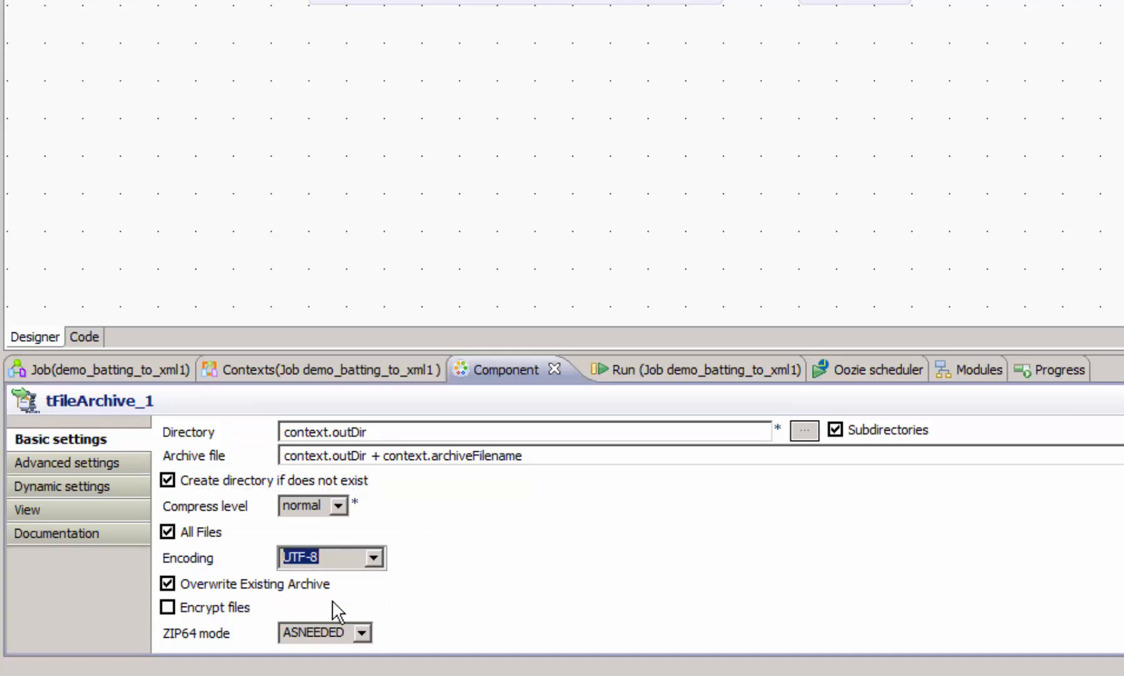
{"action": "left_click", "coordinate": [501, 432]}
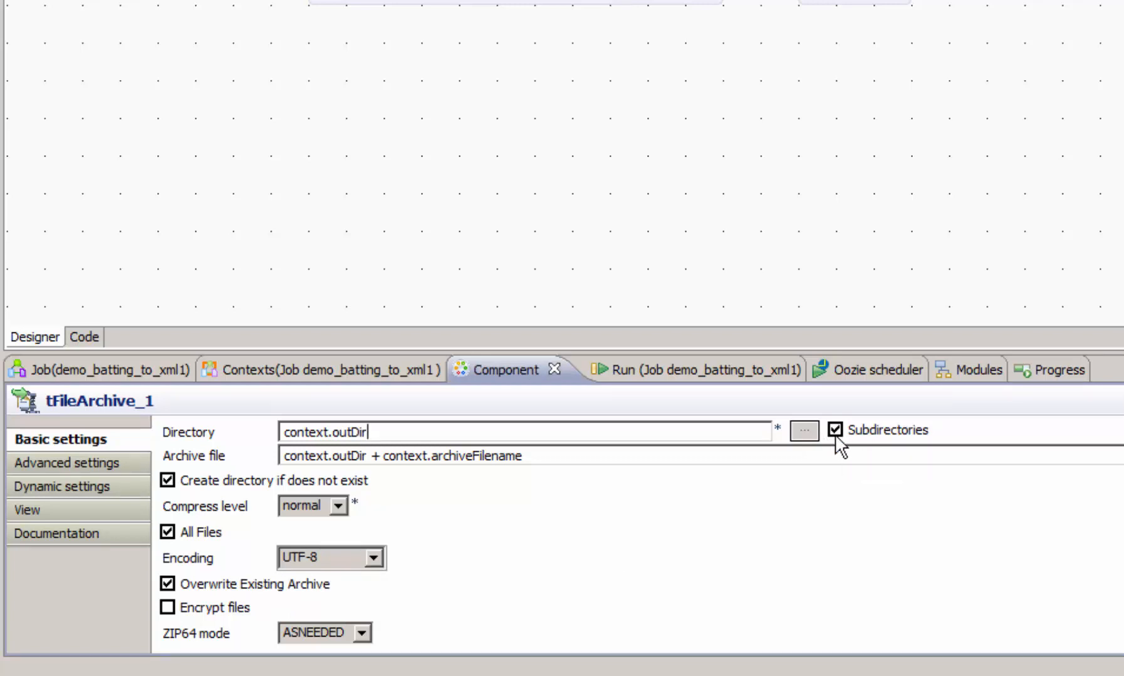
{"action": "mouse_move", "coordinate": [833, 496]}
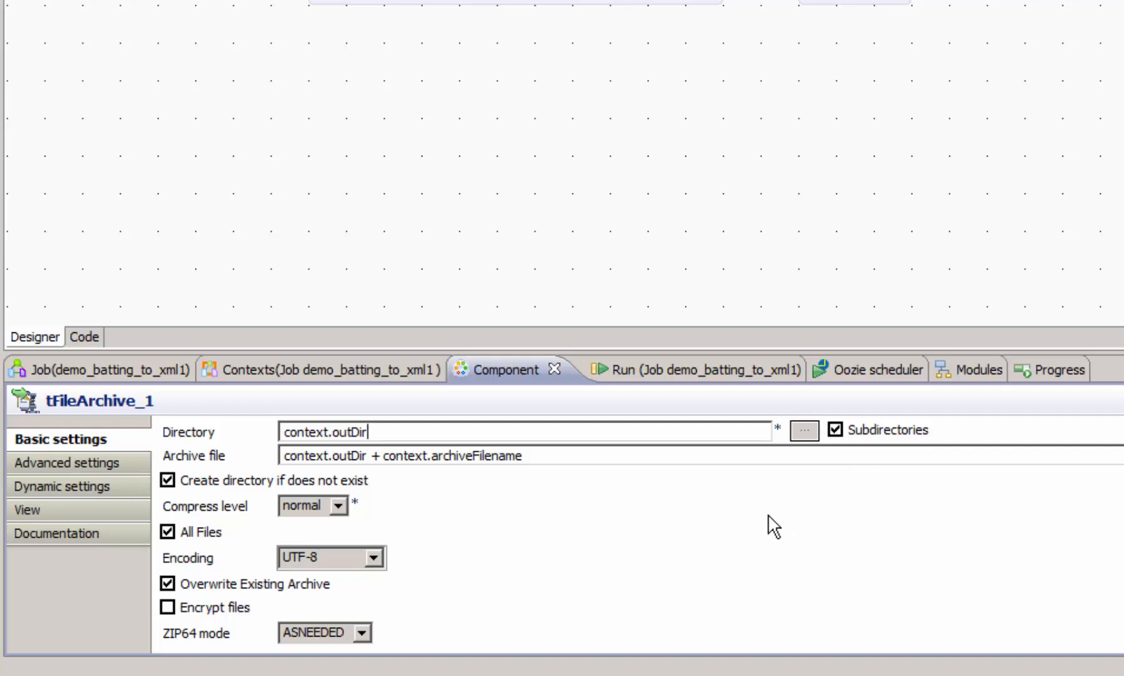
{"action": "left_click", "coordinate": [834, 429]}
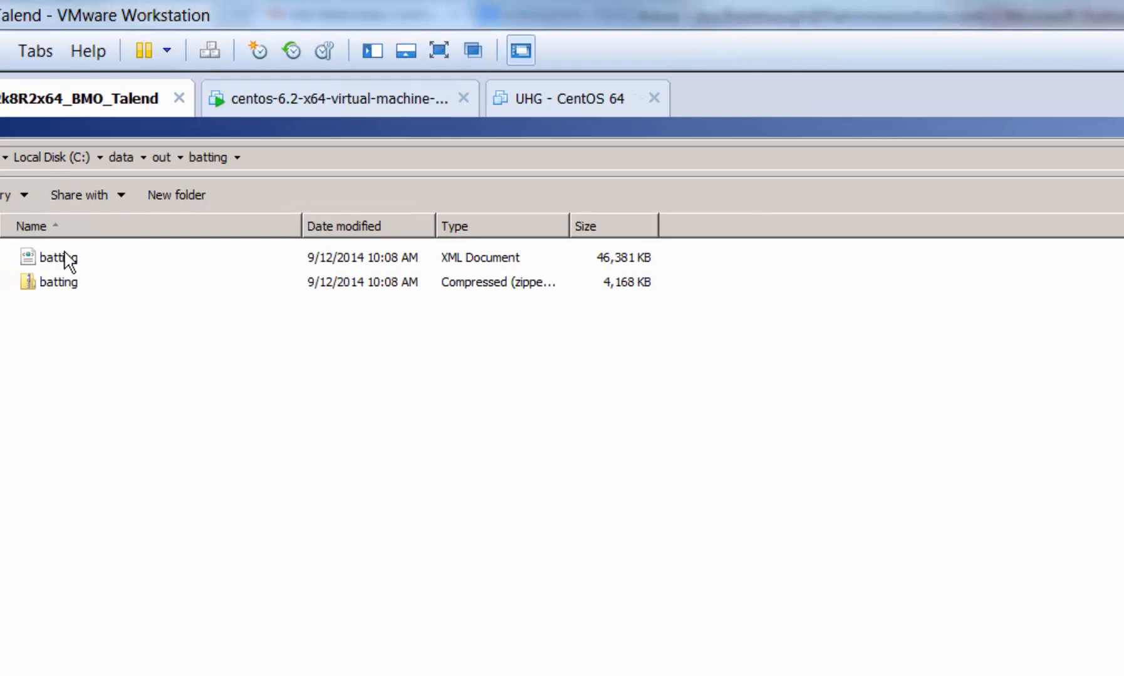
- Inspect batting.xml beside its batting zip archive in C:/data/out/batting in Explorer
{"action": "left_click", "coordinate": [59, 257]}
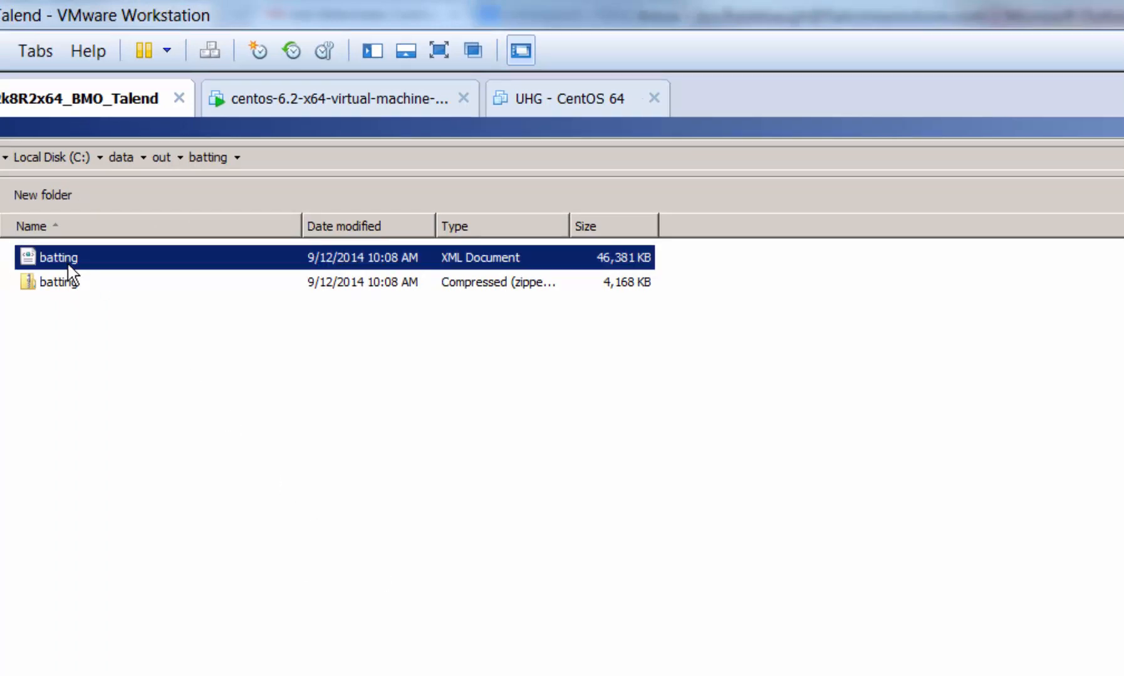
{"action": "mouse_move", "coordinate": [342, 357]}
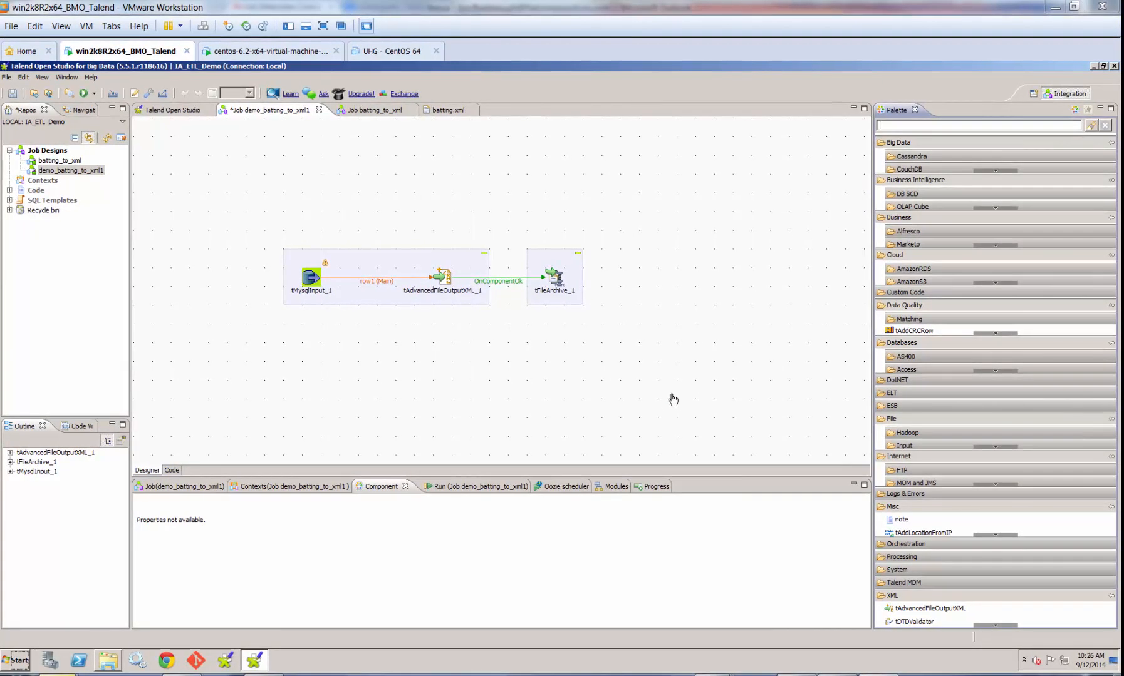
{"action": "mouse_move", "coordinate": [684, 398]}
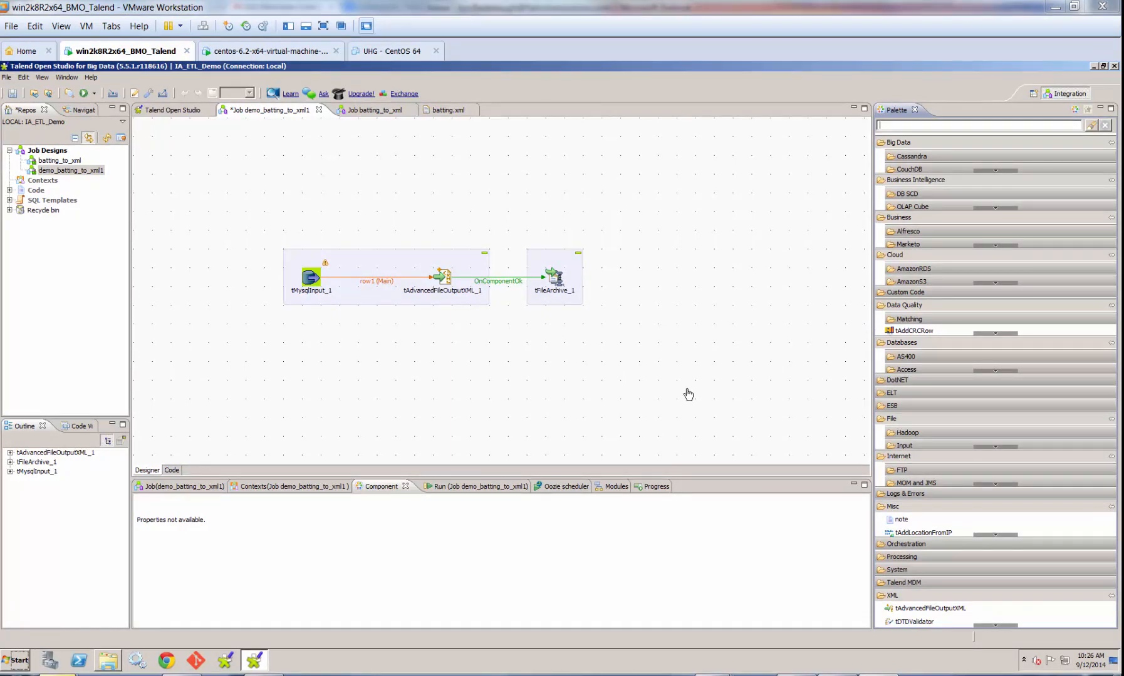
{"action": "mouse_move", "coordinate": [695, 380]}
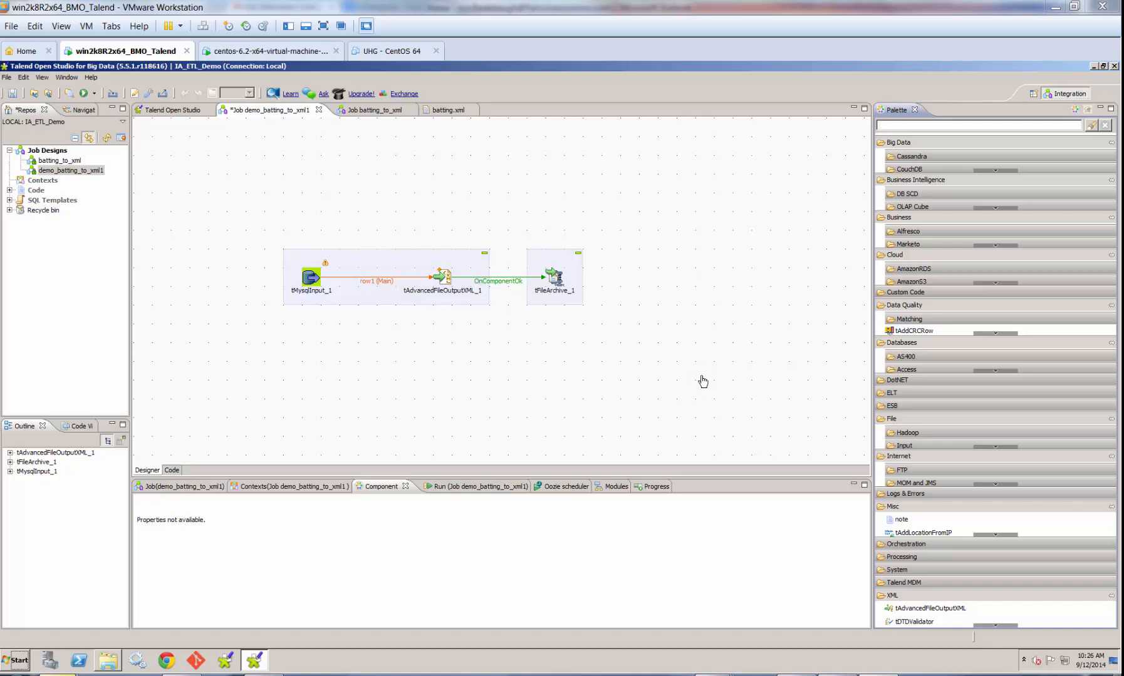
{"action": "mouse_move", "coordinate": [698, 382]}
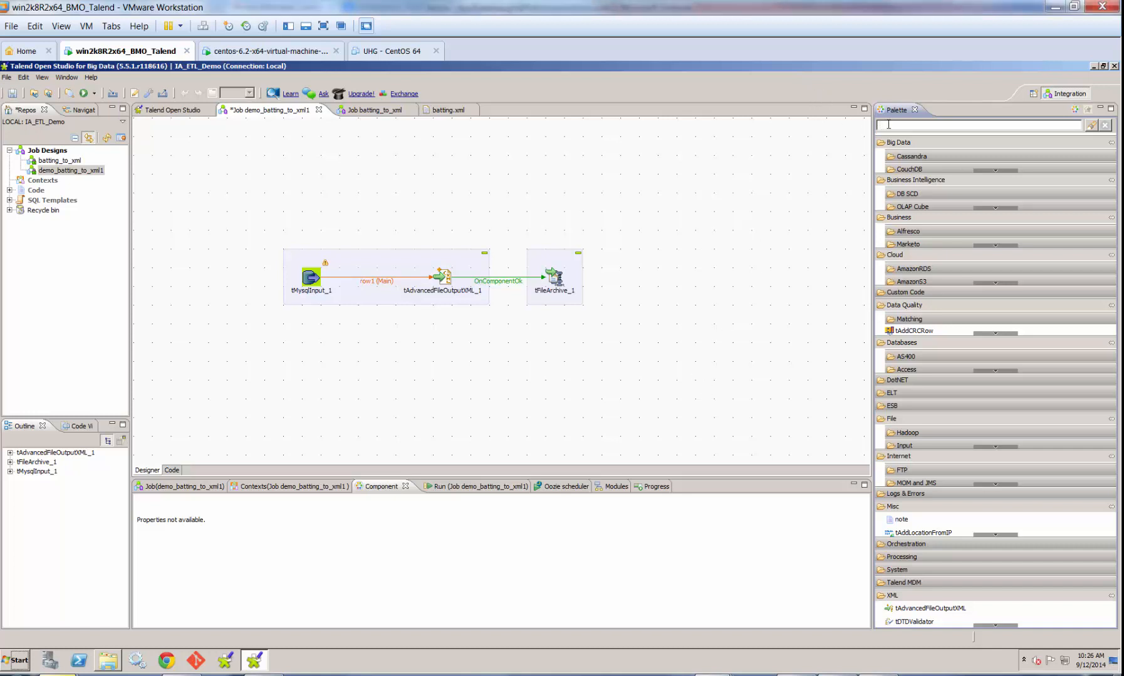
- Find tFileDelete in the Palette and place it on the canvas right of tFileArchive_1
{"action": "type", "text": "t"}
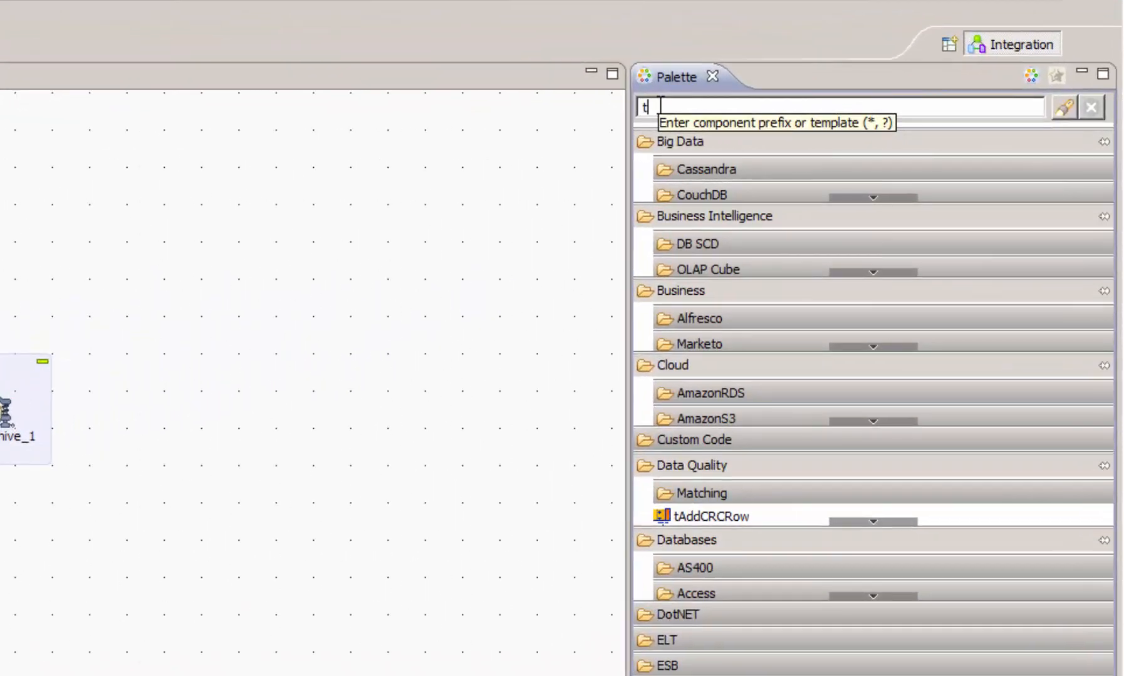
{"action": "type", "text": "filedelete"}
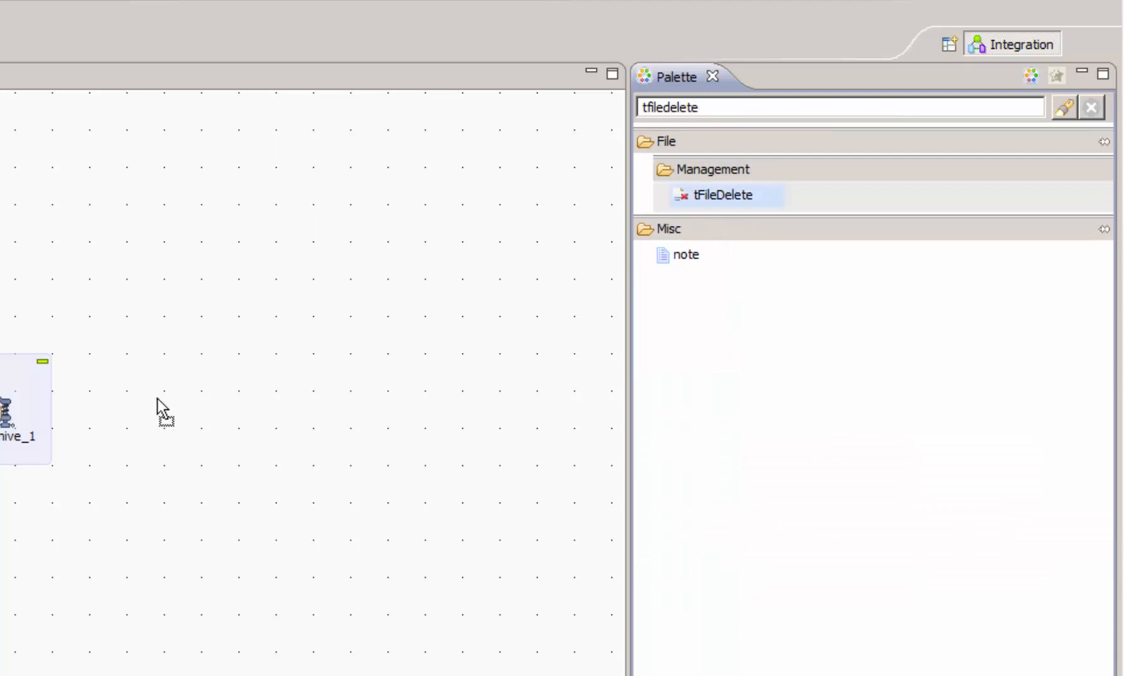
{"action": "left_click_drag", "start_coordinate": [727, 196], "coordinate": [181, 409]}
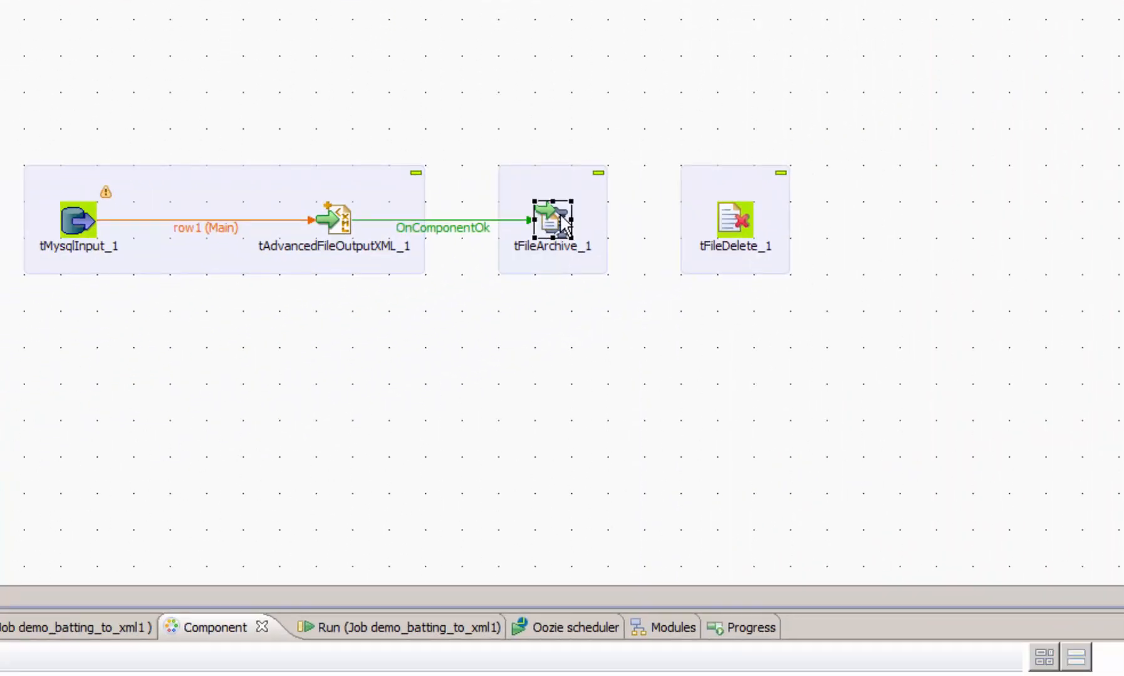
- Link tFileArchive_1 to tFileDelete_1 with an On Component Ok trigger
{"action": "right_click", "coordinate": [551, 222]}
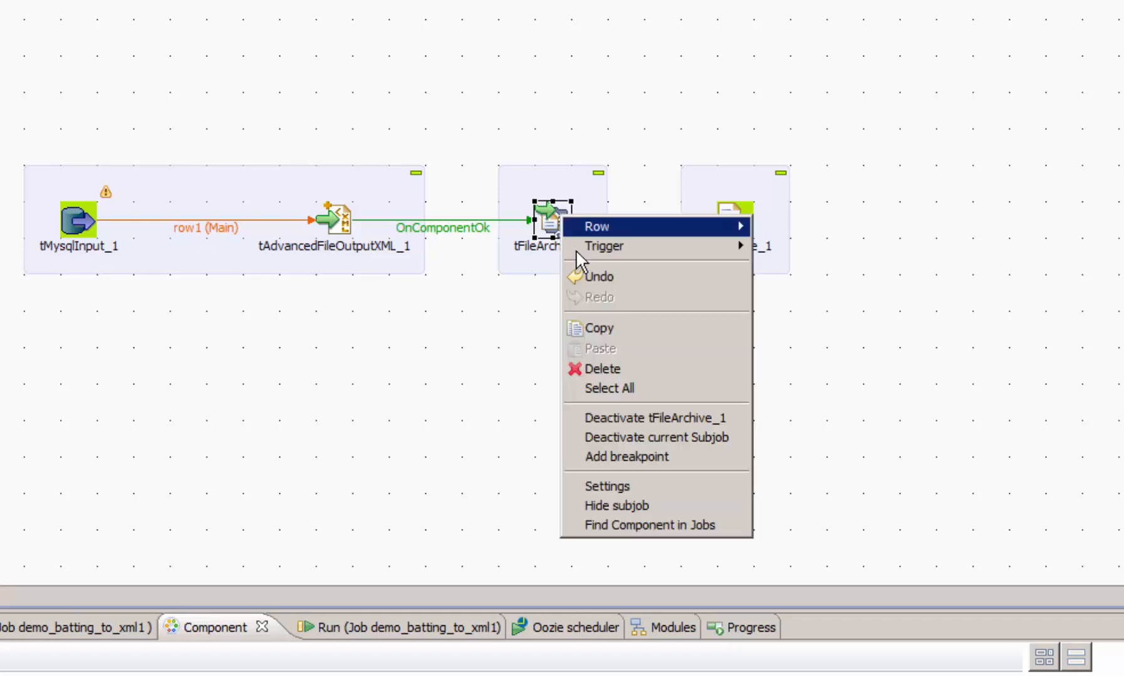
{"action": "mouse_move", "coordinate": [604, 246]}
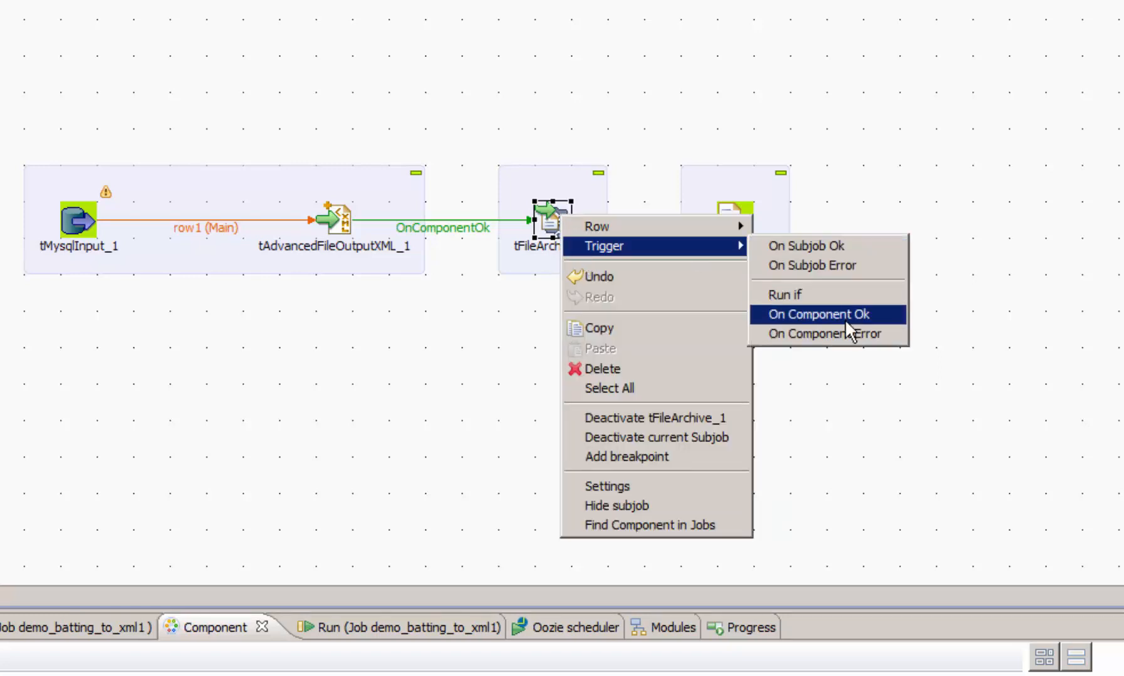
{"action": "left_click", "coordinate": [818, 315]}
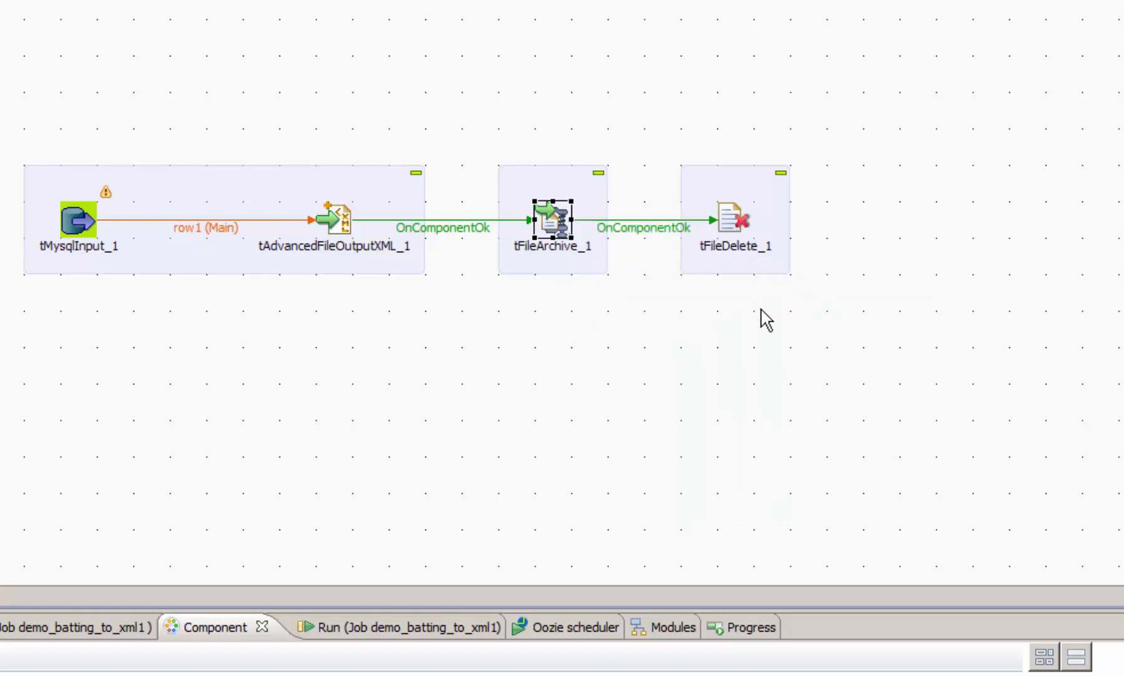
{"action": "left_click", "coordinate": [731, 218]}
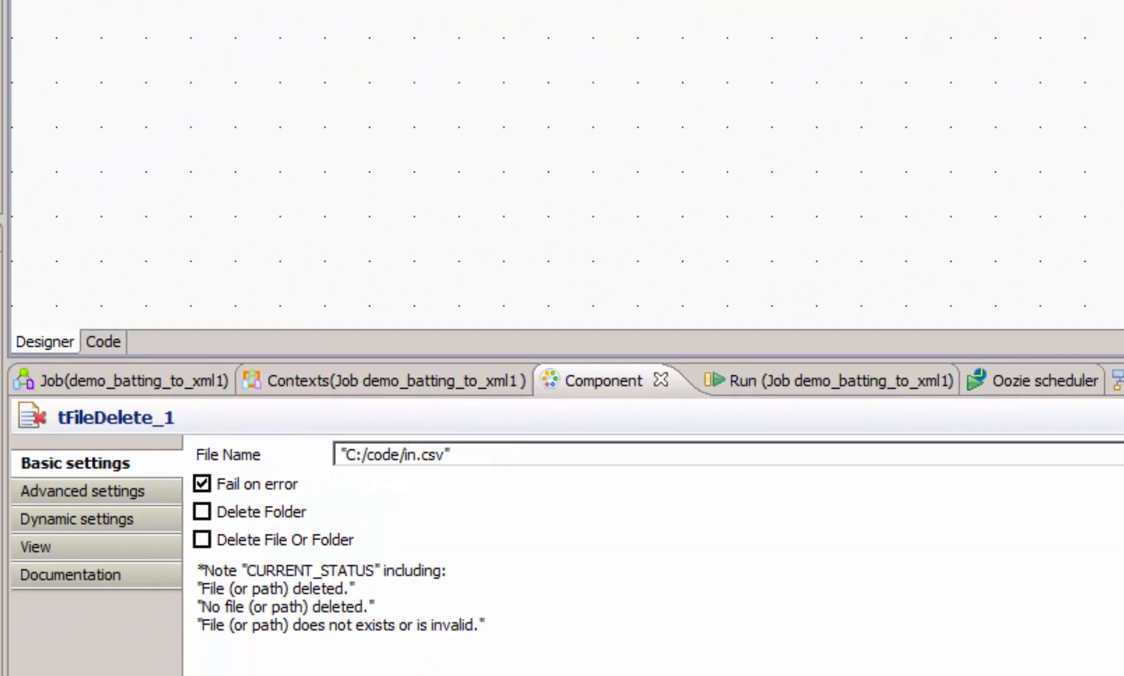
{"action": "mouse_move", "coordinate": [1061, 617]}
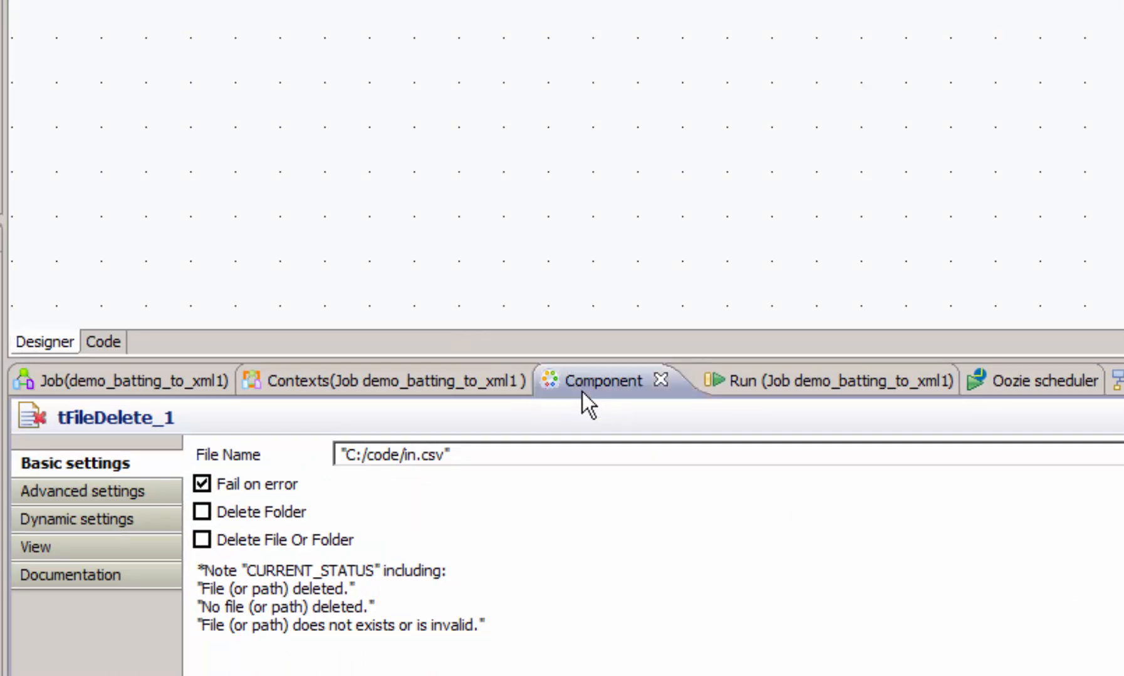
- Replace tFileDelete_1's File Name C:/code/in.csv with context.outDir + context.xmlFilename via autocompletion
{"action": "triple_click", "coordinate": [392, 455]}
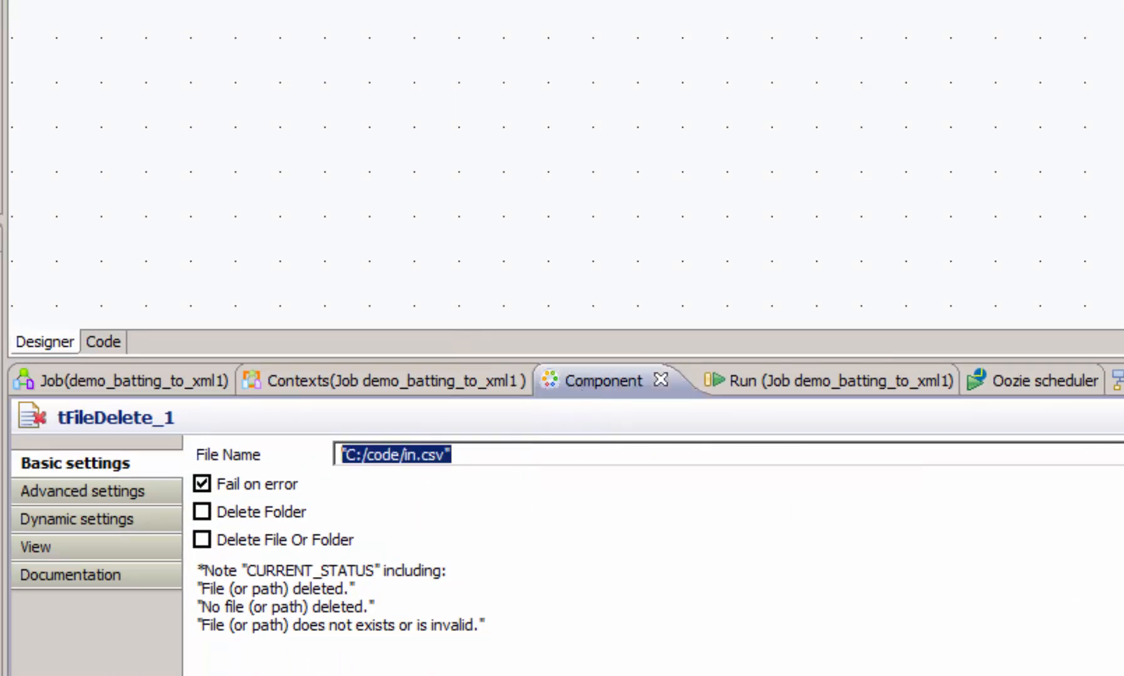
{"action": "type", "text": "con"}
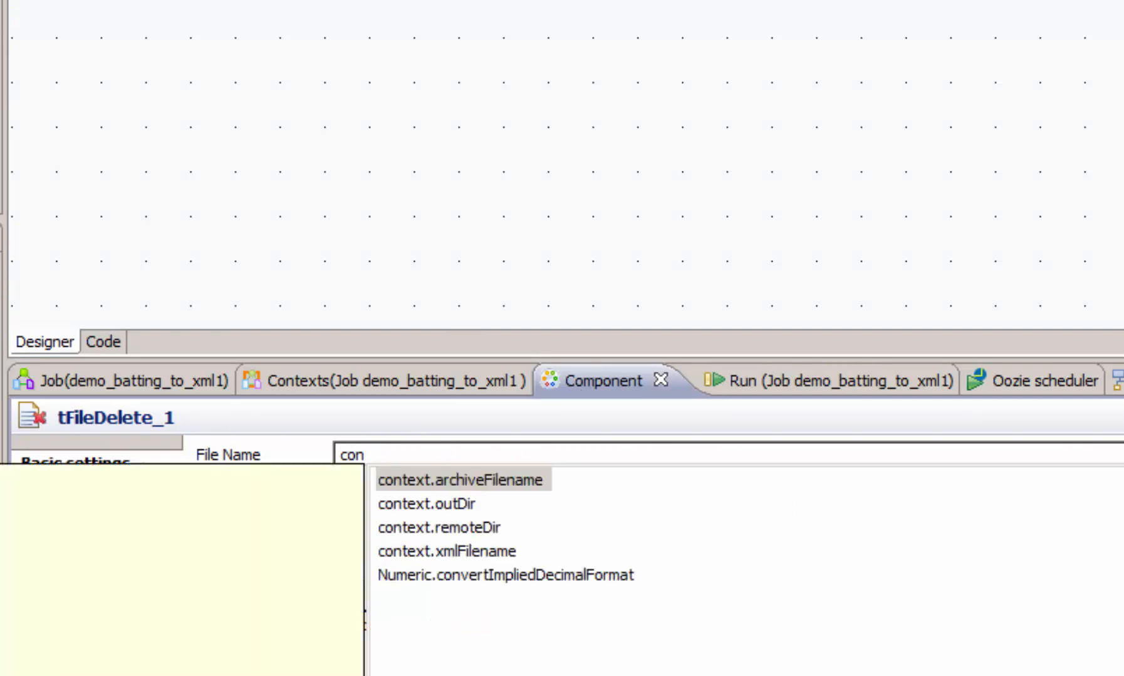
{"action": "left_click", "coordinate": [429, 504]}
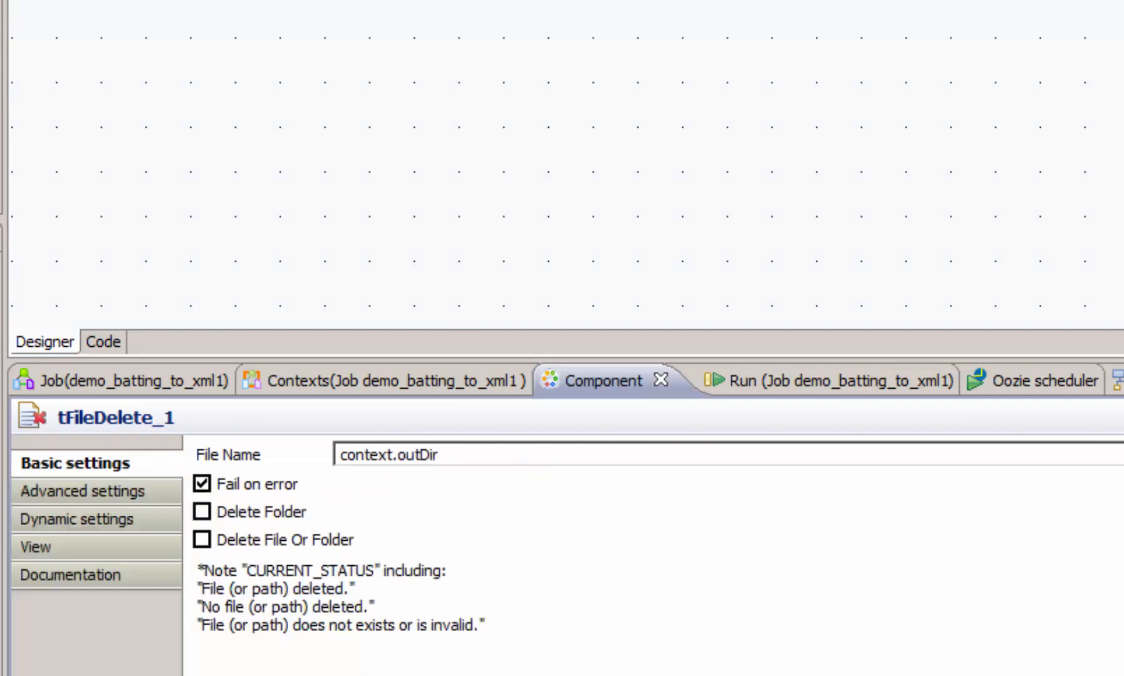
{"action": "left_click", "coordinate": [441, 454]}
{"action": "type", "text": " + con"}
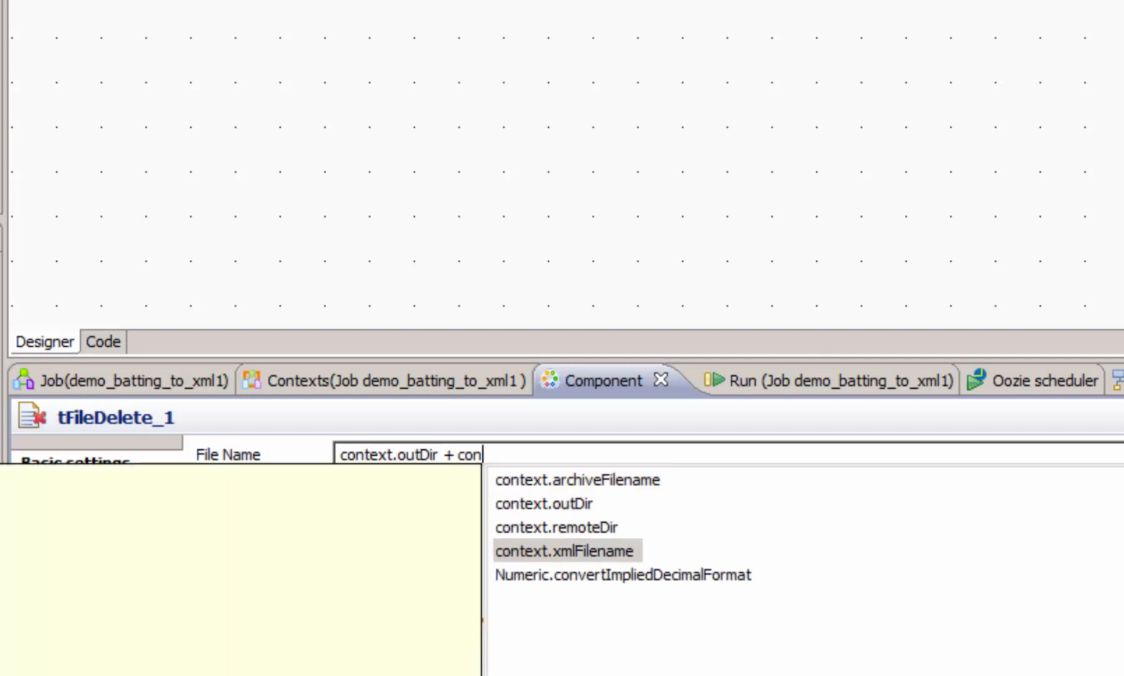
{"action": "left_click", "coordinate": [567, 550]}
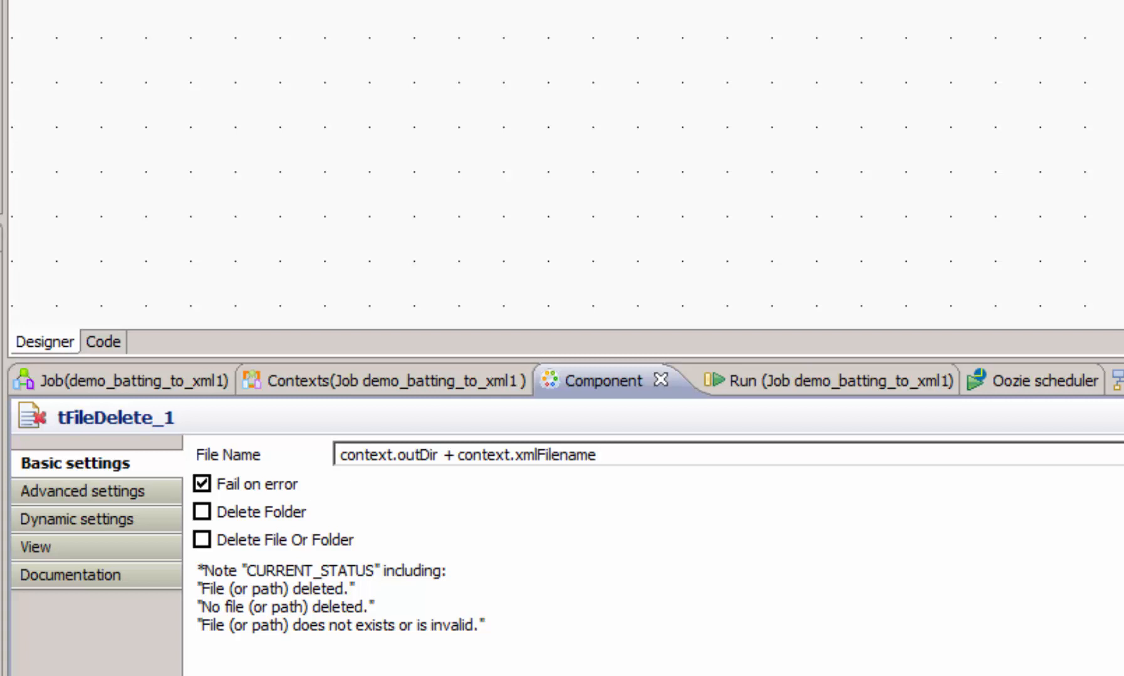
{"action": "left_click", "coordinate": [598, 454]}
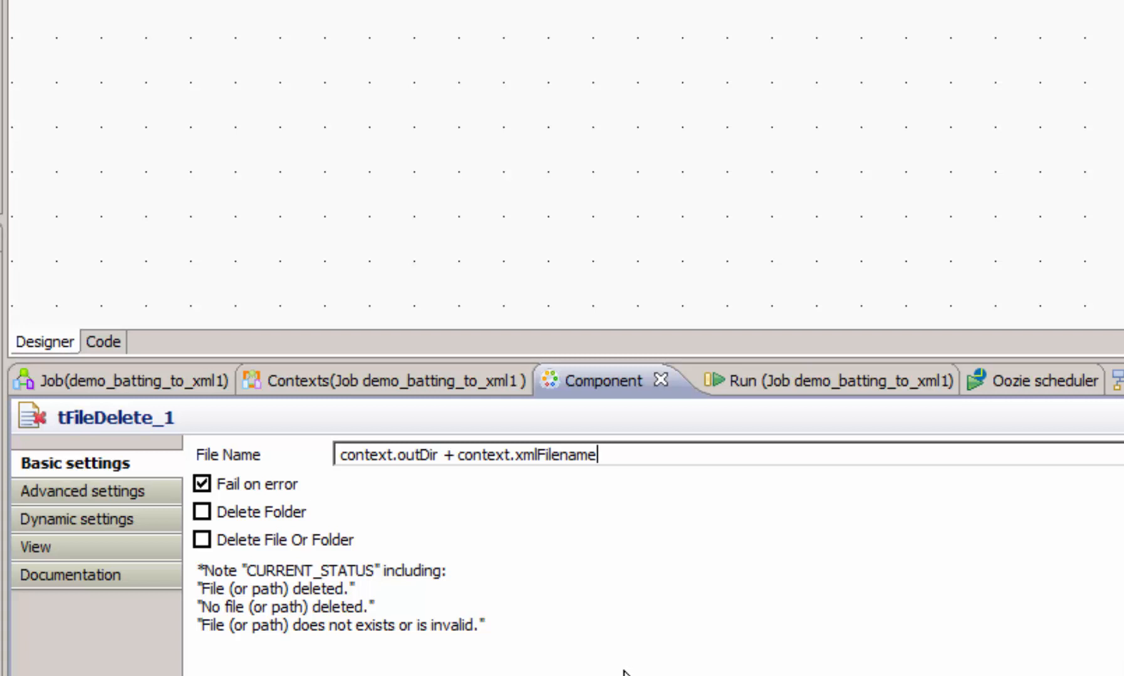
{"action": "mouse_move", "coordinate": [749, 398]}
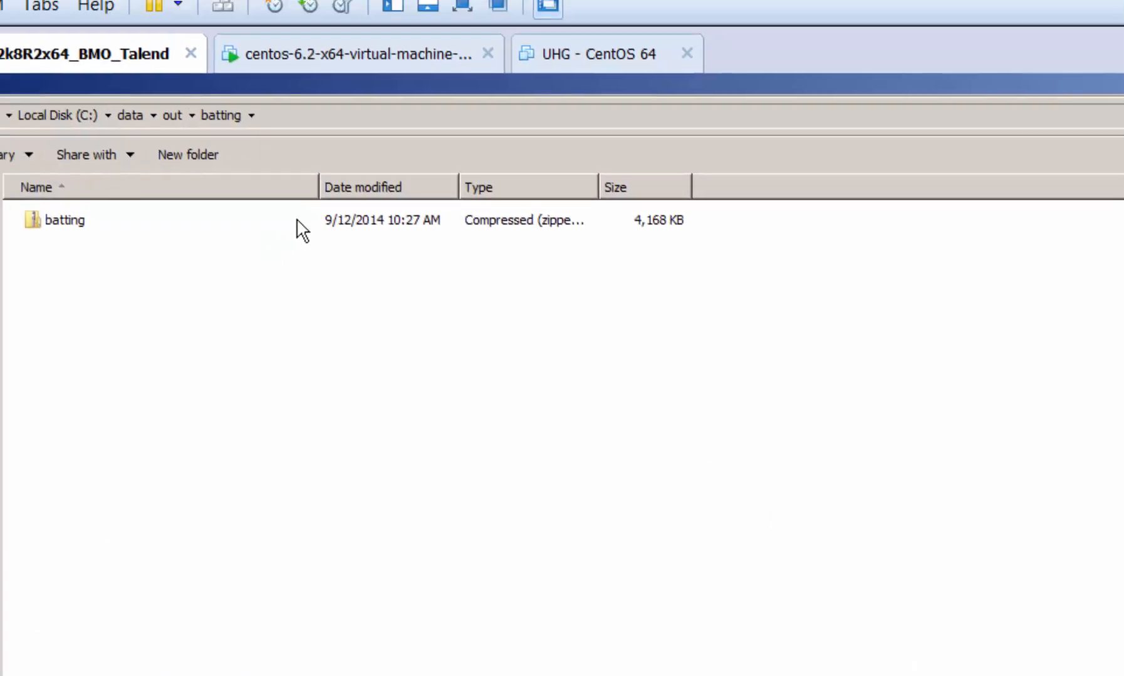
{"action": "mouse_move", "coordinate": [333, 316]}
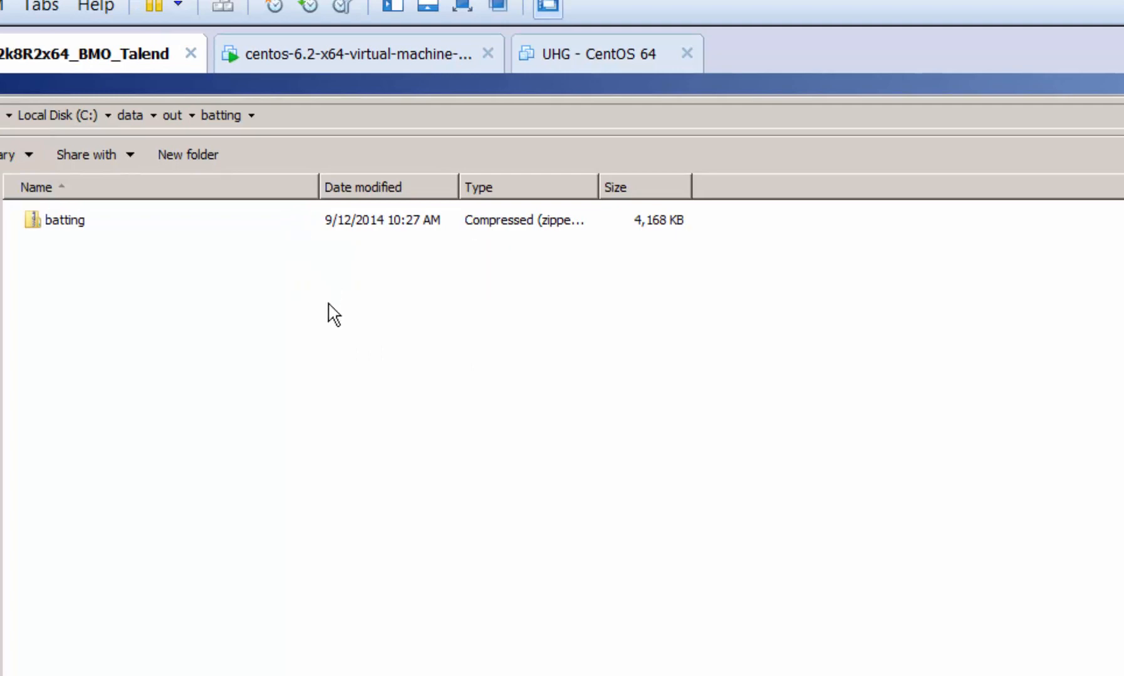
{"action": "mouse_move", "coordinate": [481, 366]}
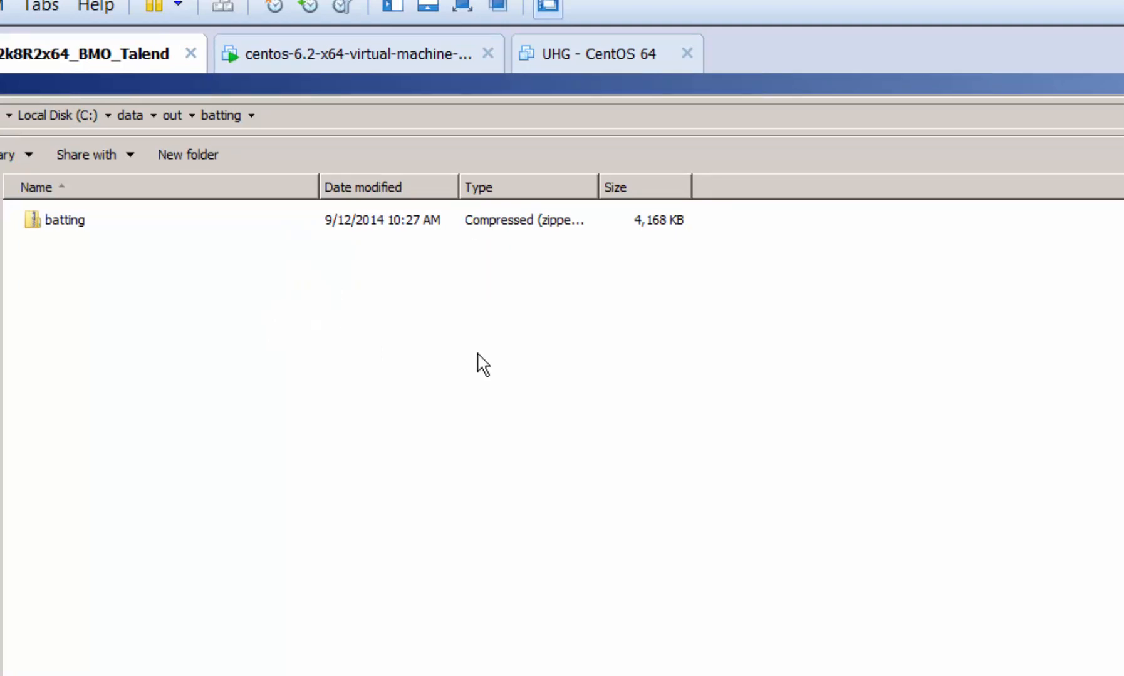
{"action": "mouse_move", "coordinate": [433, 361]}
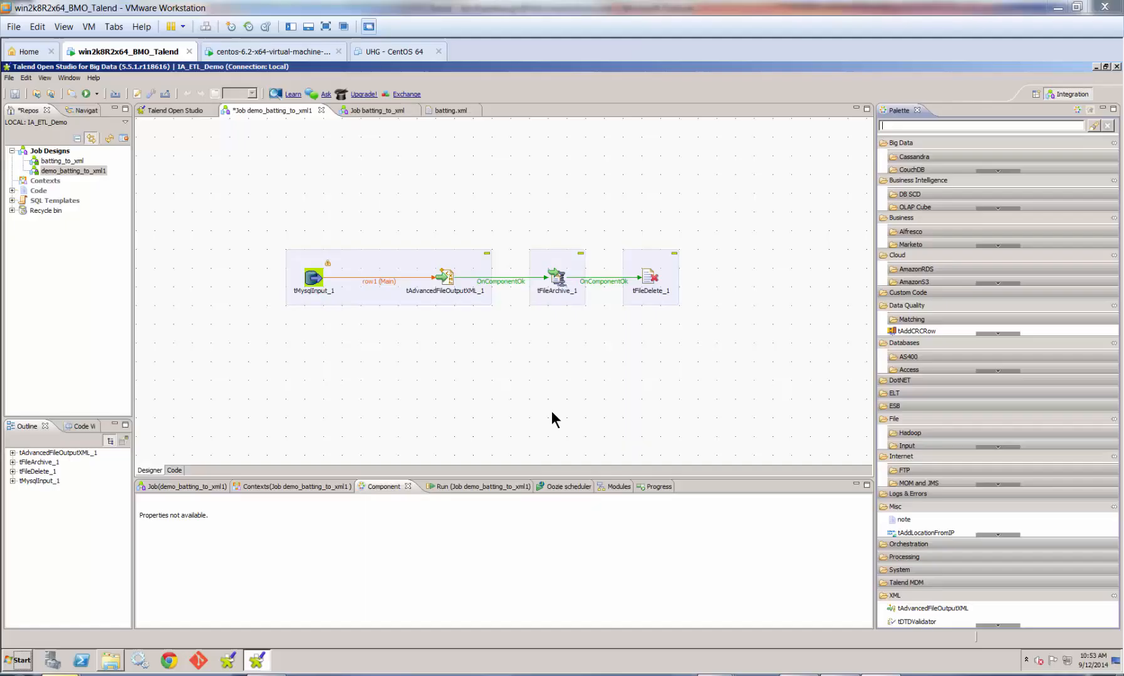
{"action": "mouse_move", "coordinate": [584, 401]}
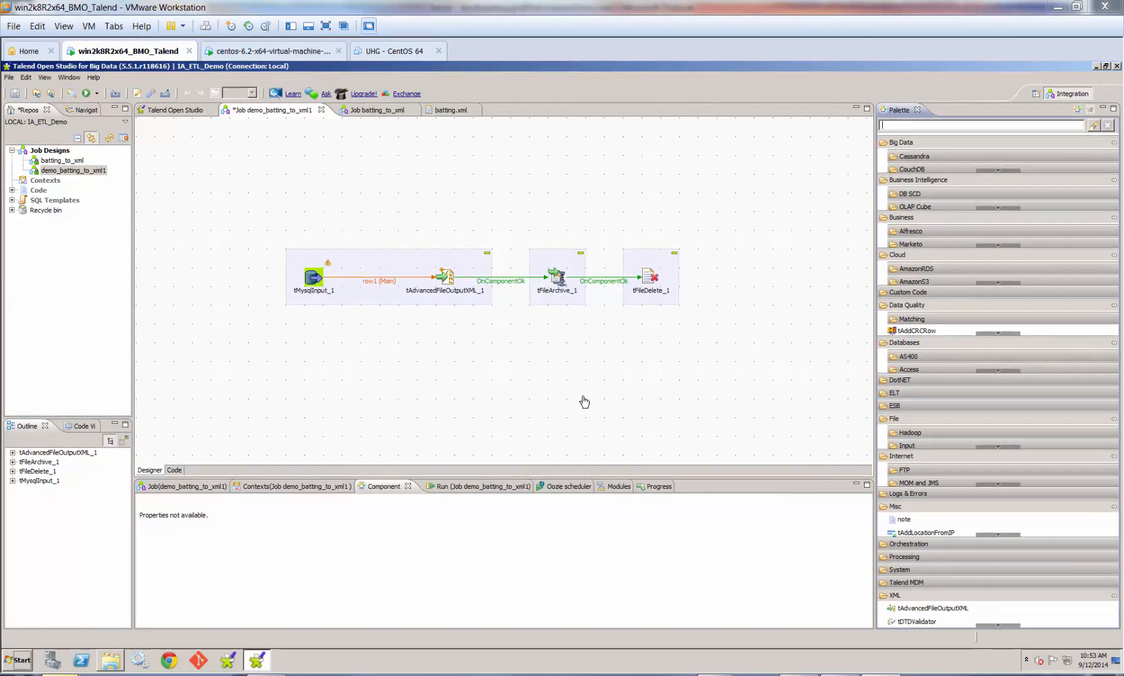
{"action": "mouse_move", "coordinate": [539, 360]}
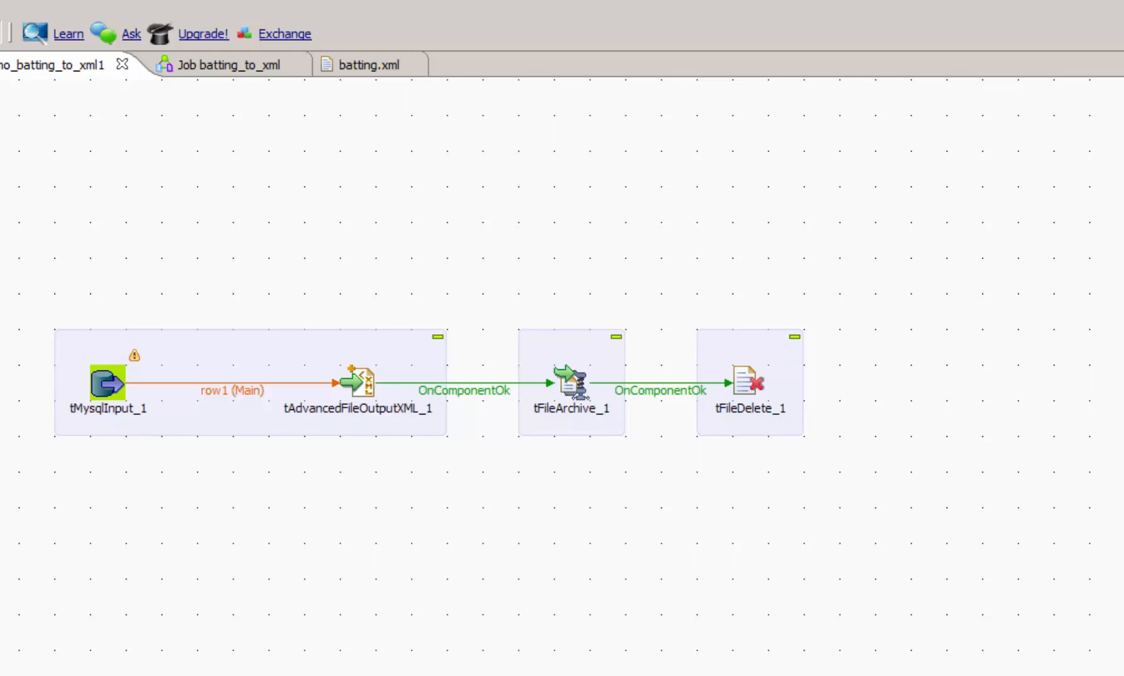
{"action": "mouse_move", "coordinate": [1002, 297]}
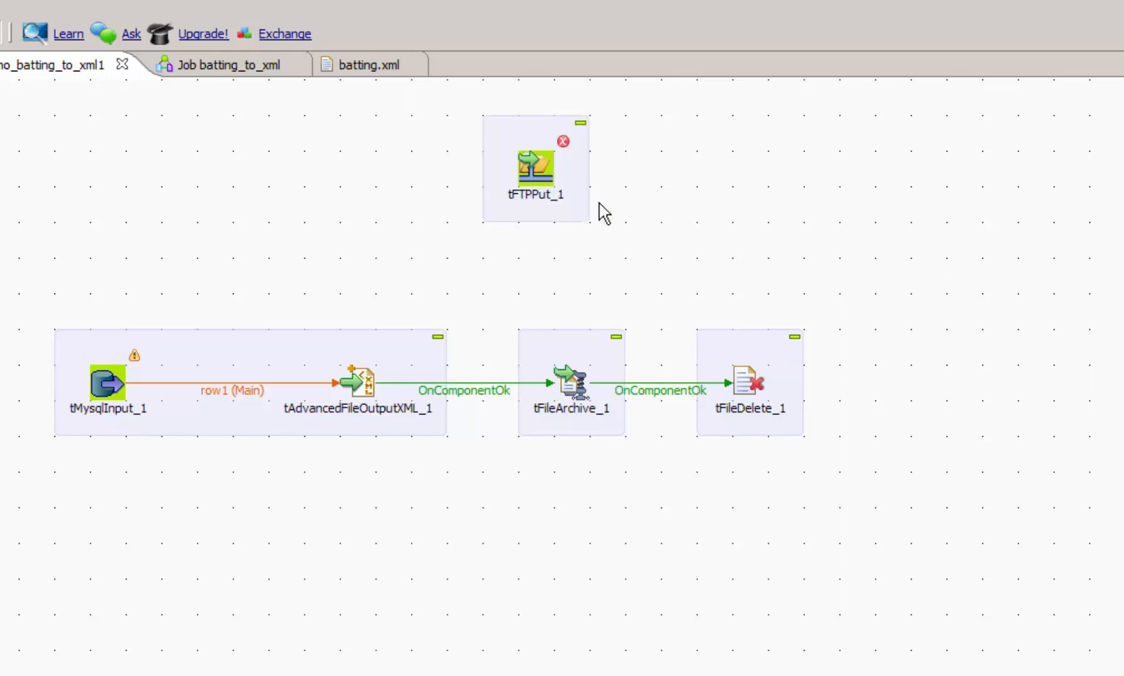
- Connect tFileArchive_1 to tFTPPut_1 with an On Component Ok trigger and align it above
{"action": "left_click", "coordinate": [571, 383]}
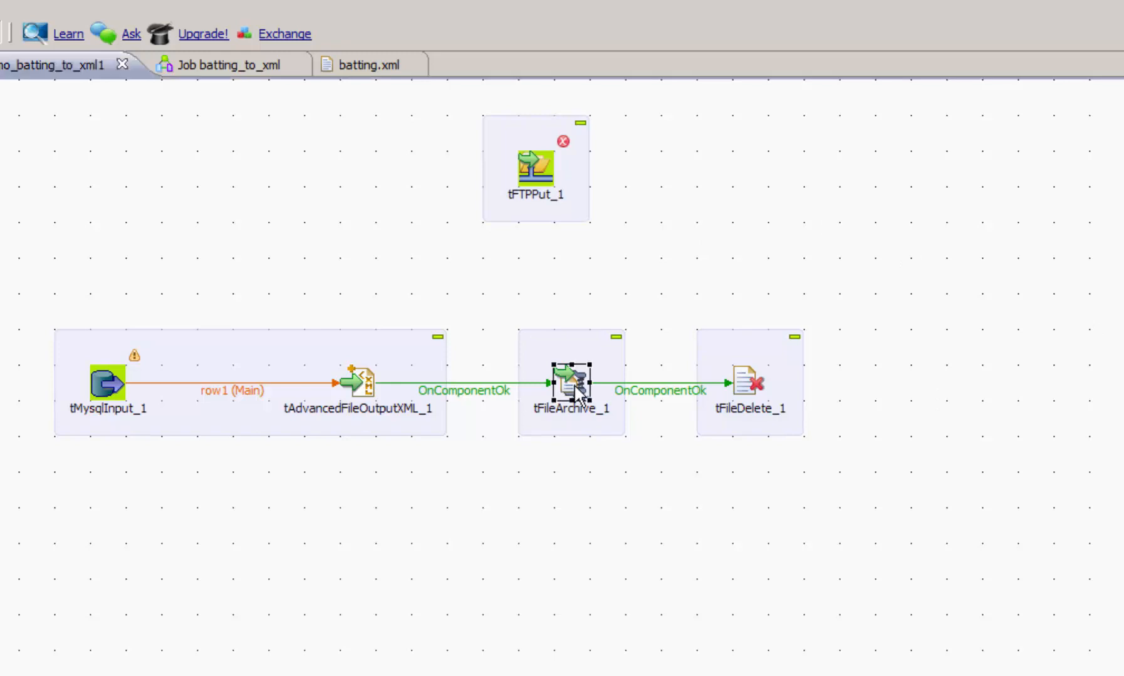
{"action": "right_click", "coordinate": [571, 383]}
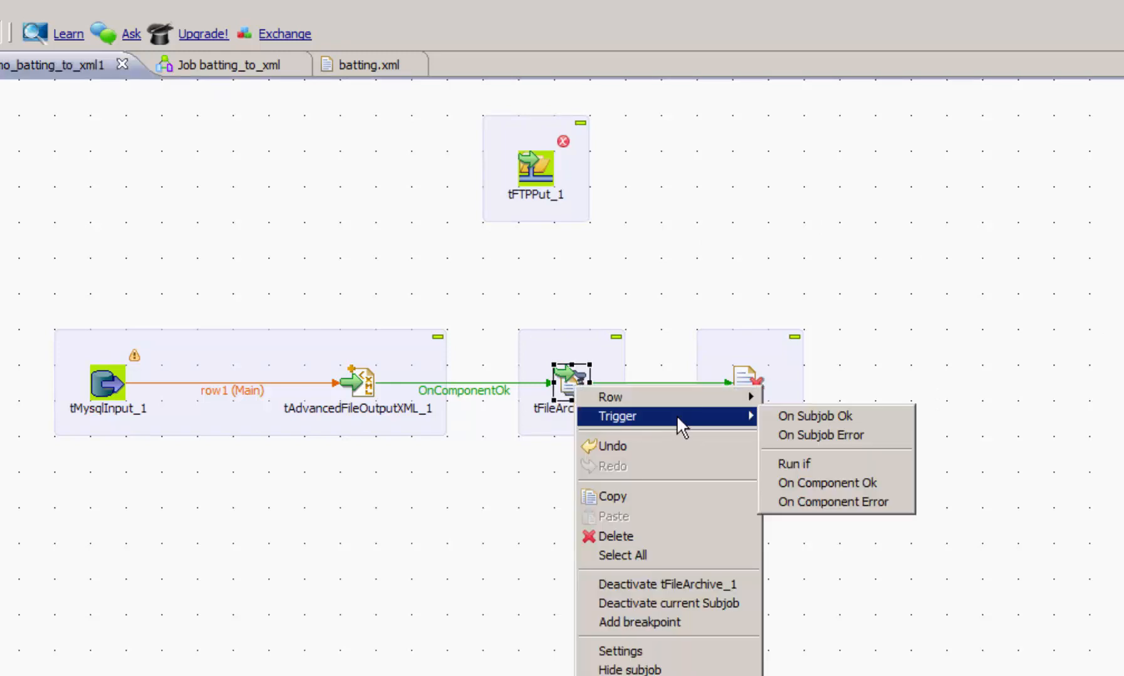
{"action": "left_click", "coordinate": [826, 482]}
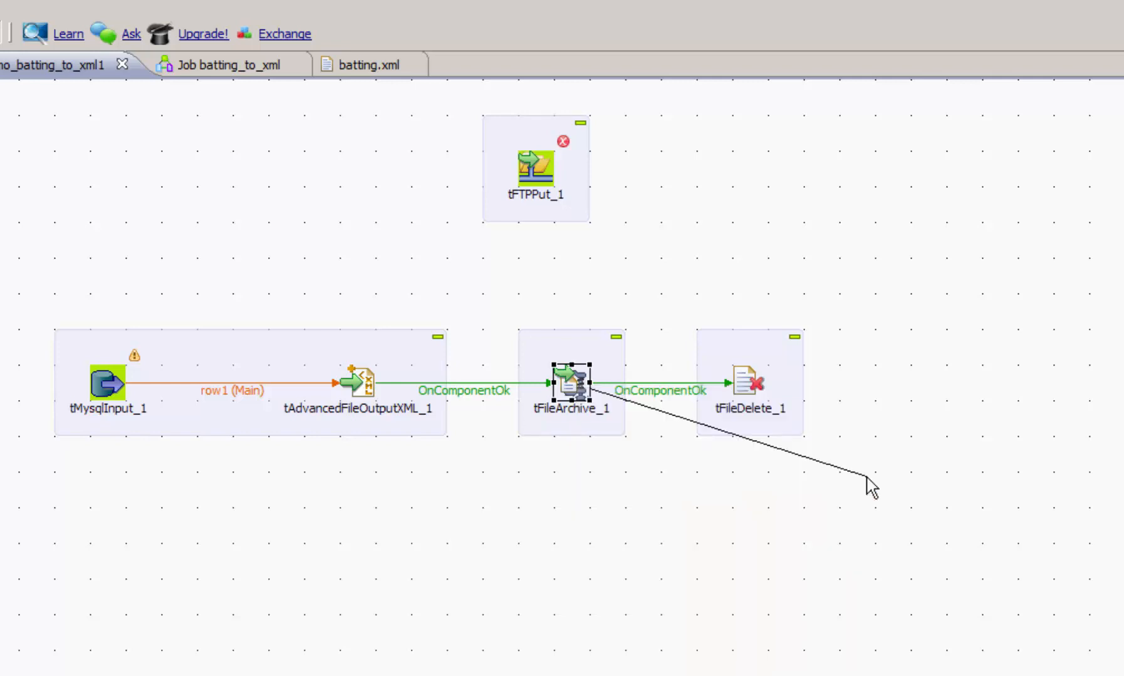
{"action": "left_click_drag", "start_coordinate": [869, 490], "coordinate": [534, 168]}
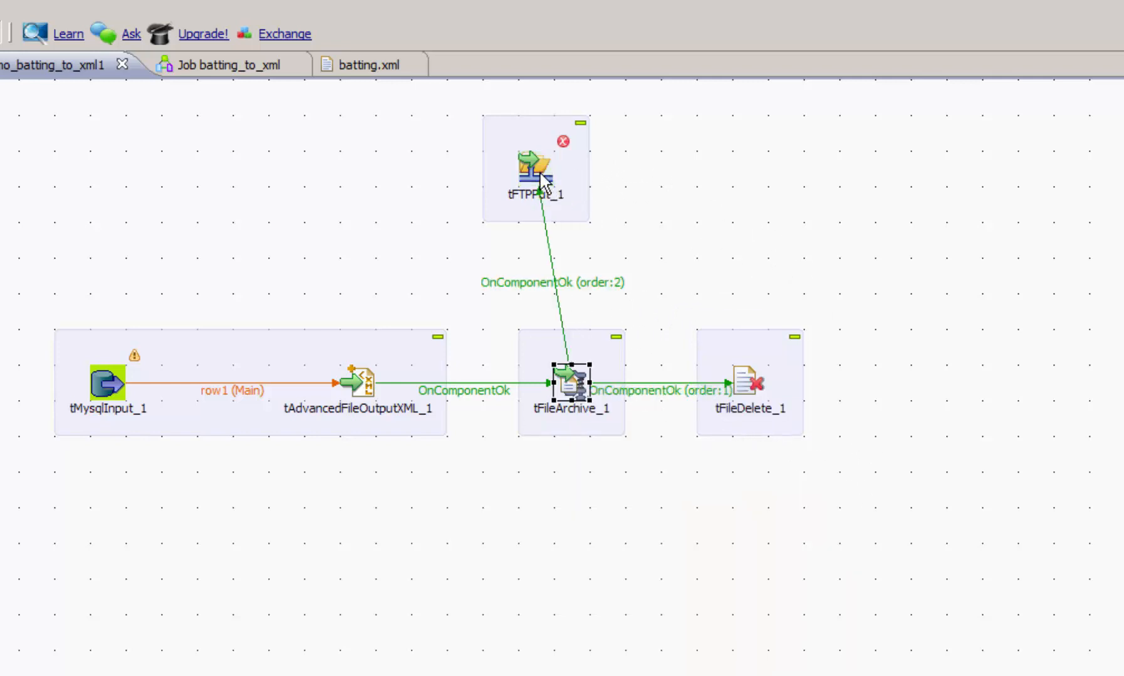
{"action": "left_click_drag", "start_coordinate": [536, 167], "coordinate": [572, 167]}
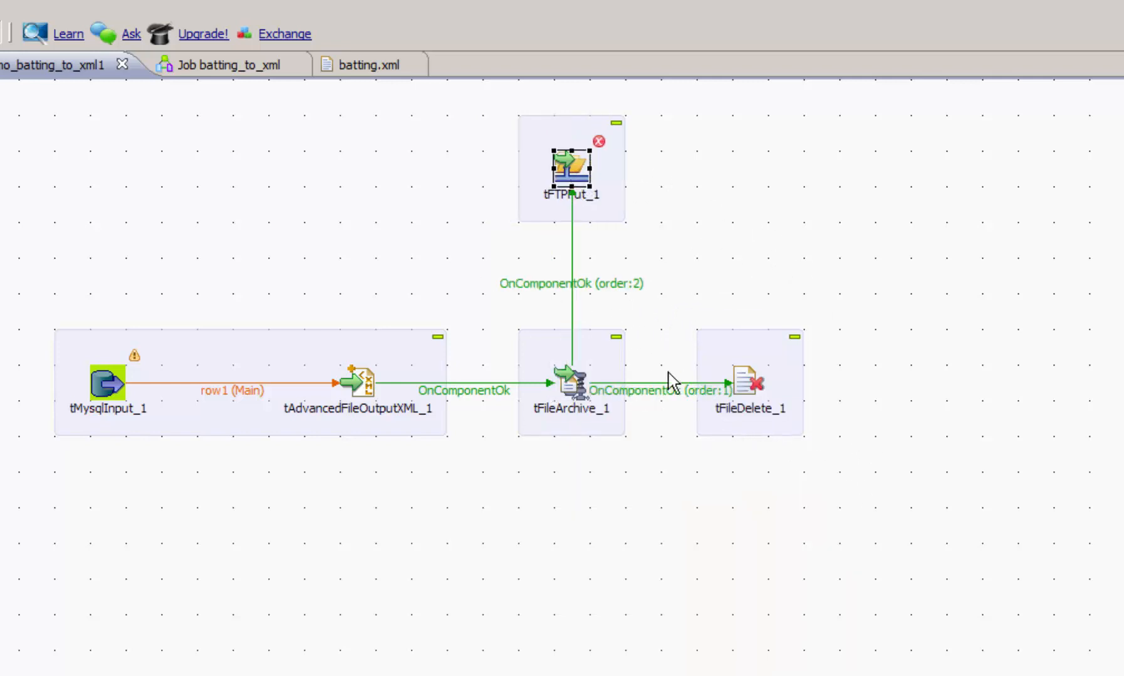
{"action": "mouse_move", "coordinate": [670, 516]}
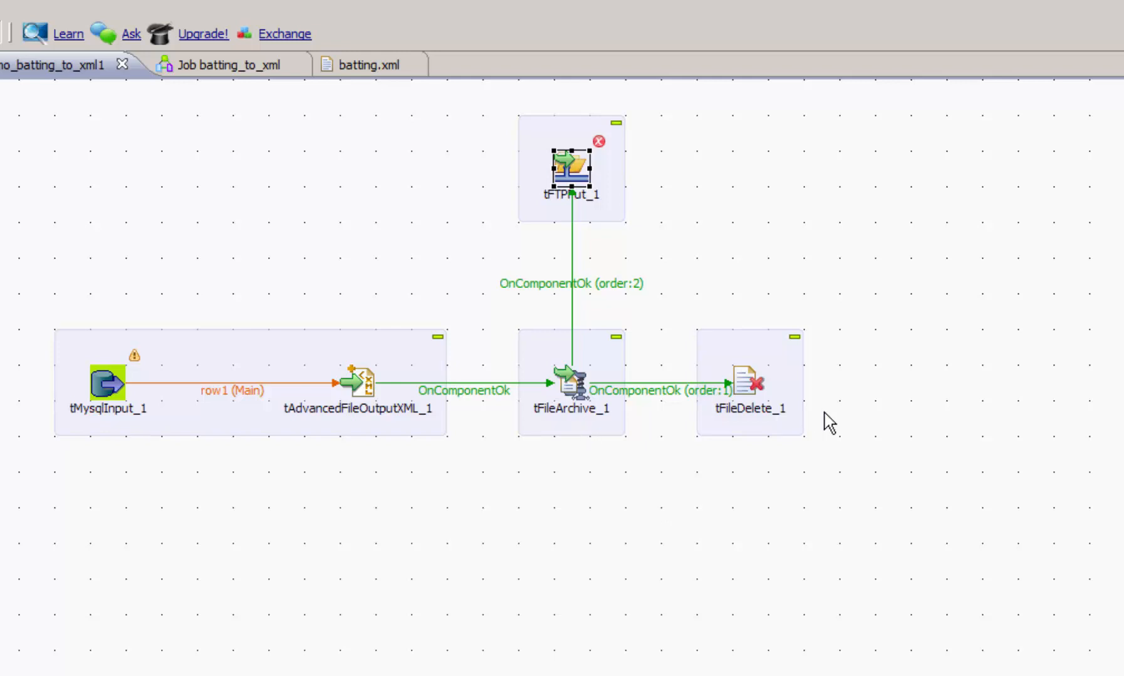
{"action": "mouse_move", "coordinate": [591, 401]}
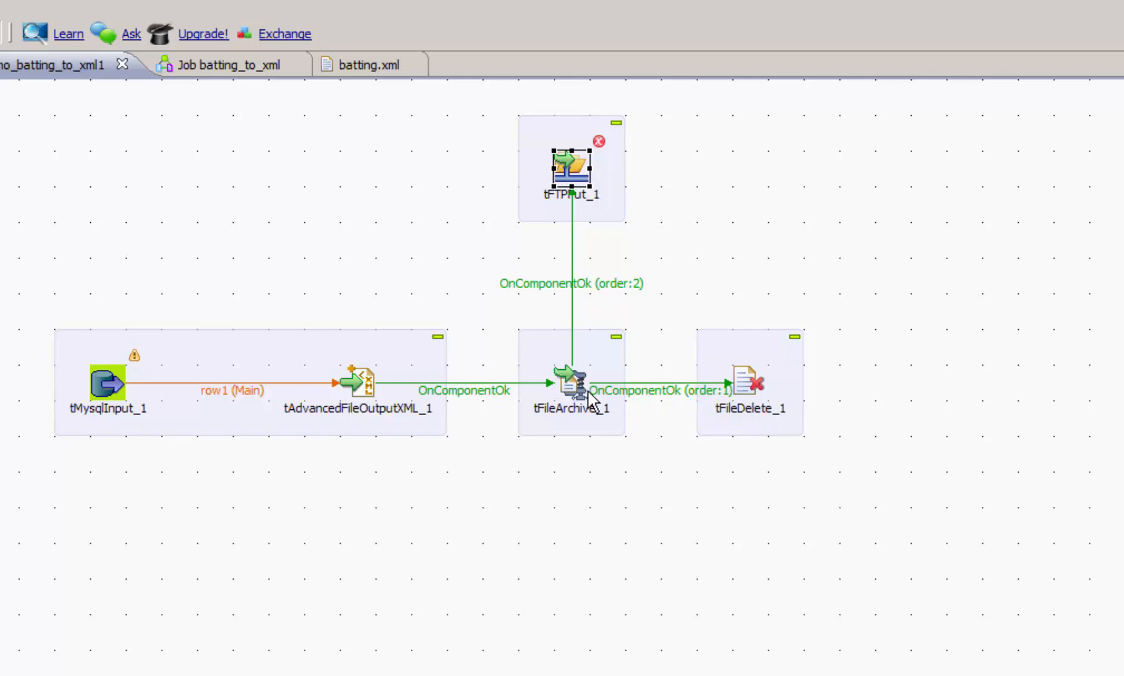
{"action": "mouse_move", "coordinate": [599, 401]}
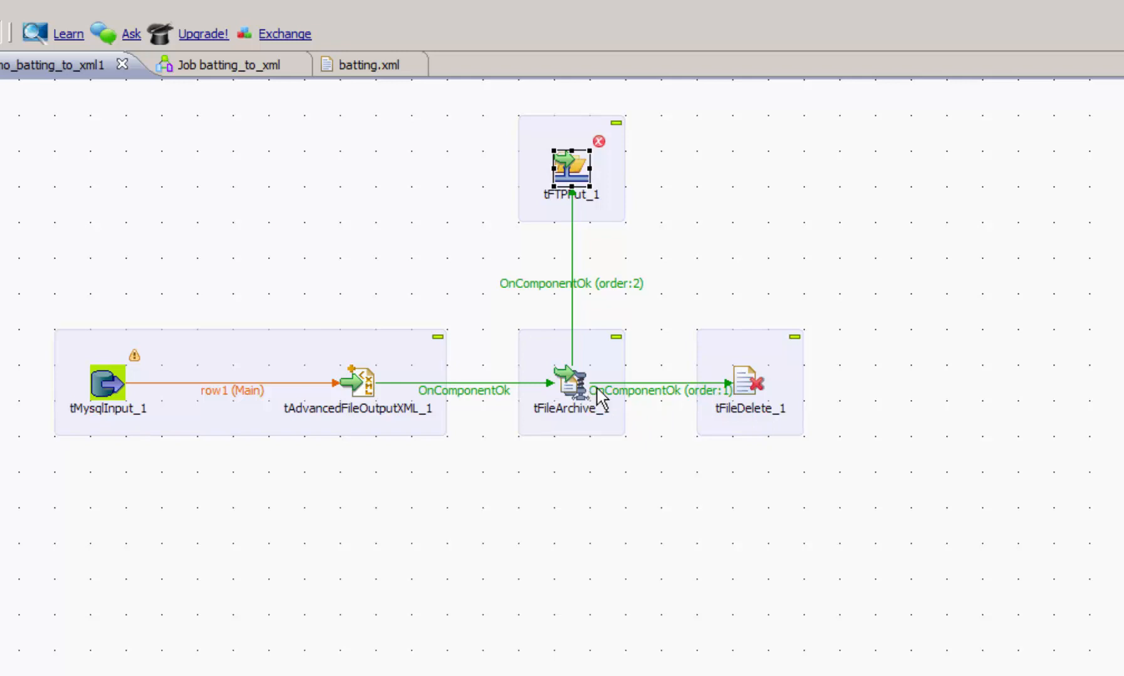
{"action": "mouse_move", "coordinate": [595, 207]}
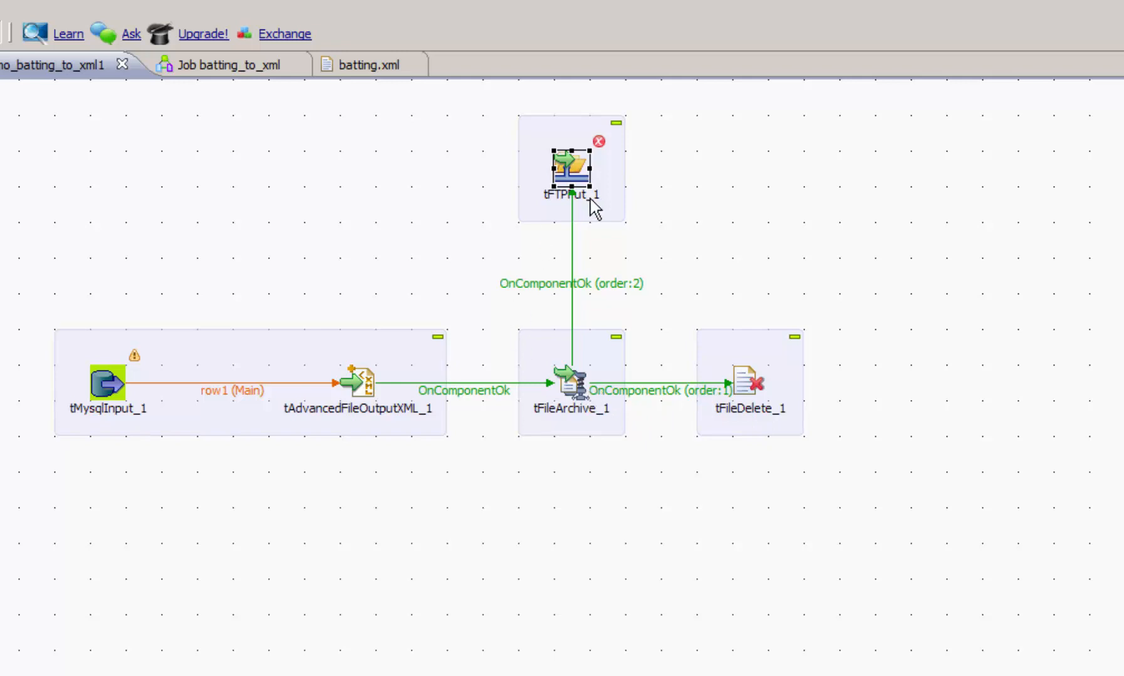
{"action": "mouse_move", "coordinate": [573, 388]}
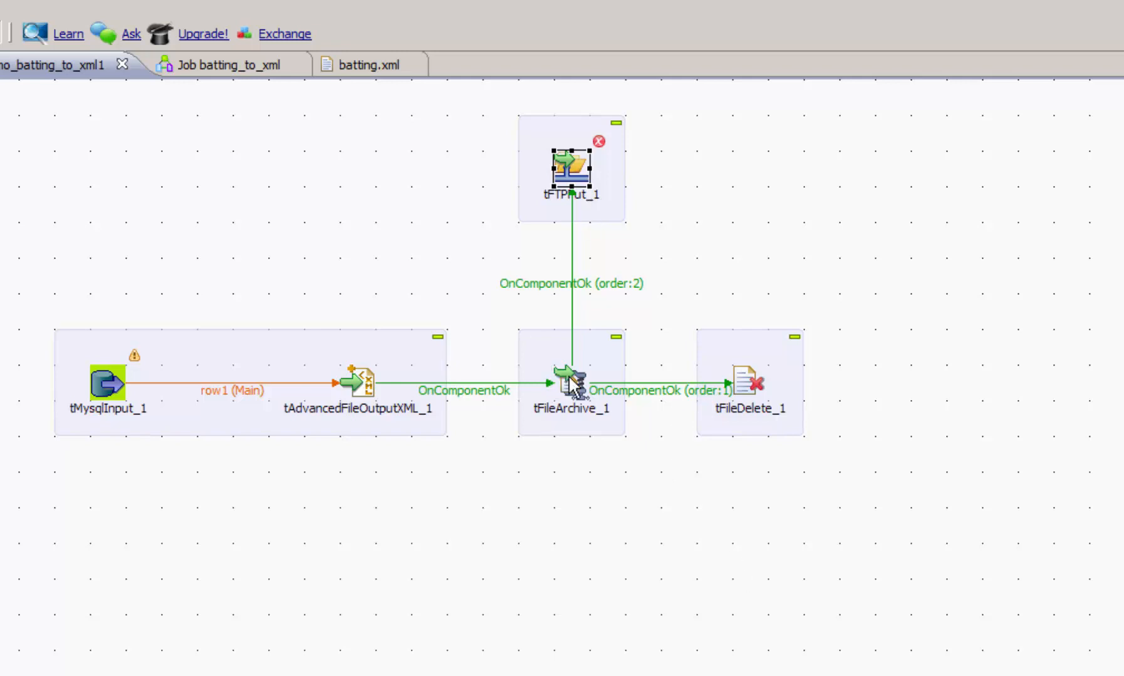
{"action": "mouse_move", "coordinate": [639, 420]}
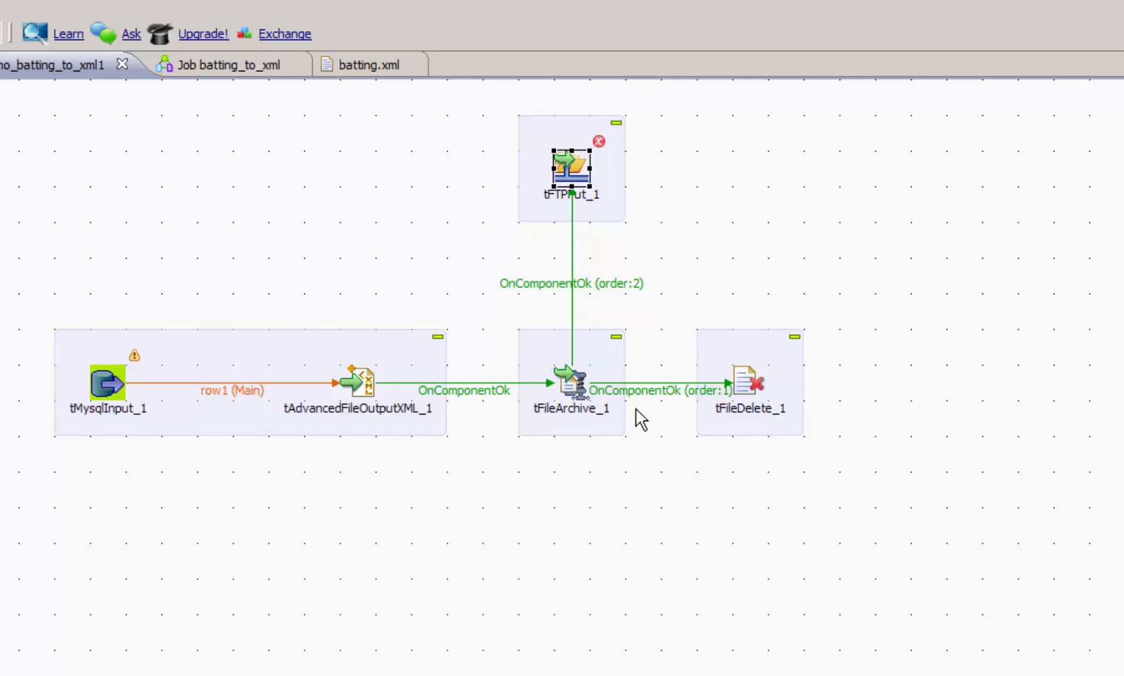
{"action": "mouse_move", "coordinate": [688, 291]}
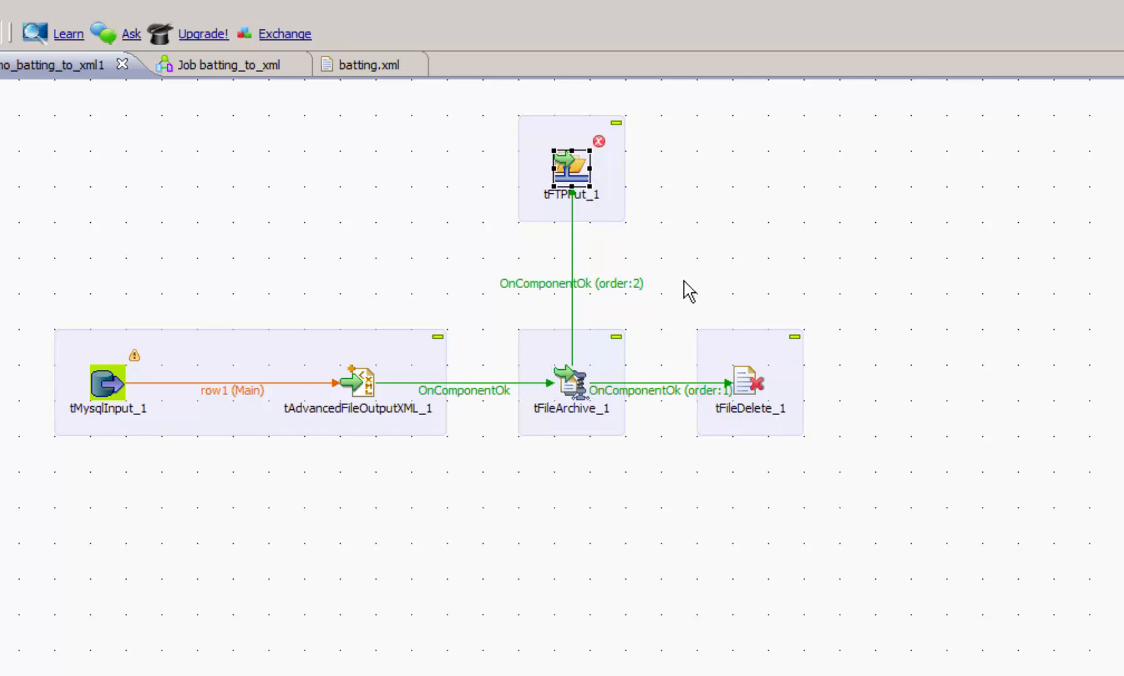
{"action": "mouse_move", "coordinate": [899, 341]}
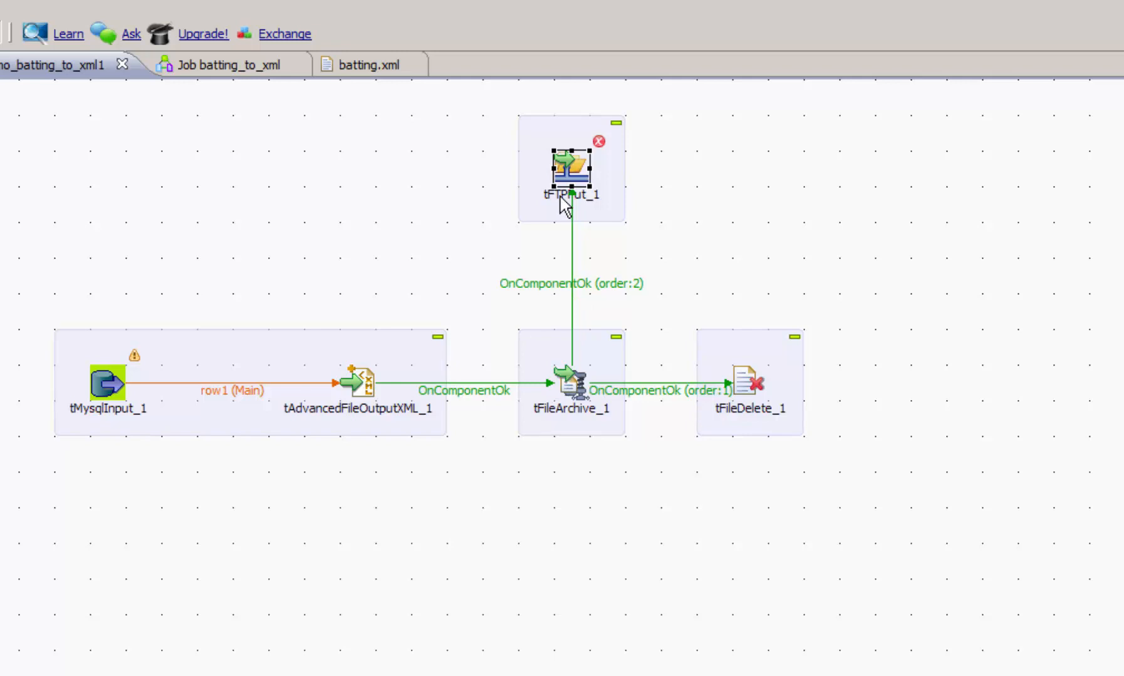
{"action": "mouse_move", "coordinate": [687, 420]}
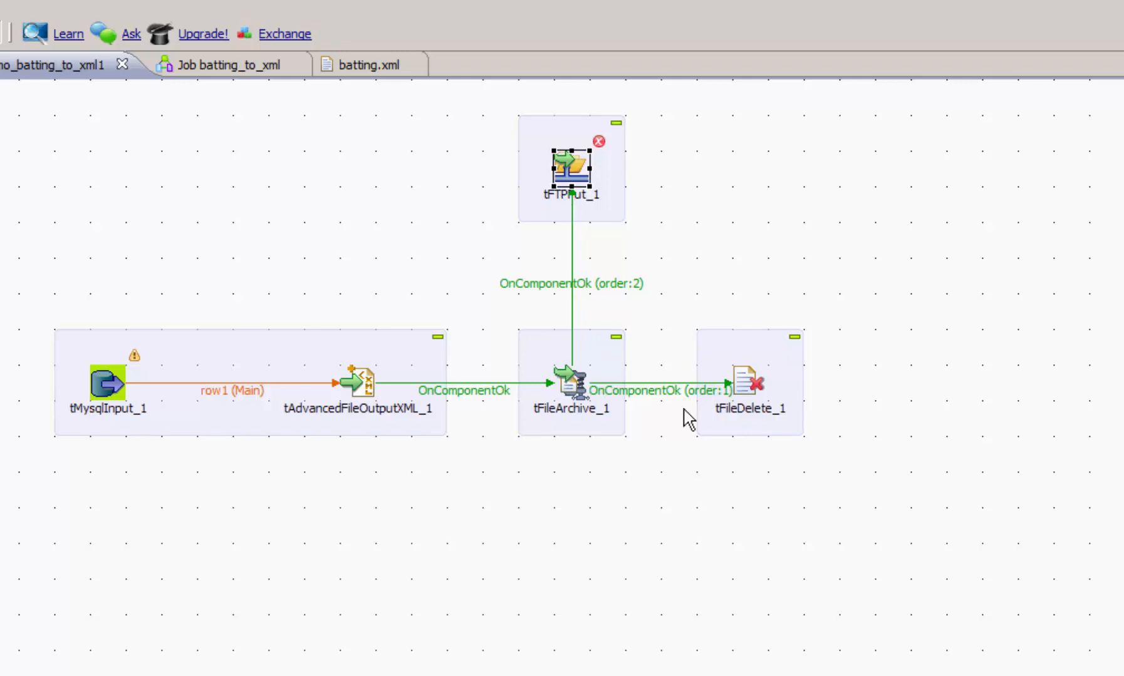
{"action": "mouse_move", "coordinate": [778, 424]}
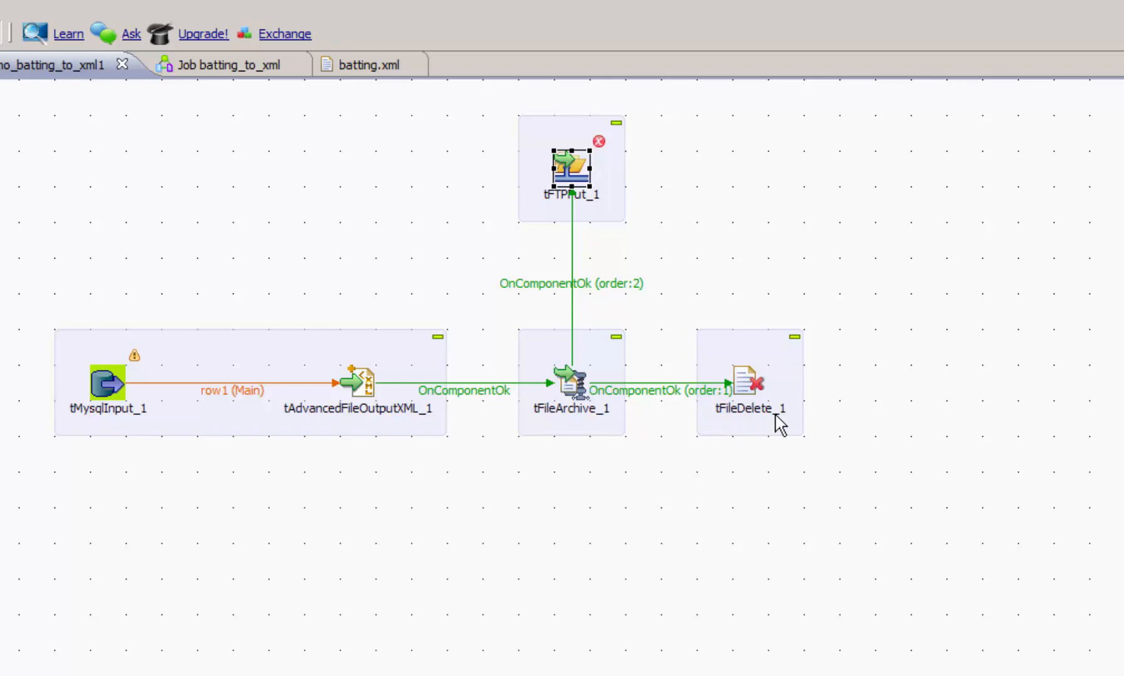
{"action": "mouse_move", "coordinate": [575, 167]}
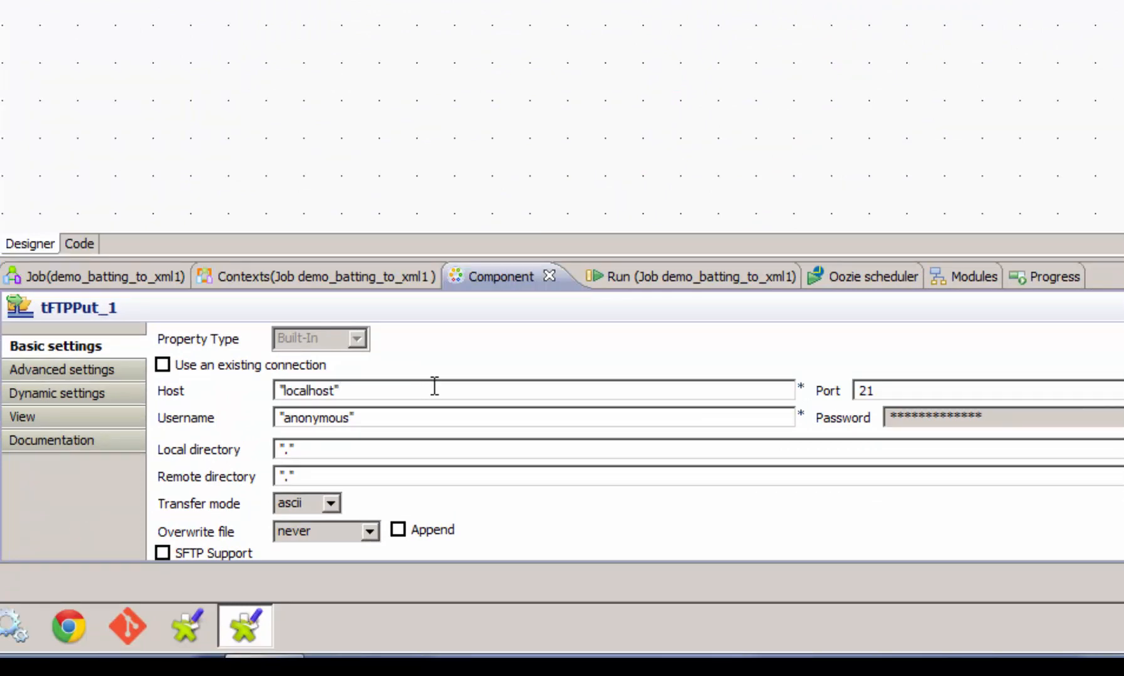
{"action": "mouse_move", "coordinate": [526, 362]}
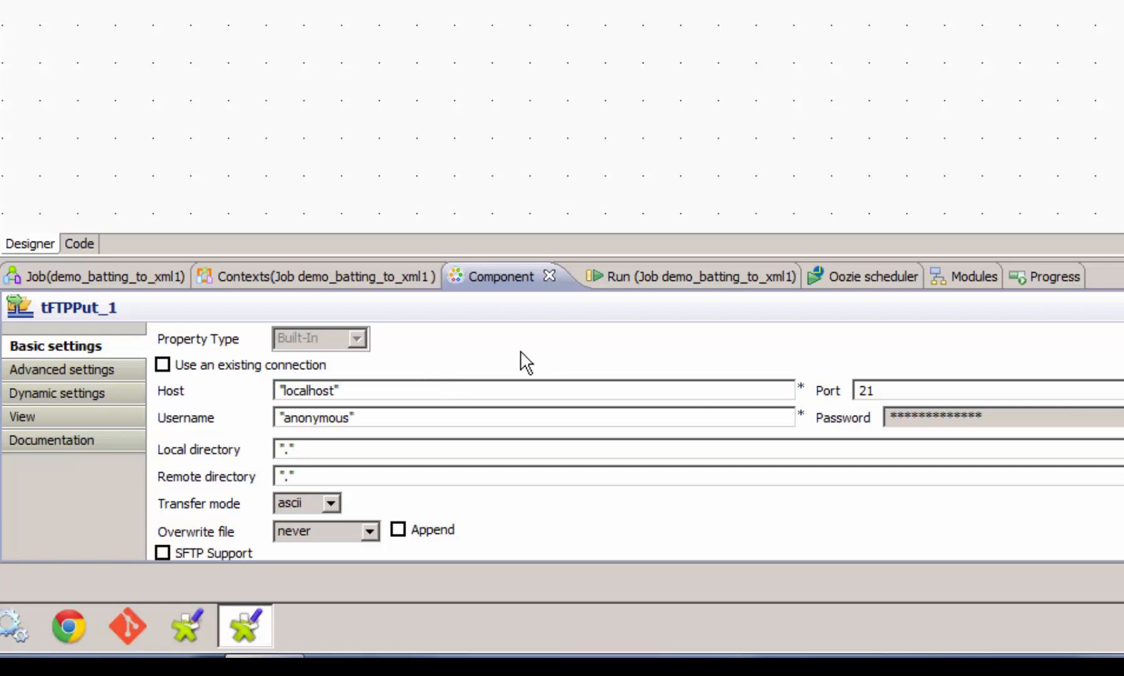
- Show tFTPPut_1's Basic settings with localhost, port 21, anonymous user and directory fields
{"action": "left_click", "coordinate": [337, 391]}
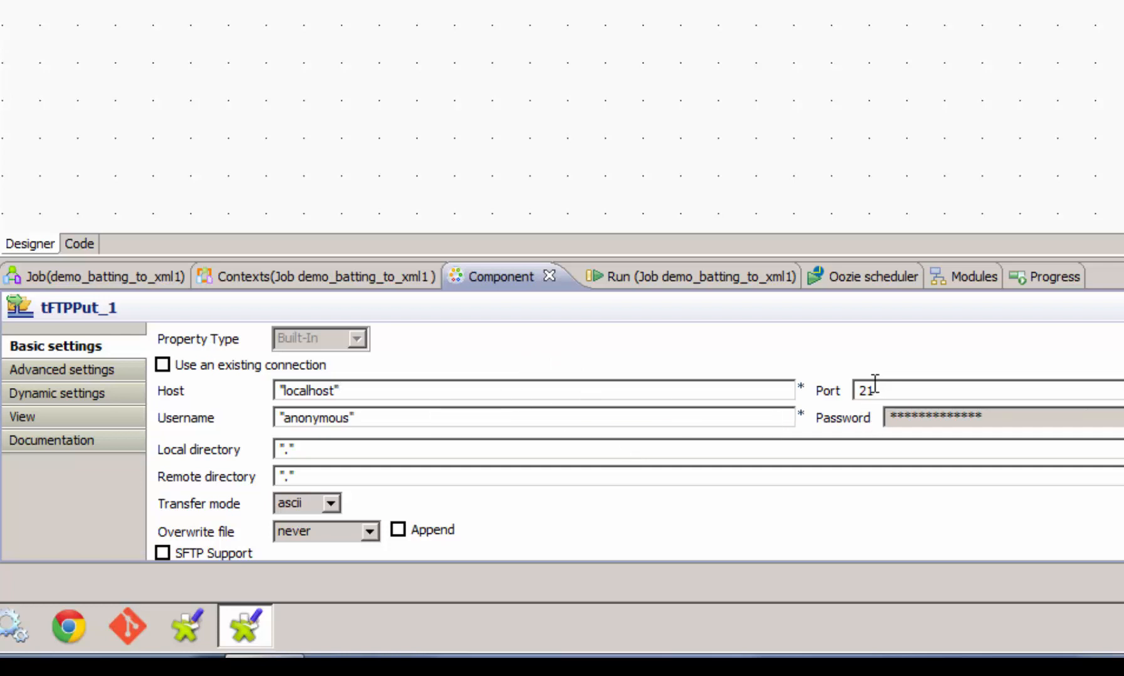
{"action": "mouse_move", "coordinate": [877, 387]}
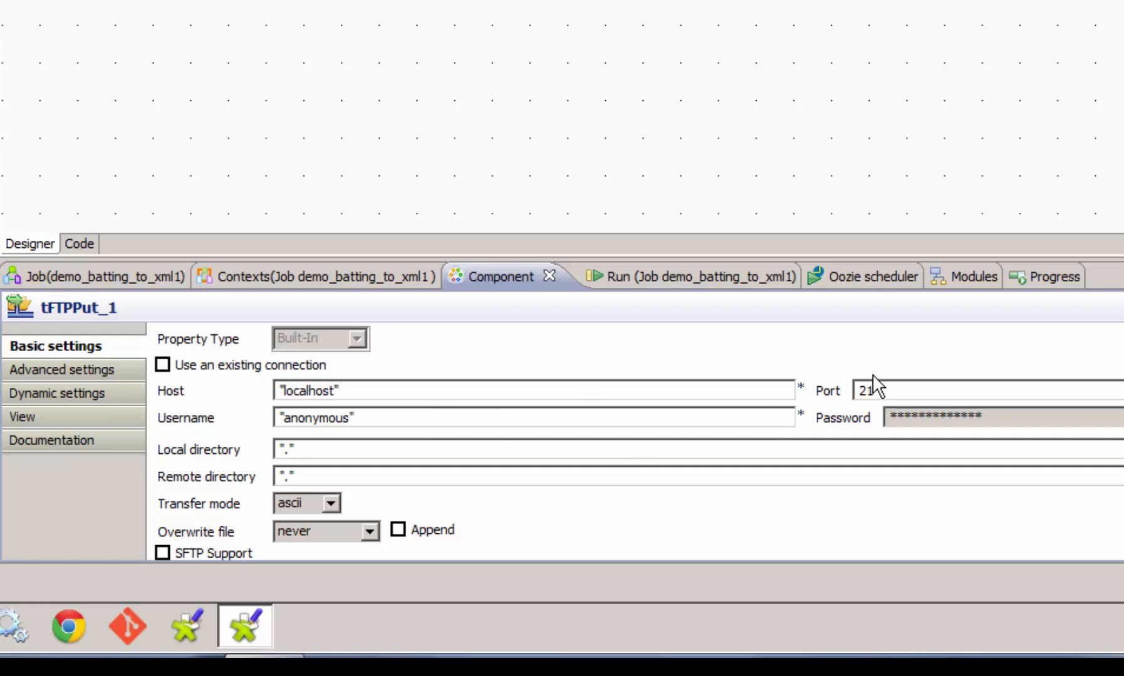
{"action": "mouse_move", "coordinate": [869, 367]}
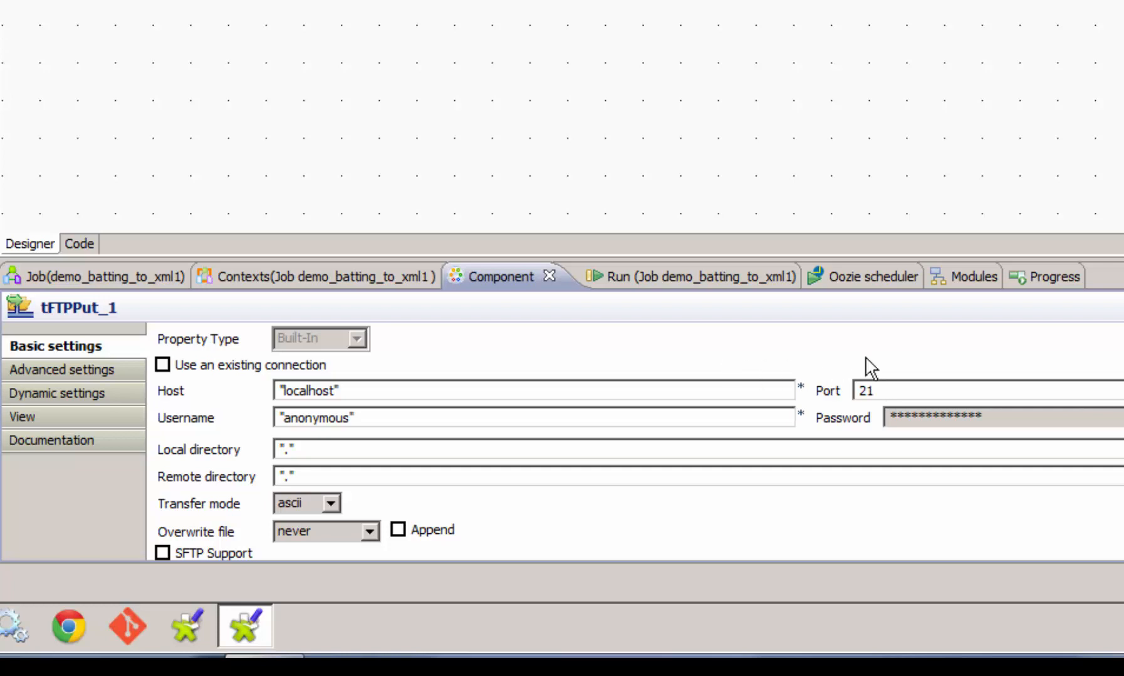
{"action": "scroll", "scroll_direction": "down", "scroll_amount": 3}
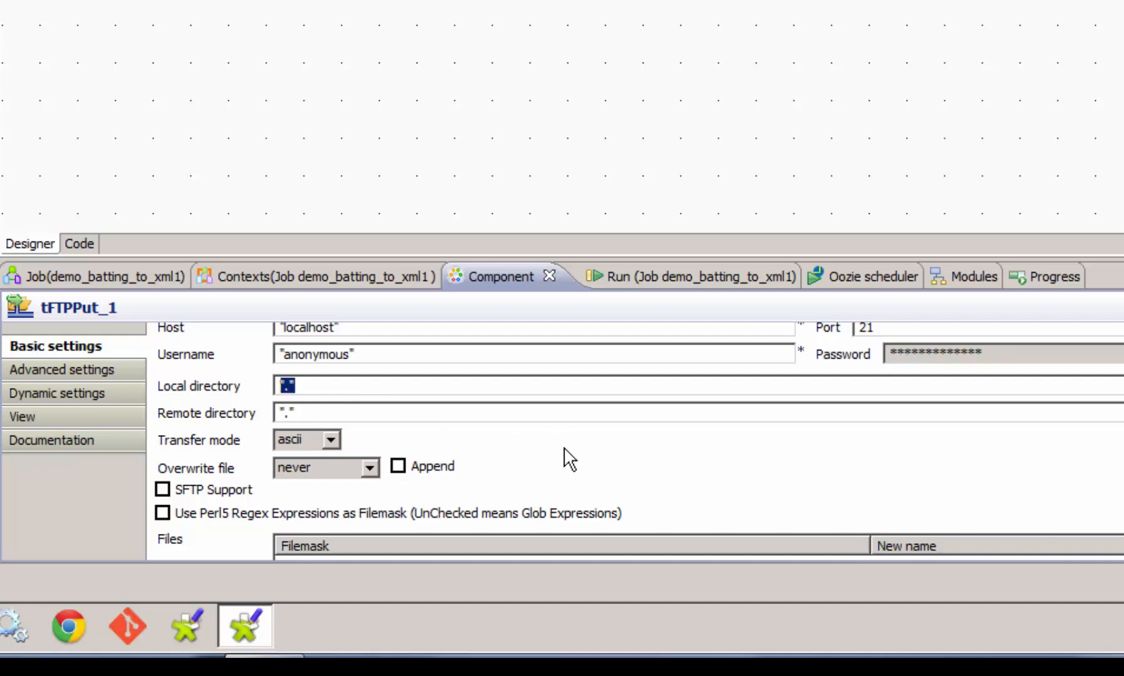
- Set the local directory to context.outDir and the remote directory to context.remoteDir
{"action": "type", "text": "con"}
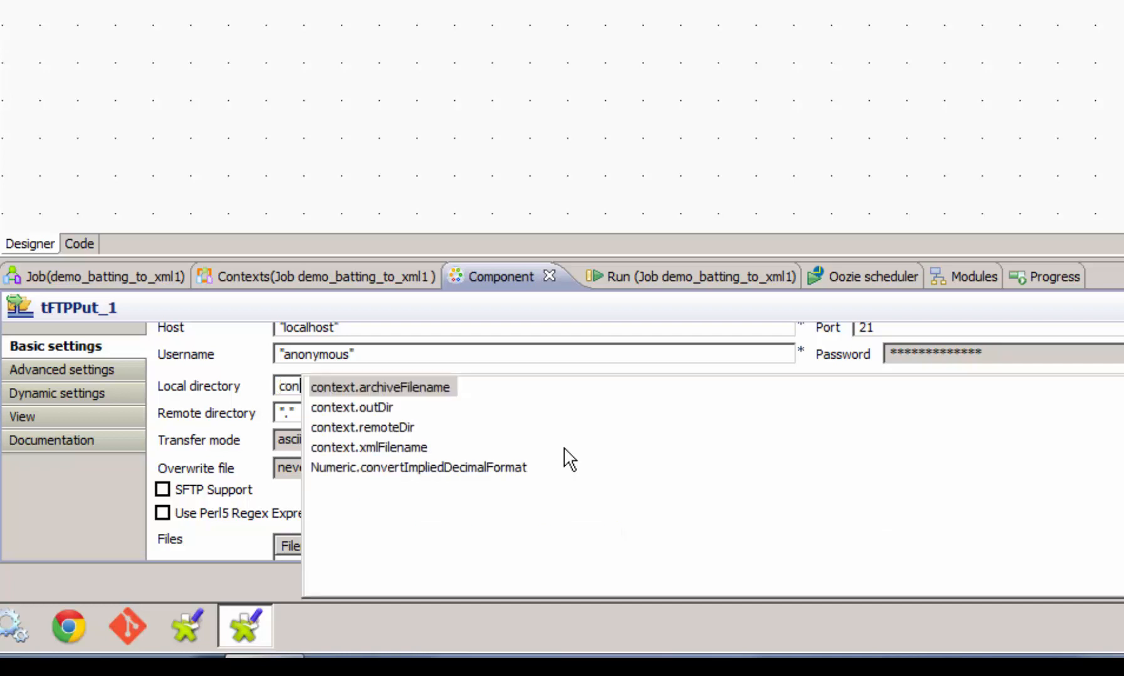
{"action": "left_click", "coordinate": [350, 407]}
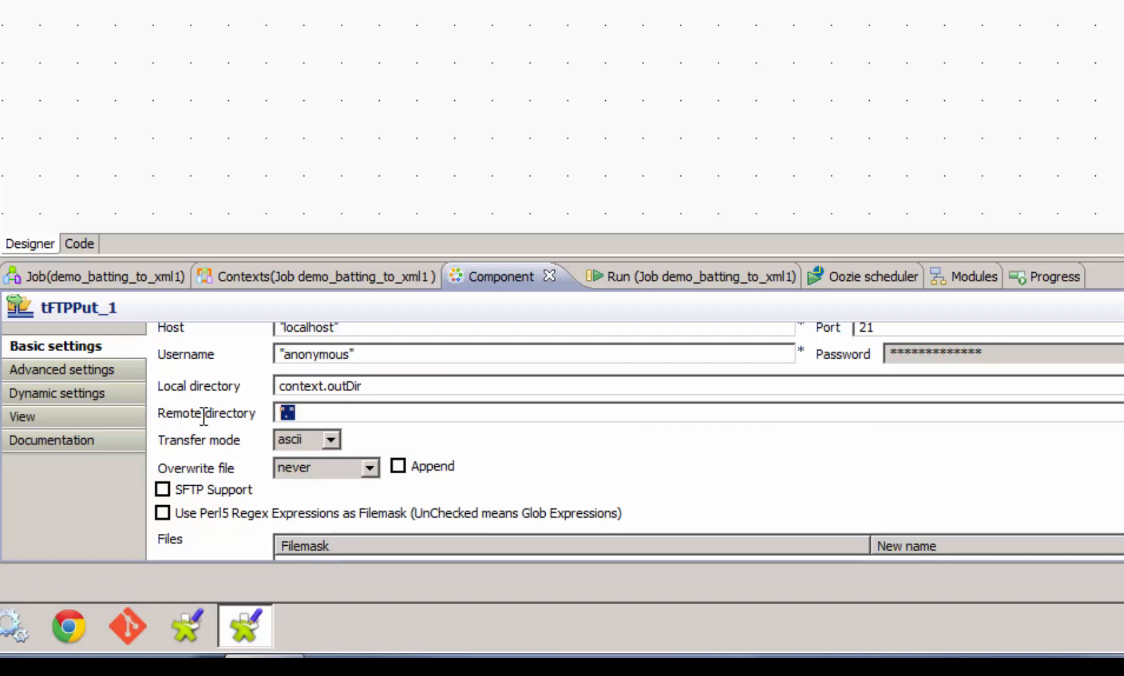
{"action": "left_click", "coordinate": [285, 412]}
{"action": "type", "text": "context.remoteDir"}
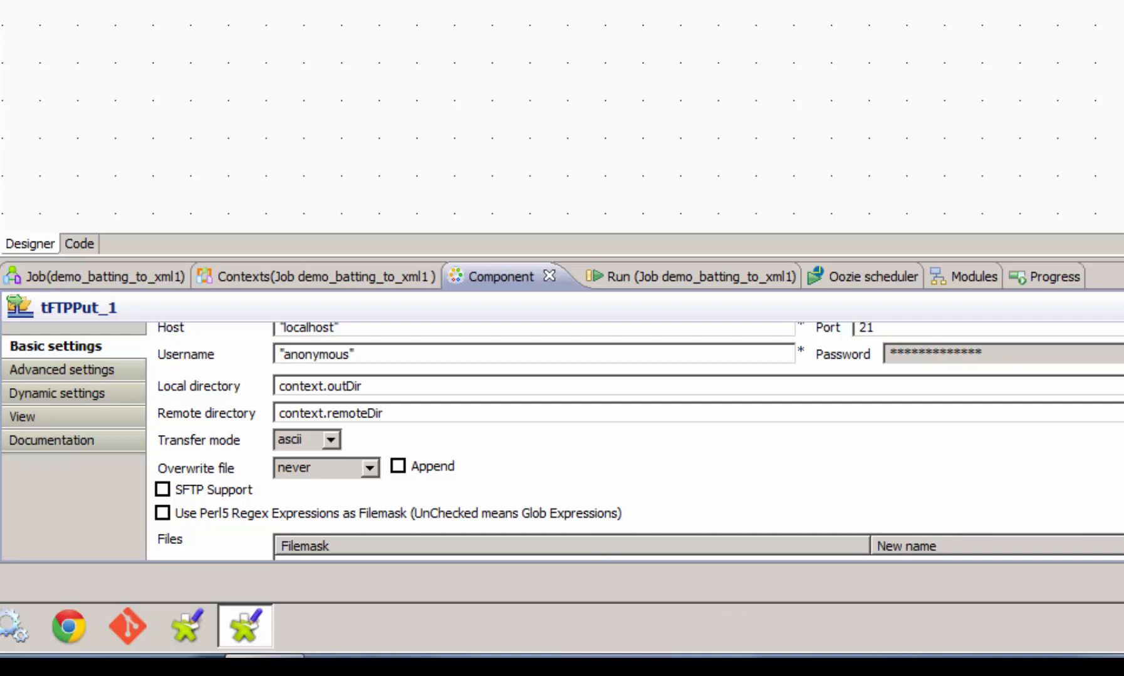
- Make the upload always overwrite existing files and enable SFTP Support
{"action": "scroll", "scroll_direction": "down", "scroll_amount": 3}
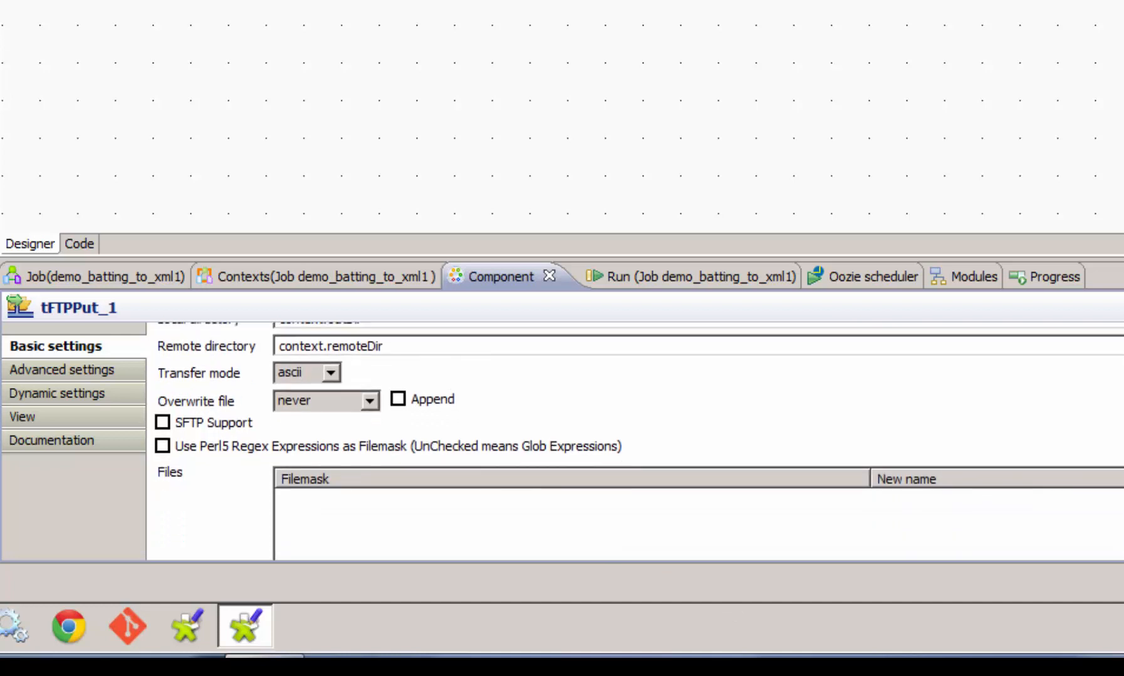
{"action": "left_click", "coordinate": [370, 385]}
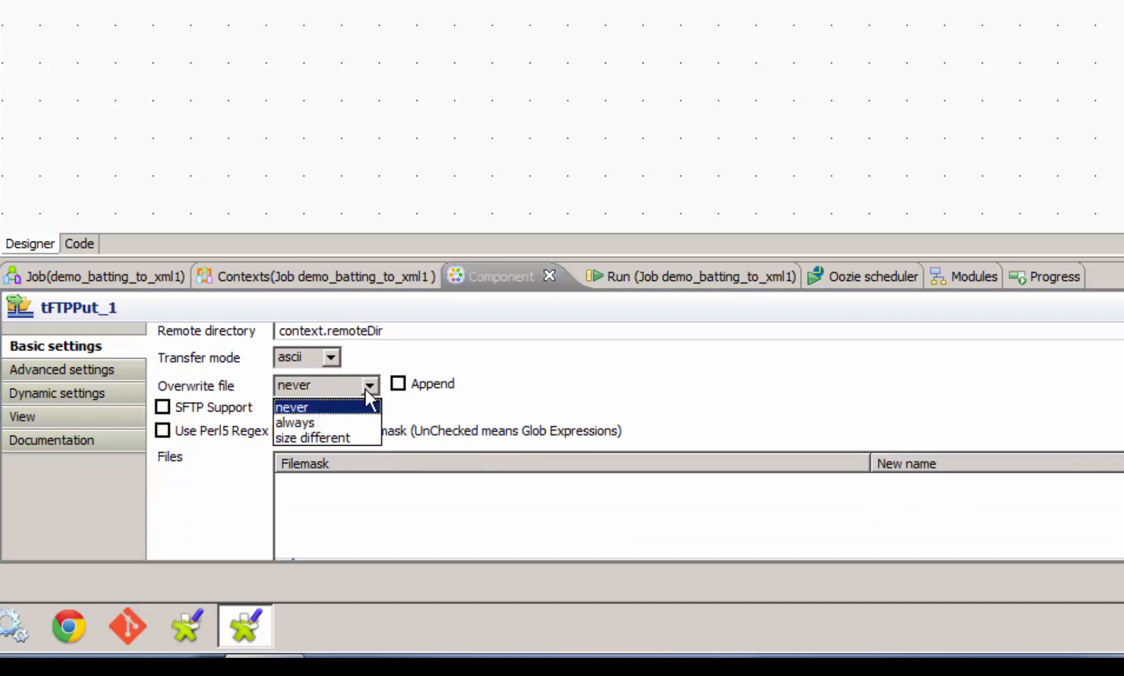
{"action": "left_click", "coordinate": [295, 424]}
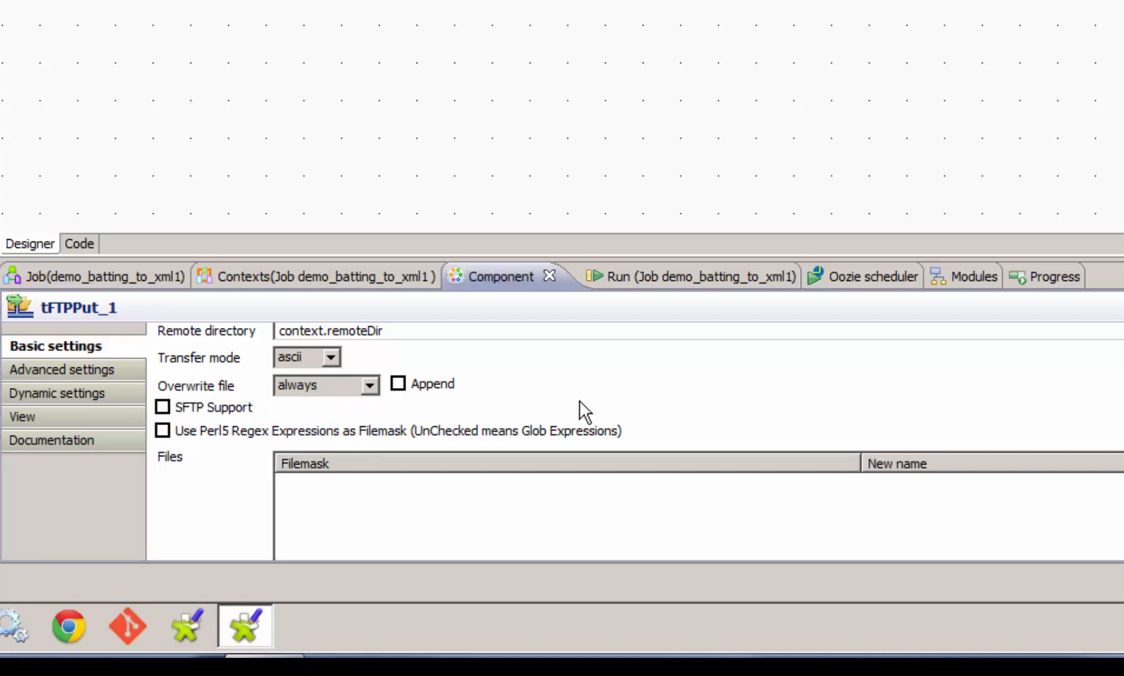
{"action": "left_click", "coordinate": [163, 407]}
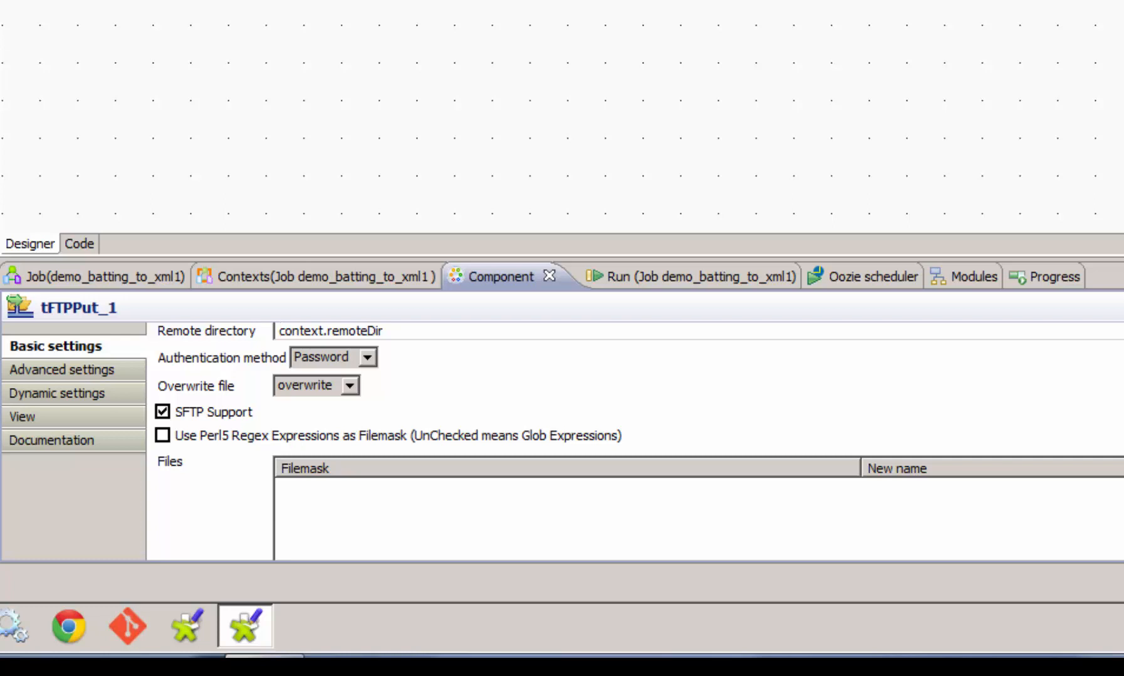
{"action": "scroll", "scroll_direction": "down", "scroll_amount": 3}
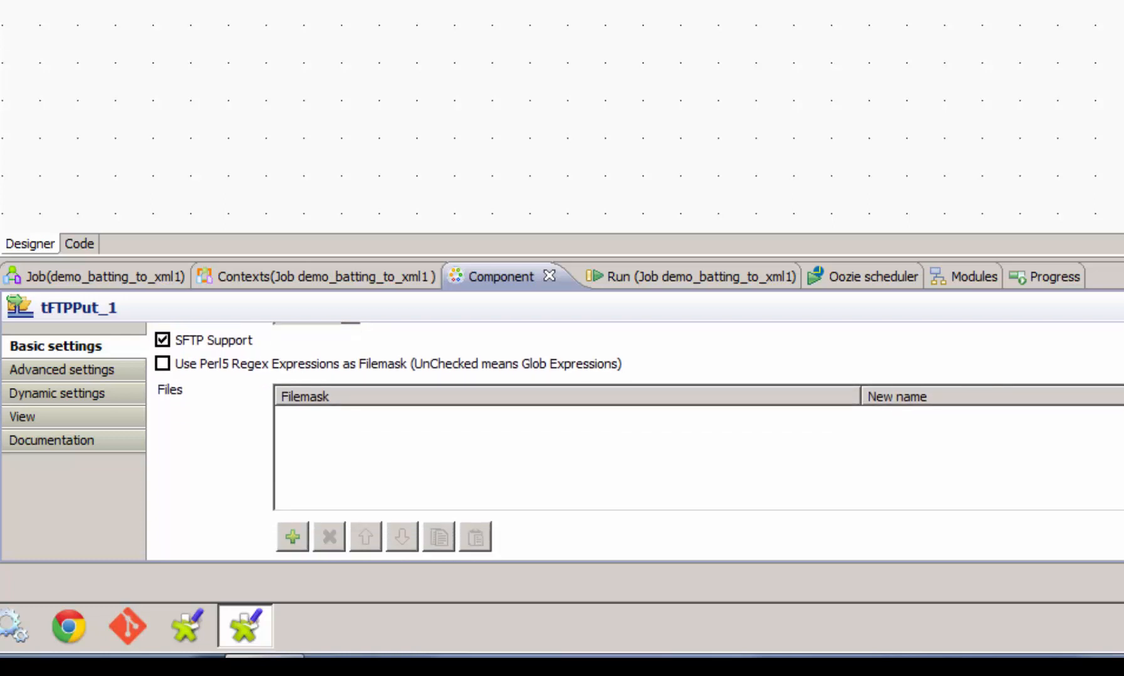
{"action": "scroll", "scroll_direction": "down", "scroll_amount": 3}
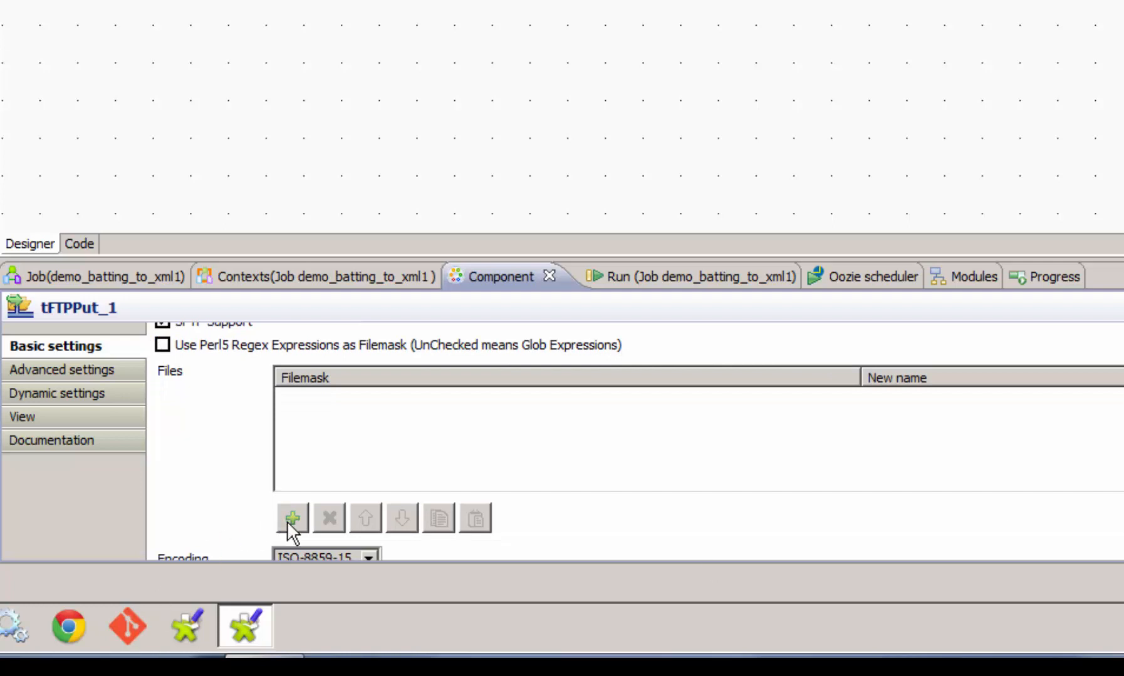
- Add a Files entry with context.archiveFilename as both Filemask and New name
{"action": "left_click", "coordinate": [290, 518]}
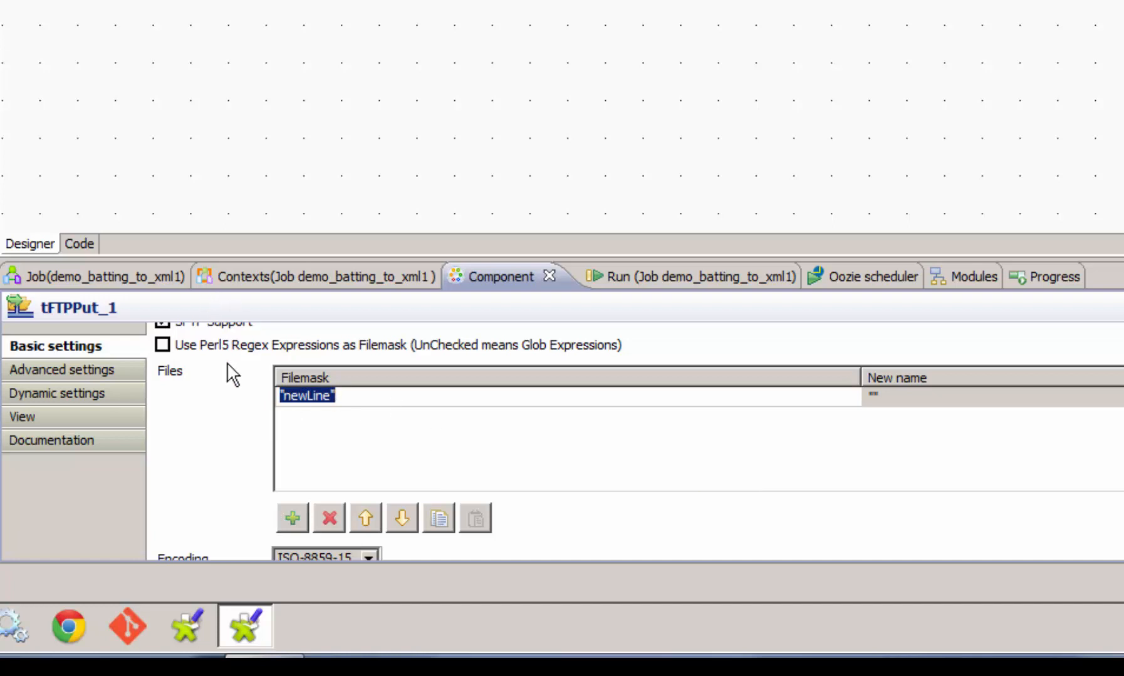
{"action": "mouse_move", "coordinate": [599, 350]}
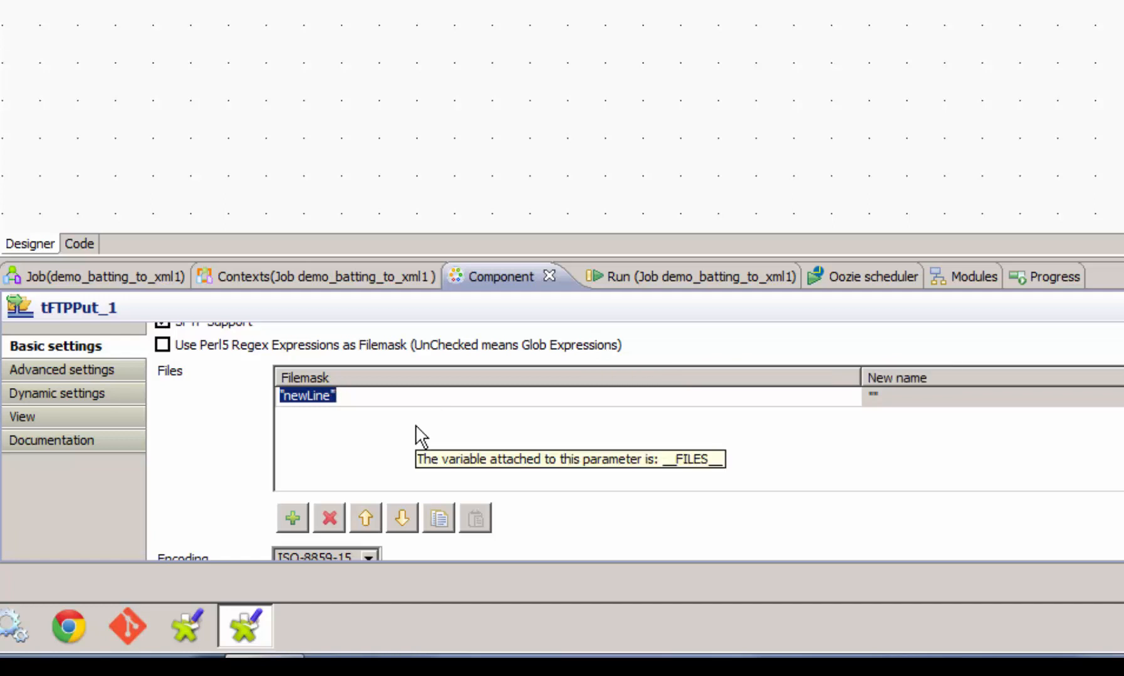
{"action": "type", "text": "con"}
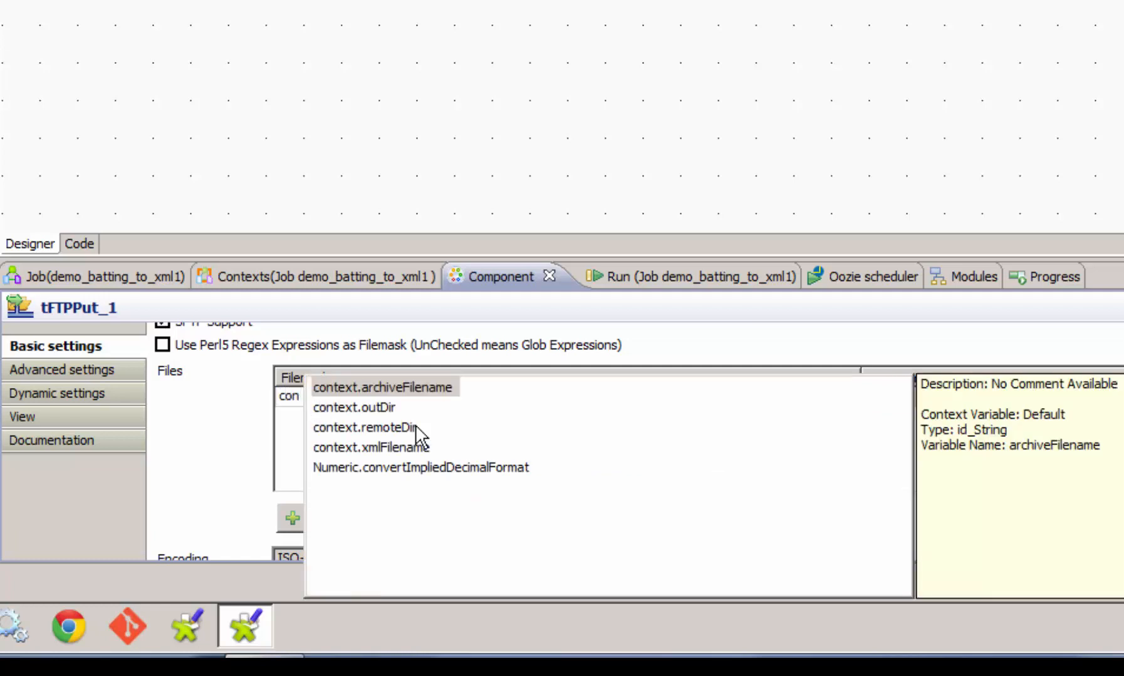
{"action": "left_click", "coordinate": [382, 387]}
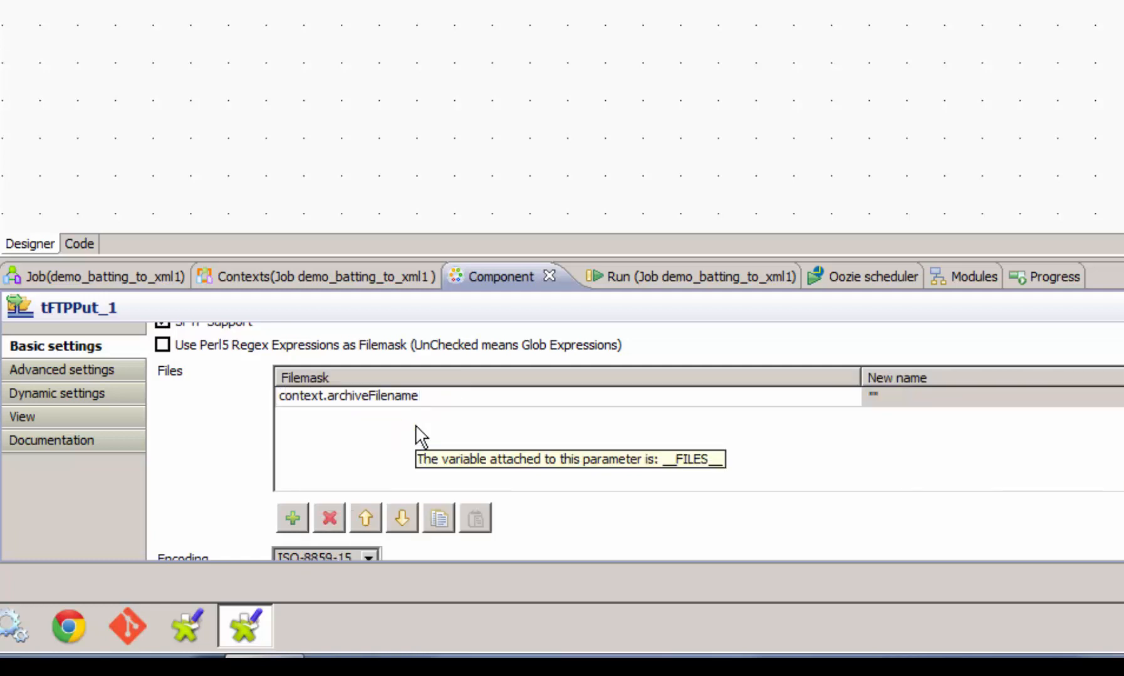
{"action": "left_click", "coordinate": [888, 395]}
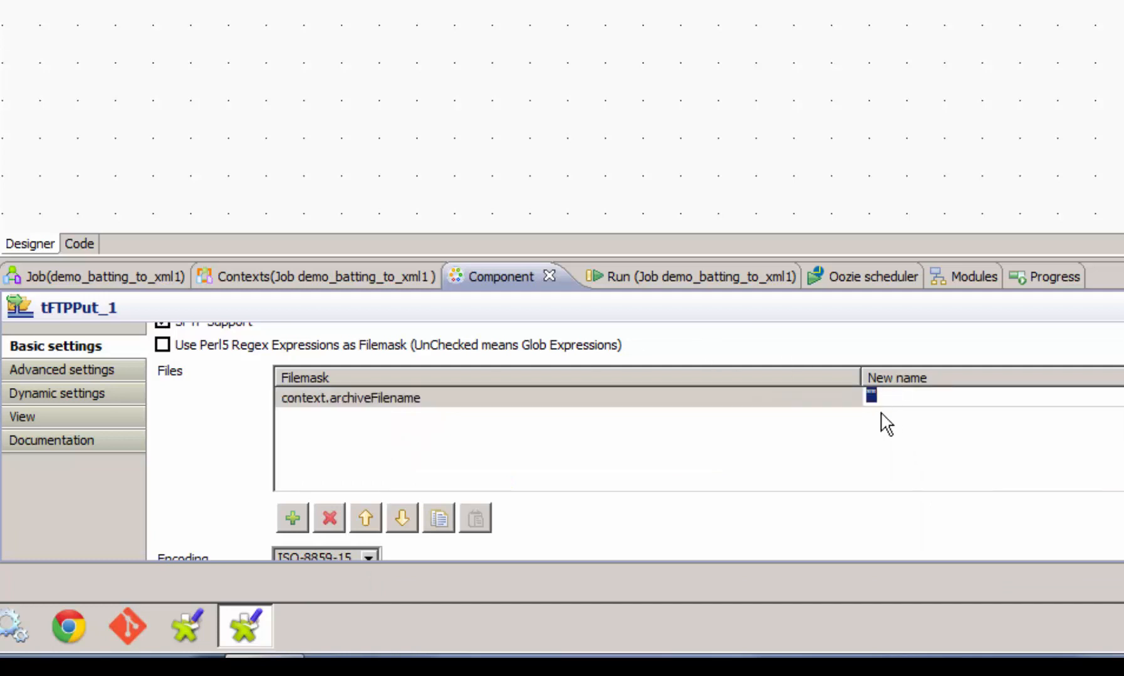
{"action": "mouse_move", "coordinate": [887, 417]}
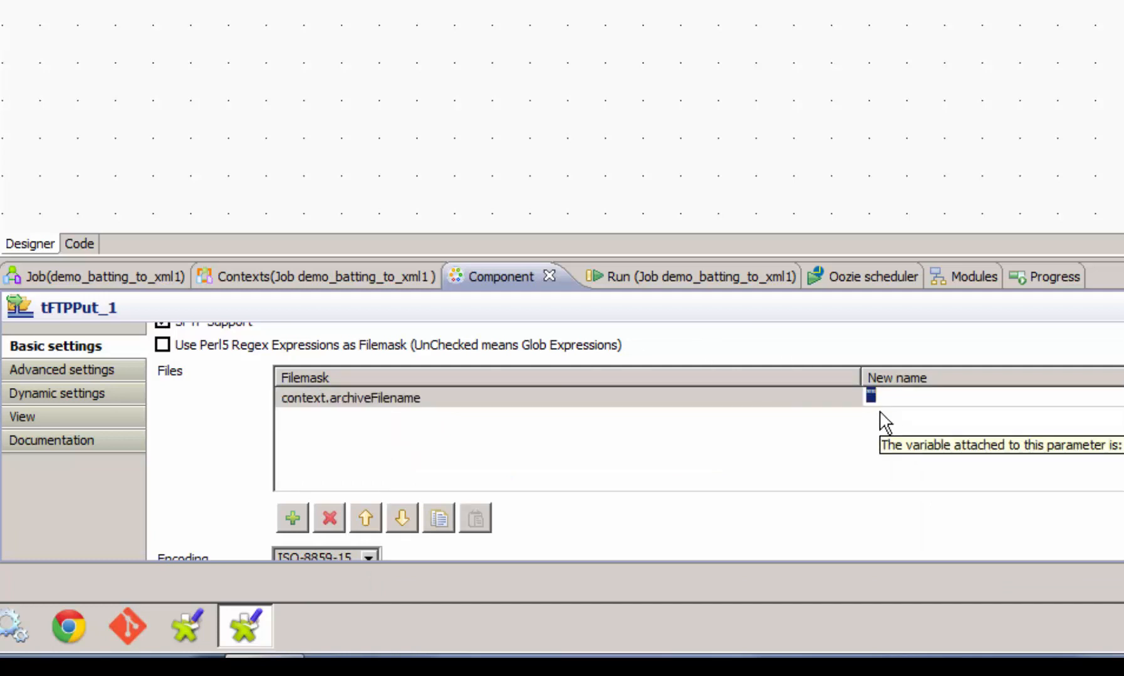
{"action": "type", "text": "con"}
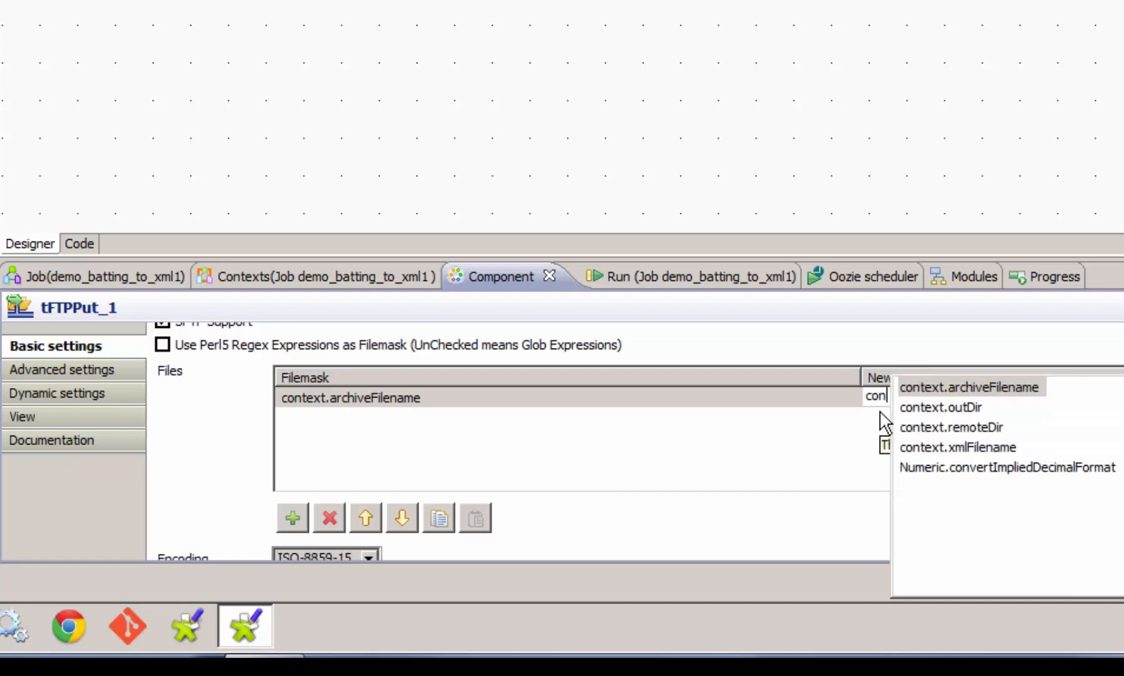
{"action": "left_click", "coordinate": [968, 387]}
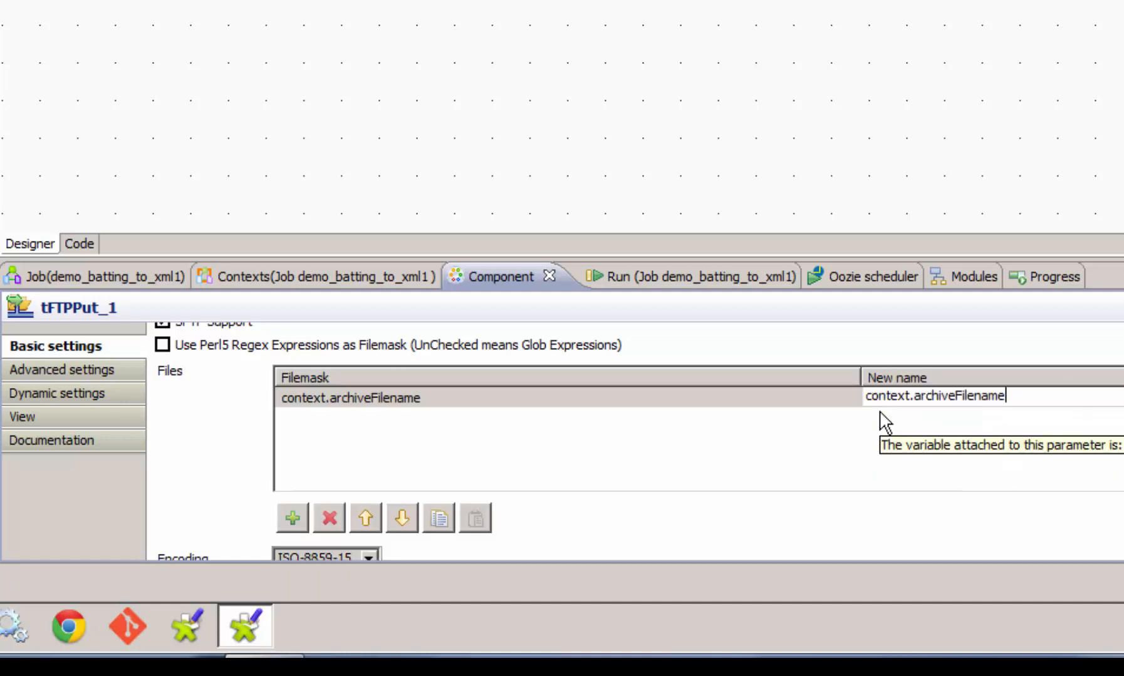
- Set the file encoding to UTF-8
{"action": "scroll", "scroll_direction": "down", "scroll_amount": 3}
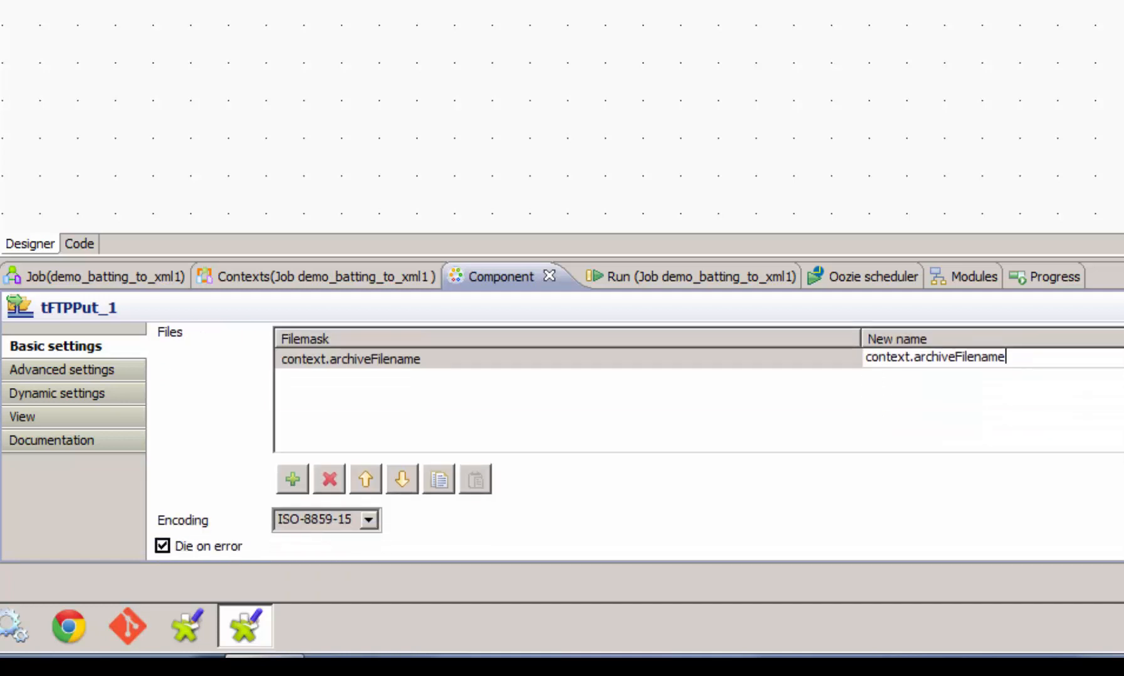
{"action": "left_click", "coordinate": [368, 520]}
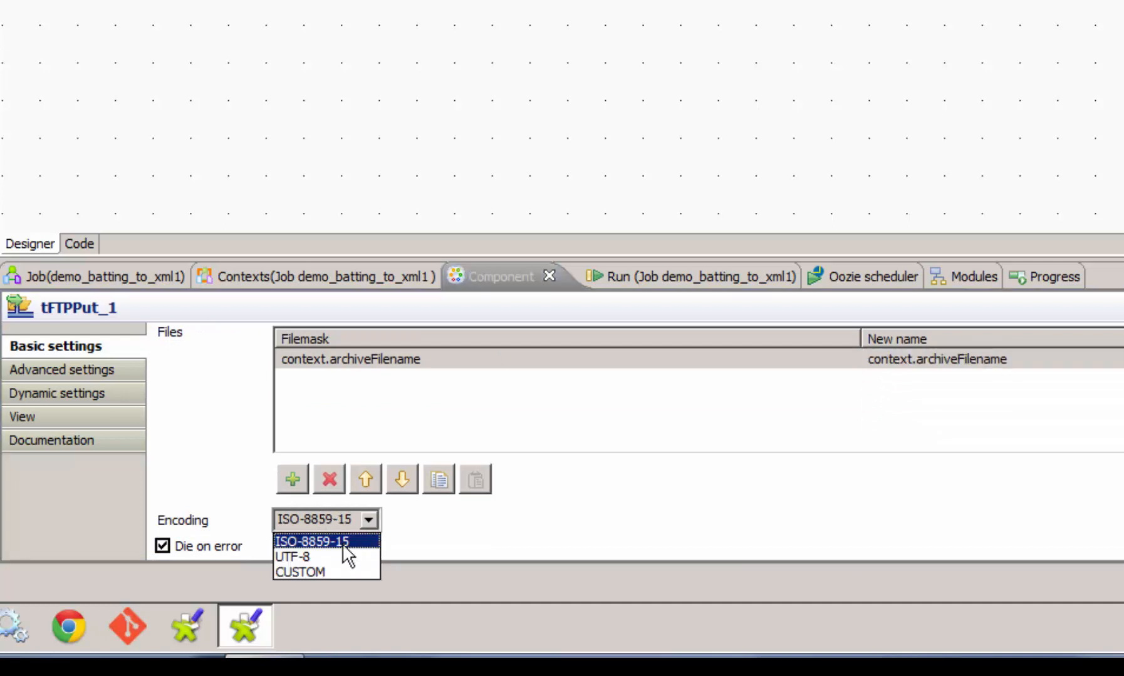
{"action": "left_click", "coordinate": [292, 557]}
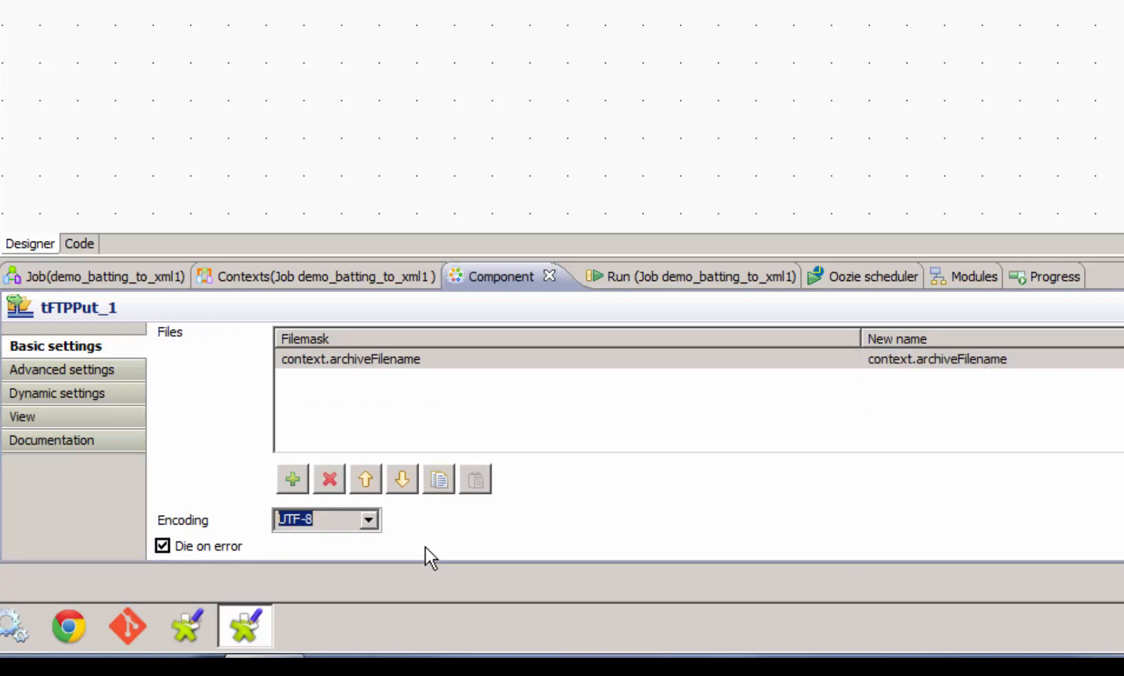
{"action": "mouse_move", "coordinate": [859, 487]}
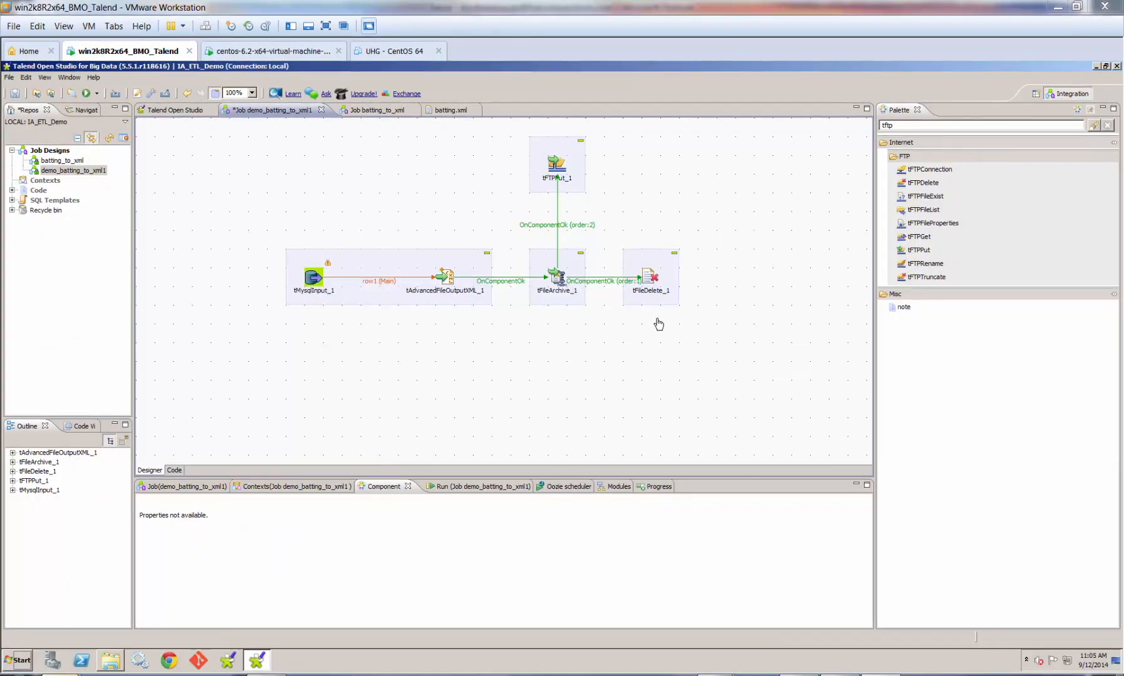
{"action": "mouse_move", "coordinate": [684, 342]}
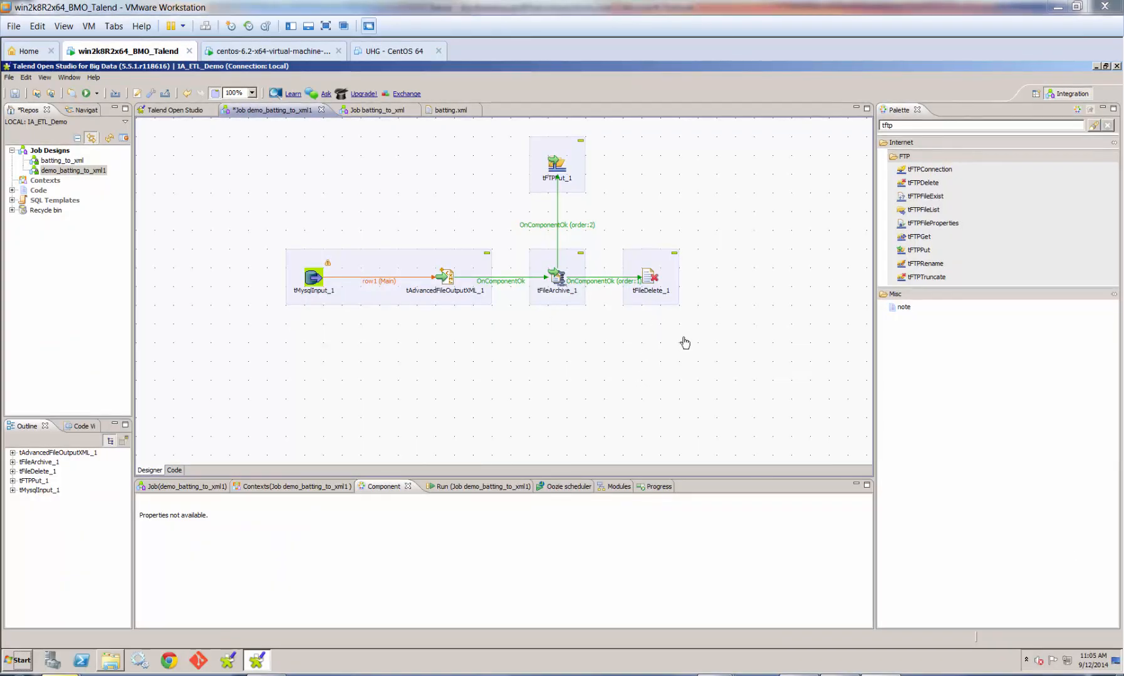
{"action": "mouse_move", "coordinate": [679, 343]}
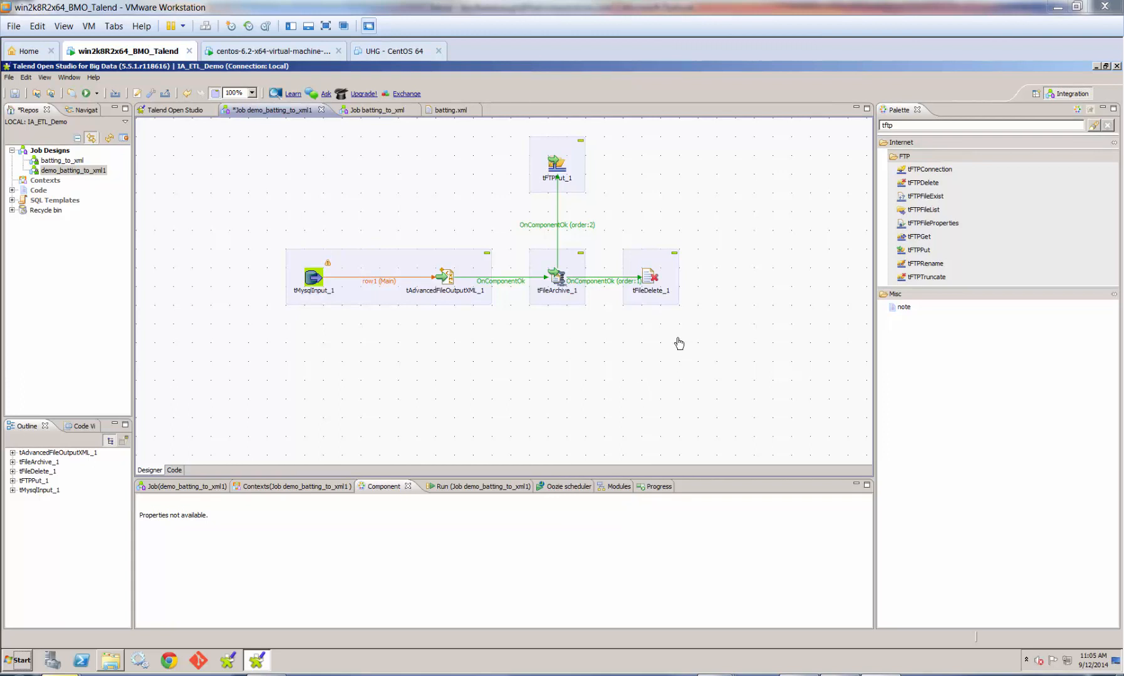
{"action": "mouse_move", "coordinate": [626, 324]}
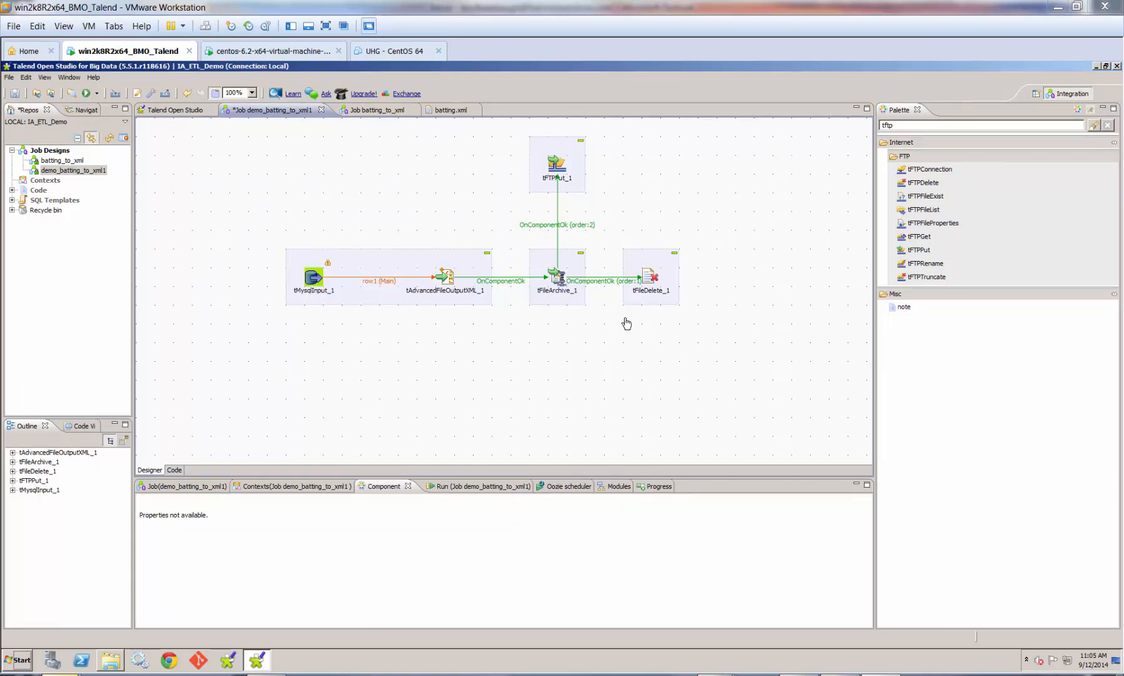
{"action": "mouse_move", "coordinate": [645, 337]}
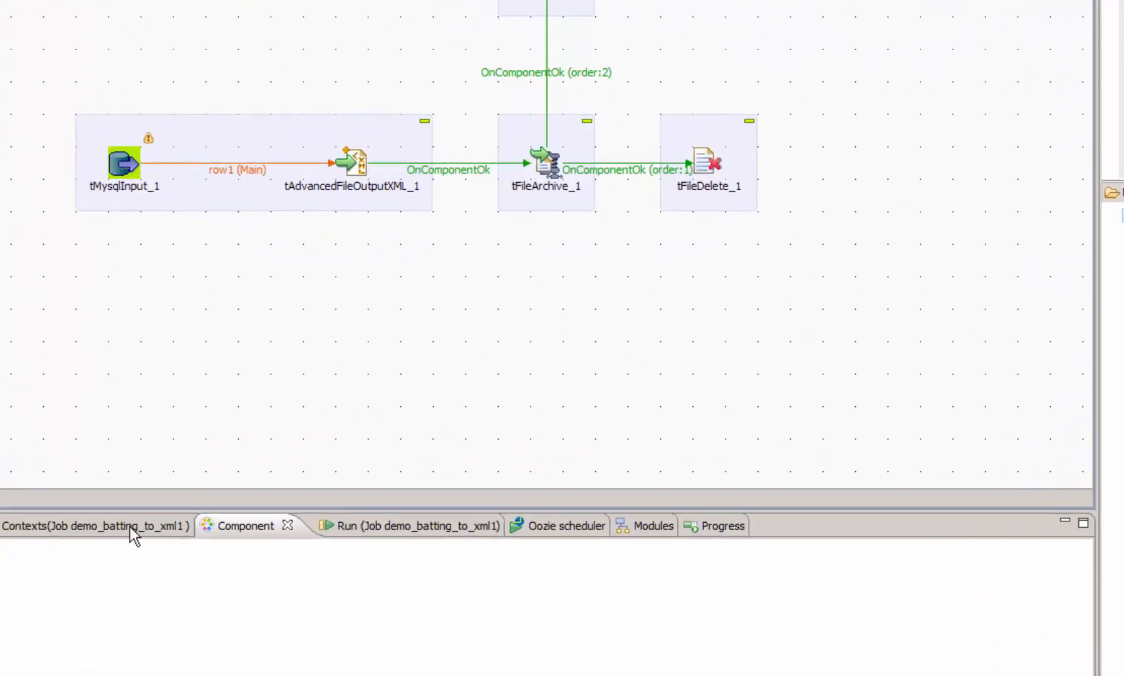
- Show the job's Contexts view listing the Default values batting.xml, batting.zip, C:/data/out/batting/
{"action": "left_click", "coordinate": [92, 524]}
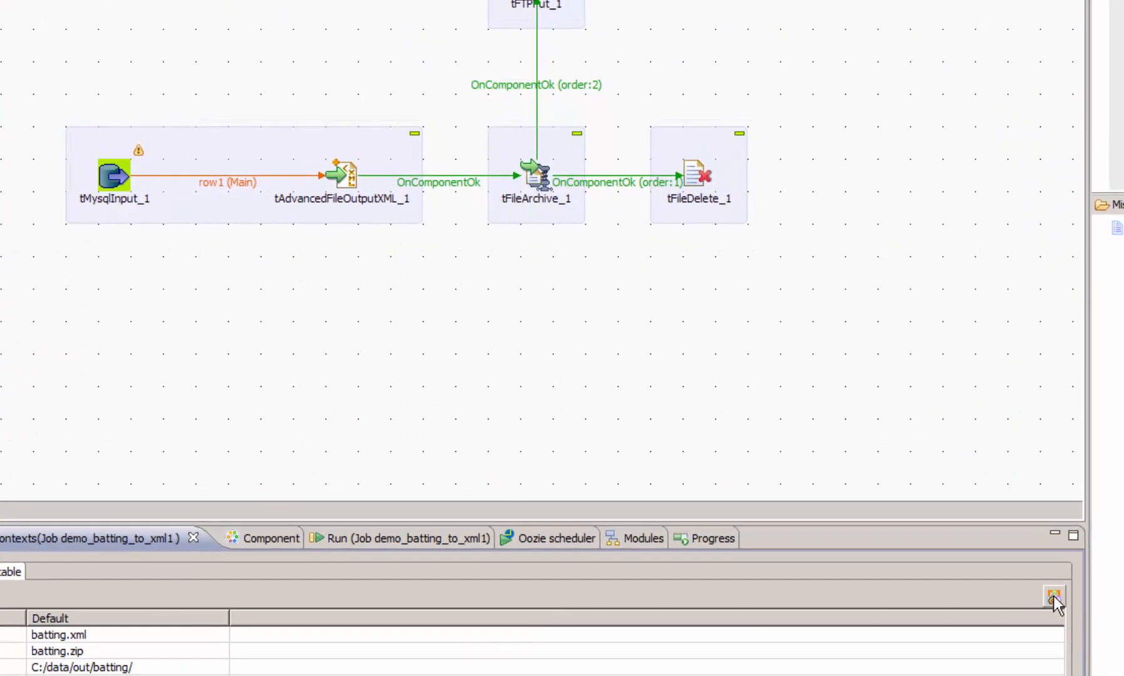
- Create a new context named etl_server through Configure Contexts and apply it
{"action": "left_click", "coordinate": [1053, 597]}
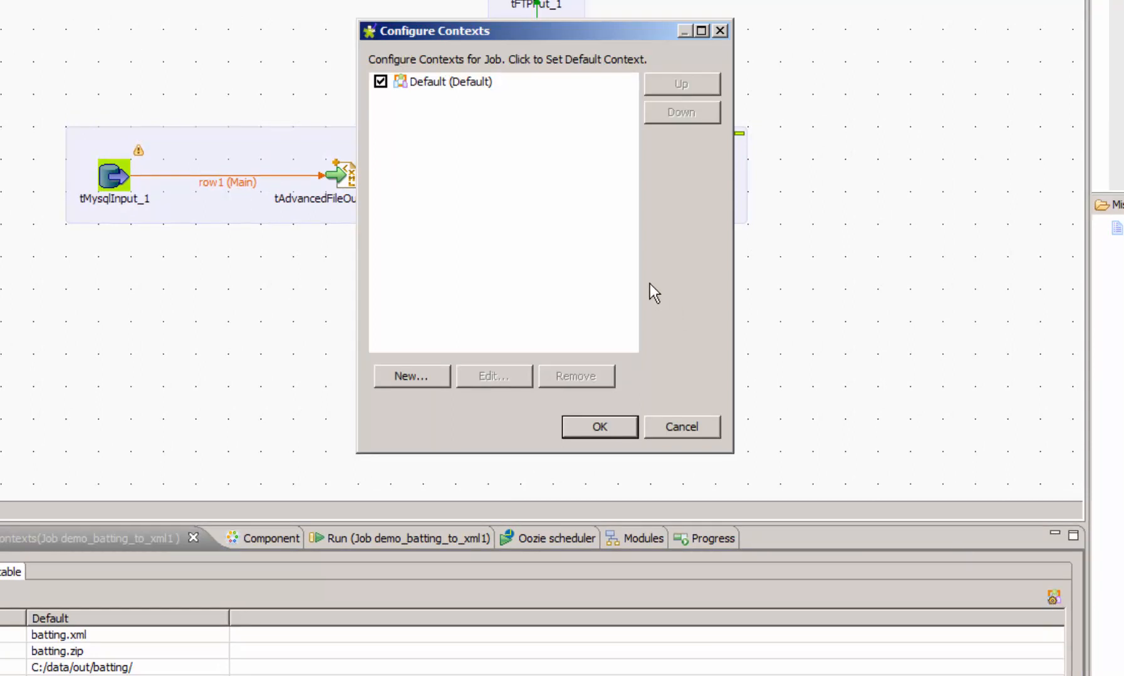
{"action": "mouse_move", "coordinate": [645, 297]}
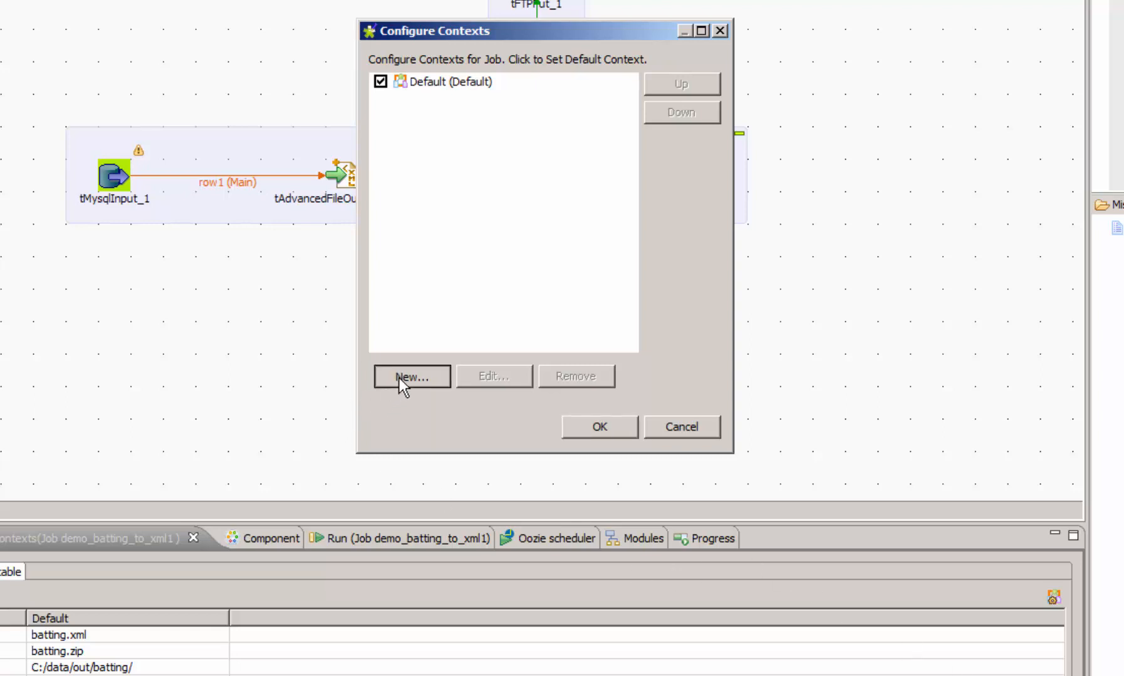
{"action": "left_click", "coordinate": [411, 376]}
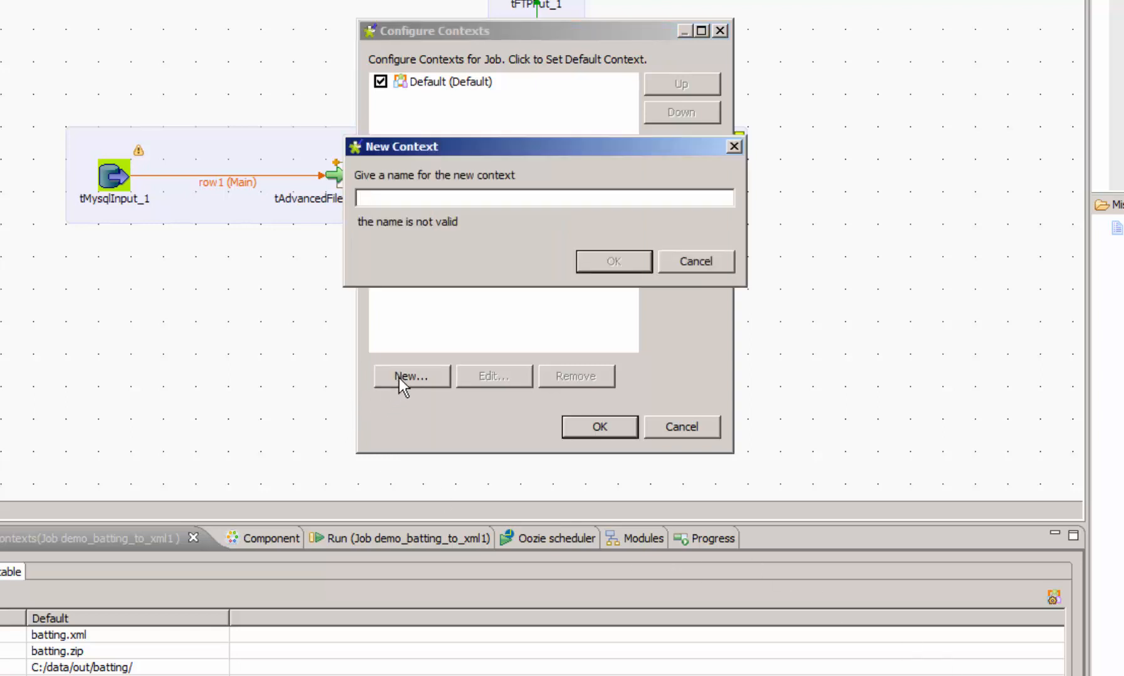
{"action": "type", "text": "e"}
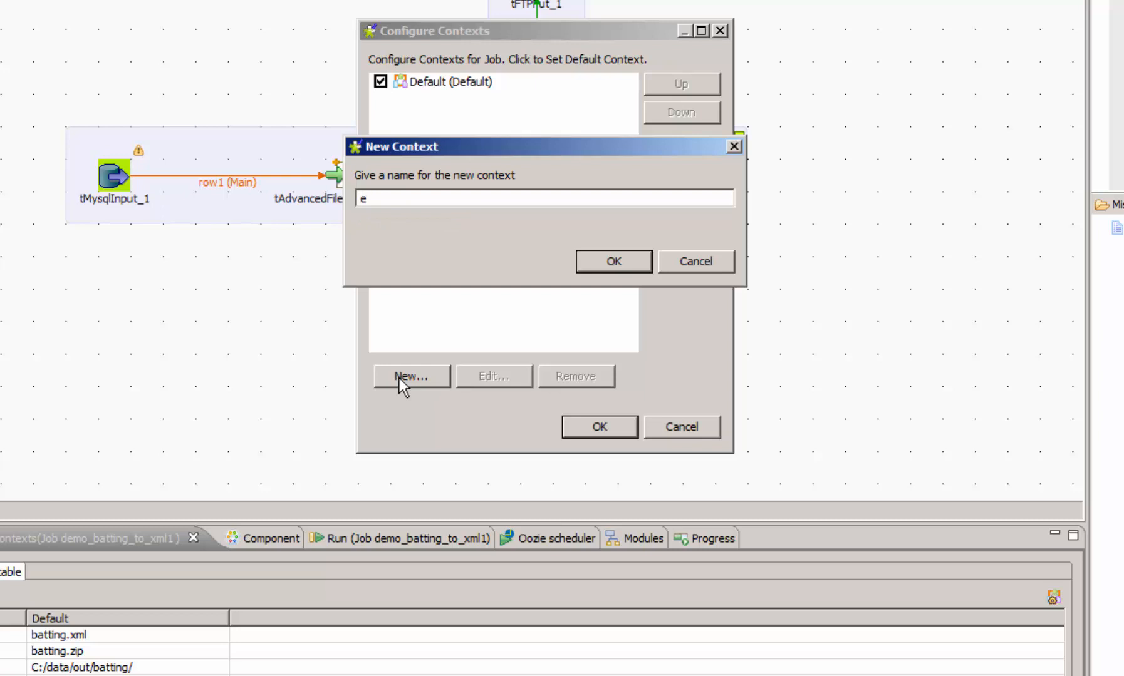
{"action": "type", "text": "tl_server"}
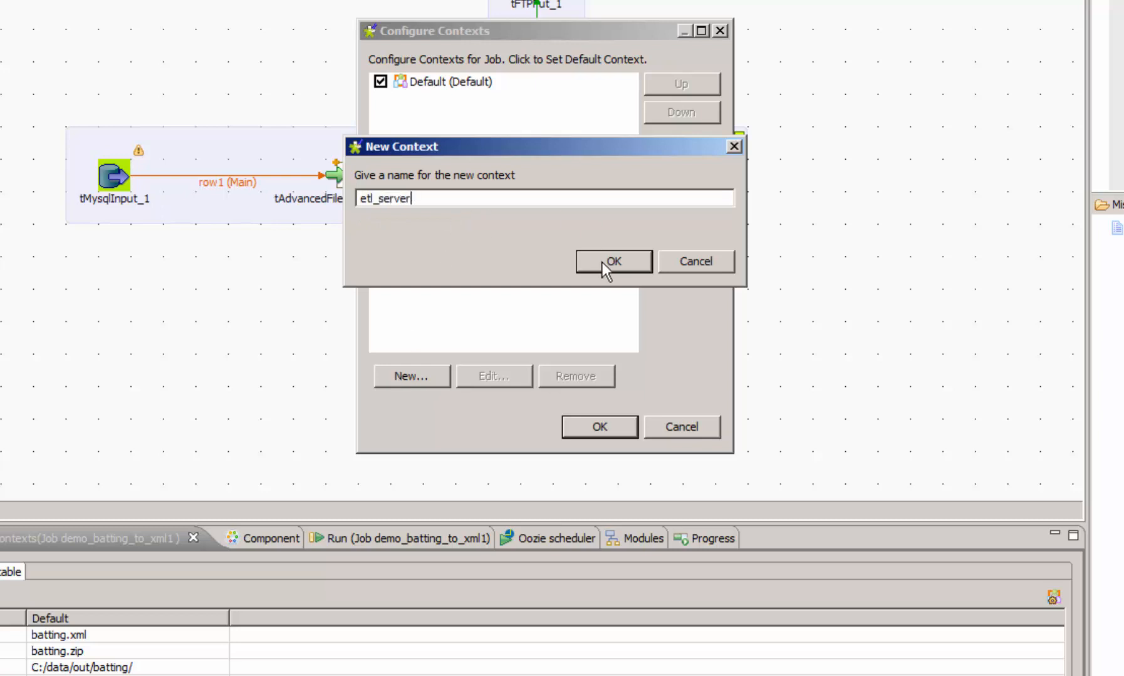
{"action": "left_click", "coordinate": [613, 262]}
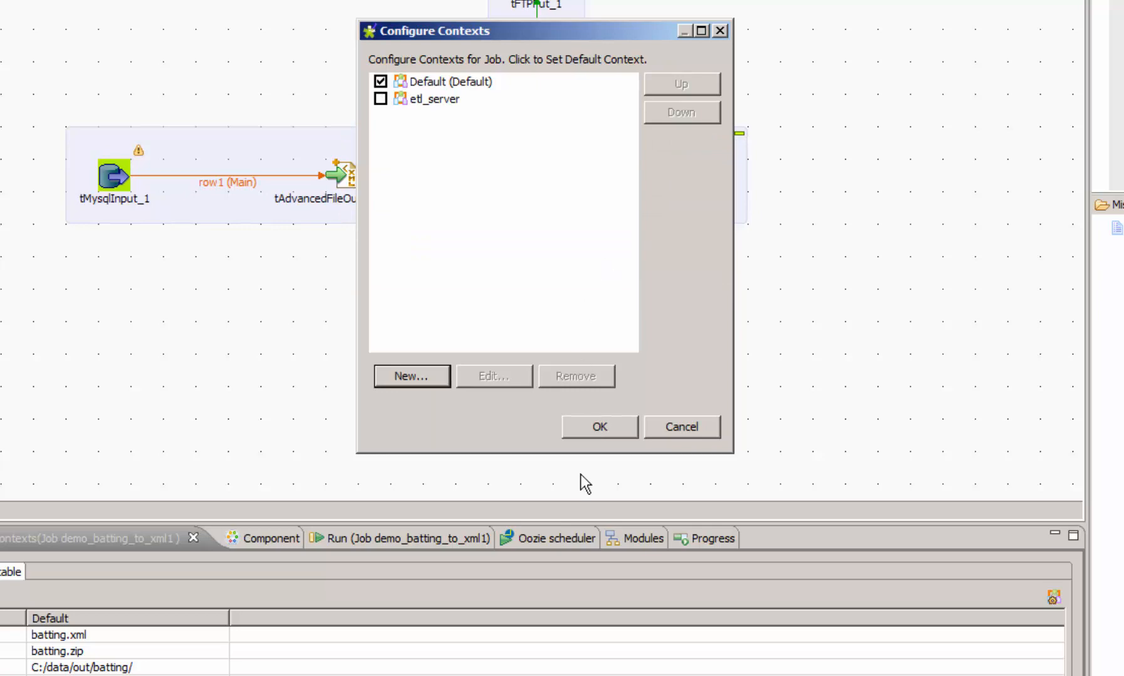
{"action": "left_click", "coordinate": [599, 426]}
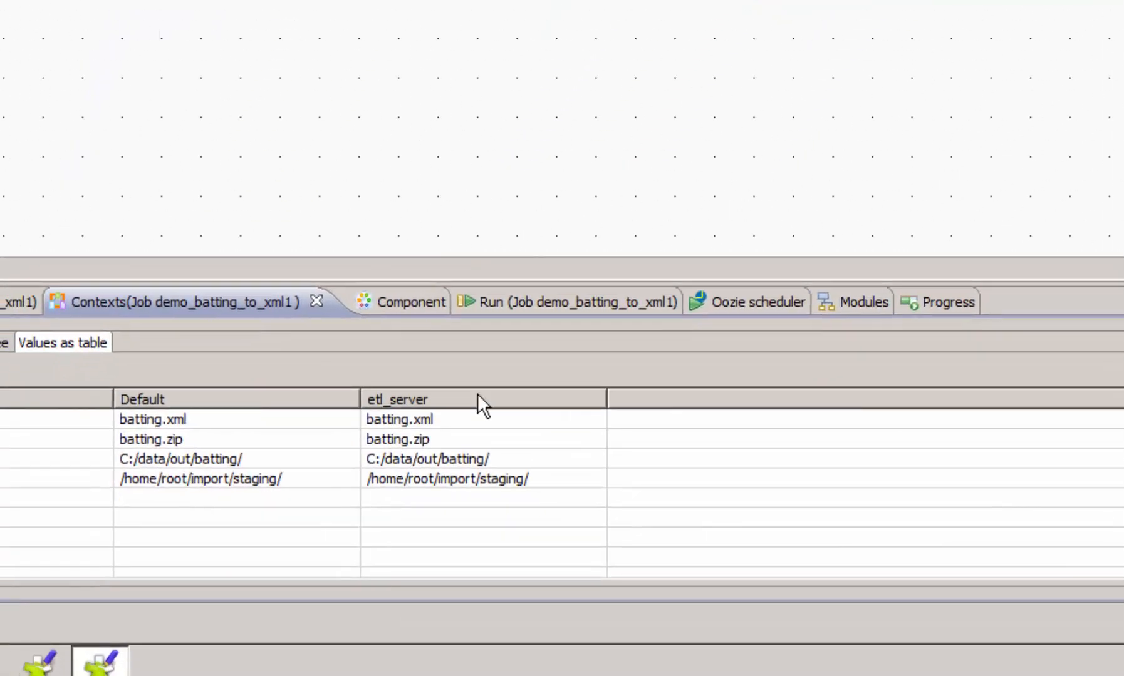
{"action": "mouse_move", "coordinate": [521, 496]}
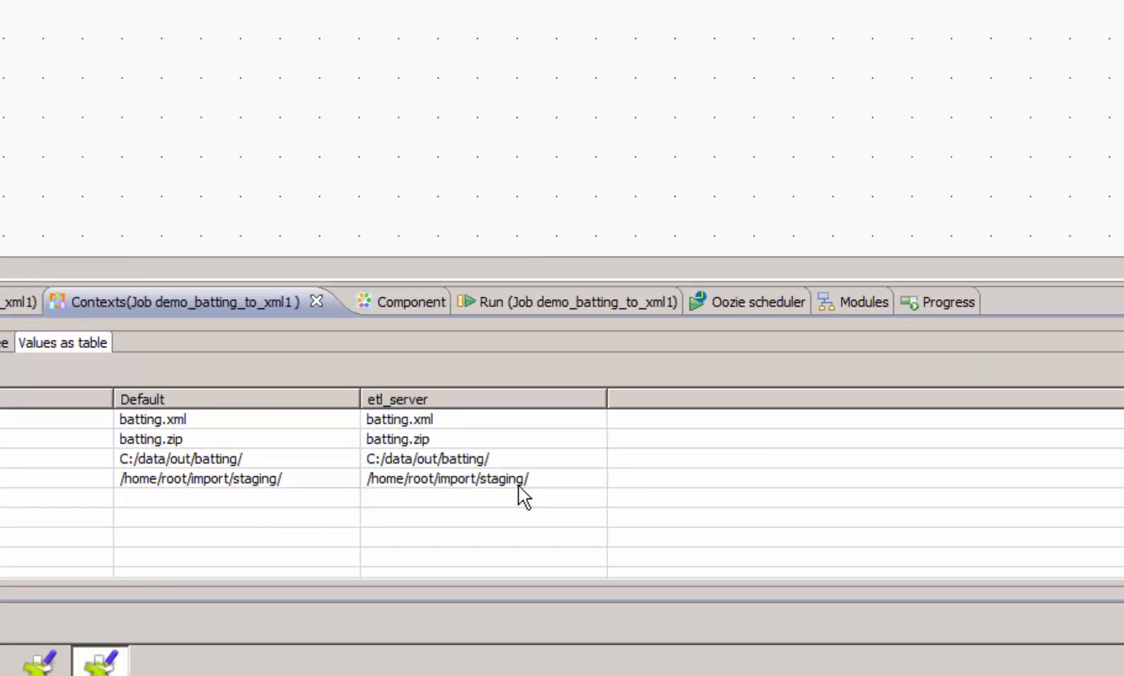
{"action": "mouse_move", "coordinate": [538, 500]}
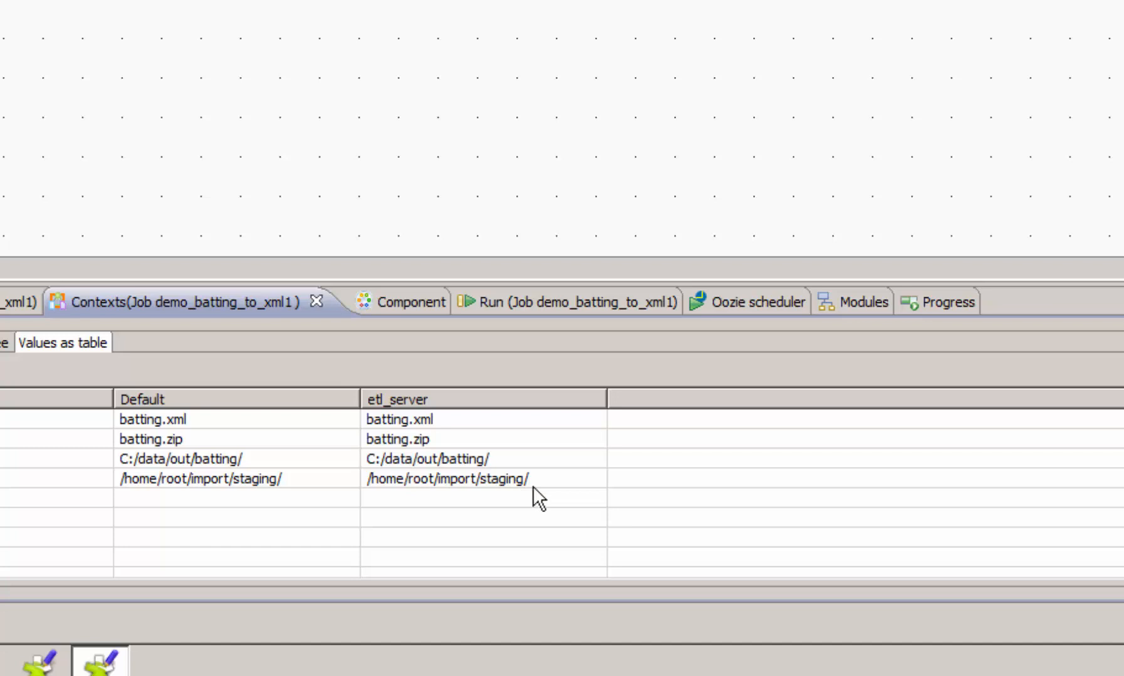
{"action": "mouse_move", "coordinate": [453, 468]}
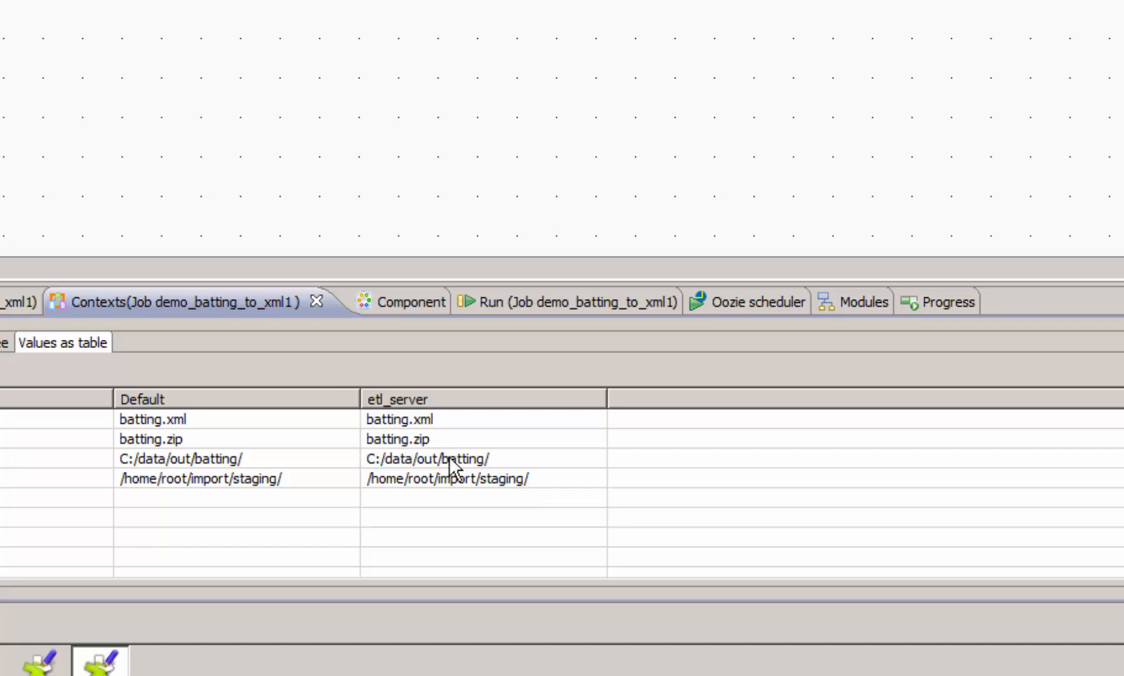
{"action": "mouse_move", "coordinate": [492, 464]}
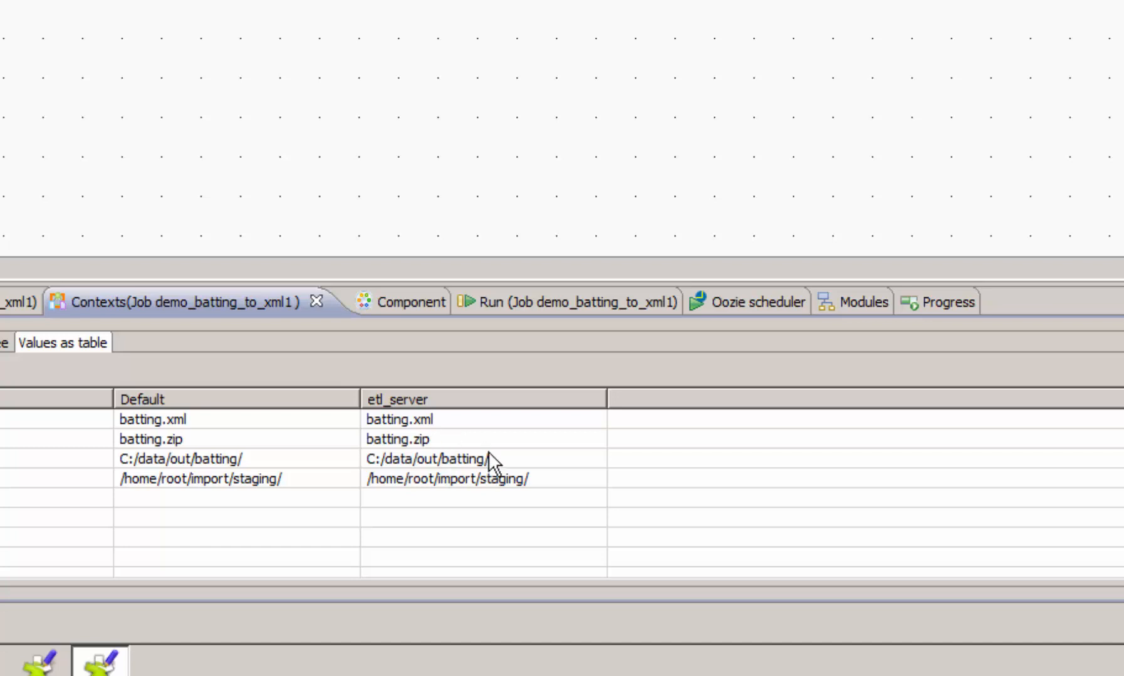
{"action": "mouse_move", "coordinate": [462, 465]}
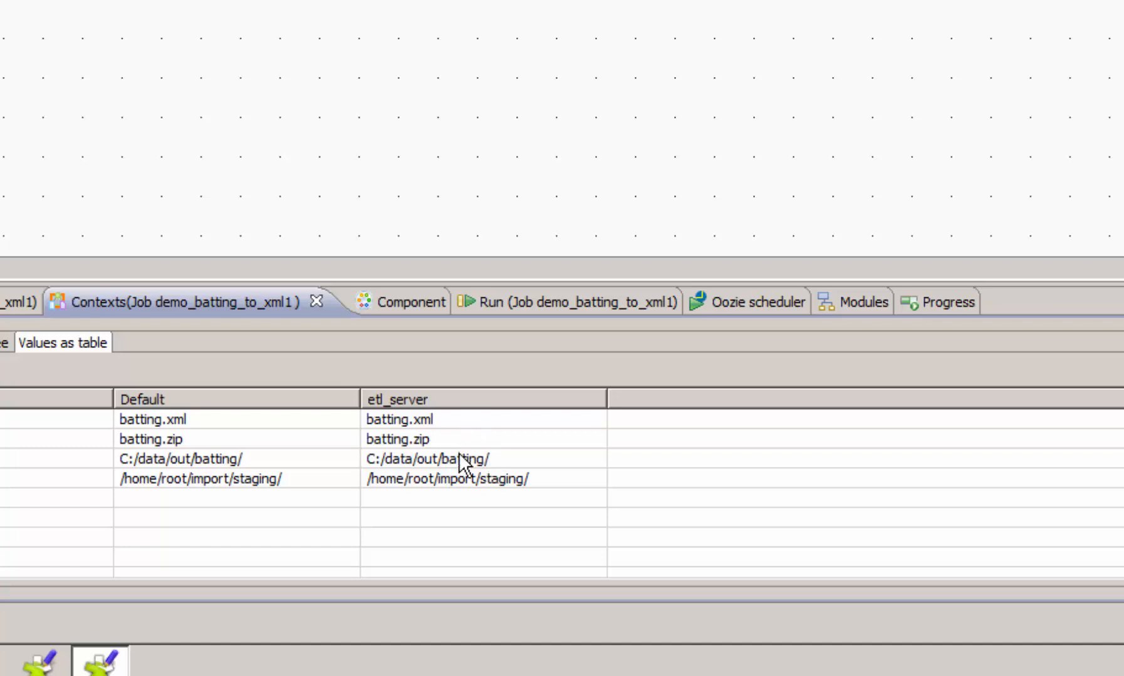
- Set the etl_server outDir value to /home/root/data/out, leaving Default at C:/data/out/batting/
{"action": "left_click", "coordinate": [427, 459]}
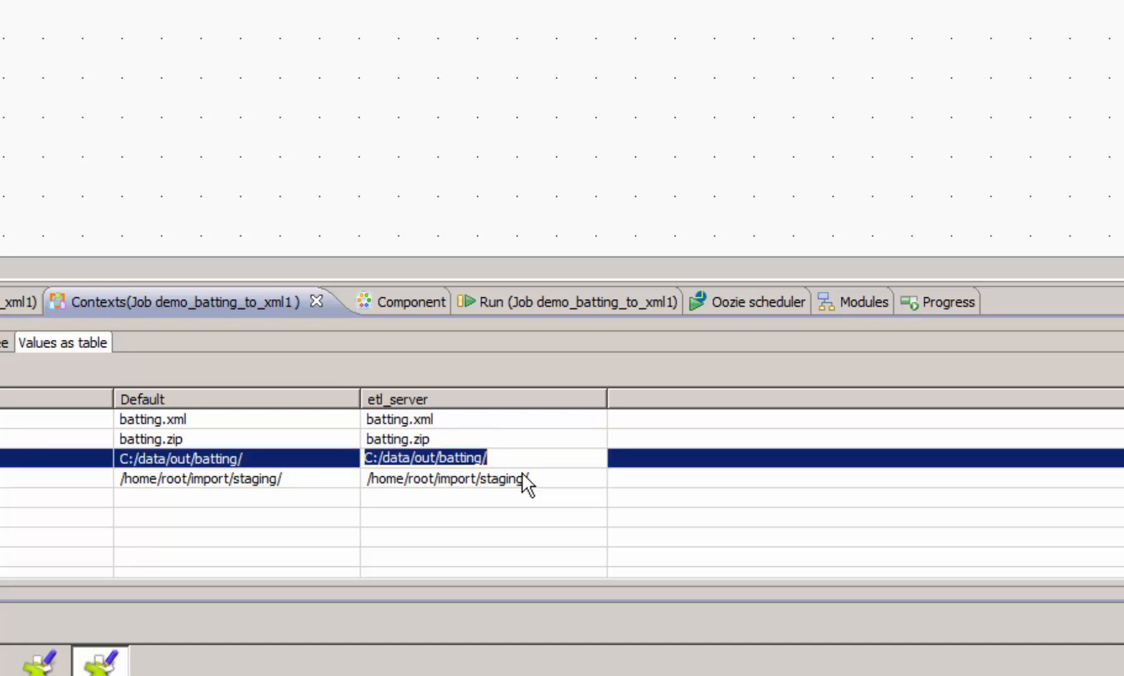
{"action": "type", "text": "/home"}
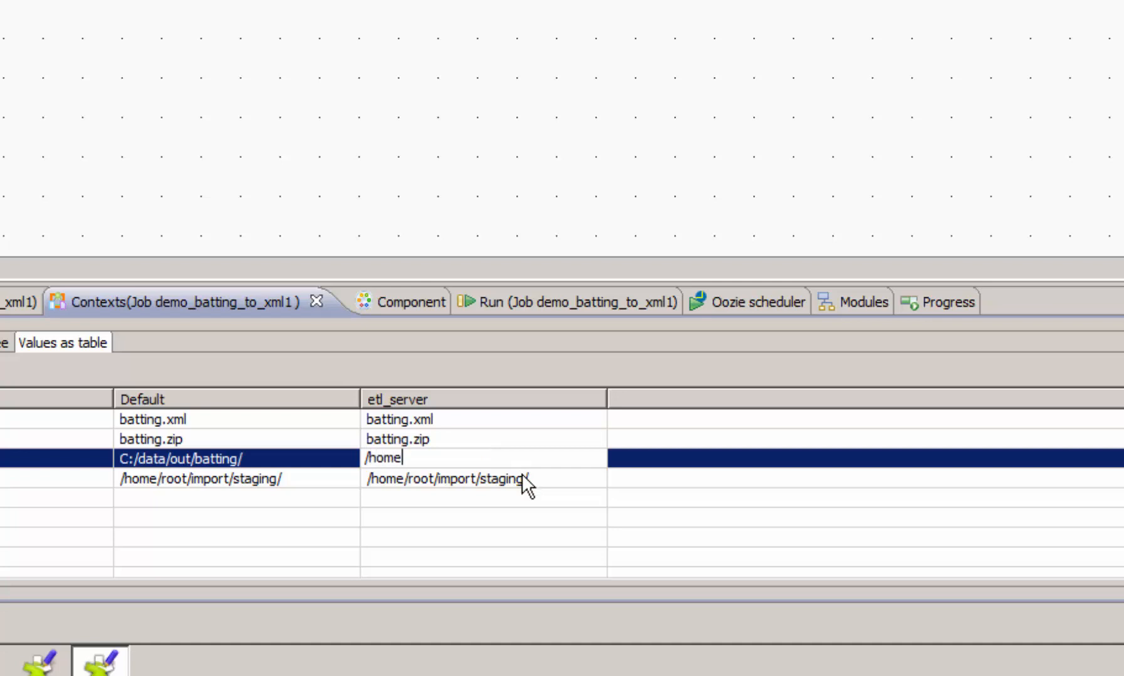
{"action": "type", "text": "/"}
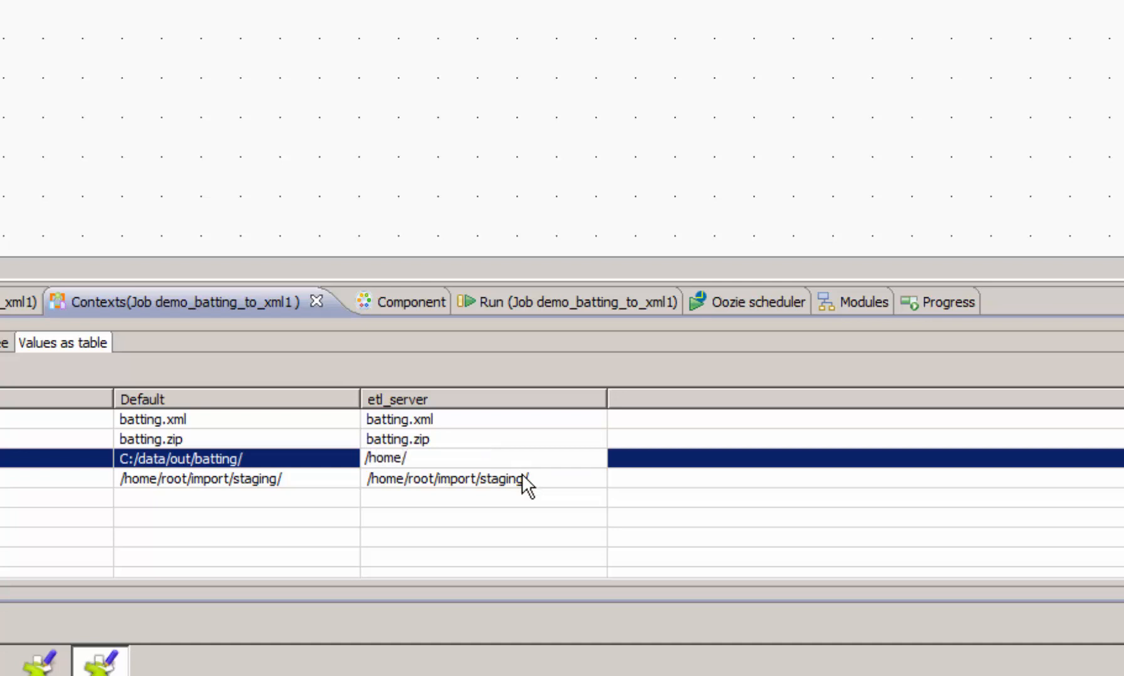
{"action": "type", "text": "root/data/out"}
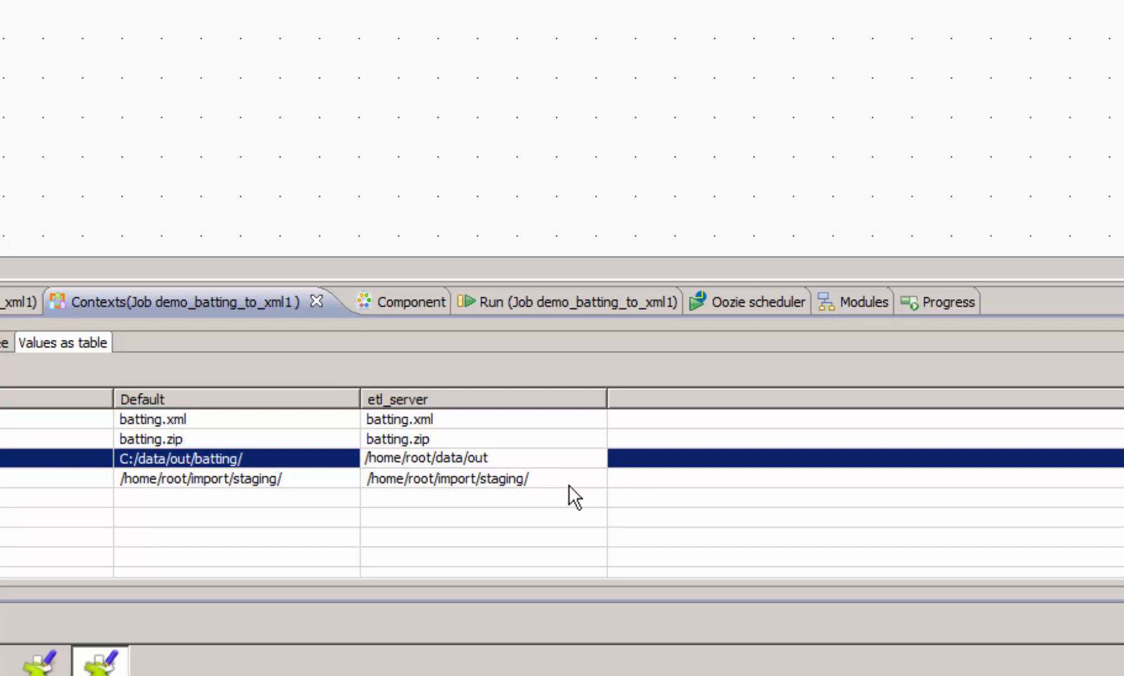
{"action": "left_click", "coordinate": [445, 478]}
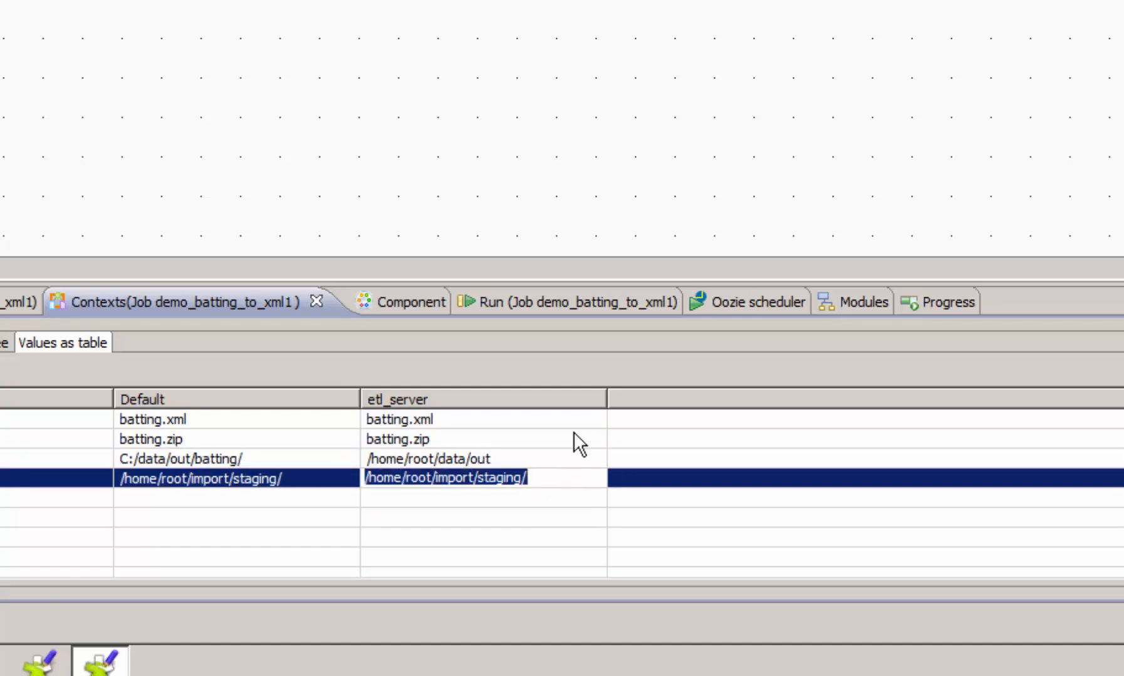
{"action": "mouse_move", "coordinate": [599, 465]}
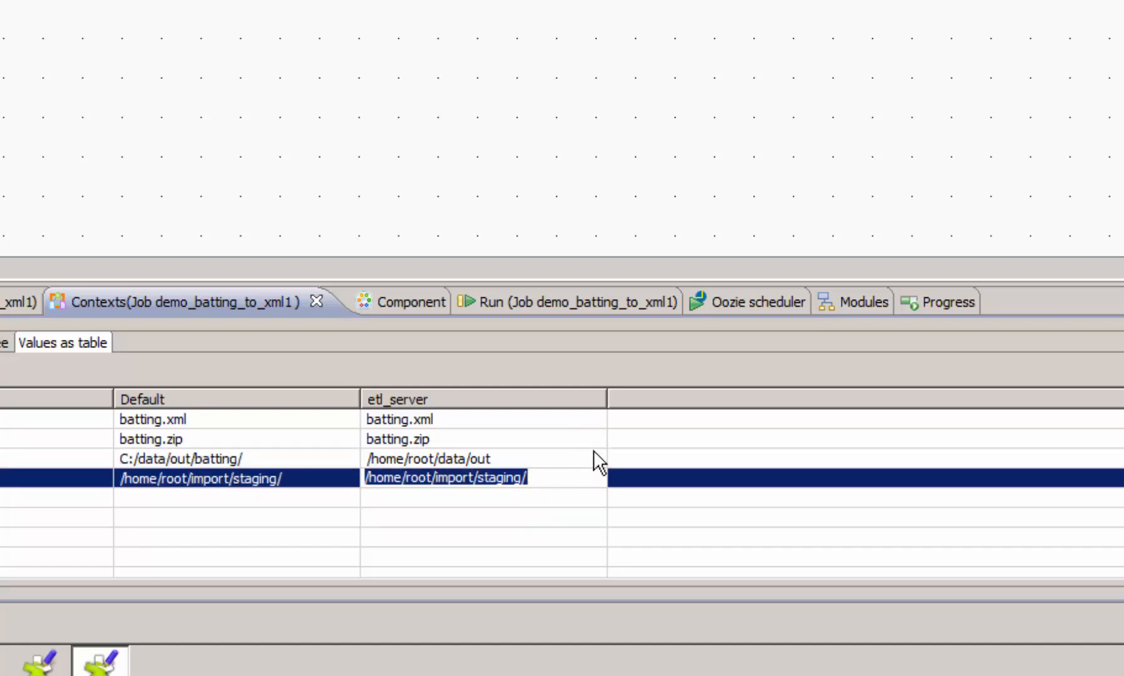
{"action": "left_click", "coordinate": [398, 439]}
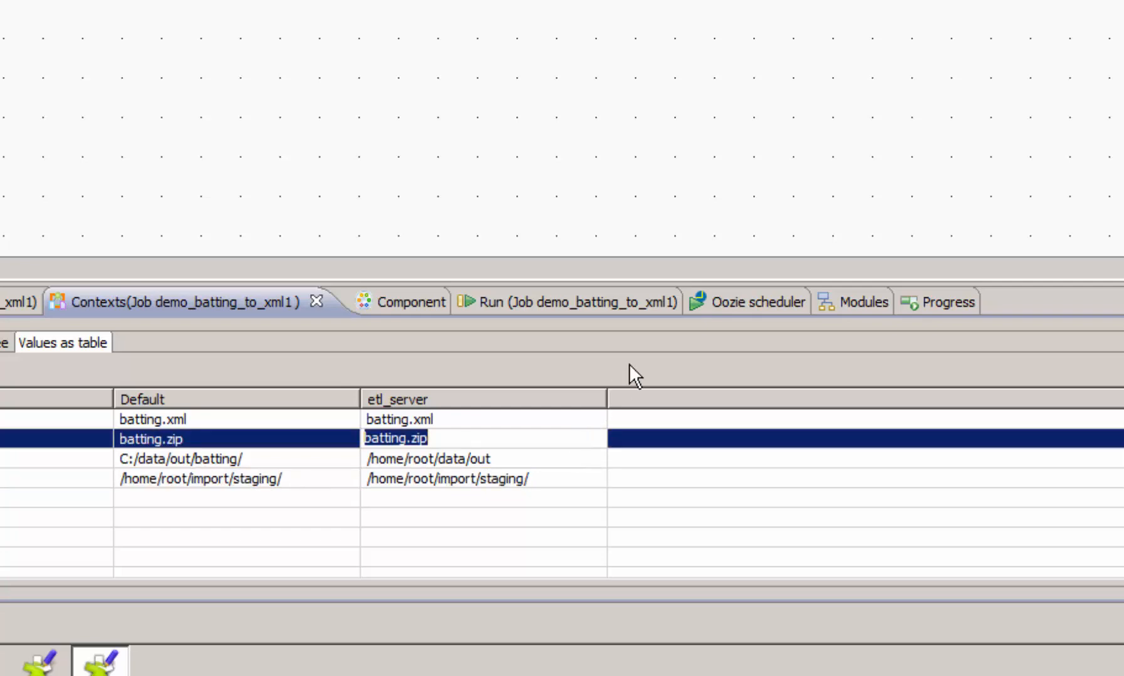
{"action": "mouse_move", "coordinate": [635, 407]}
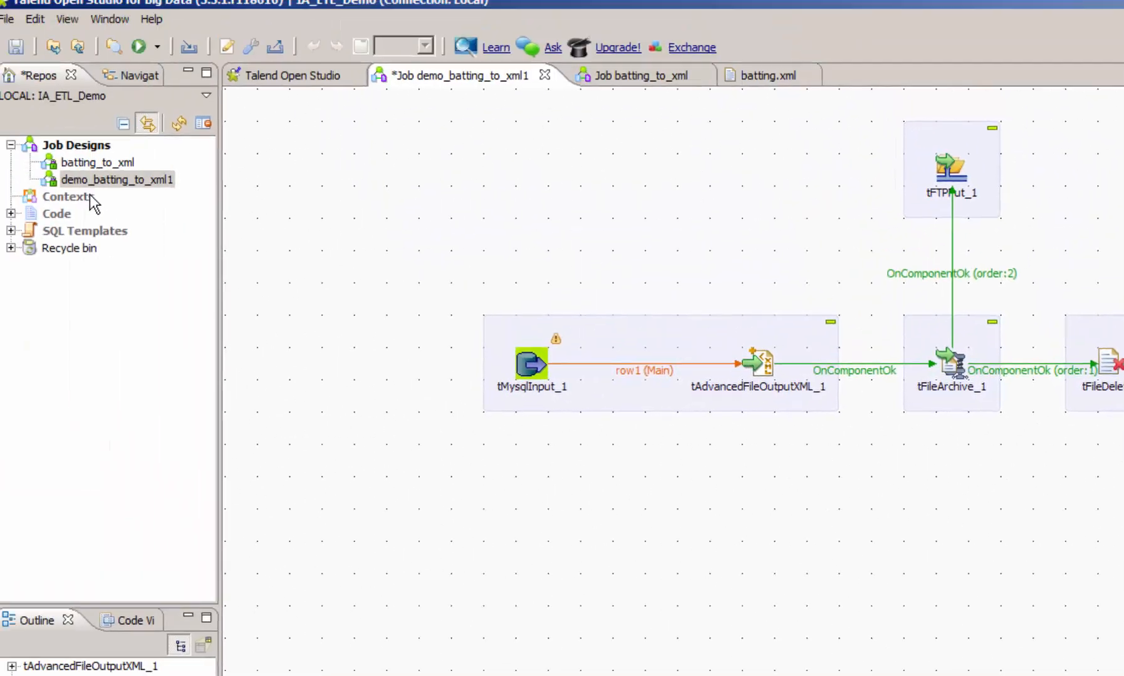
- Start Build Job on demo_batting_to_xml1 from the Repository and cancel at the unsaved-editors warning
{"action": "right_click", "coordinate": [117, 179]}
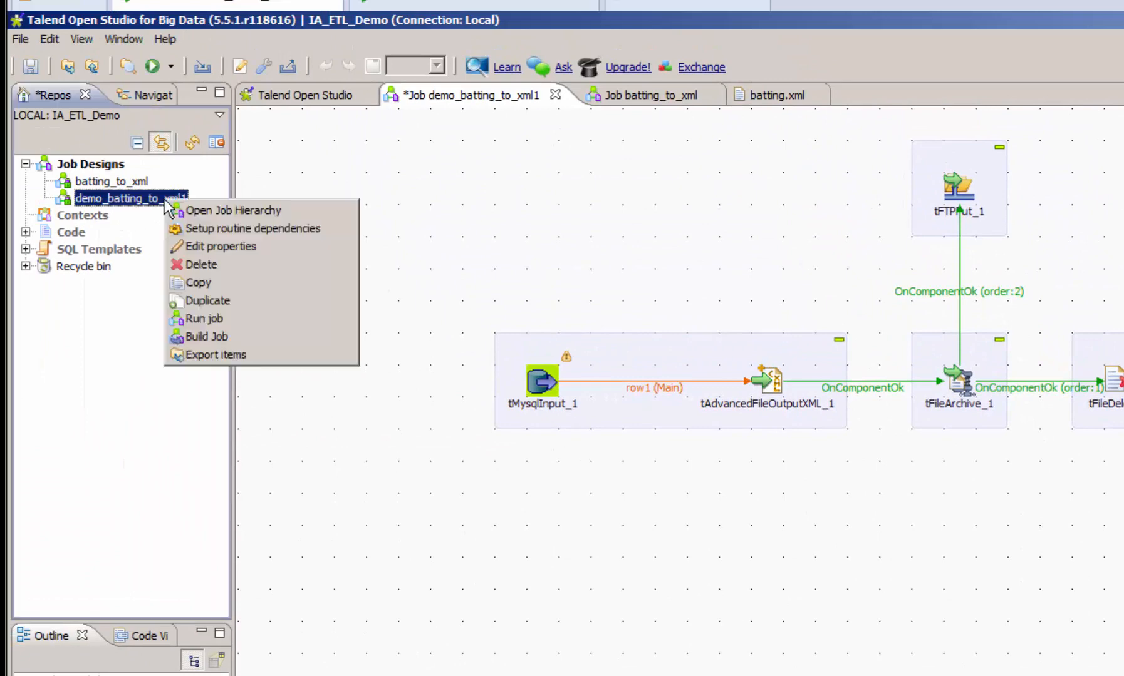
{"action": "mouse_move", "coordinate": [203, 318]}
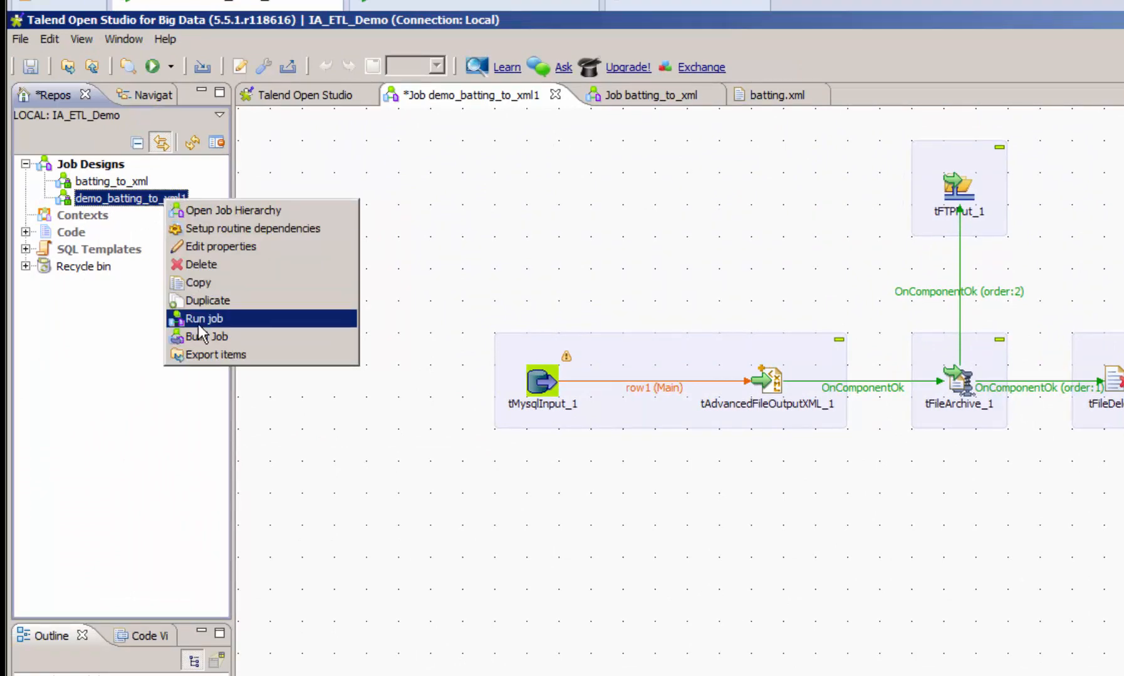
{"action": "mouse_move", "coordinate": [207, 337]}
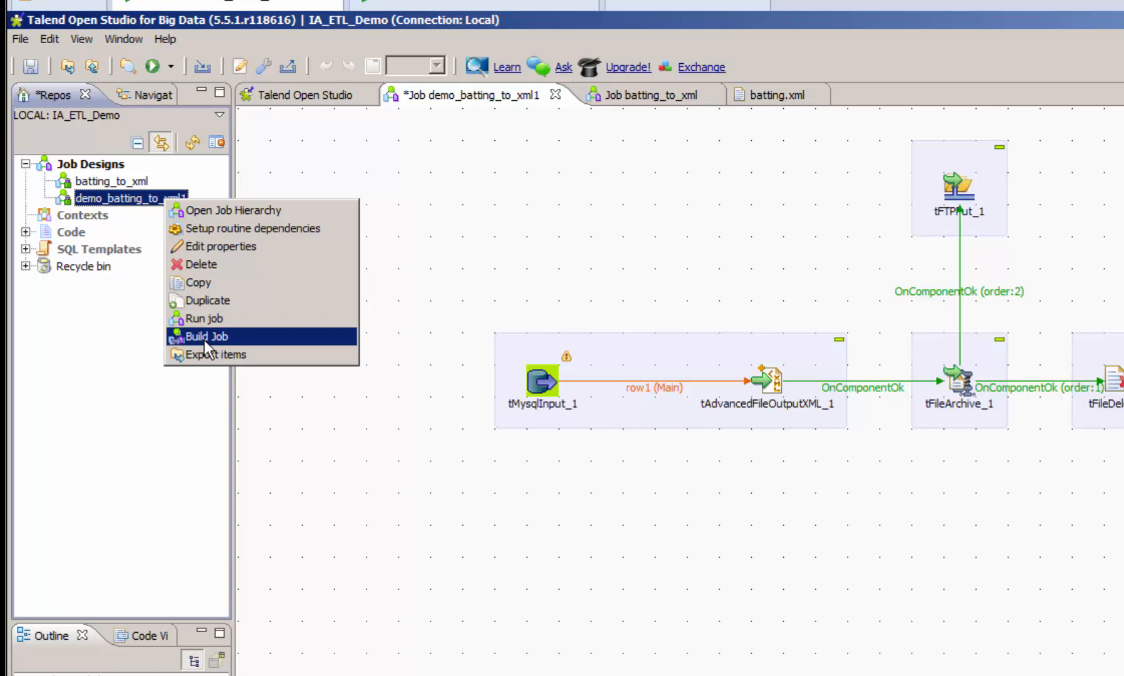
{"action": "left_click", "coordinate": [206, 335]}
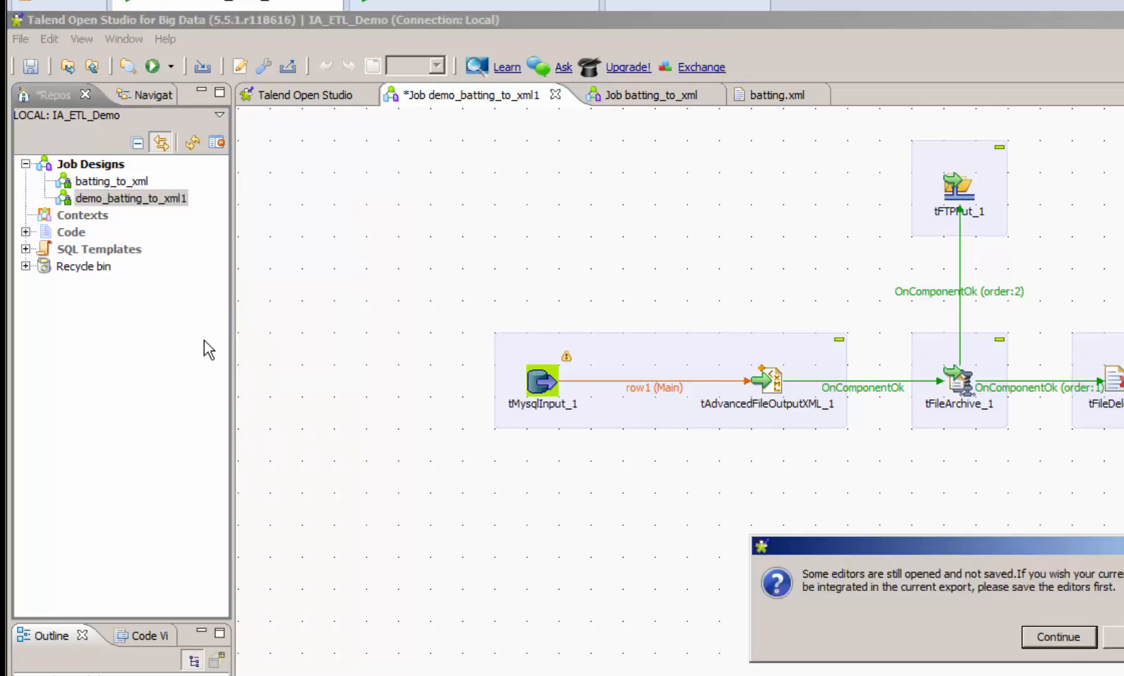
{"action": "mouse_move", "coordinate": [1081, 652]}
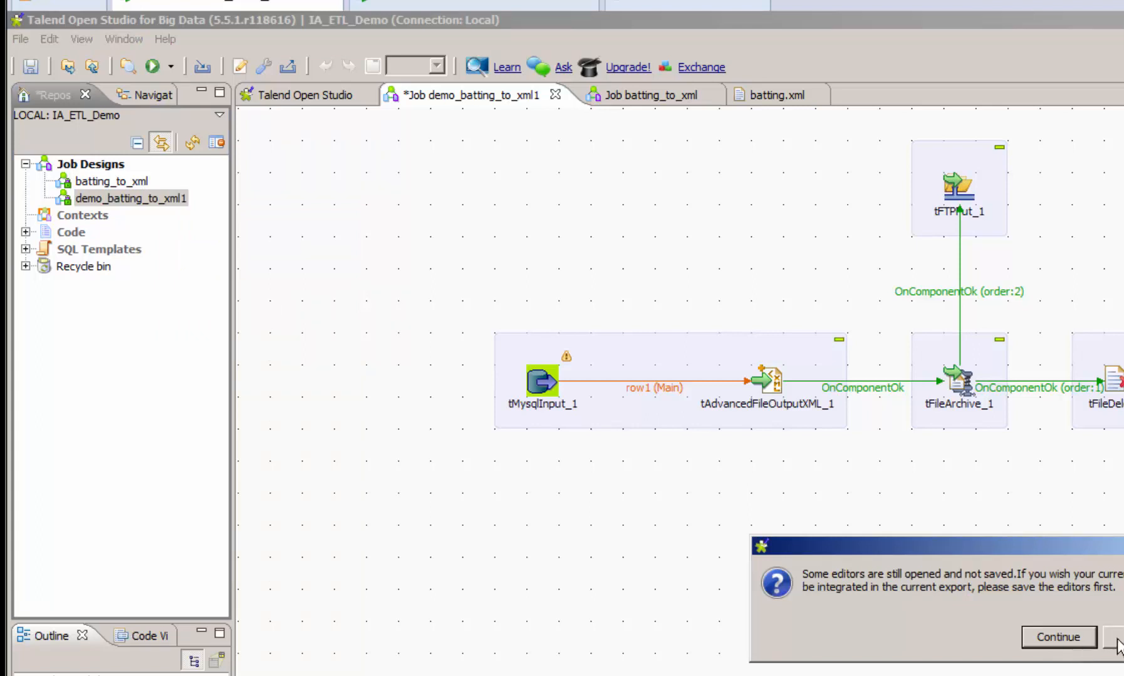
{"action": "left_click", "coordinate": [1116, 637]}
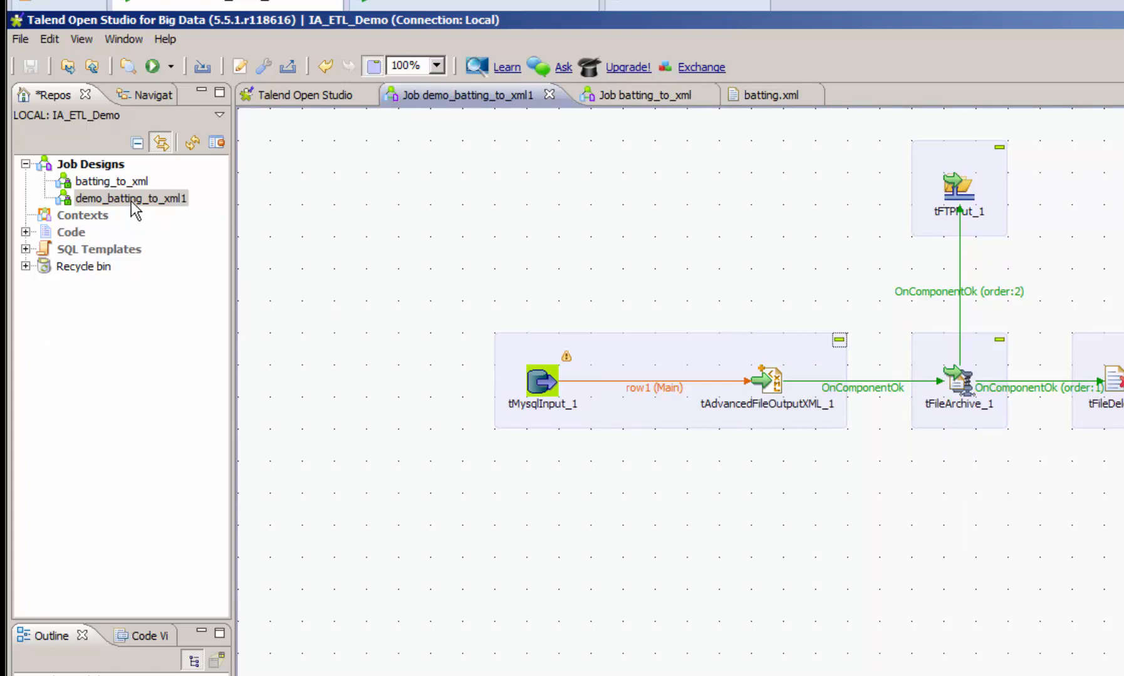
- Start Build Job for demo_batting_to_xml1 and choose etl_server as the context for its scripts
{"action": "right_click", "coordinate": [130, 198]}
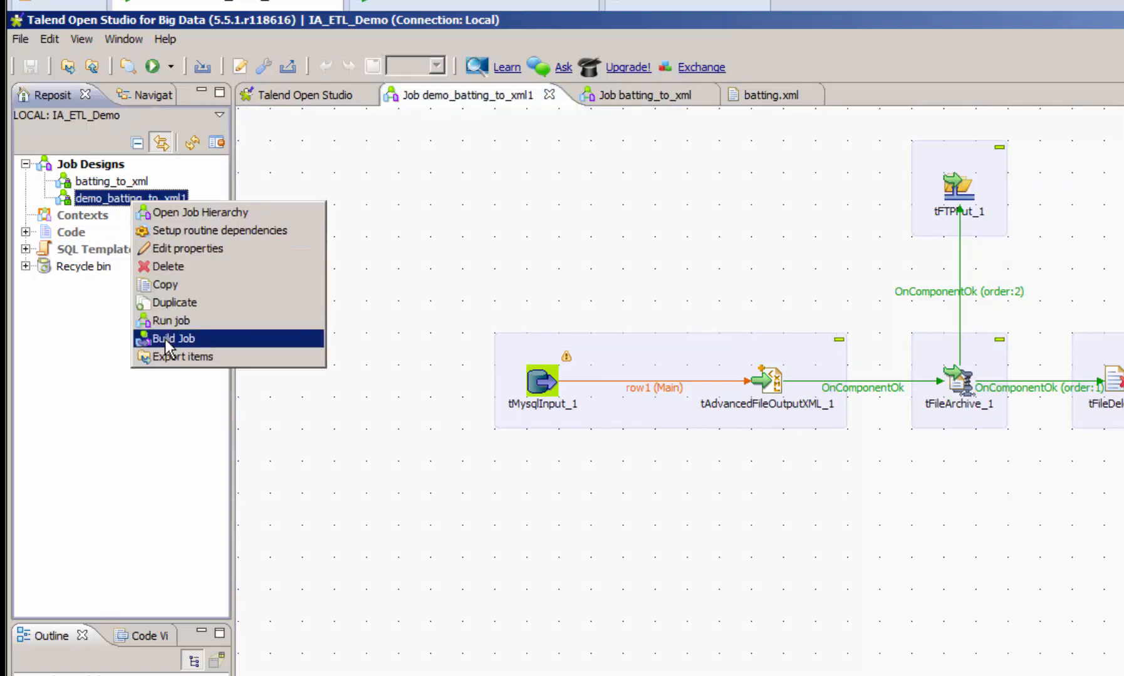
{"action": "left_click", "coordinate": [171, 338]}
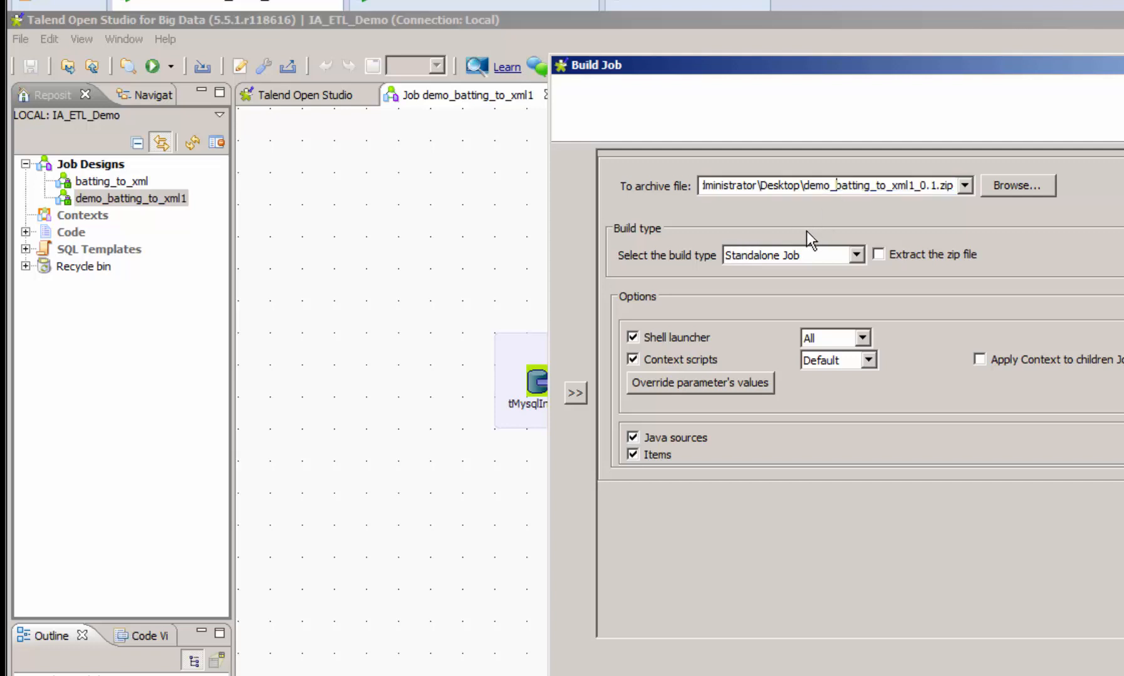
{"action": "mouse_move", "coordinate": [972, 206]}
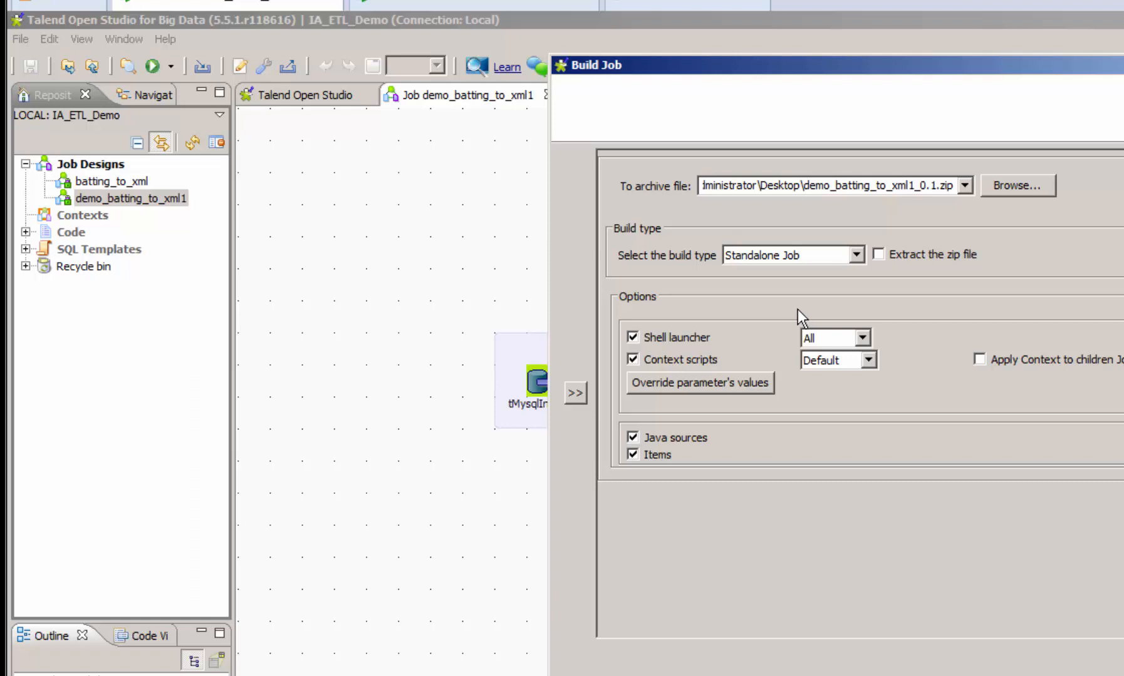
{"action": "mouse_move", "coordinate": [944, 445]}
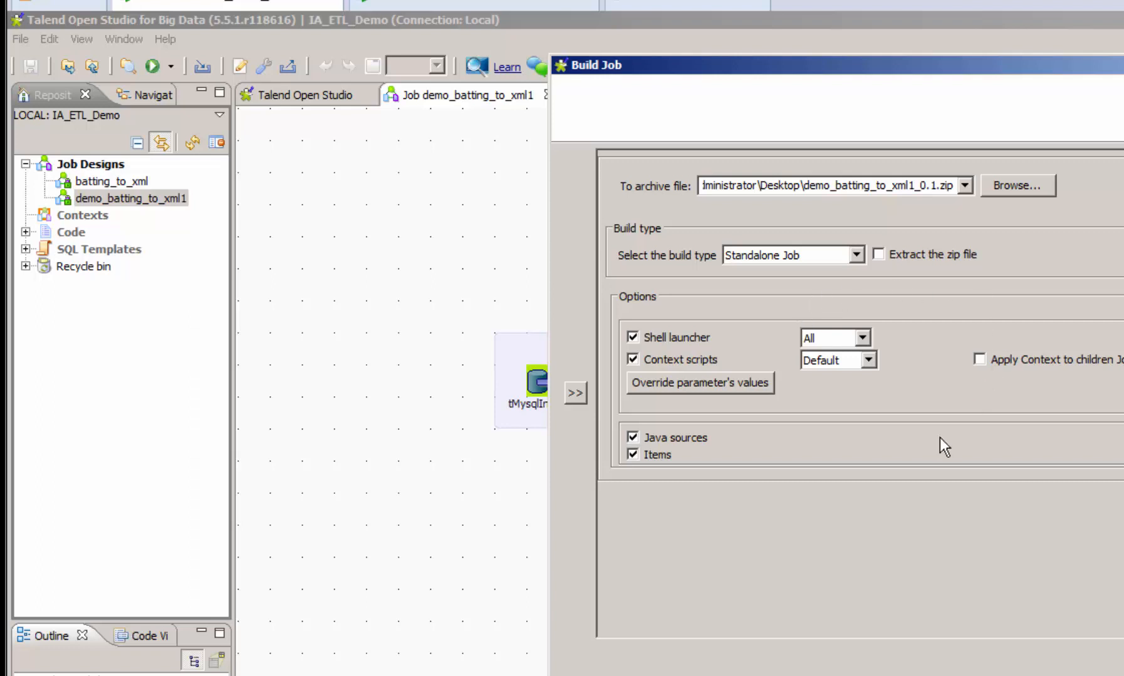
{"action": "mouse_move", "coordinate": [660, 600]}
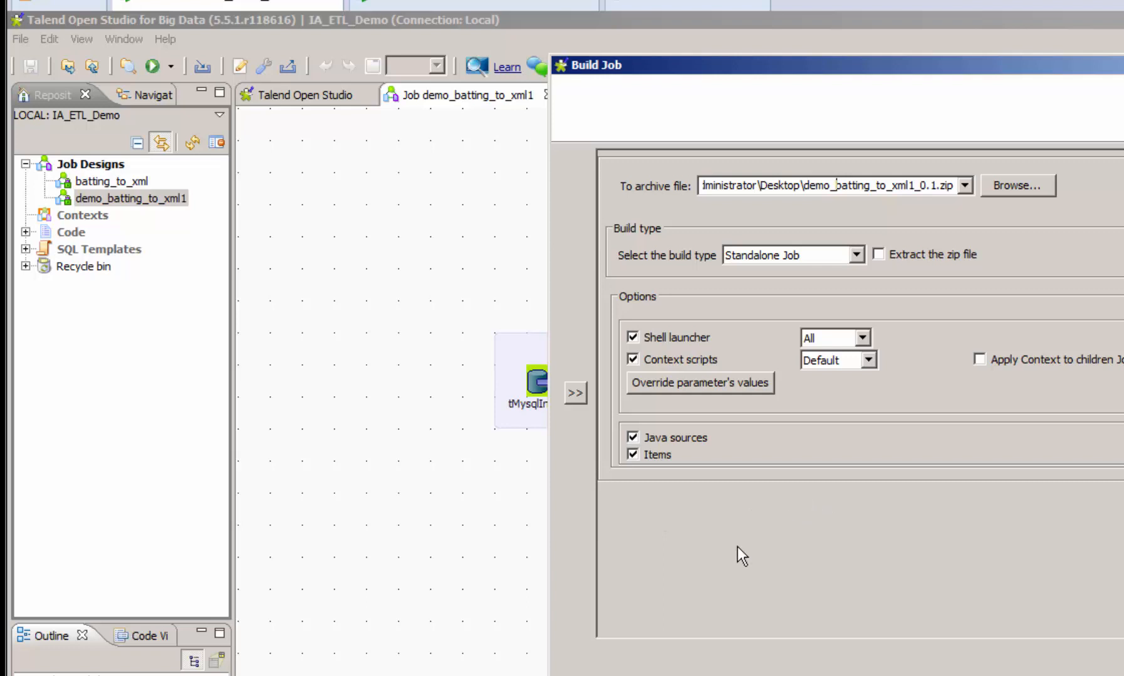
{"action": "mouse_move", "coordinate": [724, 560]}
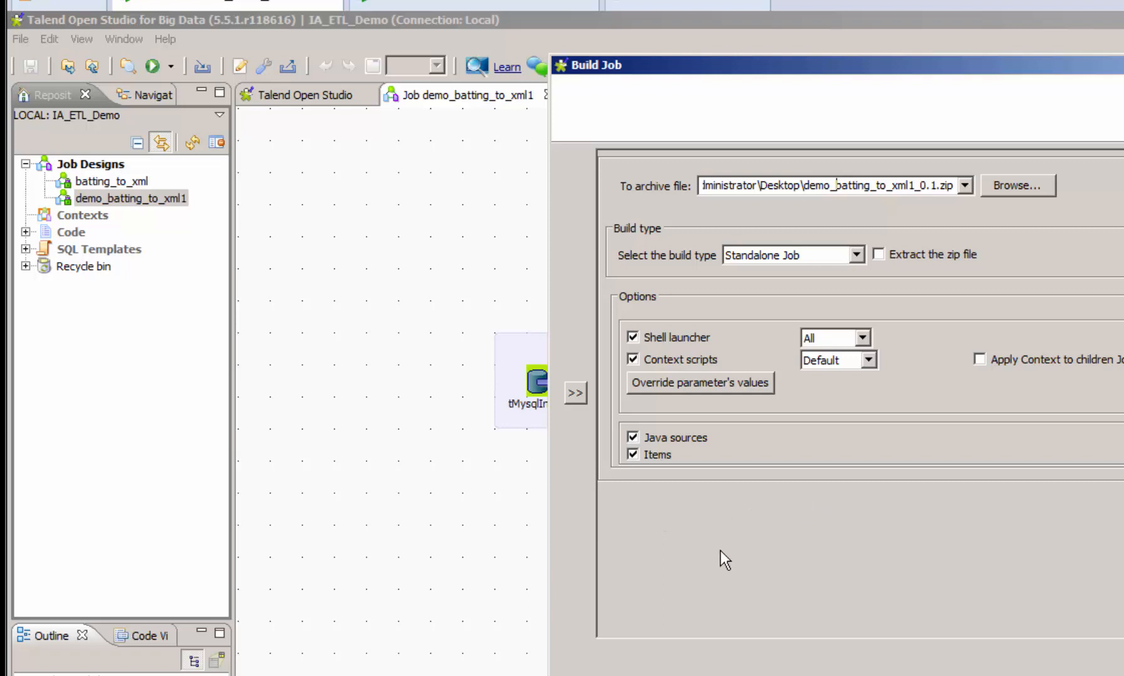
{"action": "left_click", "coordinate": [869, 360]}
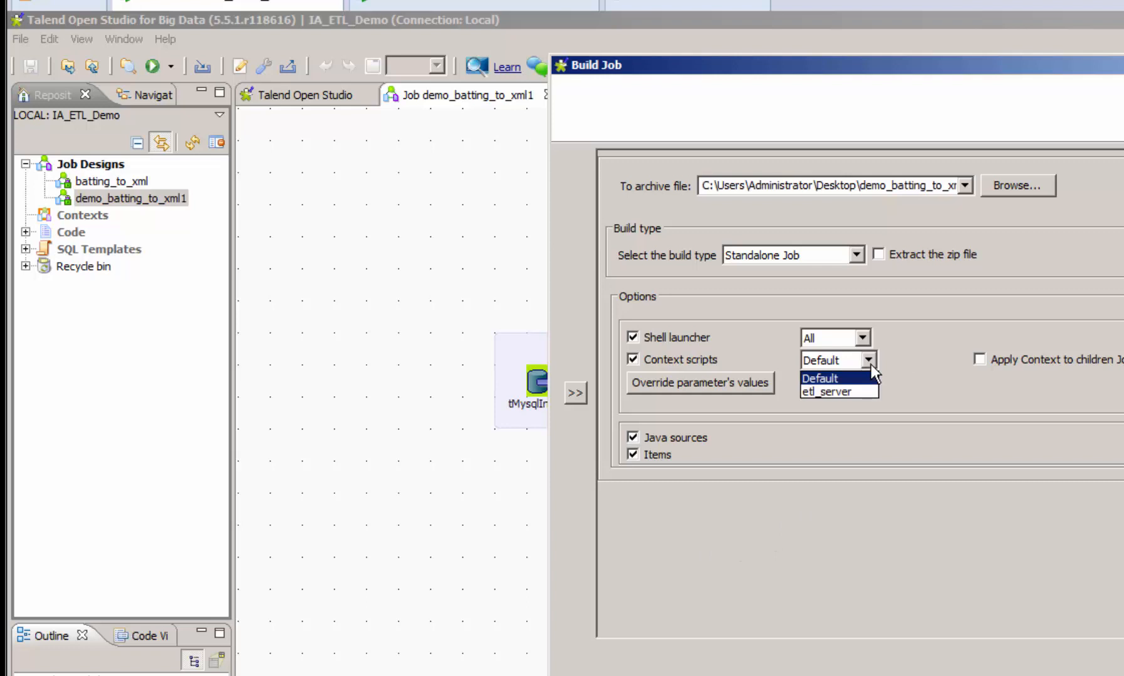
{"action": "mouse_move", "coordinate": [873, 379]}
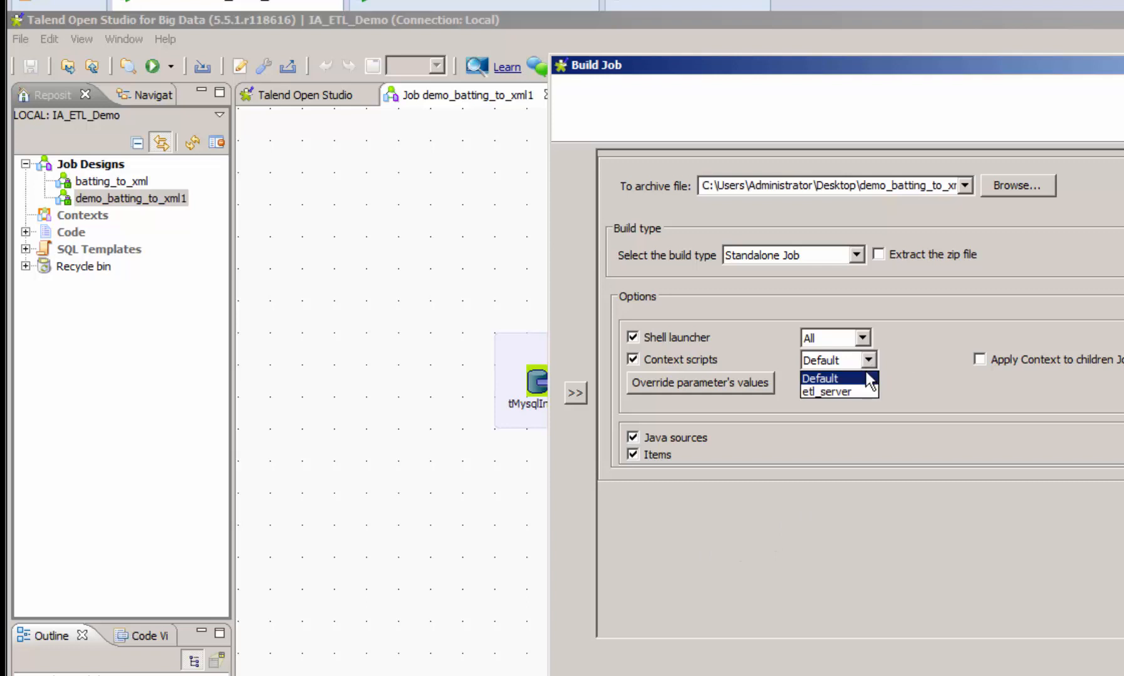
{"action": "left_click", "coordinate": [826, 391]}
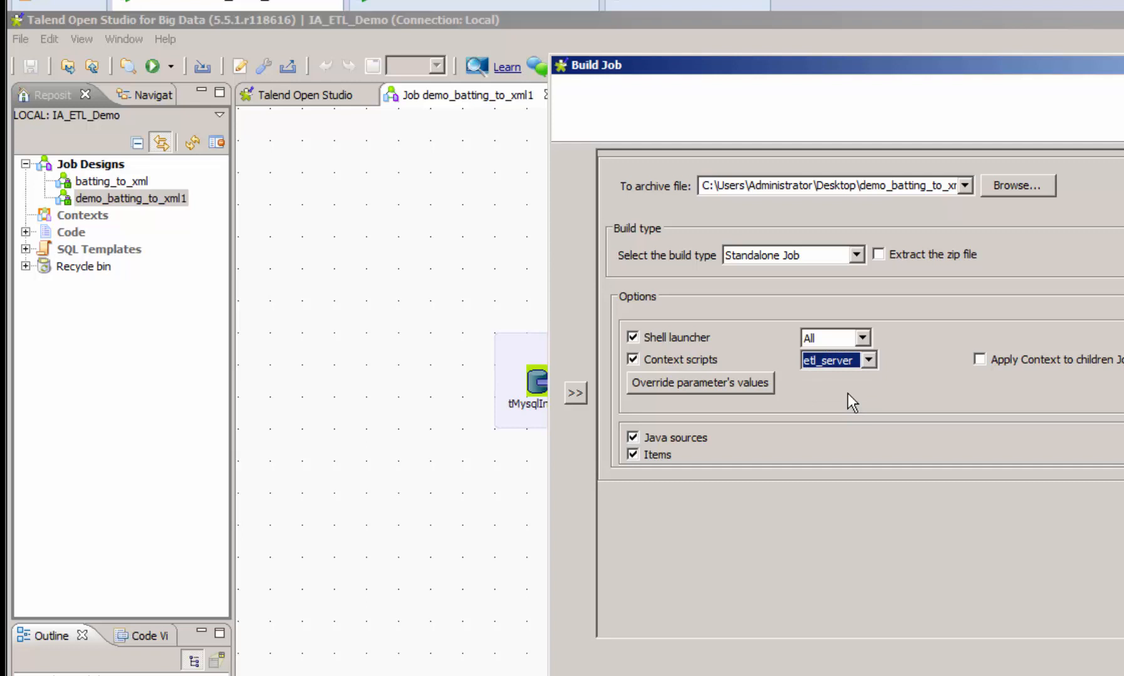
{"action": "mouse_move", "coordinate": [907, 428]}
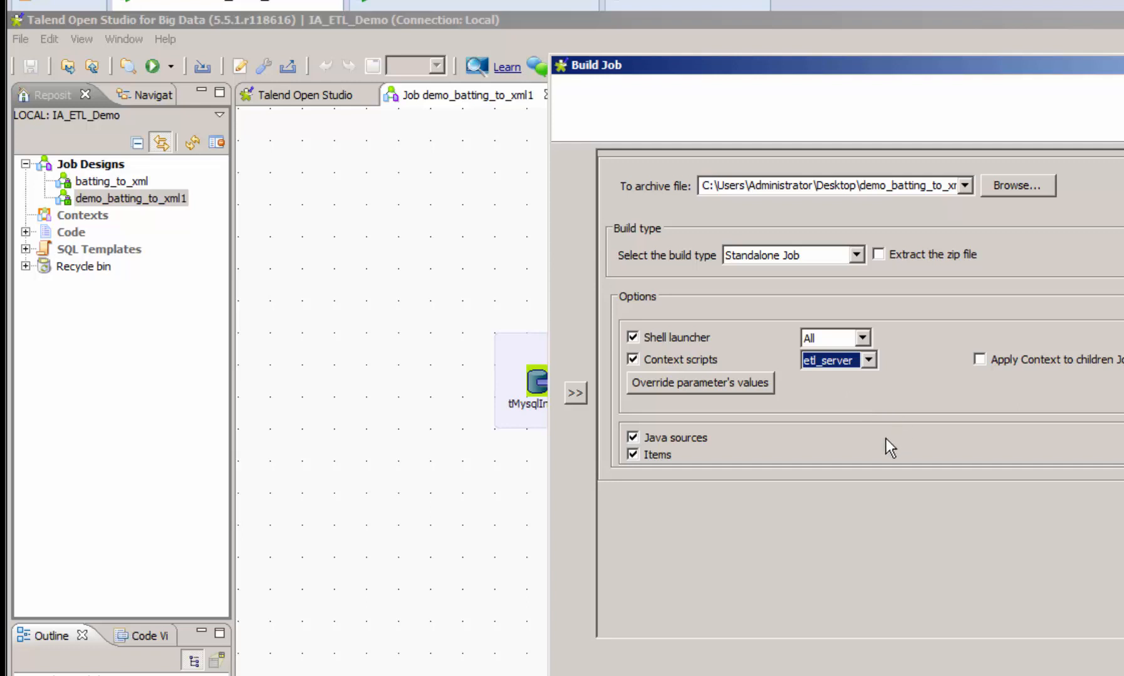
{"action": "mouse_move", "coordinate": [908, 429]}
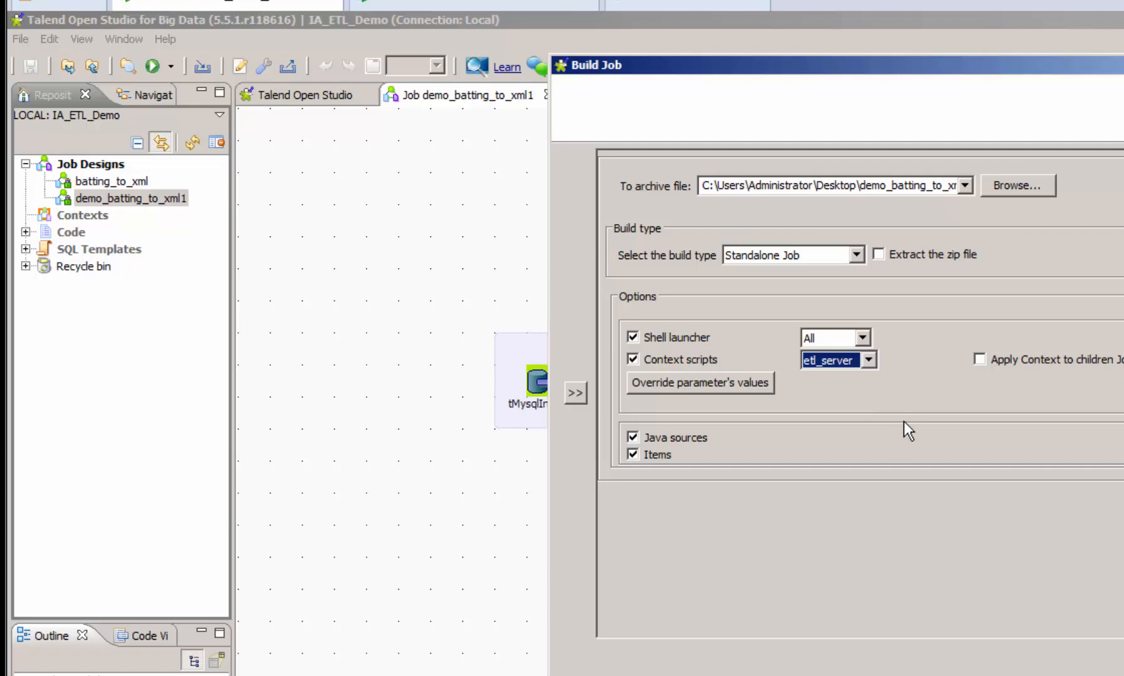
{"action": "mouse_move", "coordinate": [798, 550]}
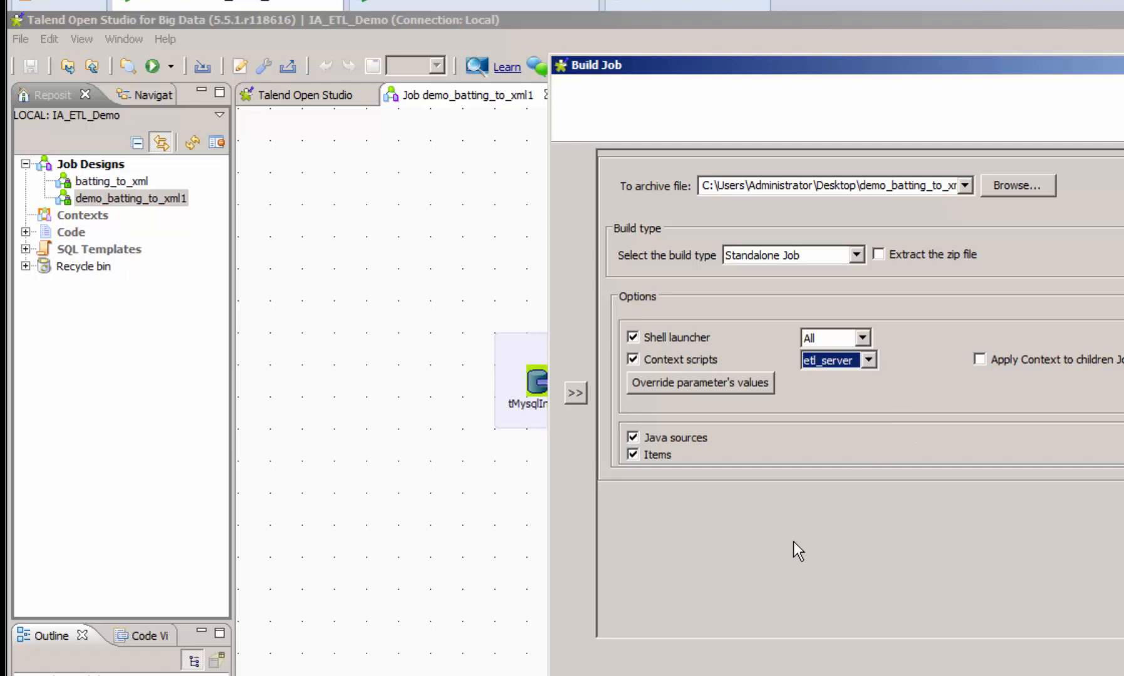
{"action": "mouse_move", "coordinate": [792, 542]}
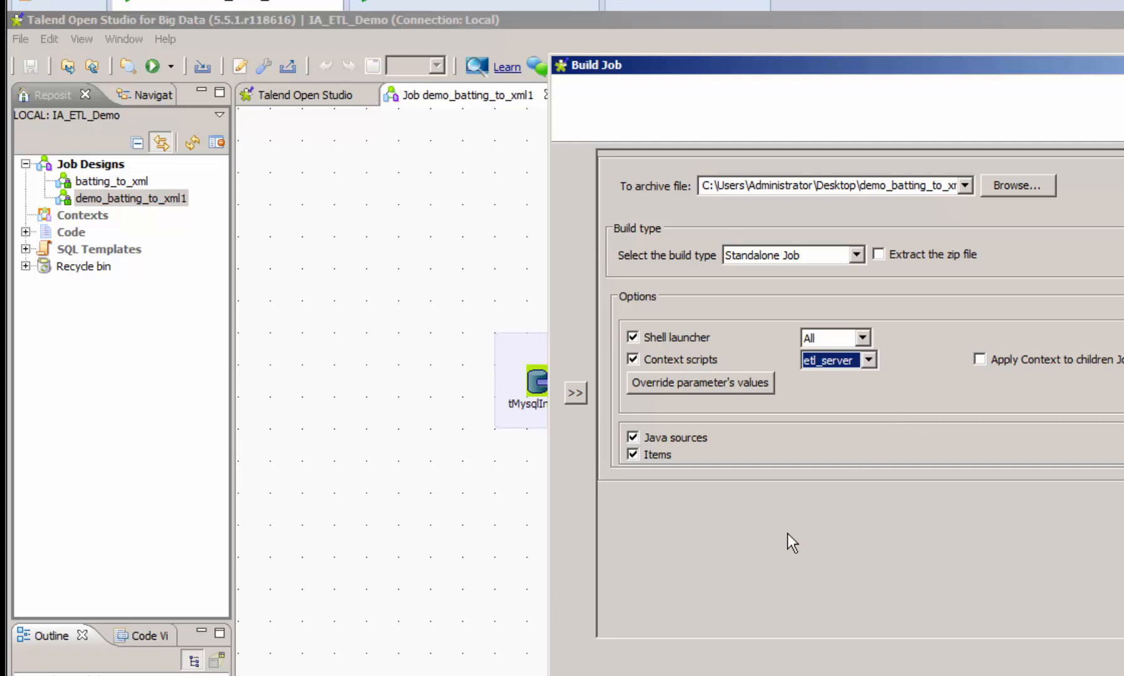